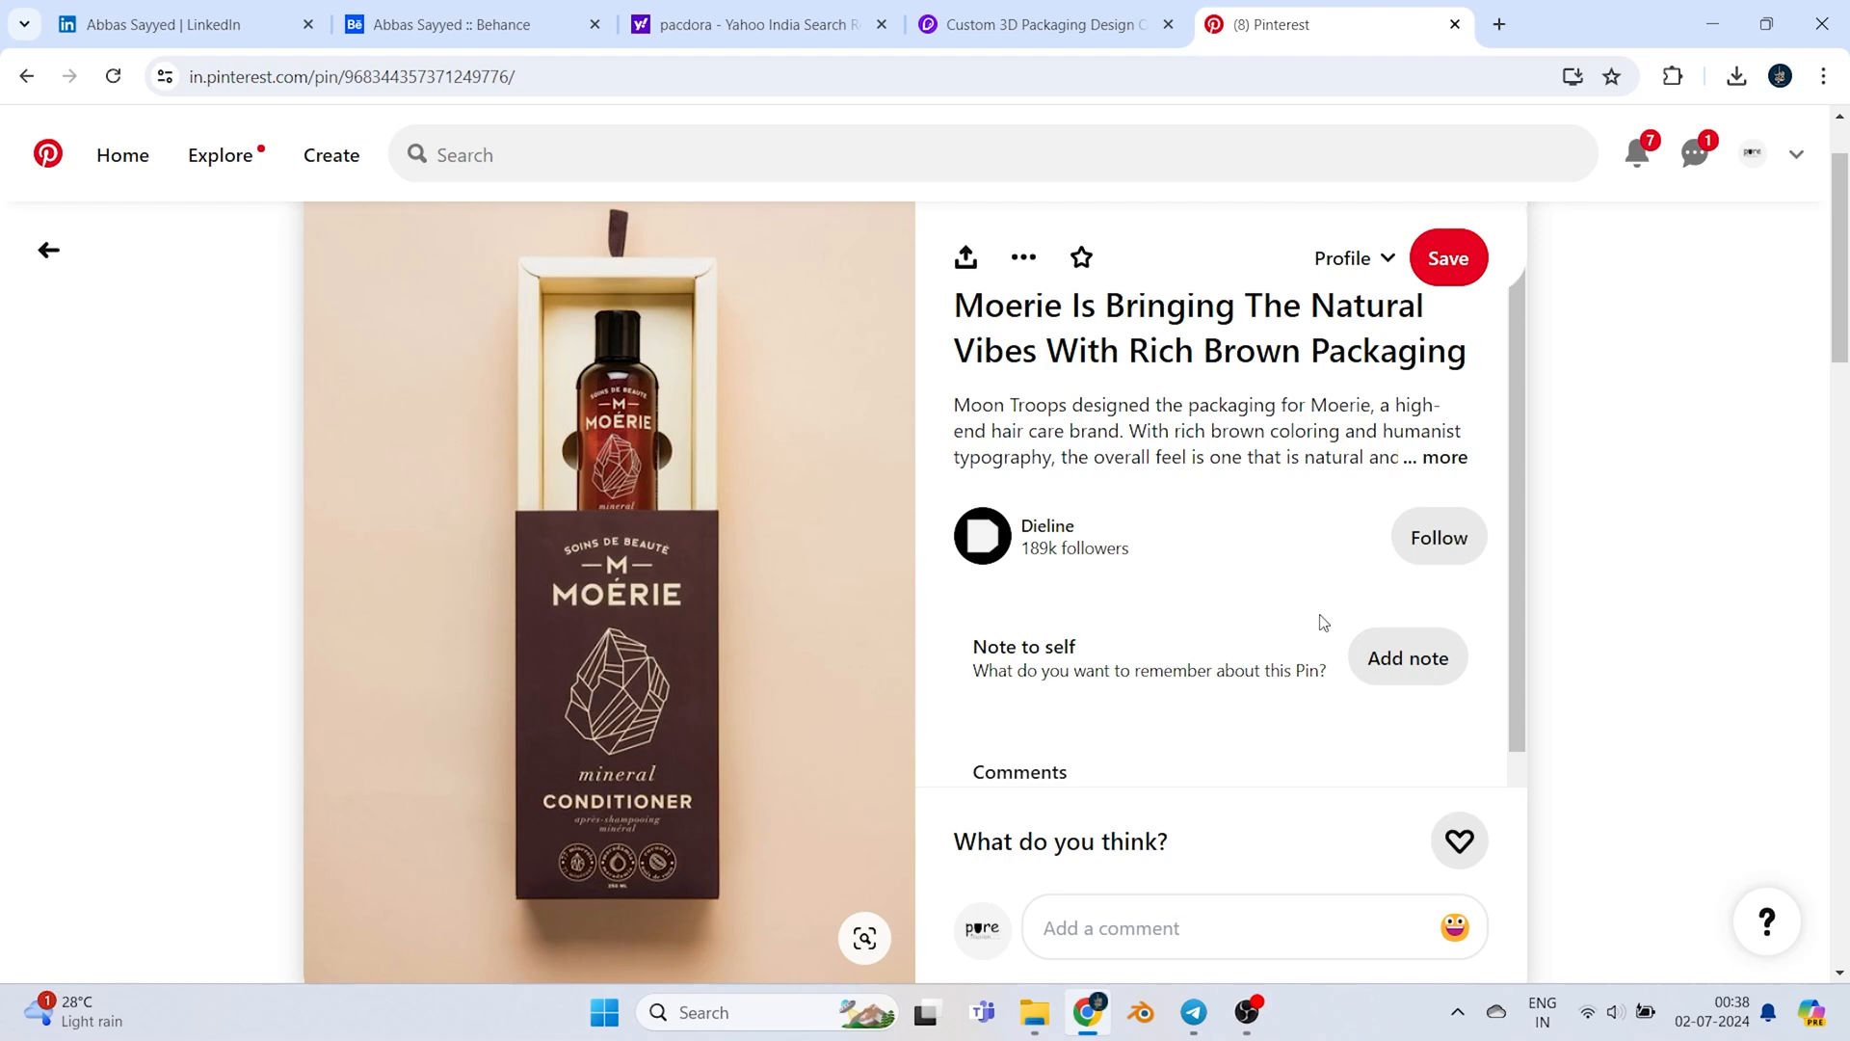
mouse_move(404, 675)
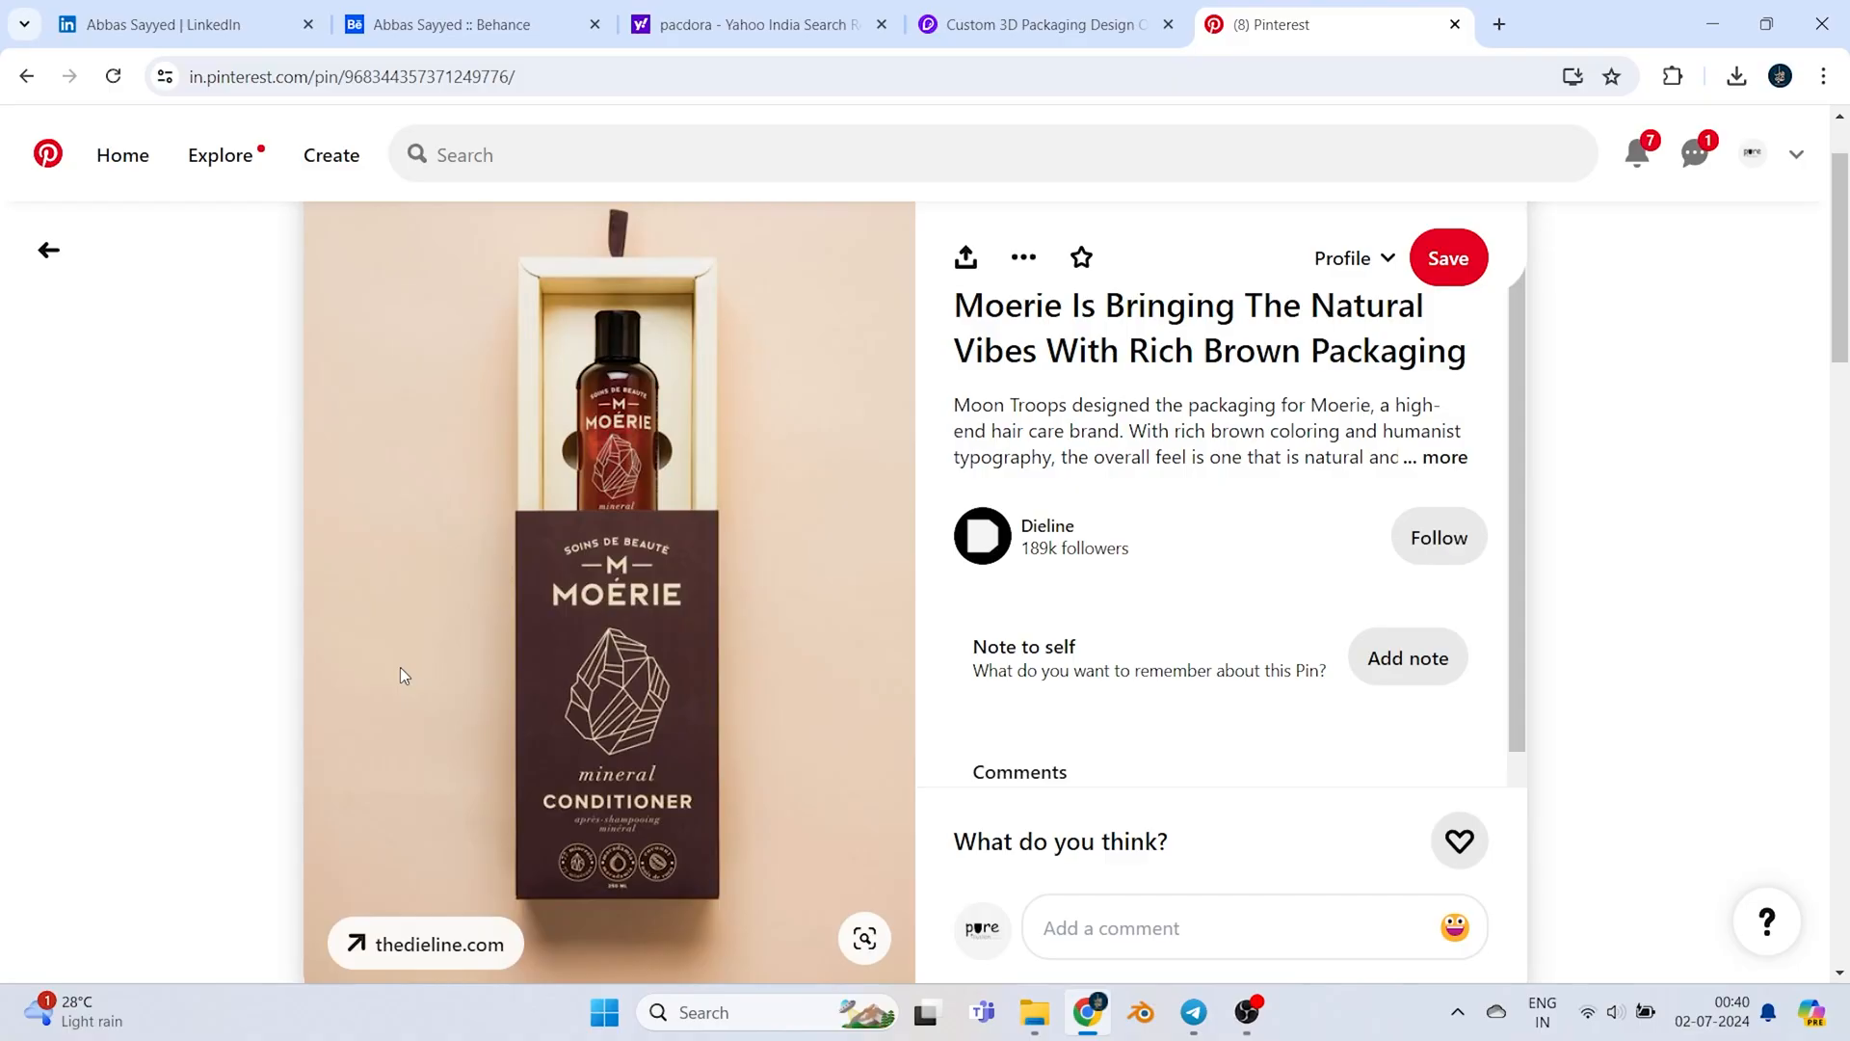
Switch to the Pacdora tab and scroll through its mockup categories and dieline templates
click(1047, 25)
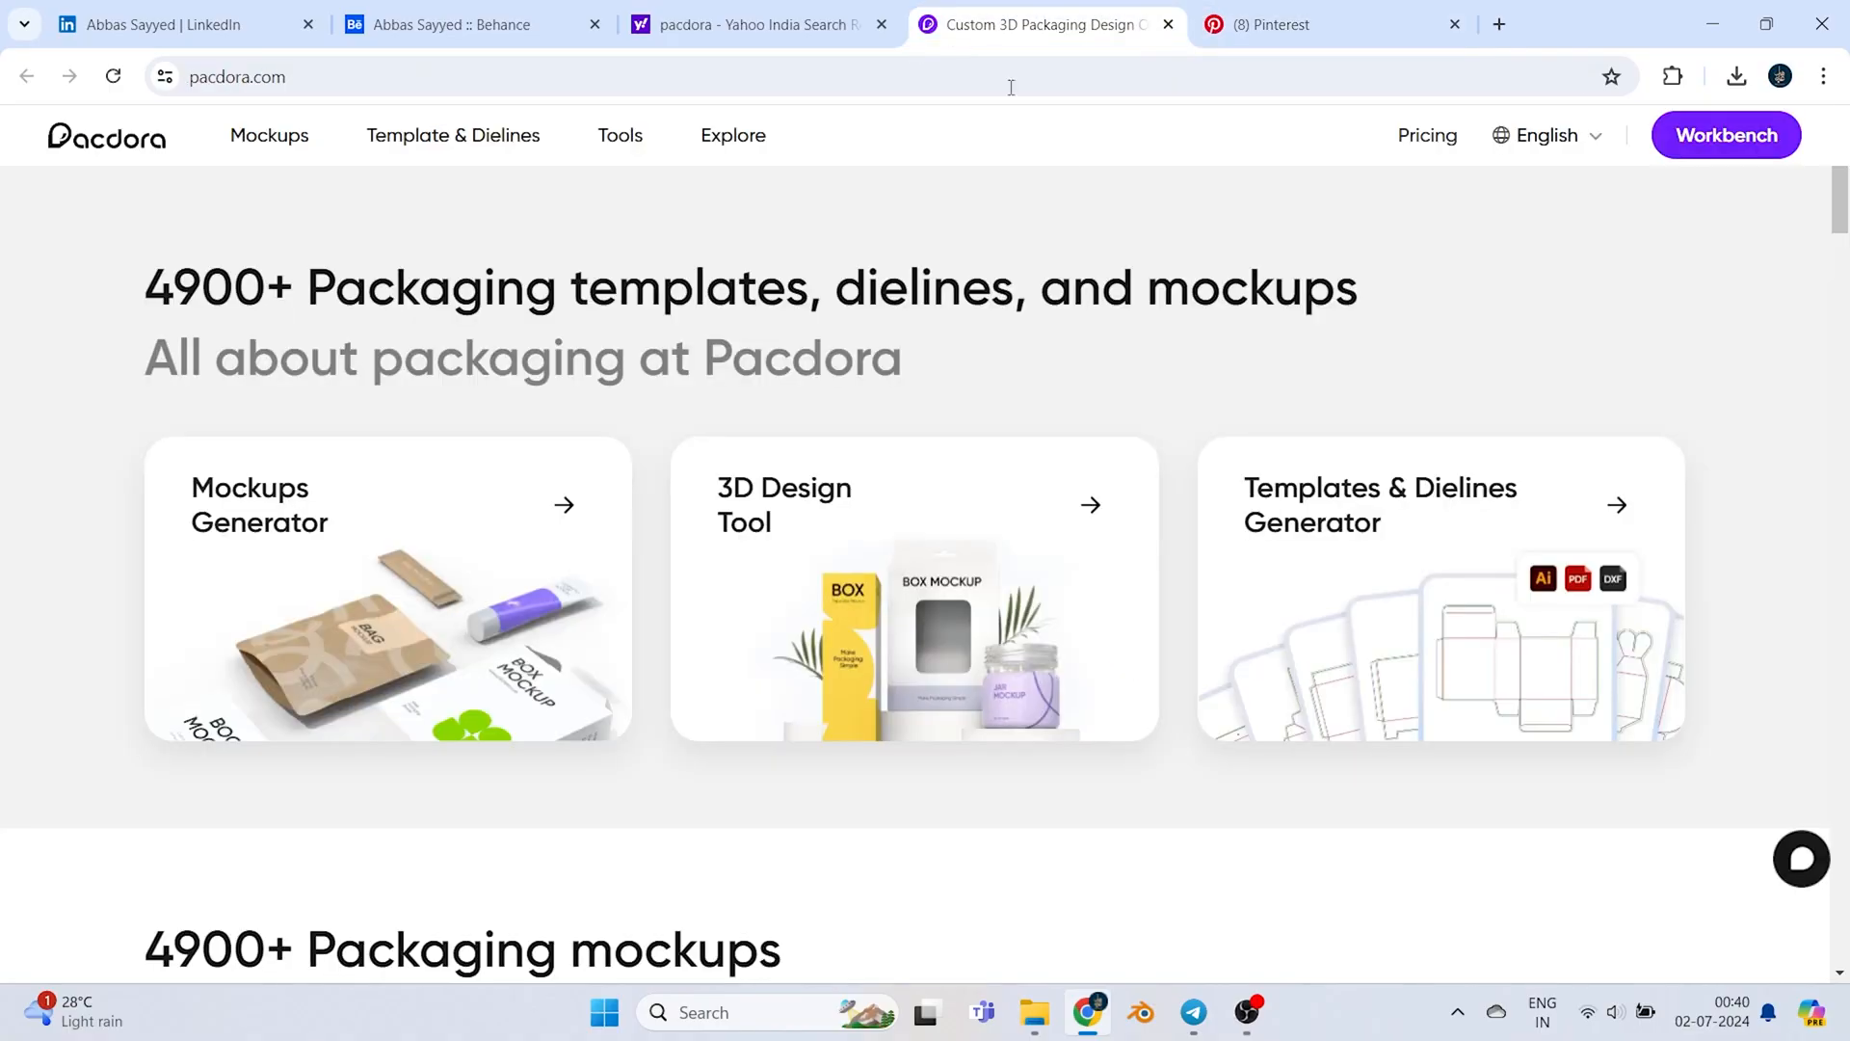
mouse_move(108, 163)
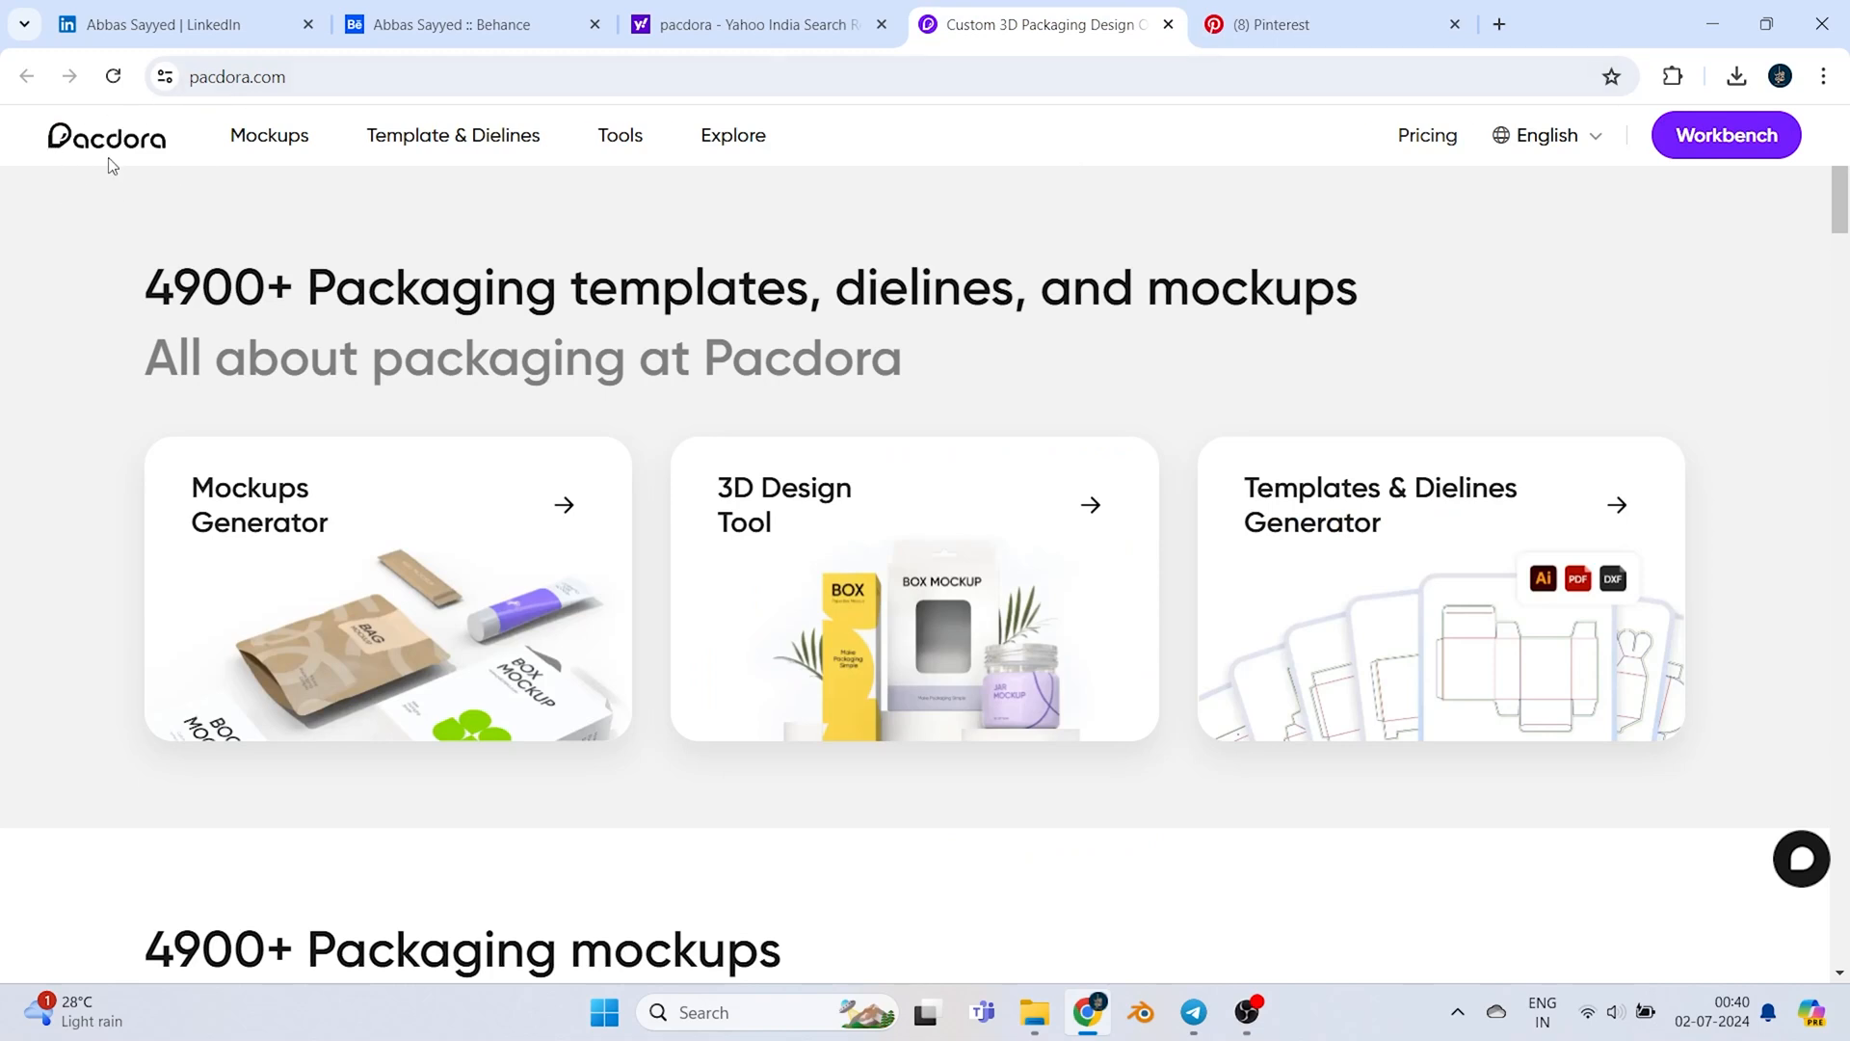
mouse_move(164, 202)
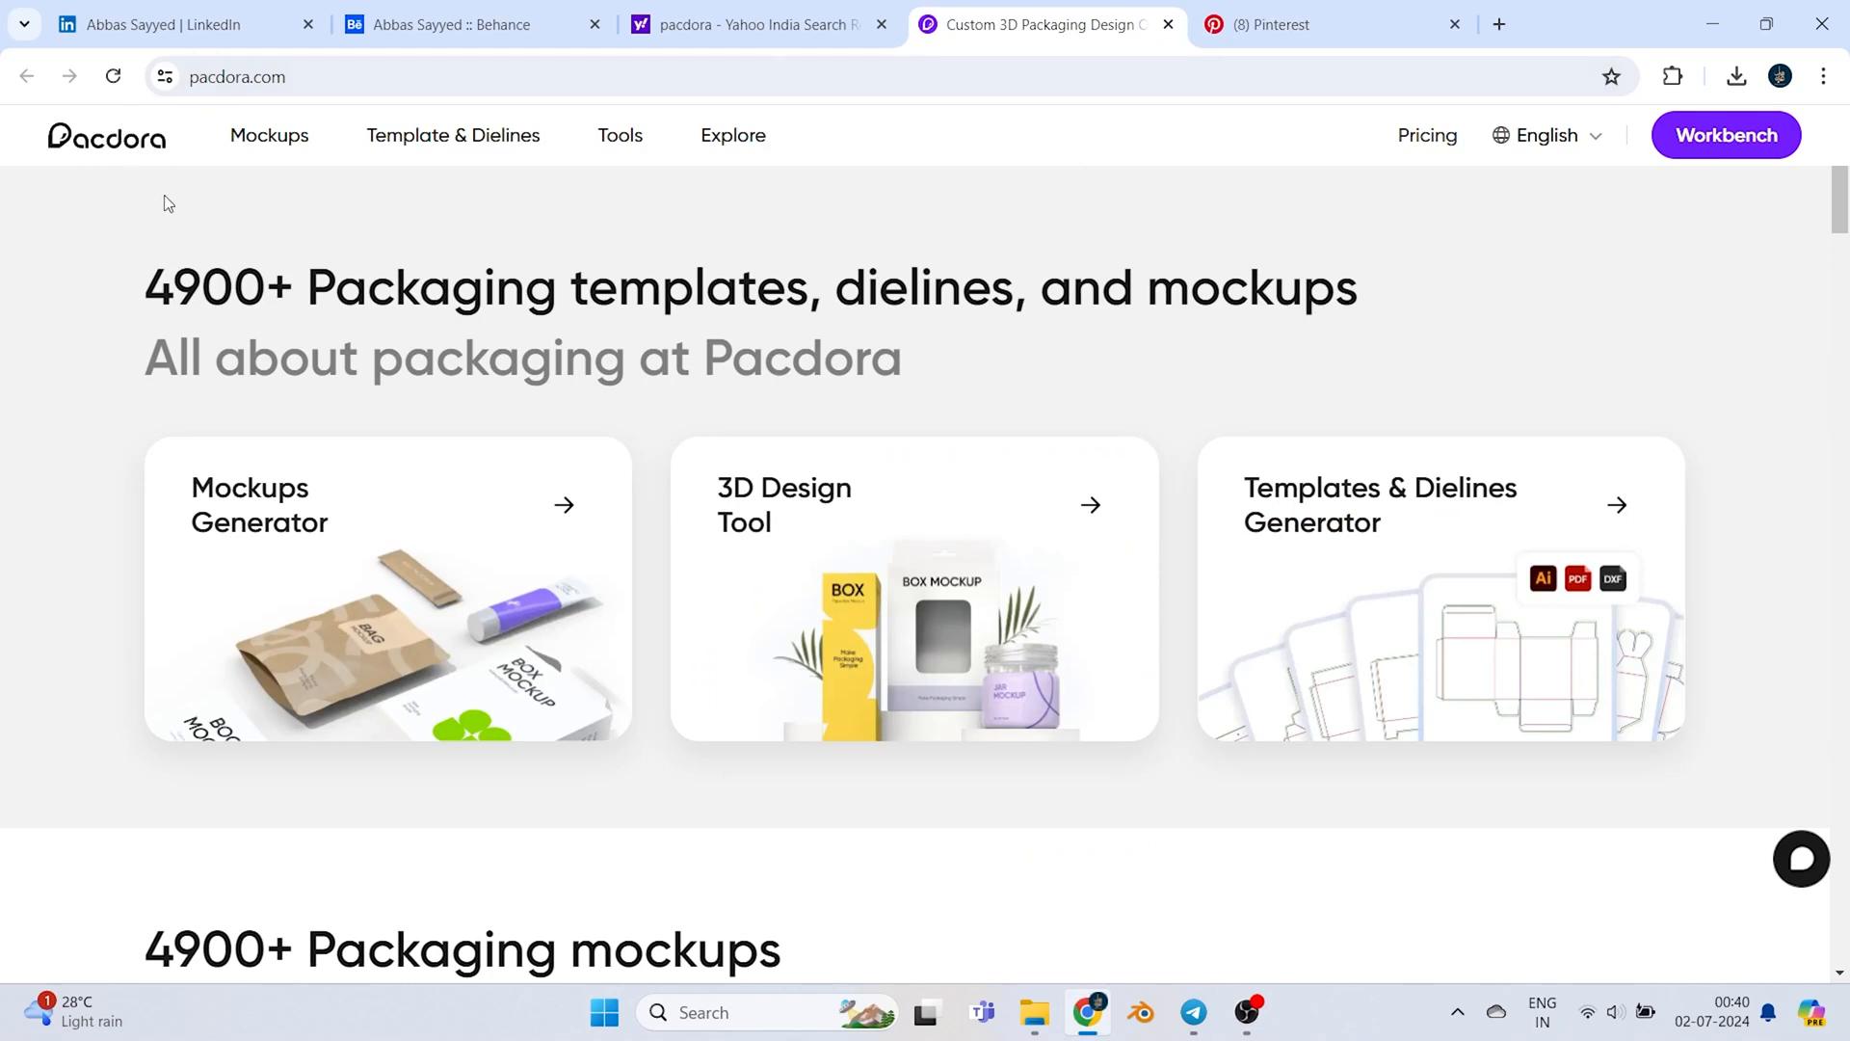
mouse_move(202, 291)
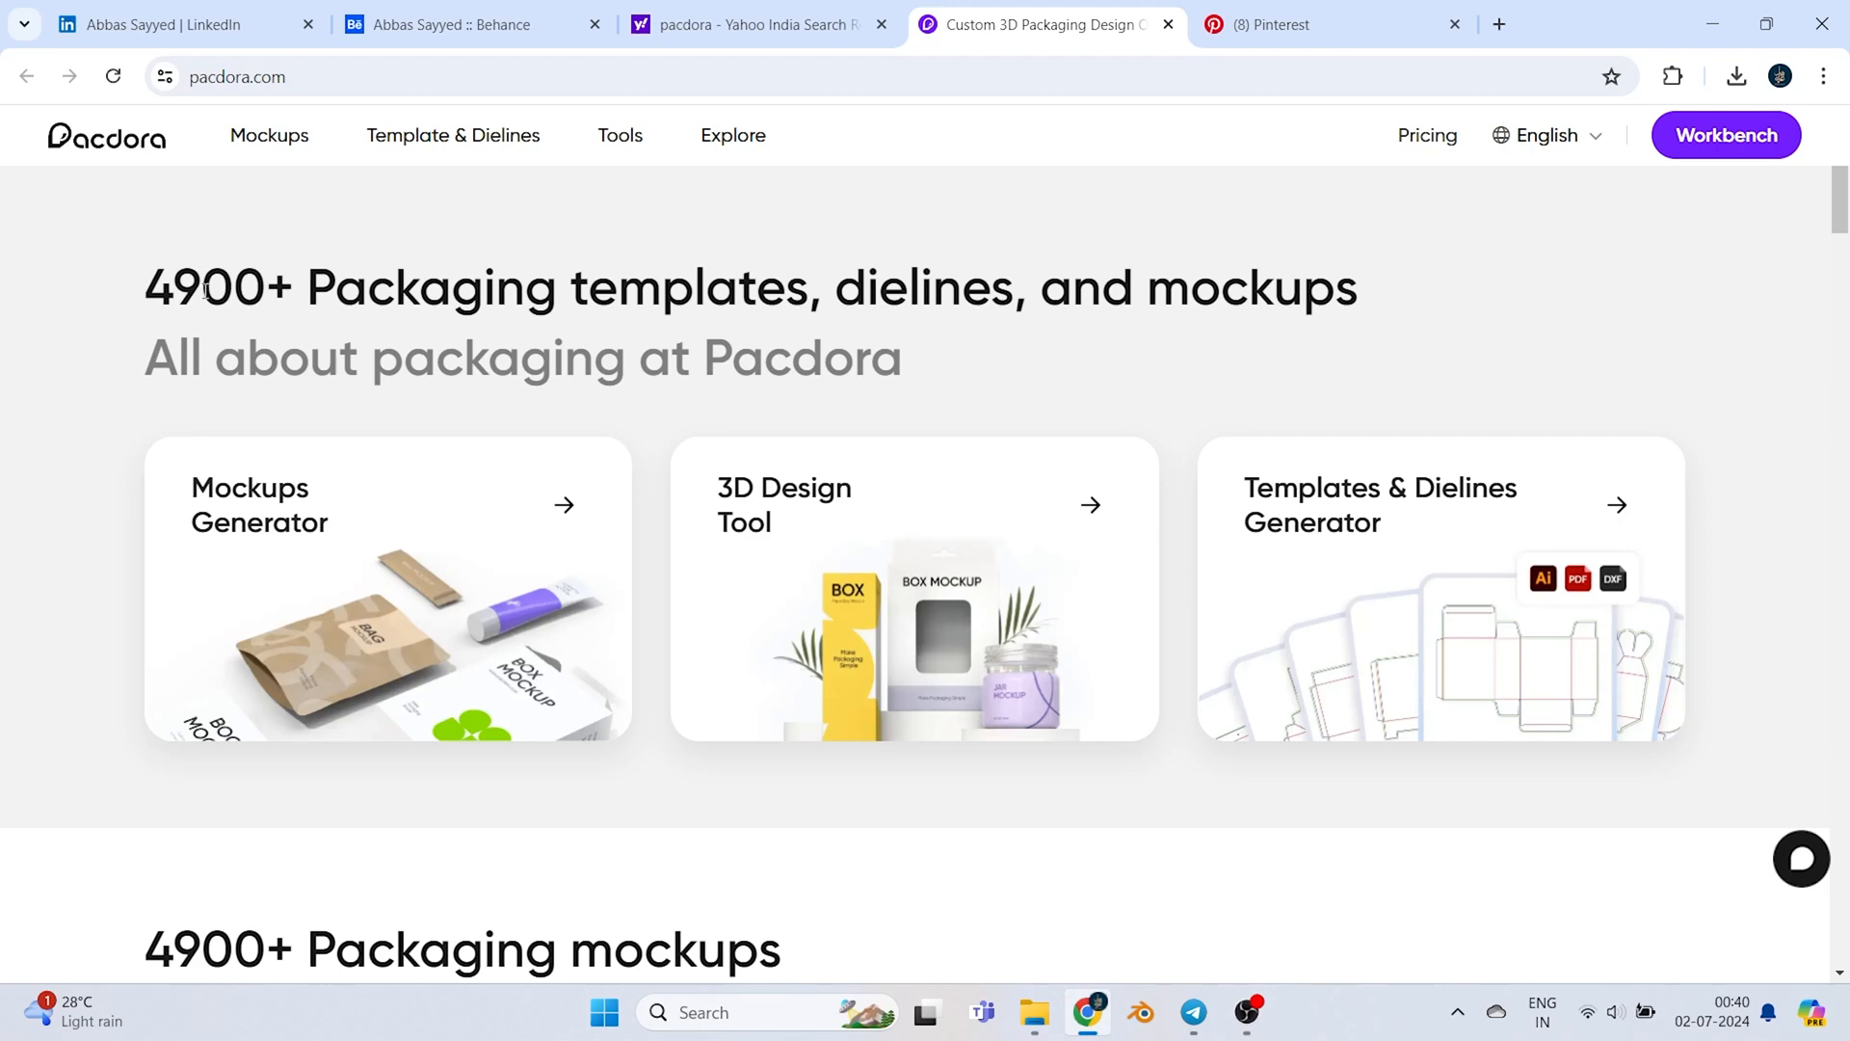
mouse_move(665, 311)
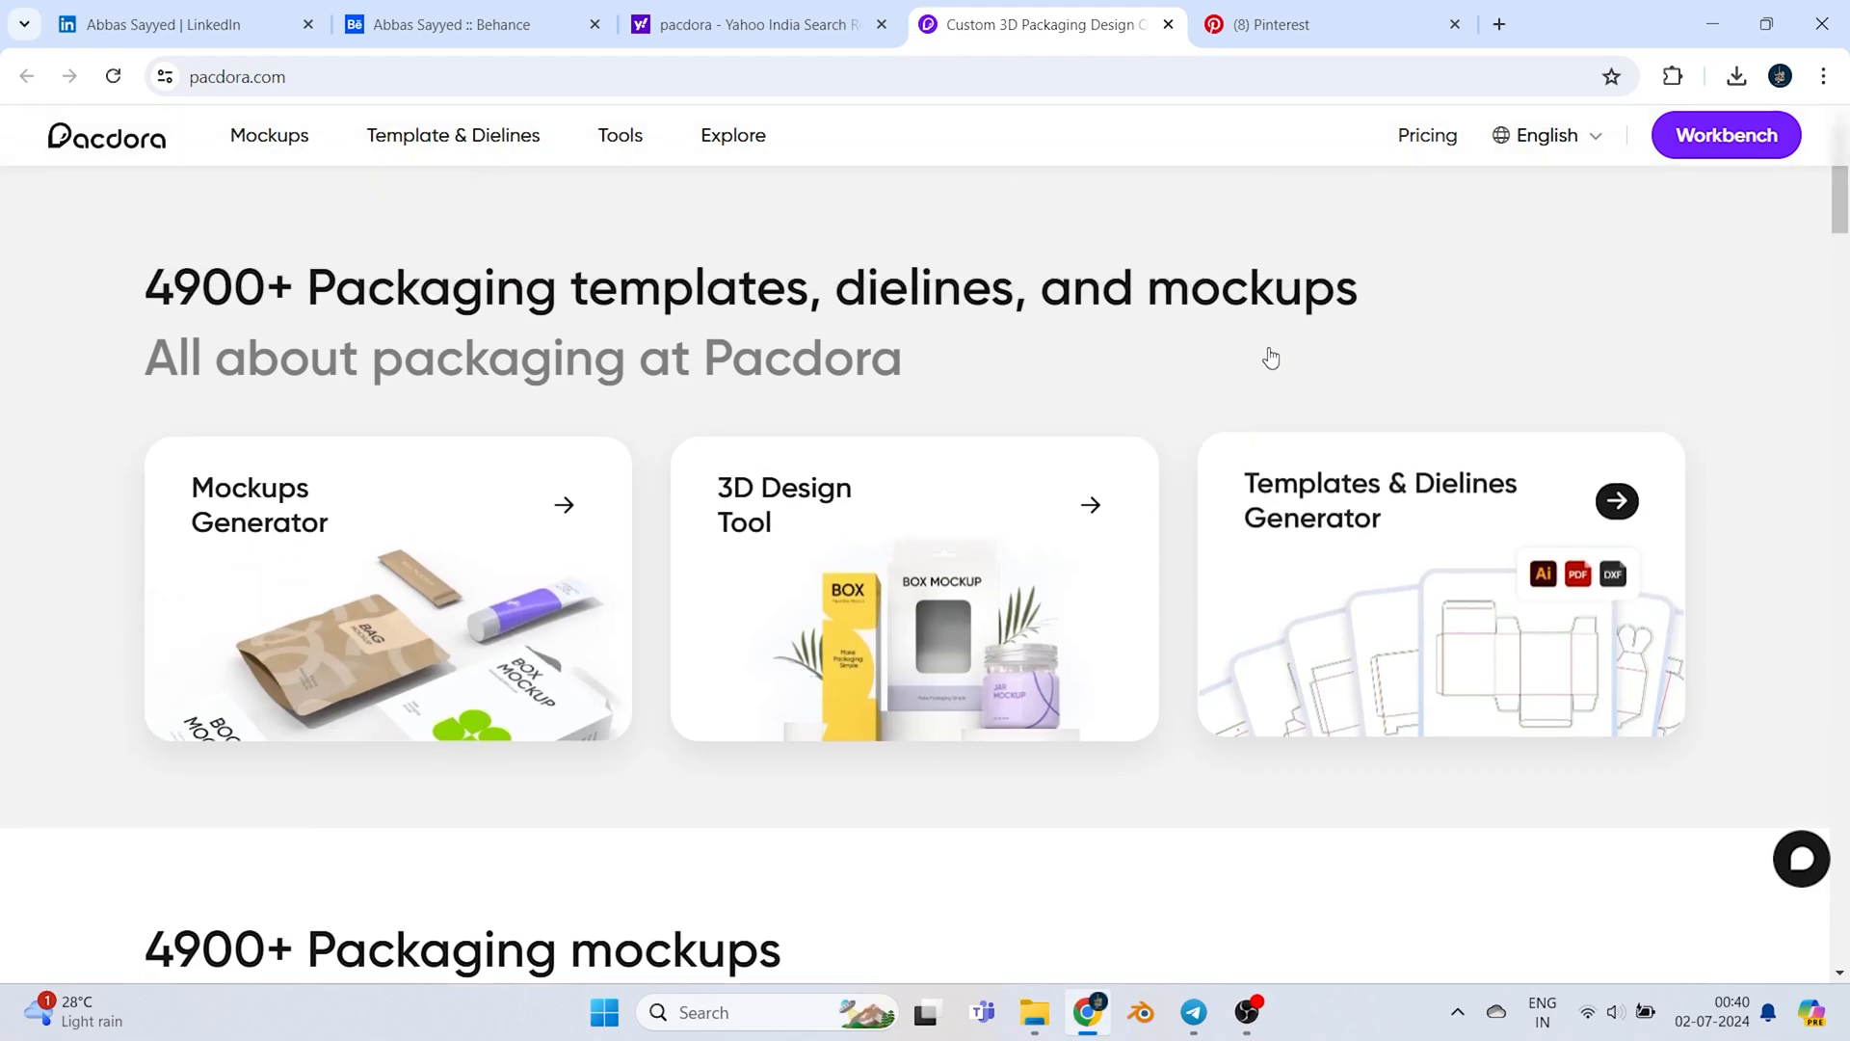
scroll(down, 3)
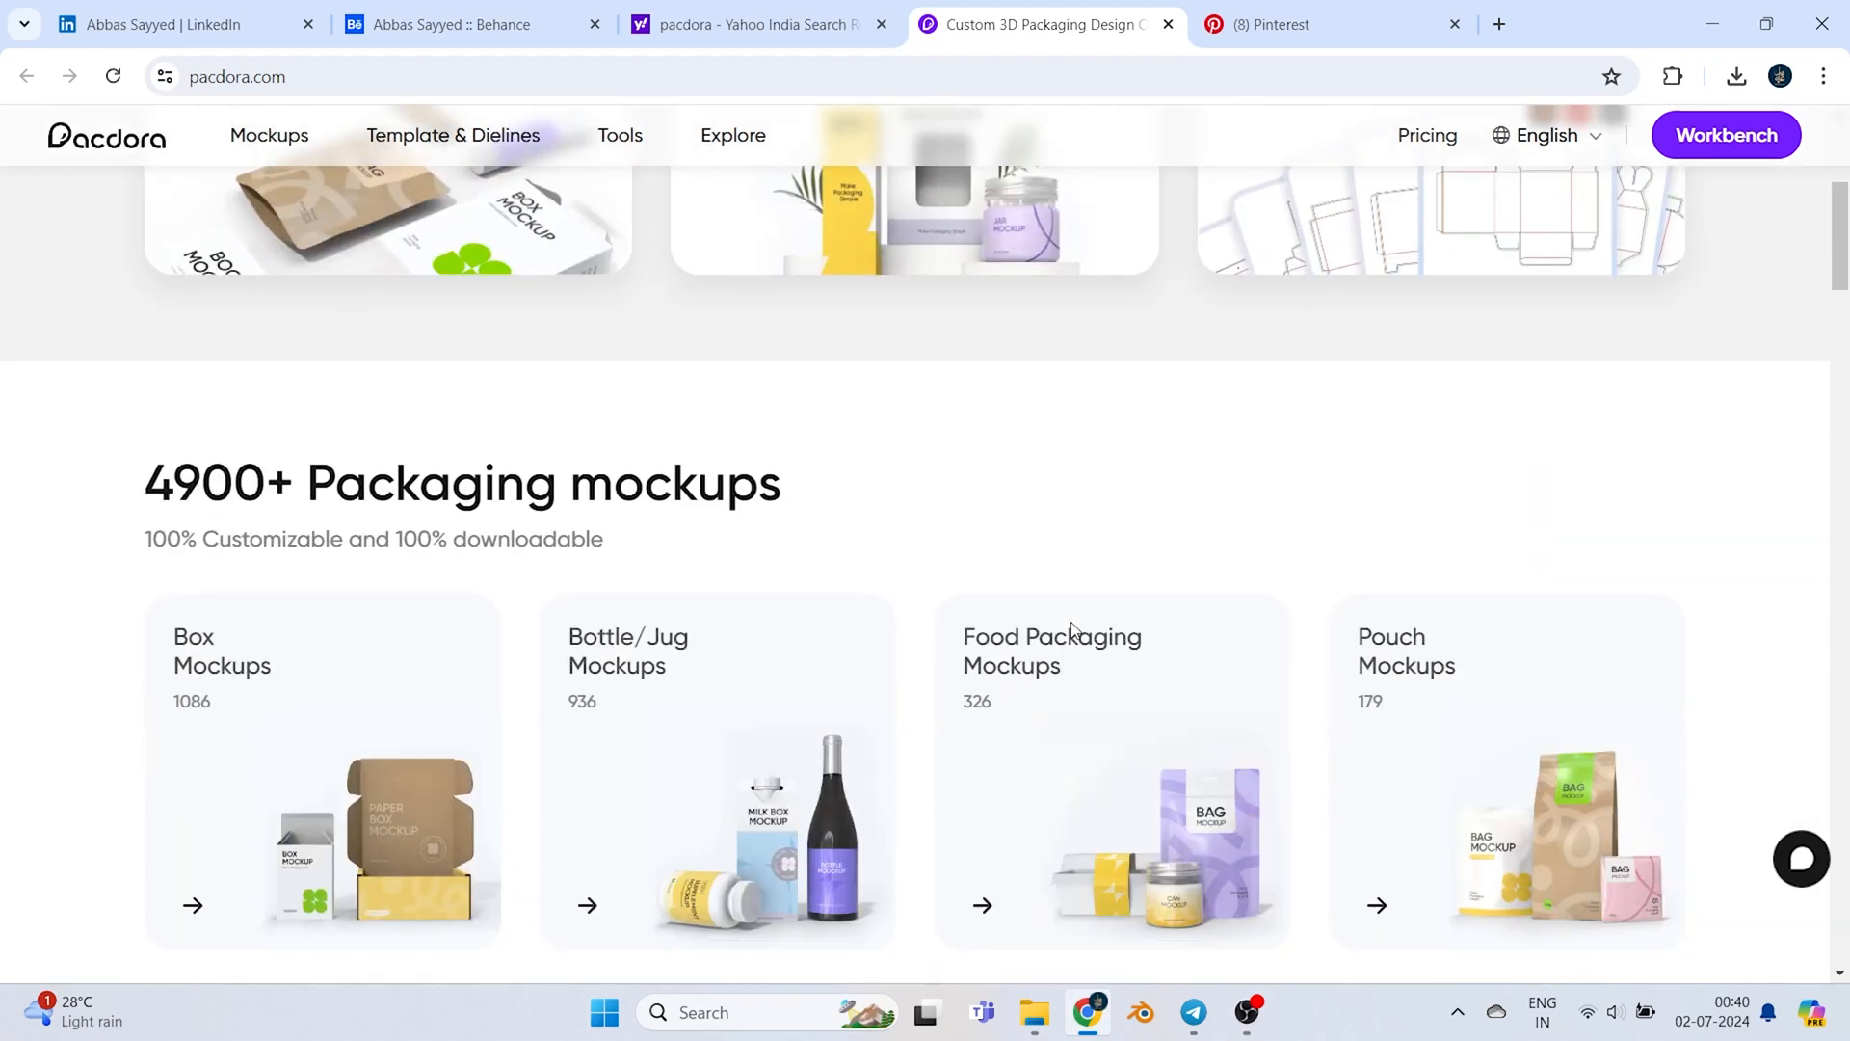
scroll(down, 3)
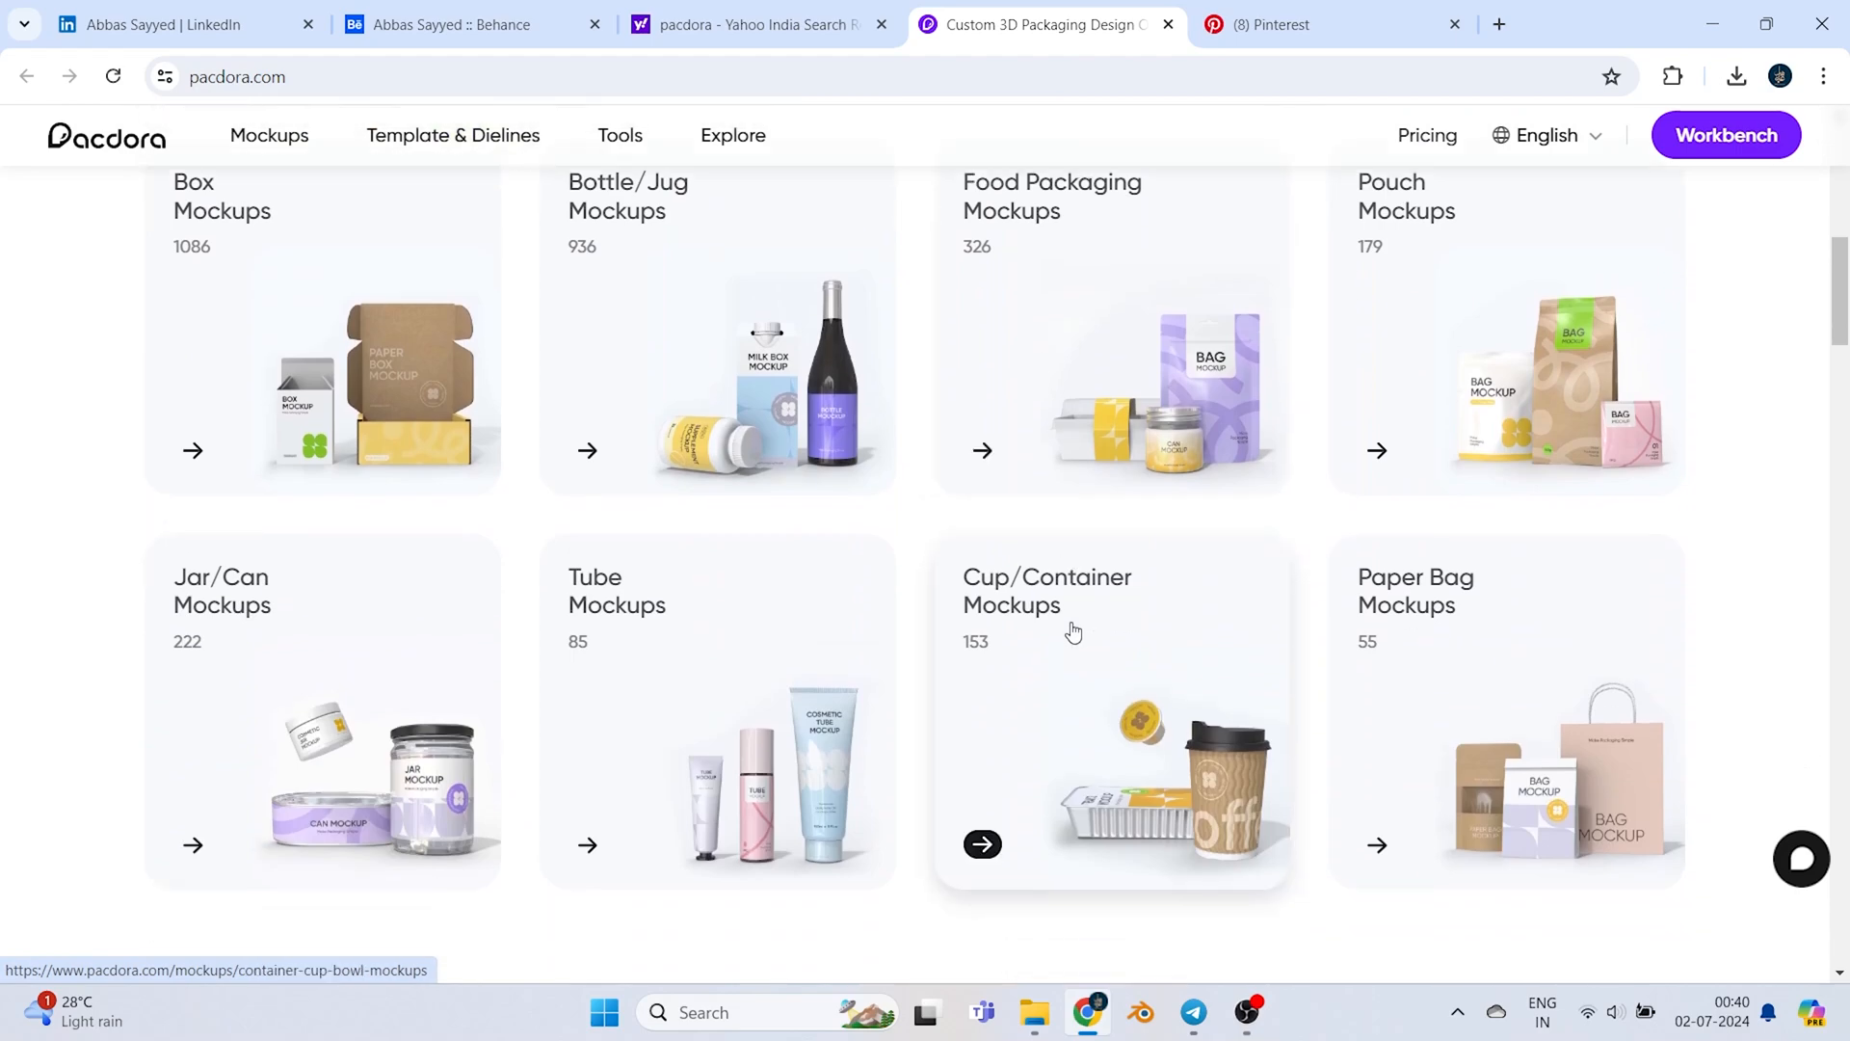
scroll(down, 3)
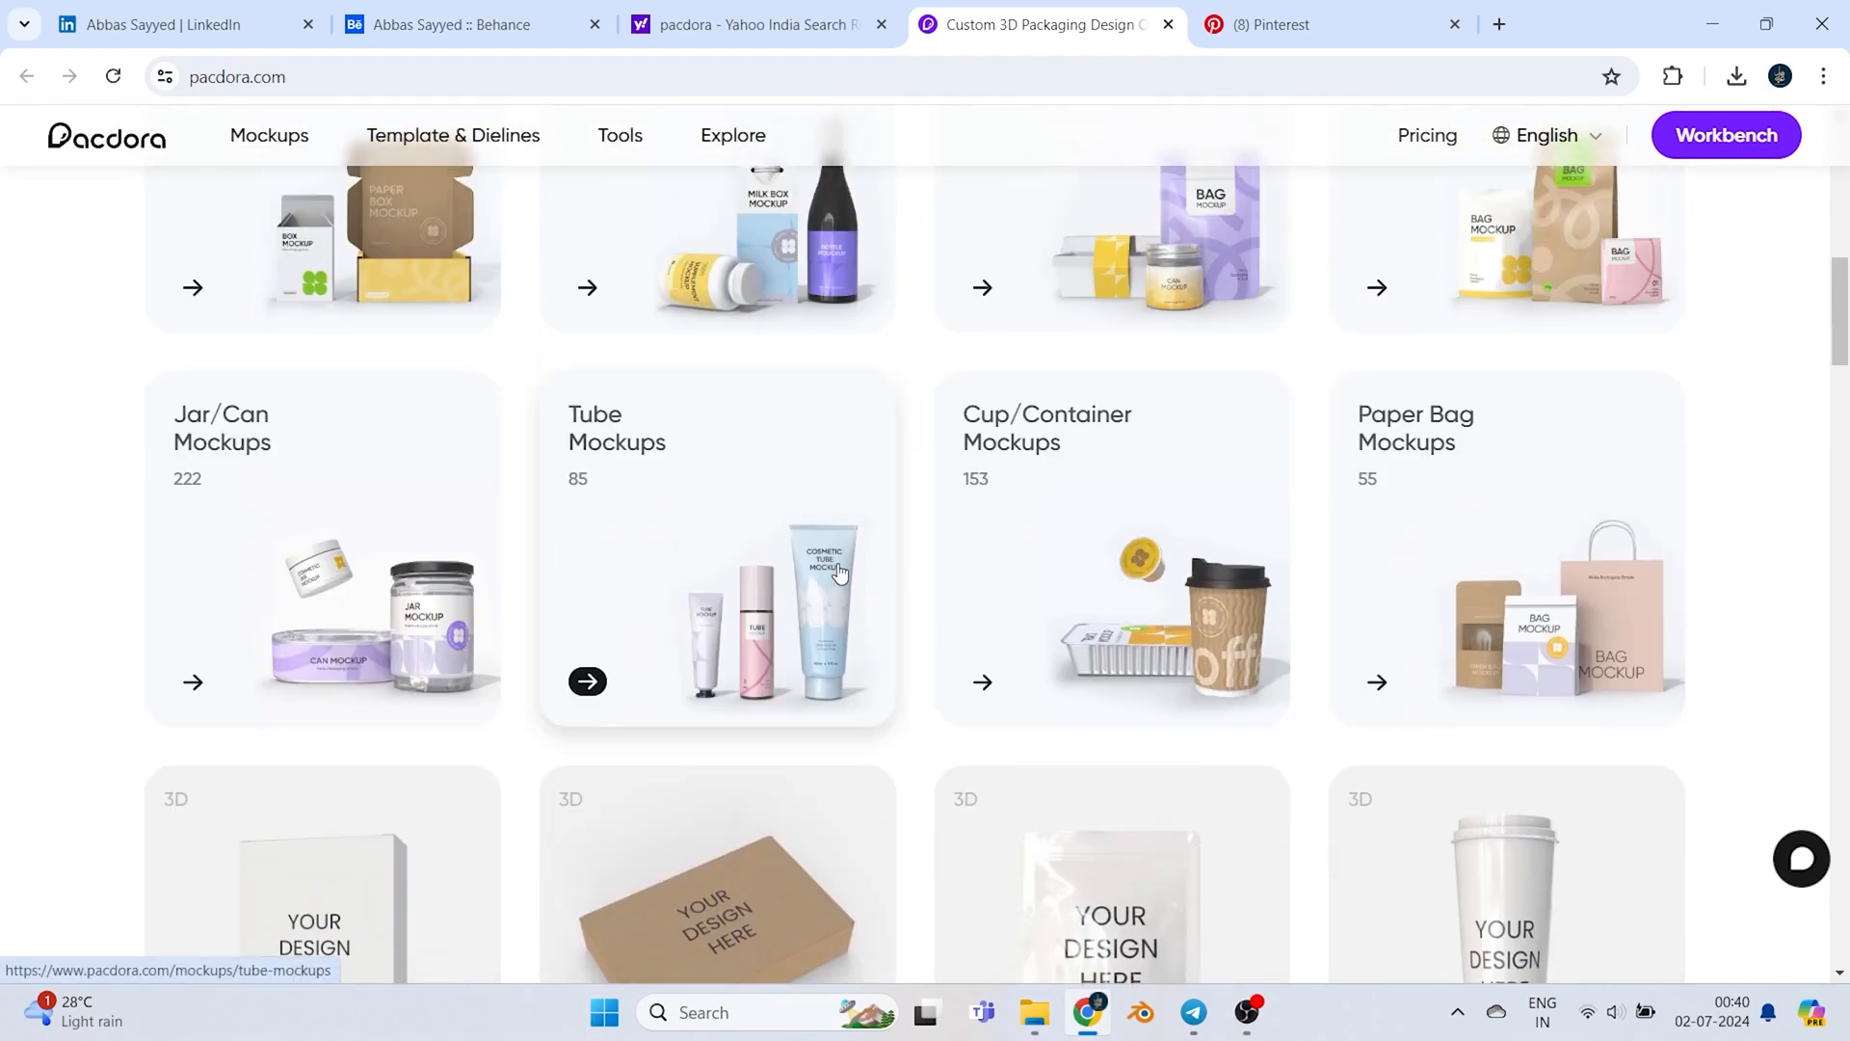
scroll(down, 3)
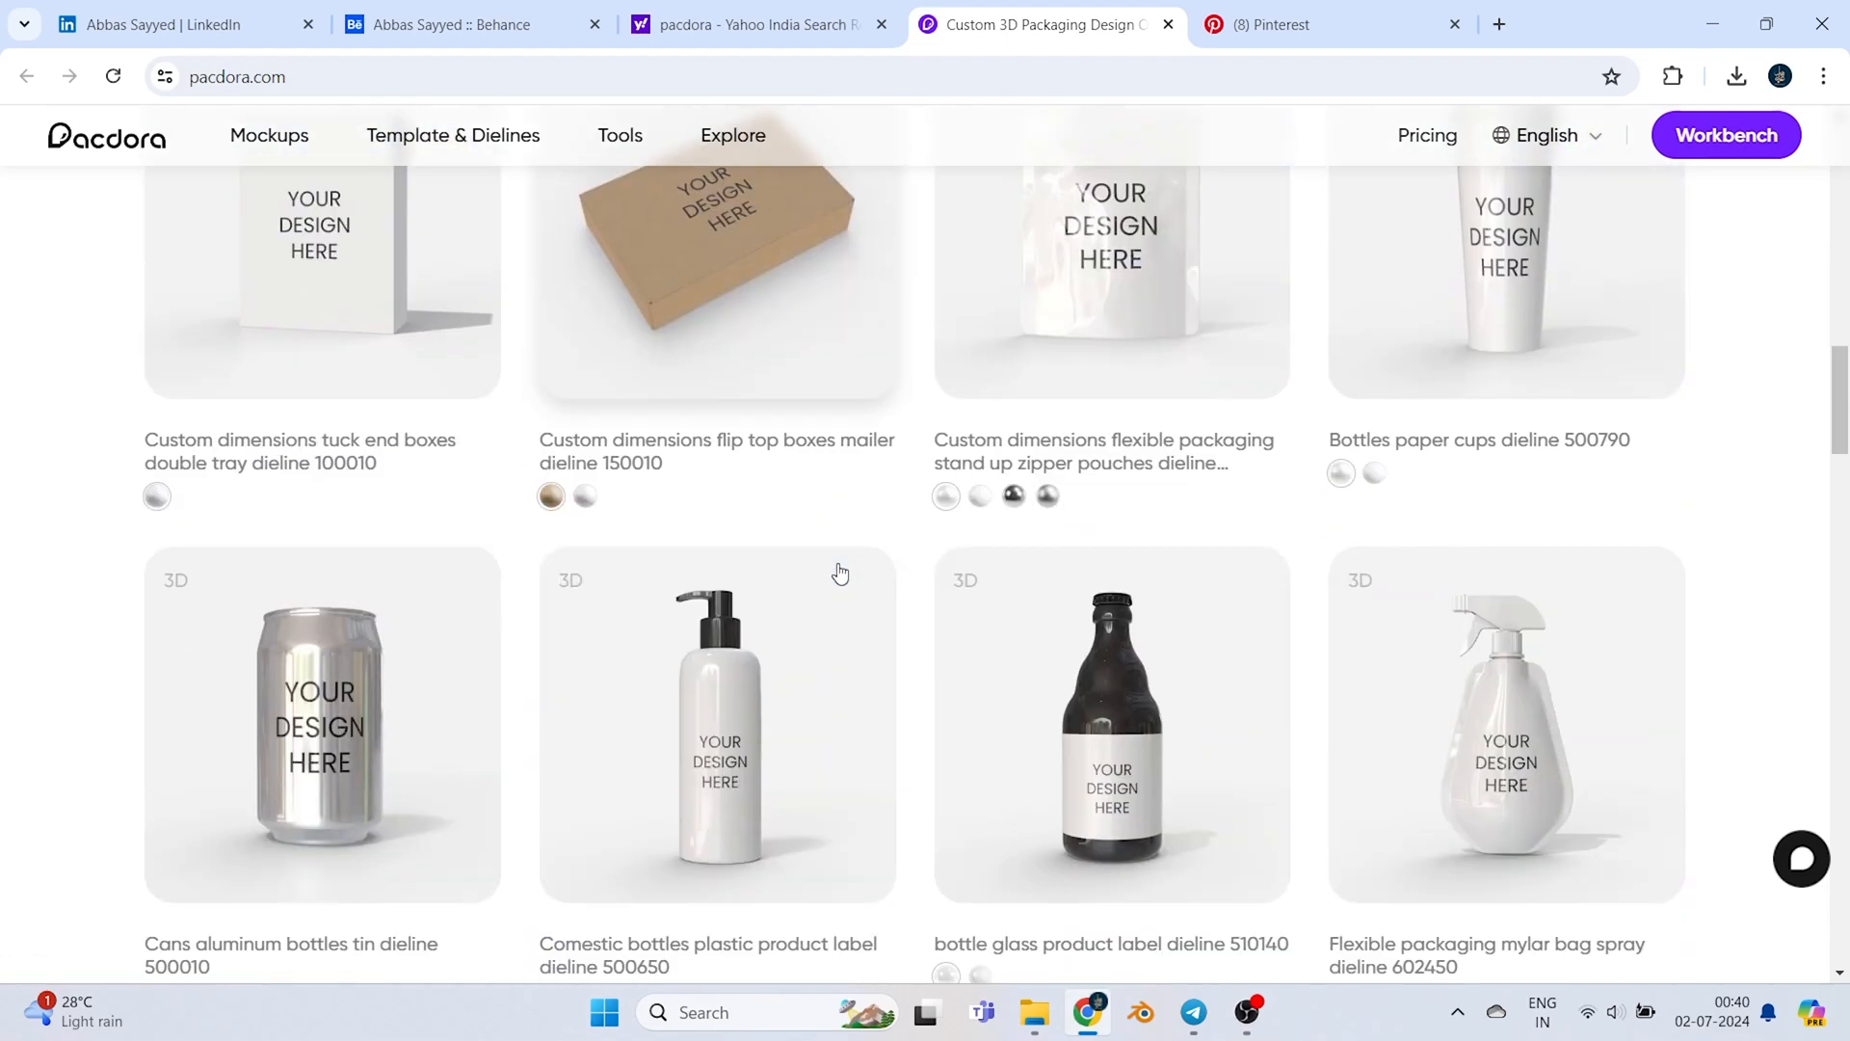
scroll(down, 3)
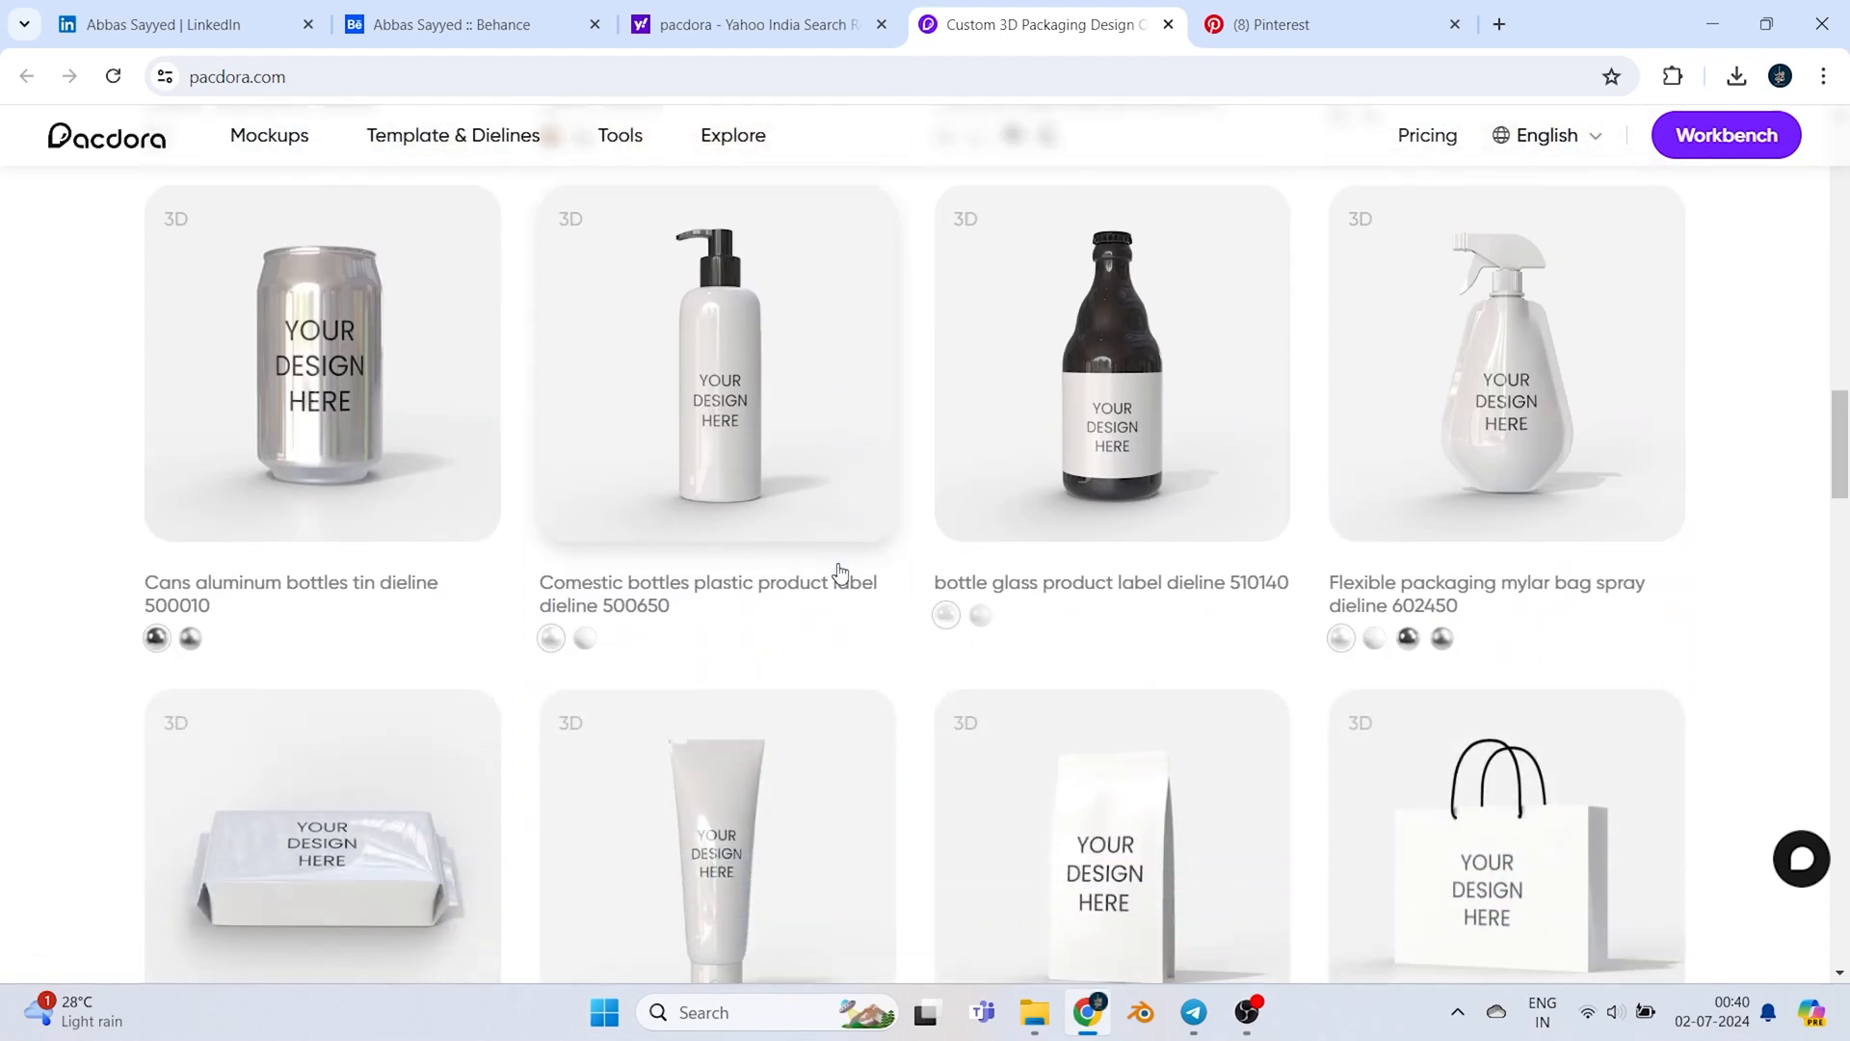
scroll(down, 3)
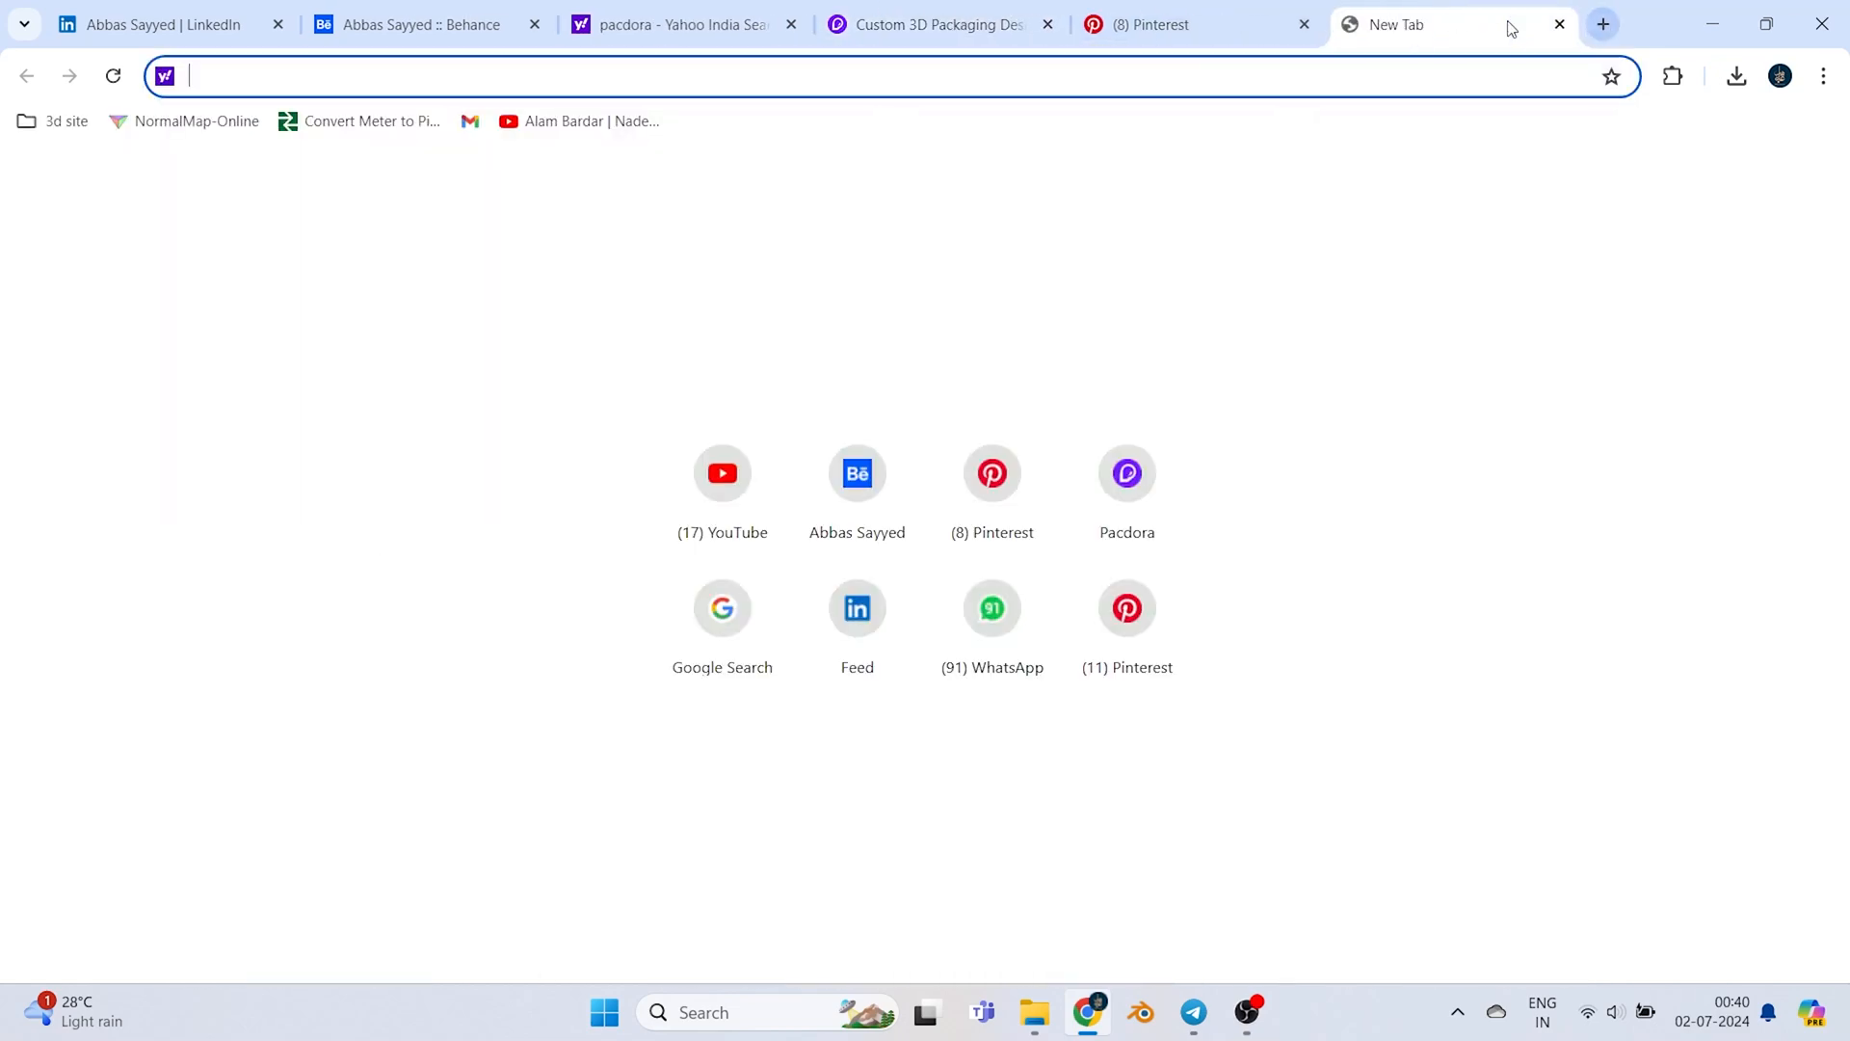
Search images for box dielines, enlarge the PackMojo mailer box dieline, then return to Pacdora
text(dieline\)
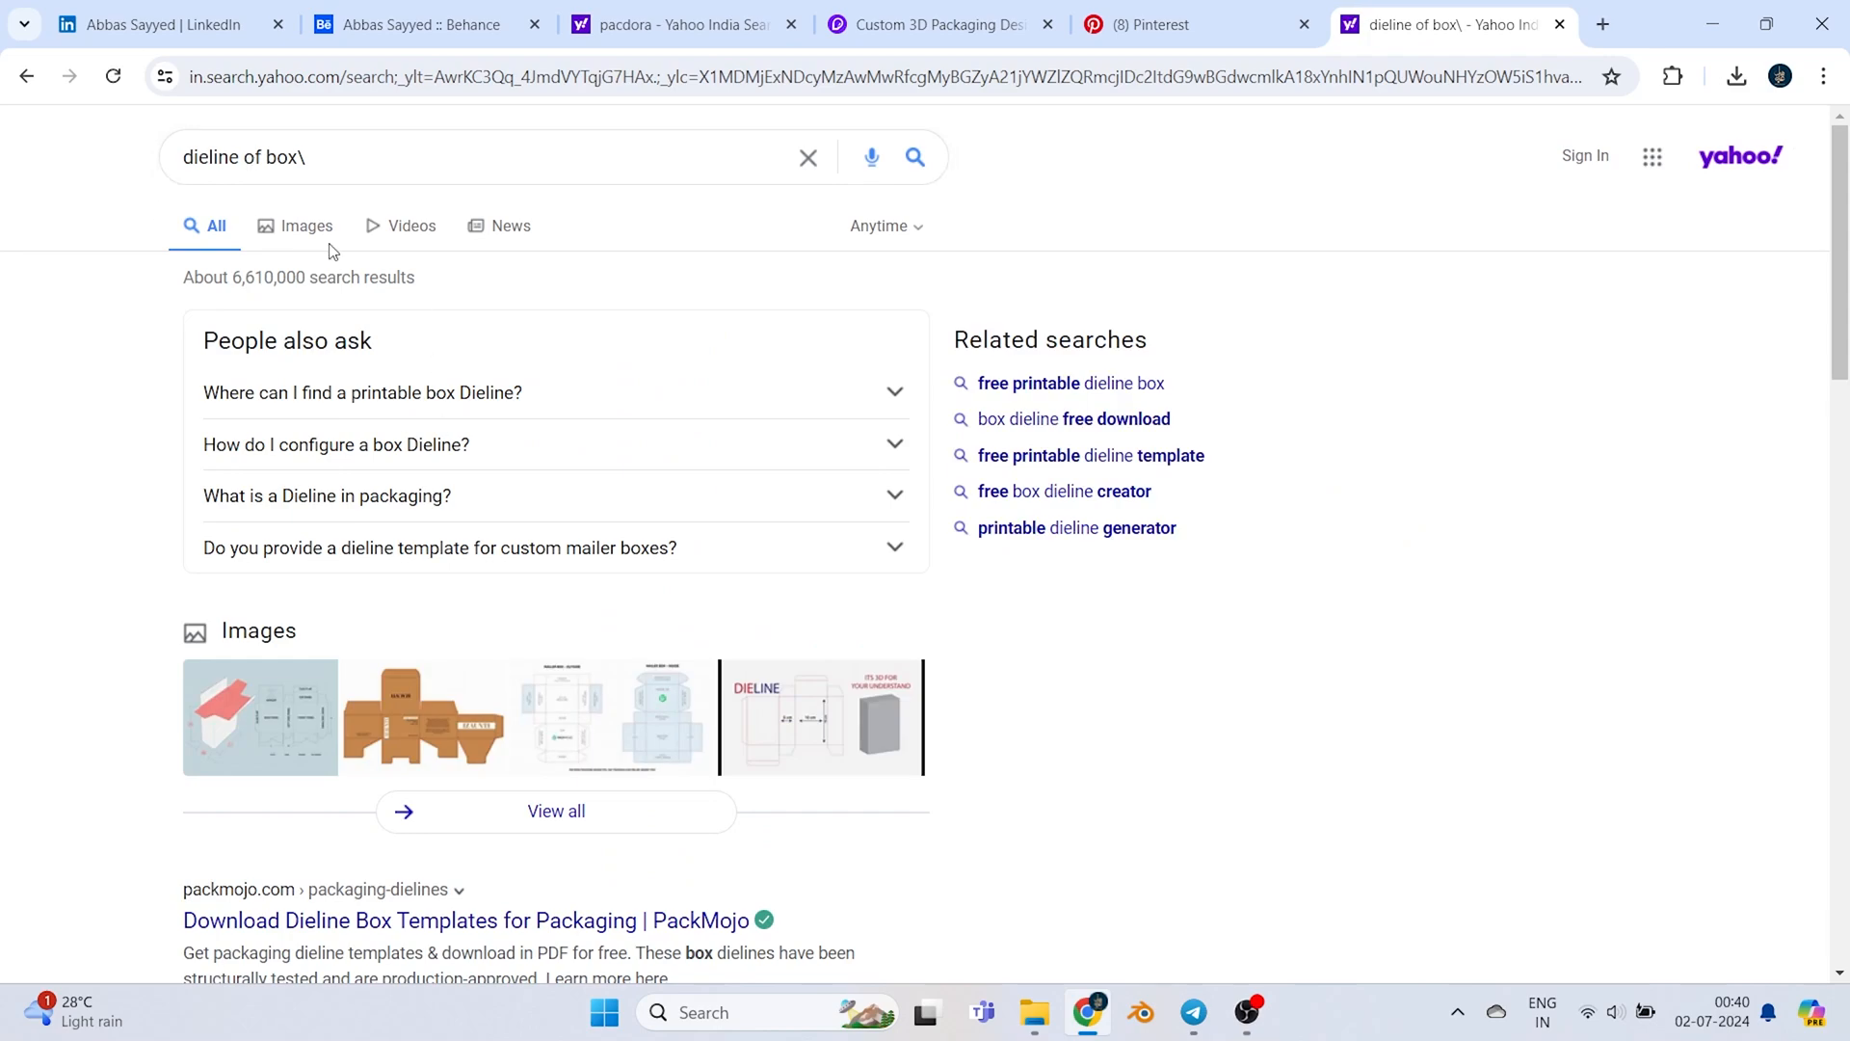
click(305, 225)
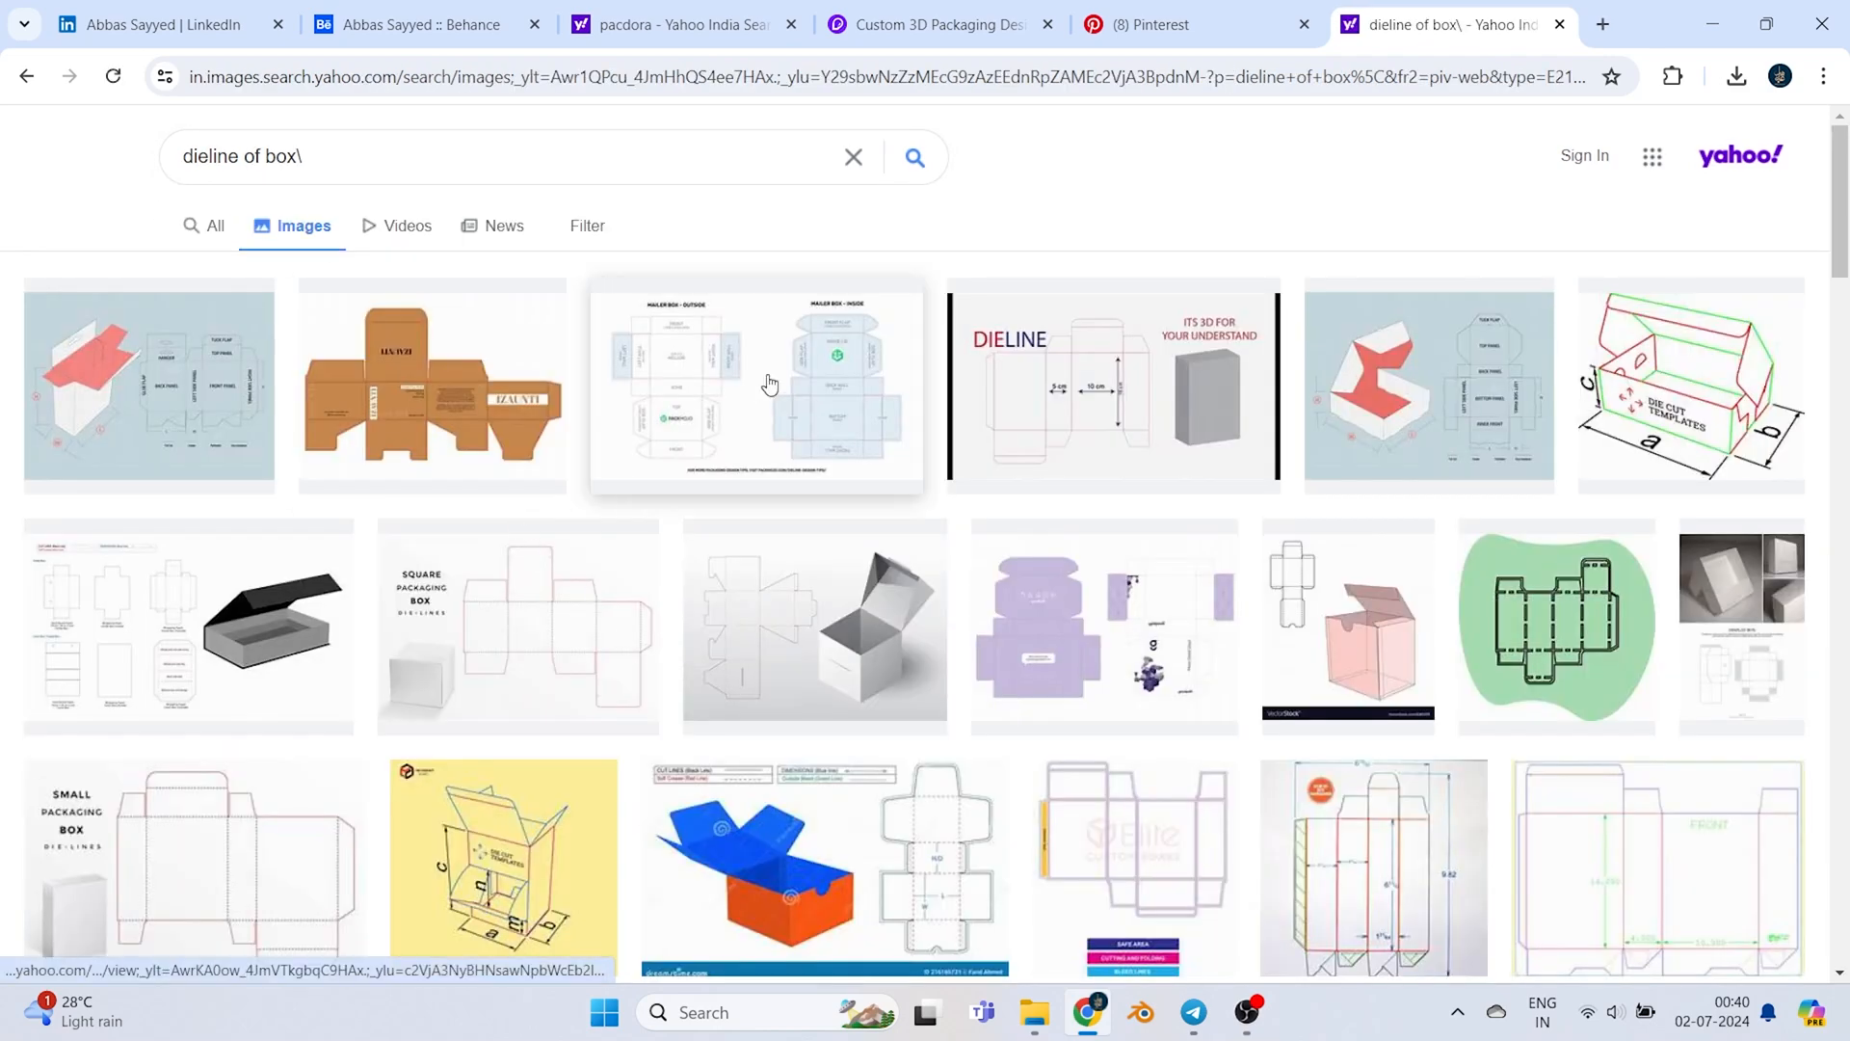
click(771, 383)
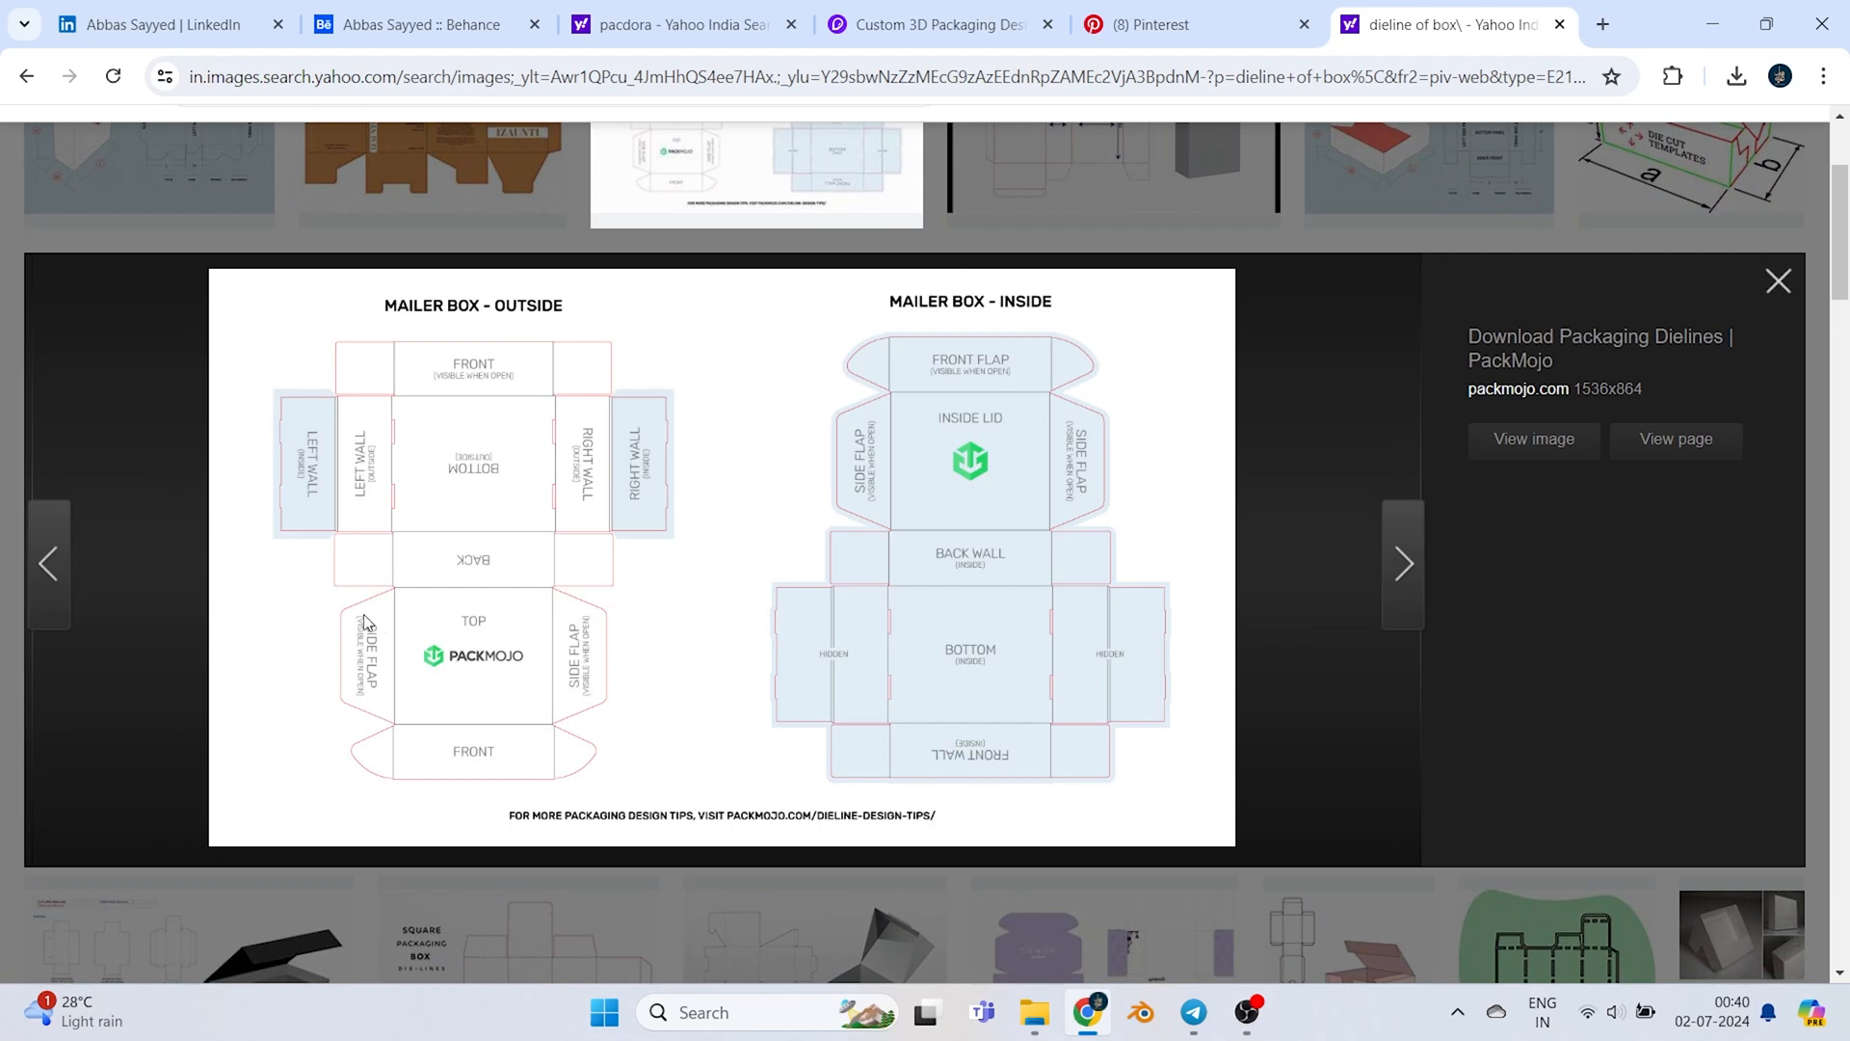
mouse_move(671, 597)
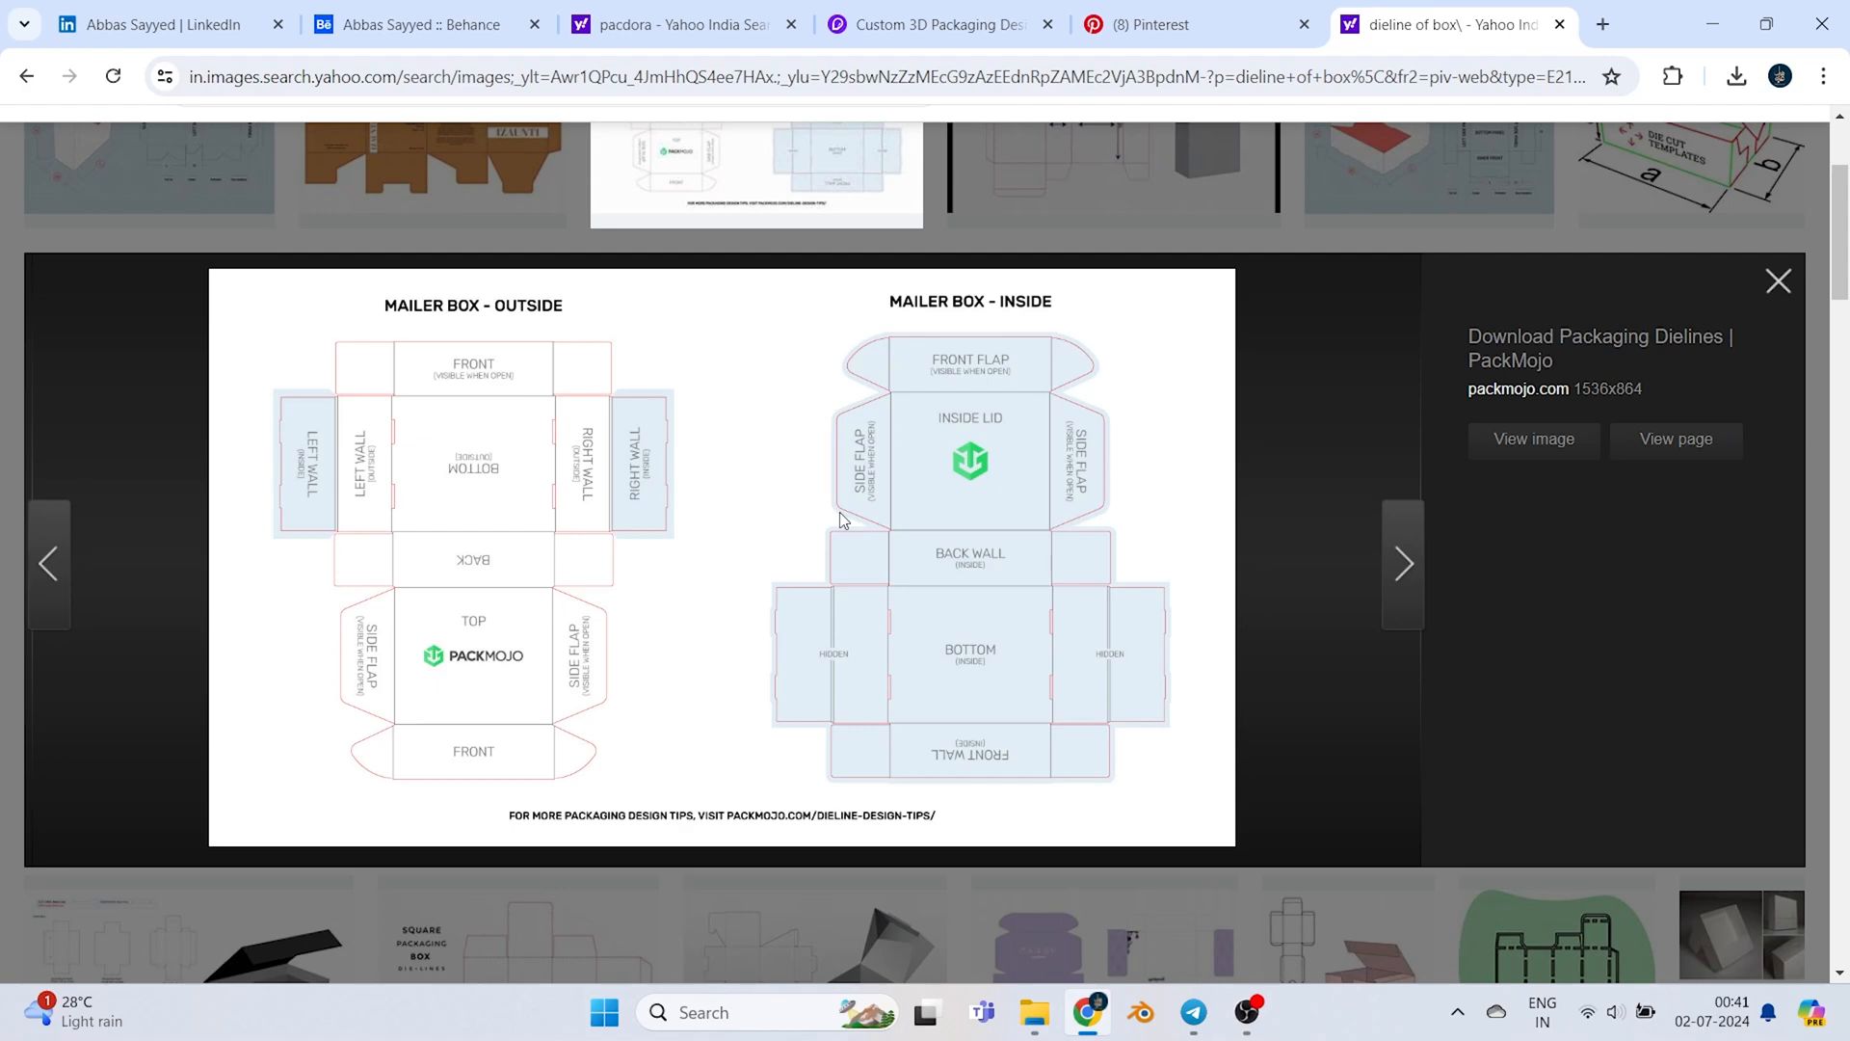
click(952, 24)
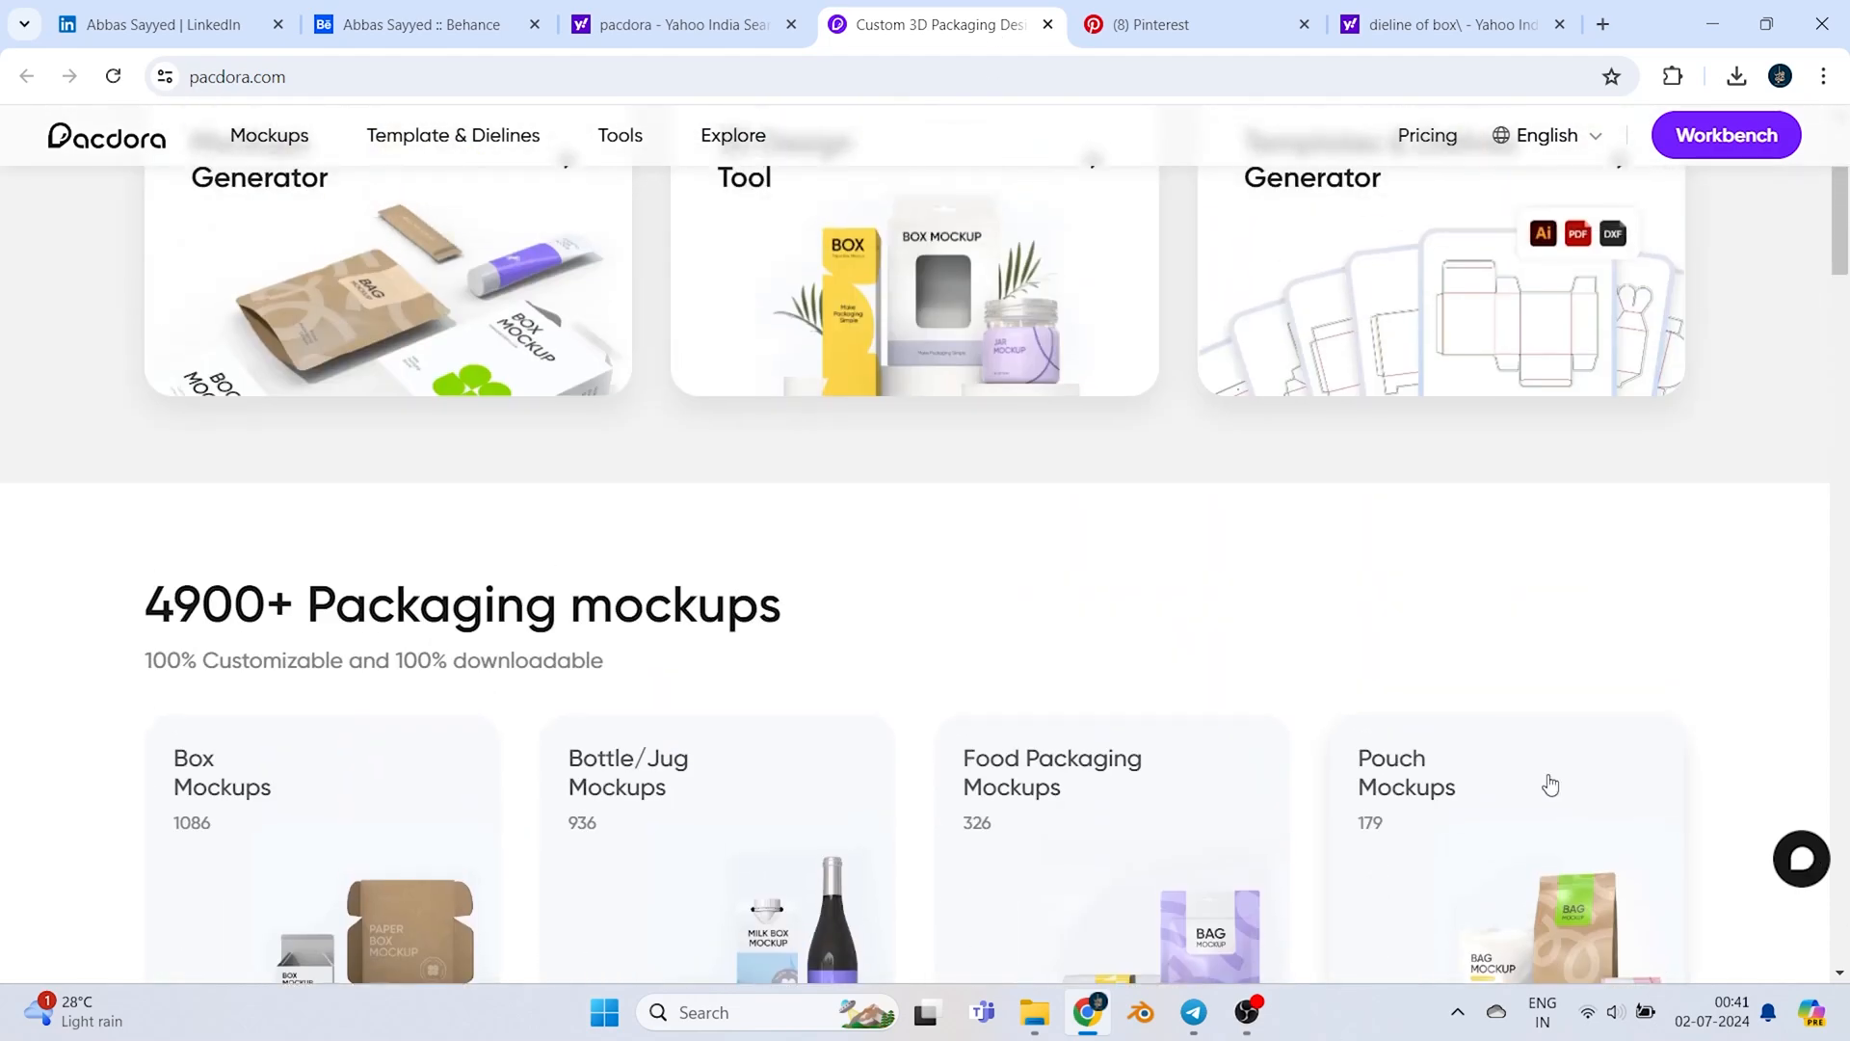
Browse Pacdora's box mockup subcategories, briefly rechecking the Moerie drawer box reference tab
scroll(up, 3)
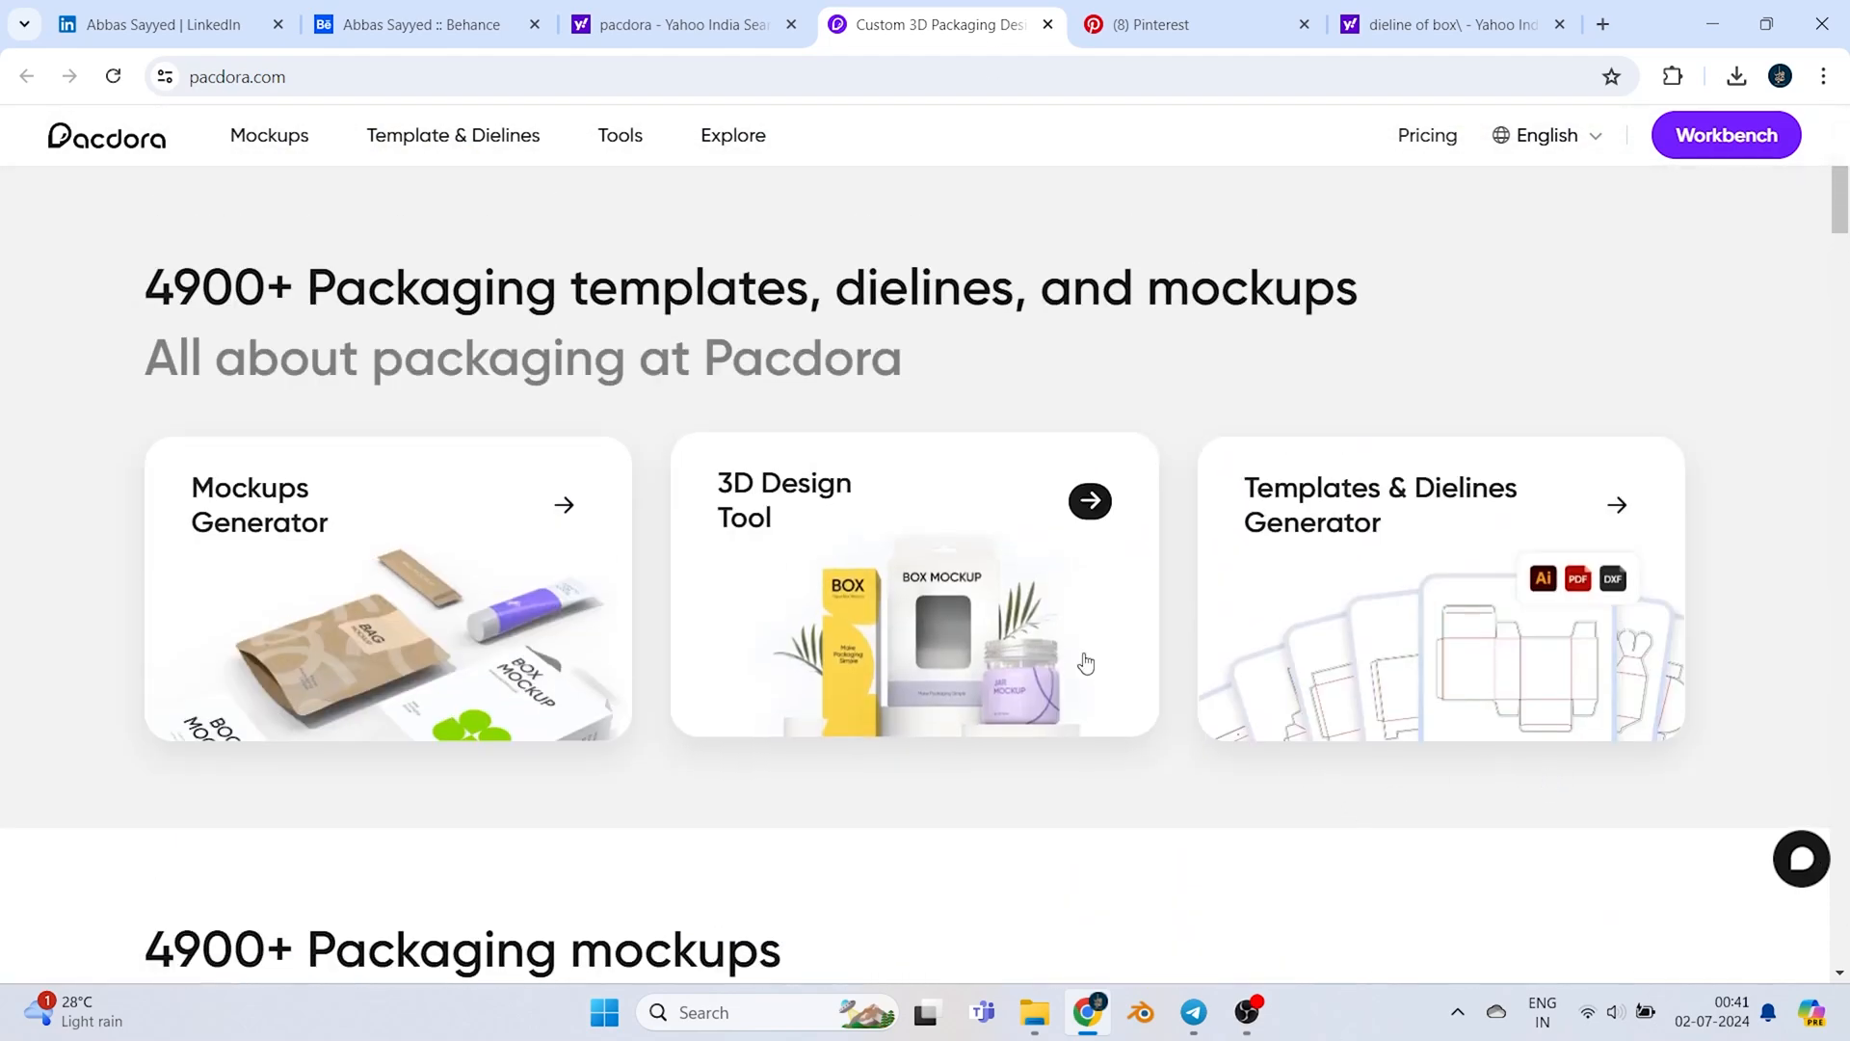
scroll(down, 3)
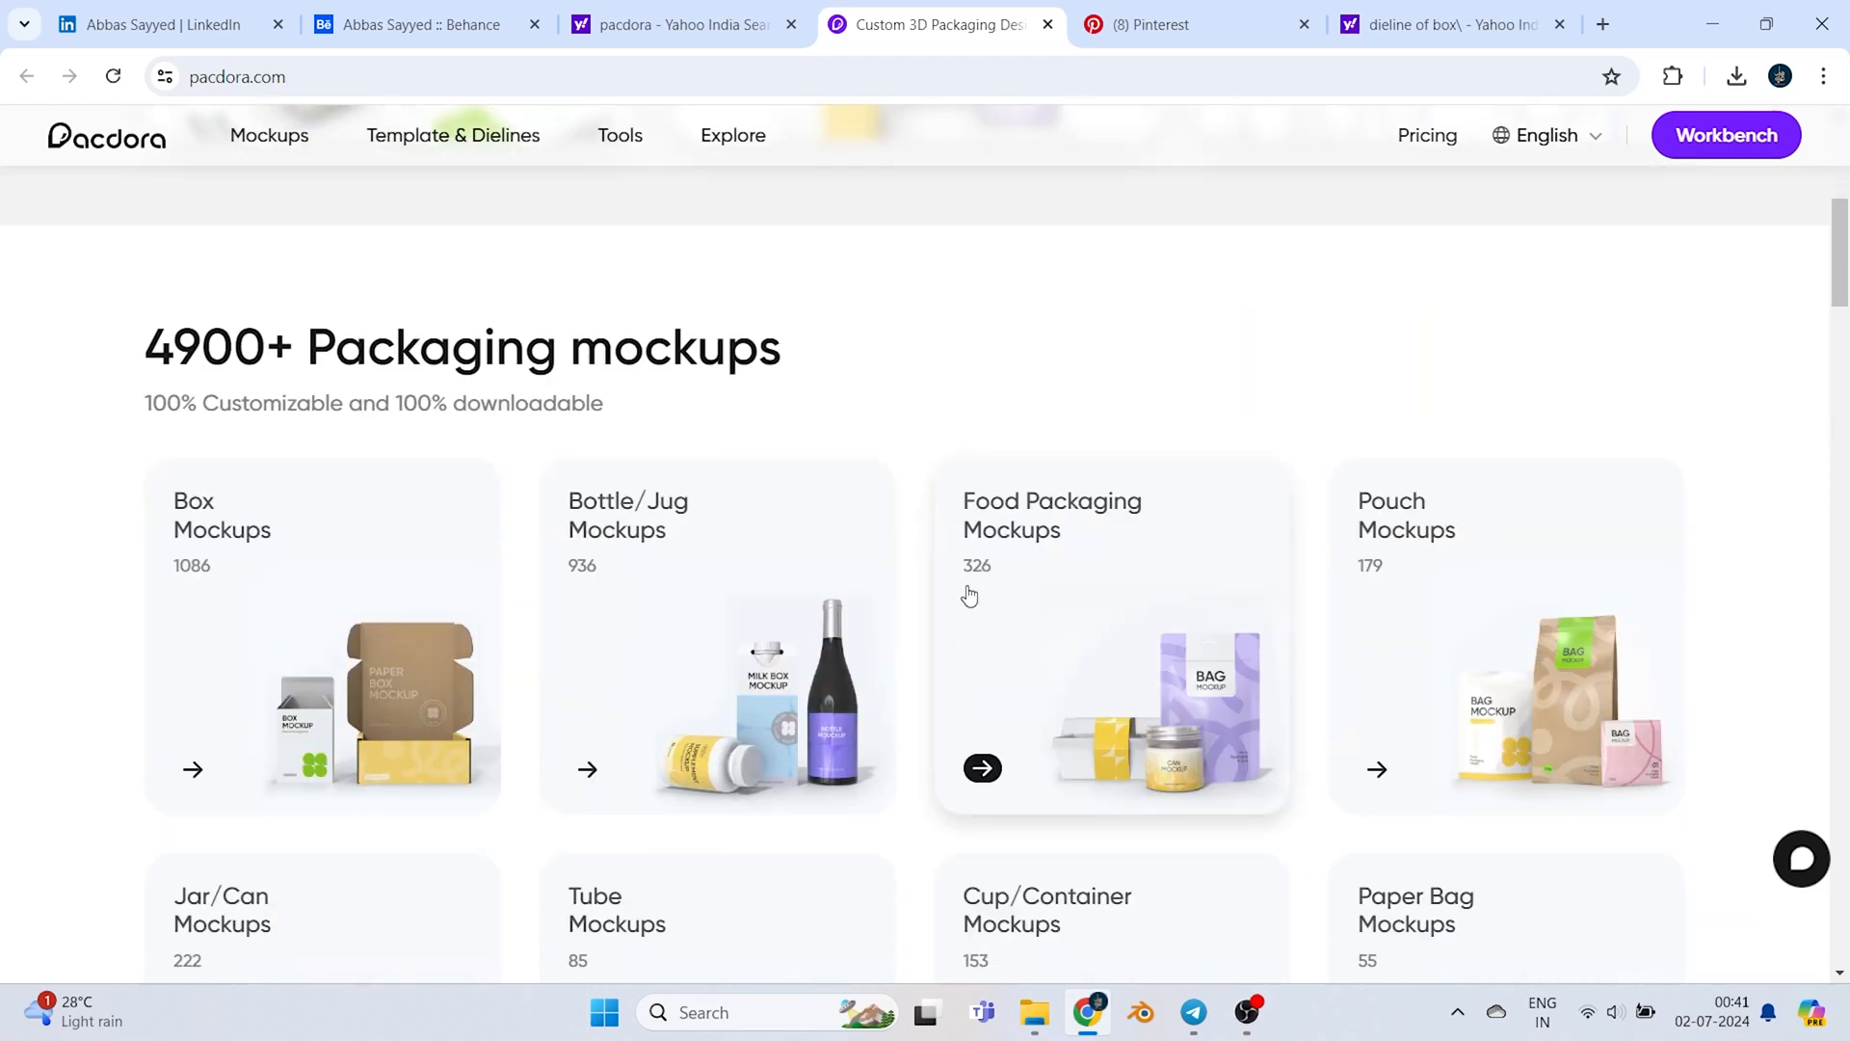
click(270, 135)
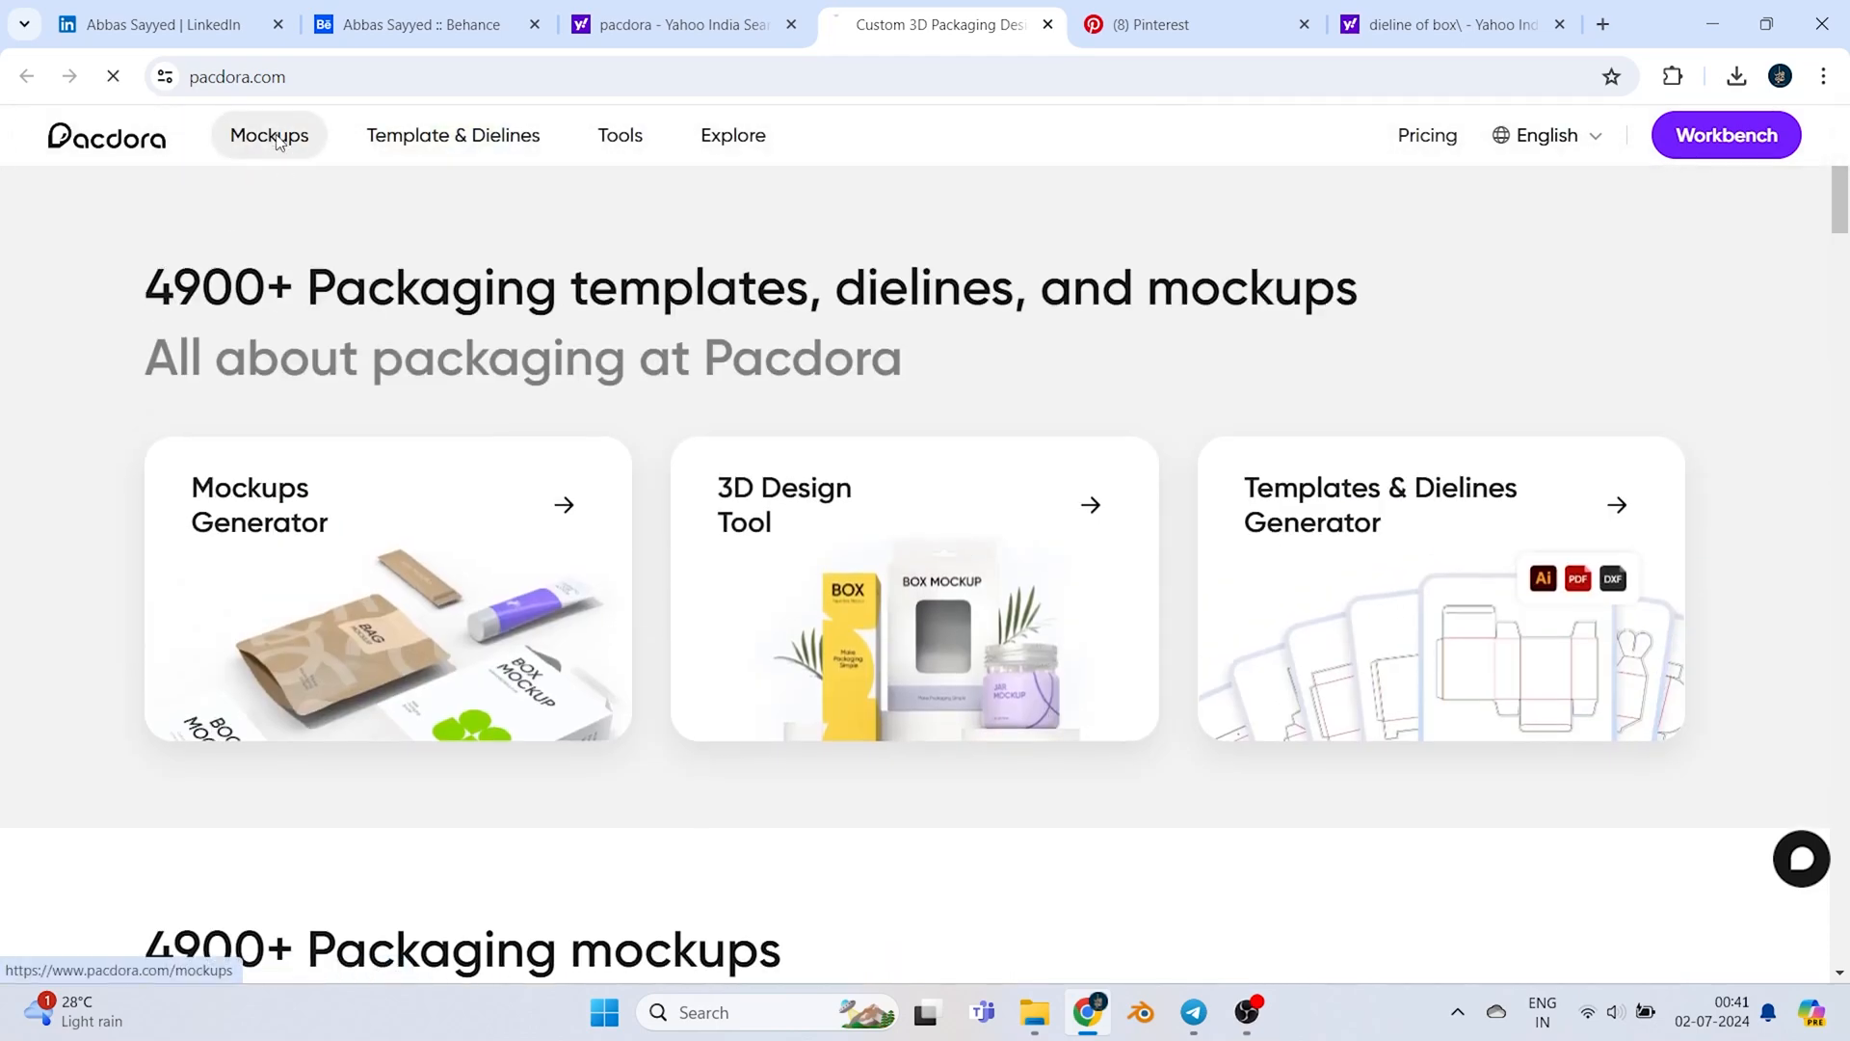
click(269, 135)
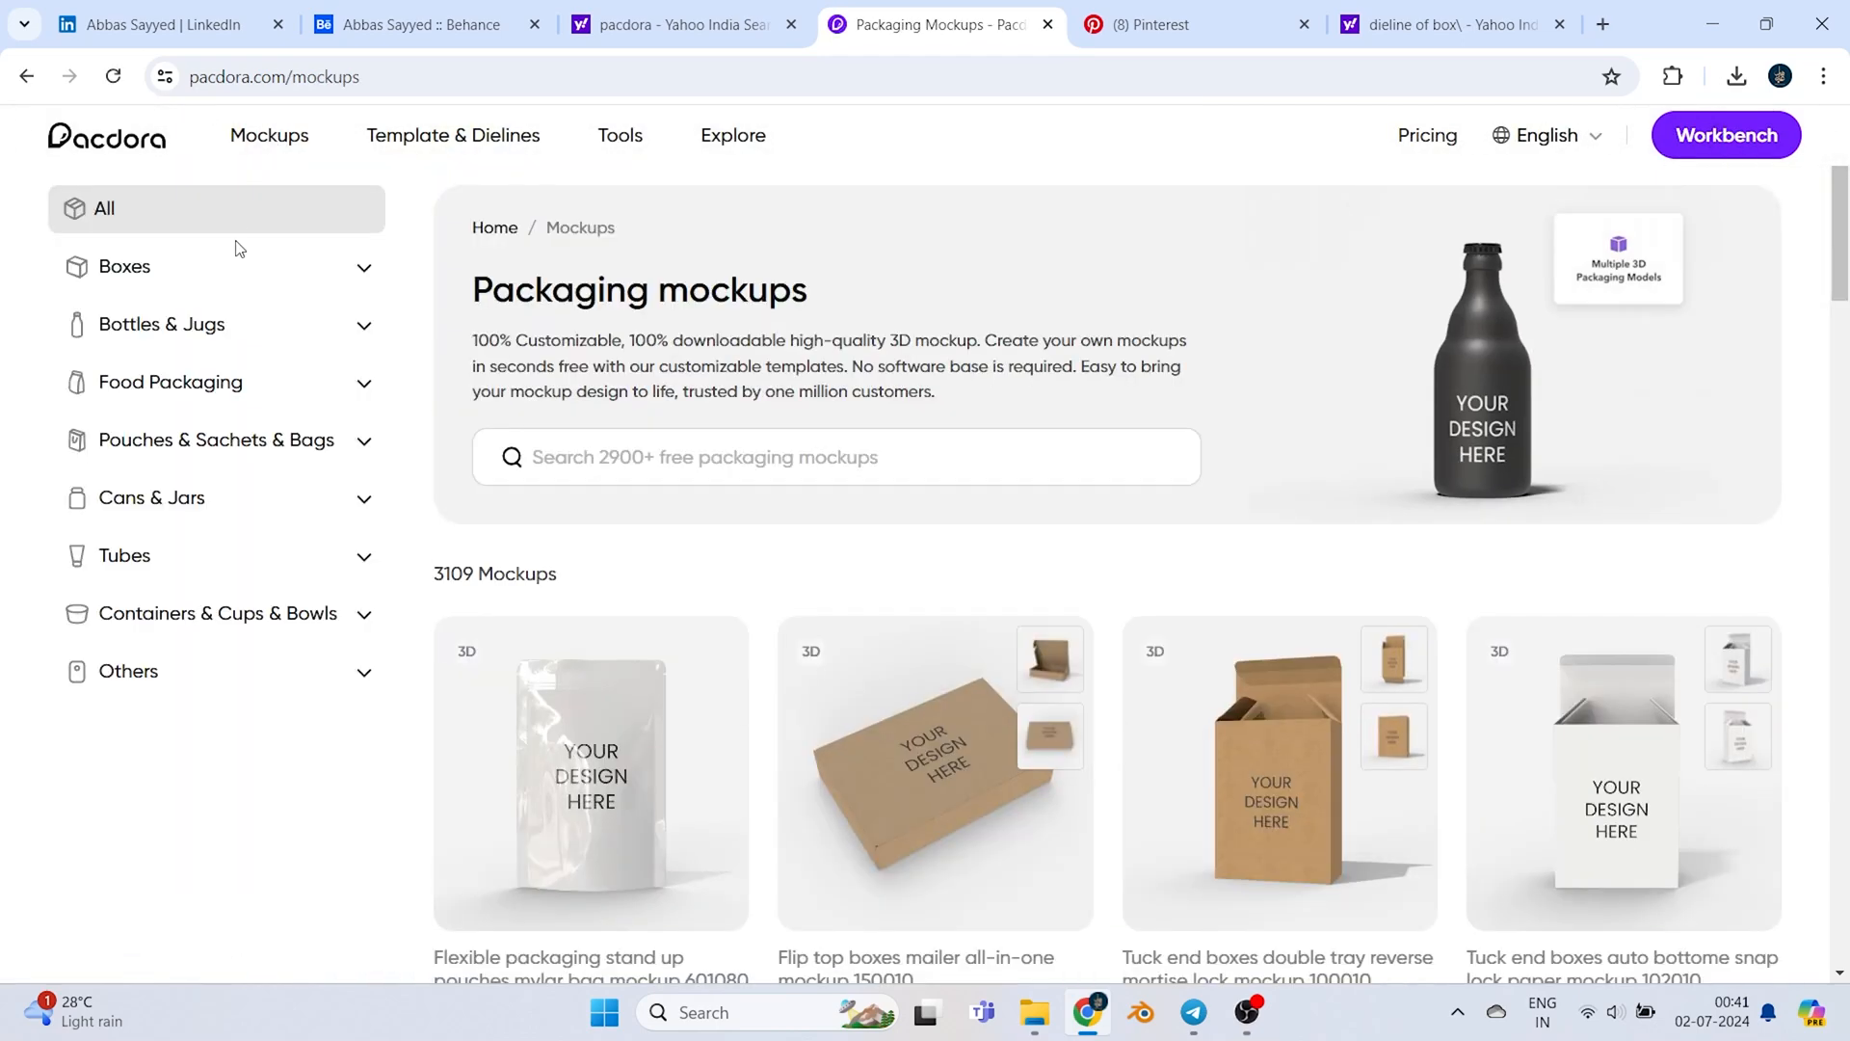
click(125, 267)
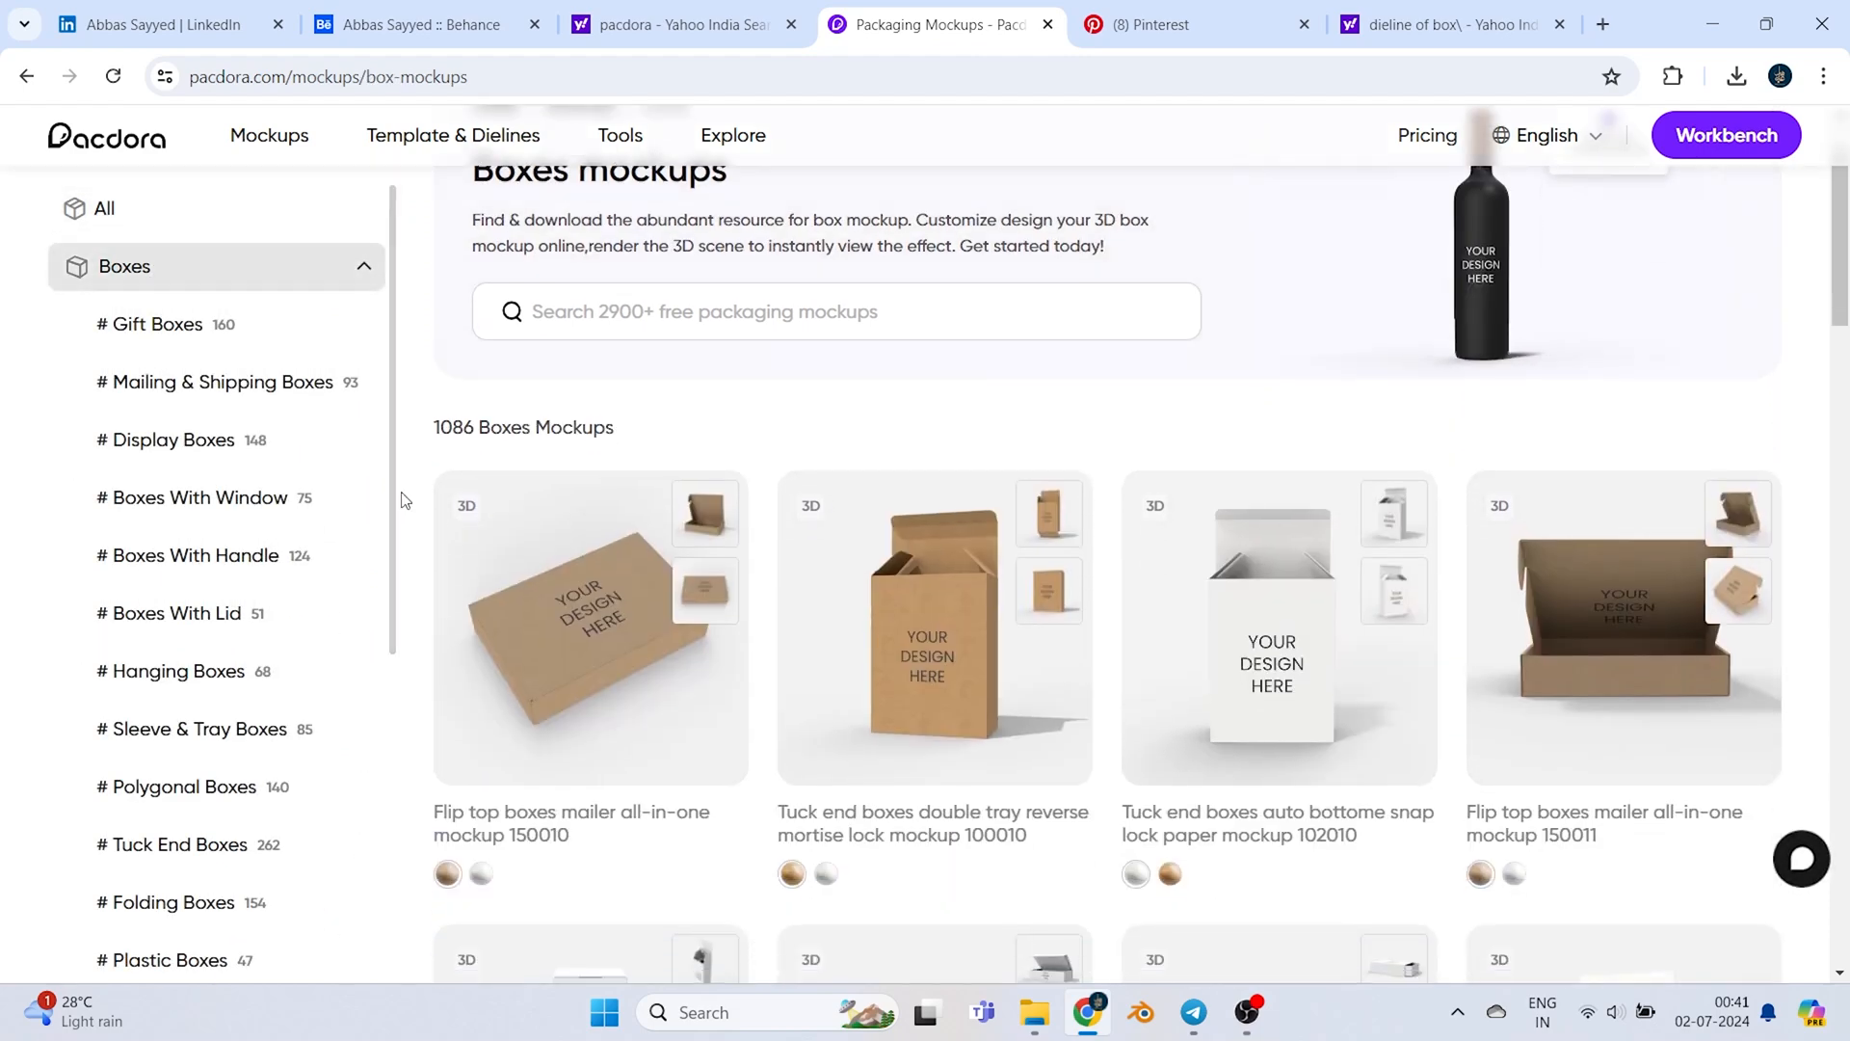
click(1153, 25)
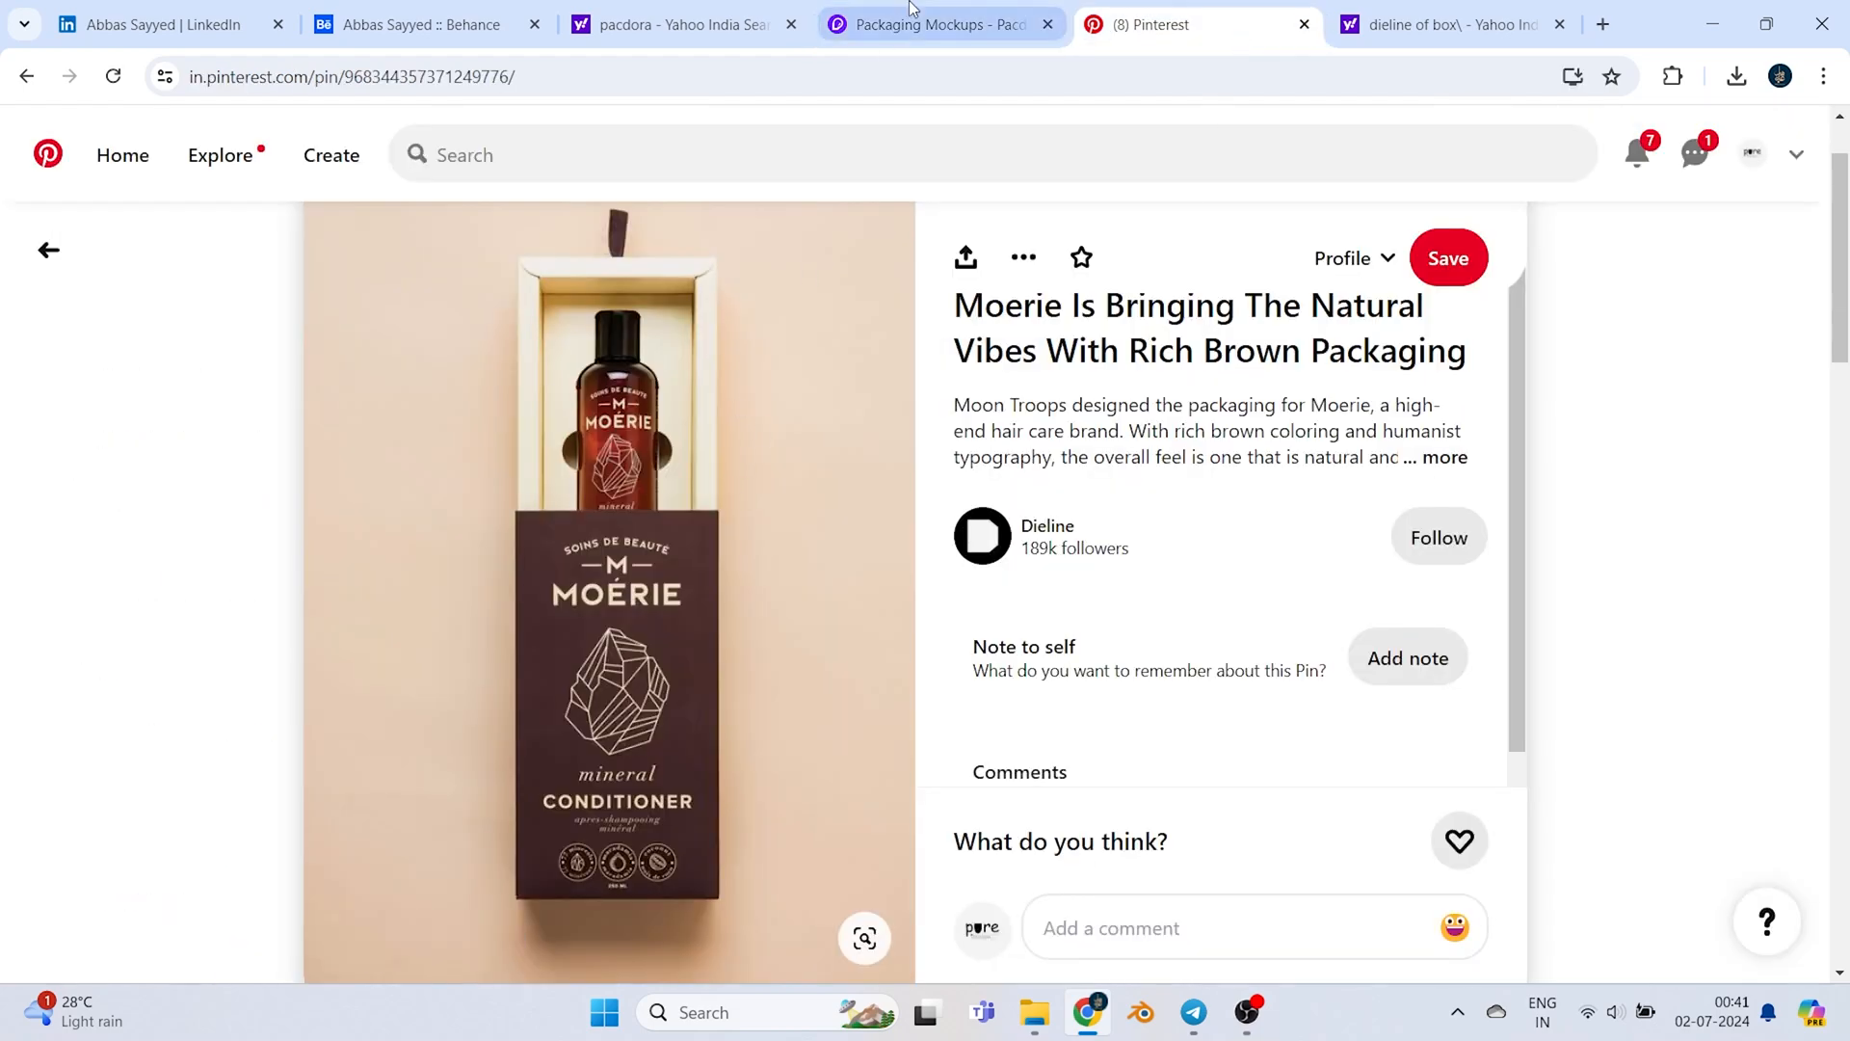
click(938, 24)
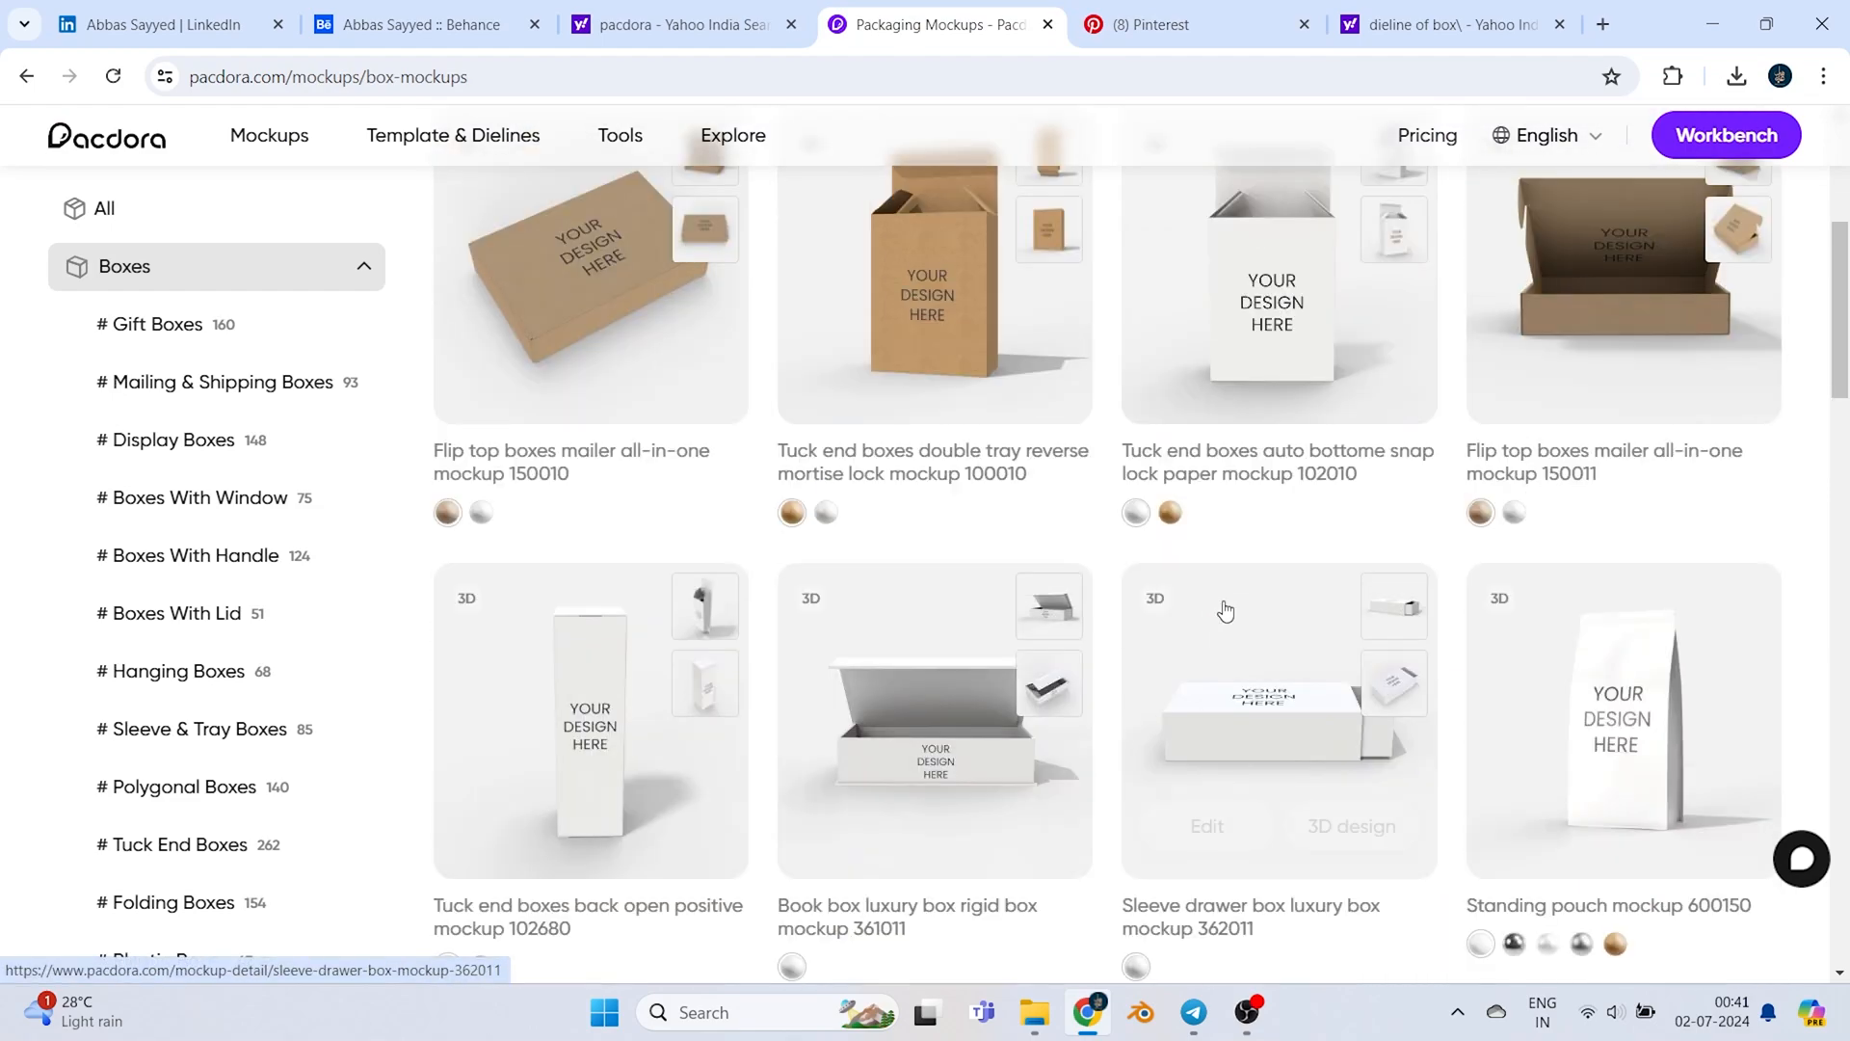
scroll(down, 3)
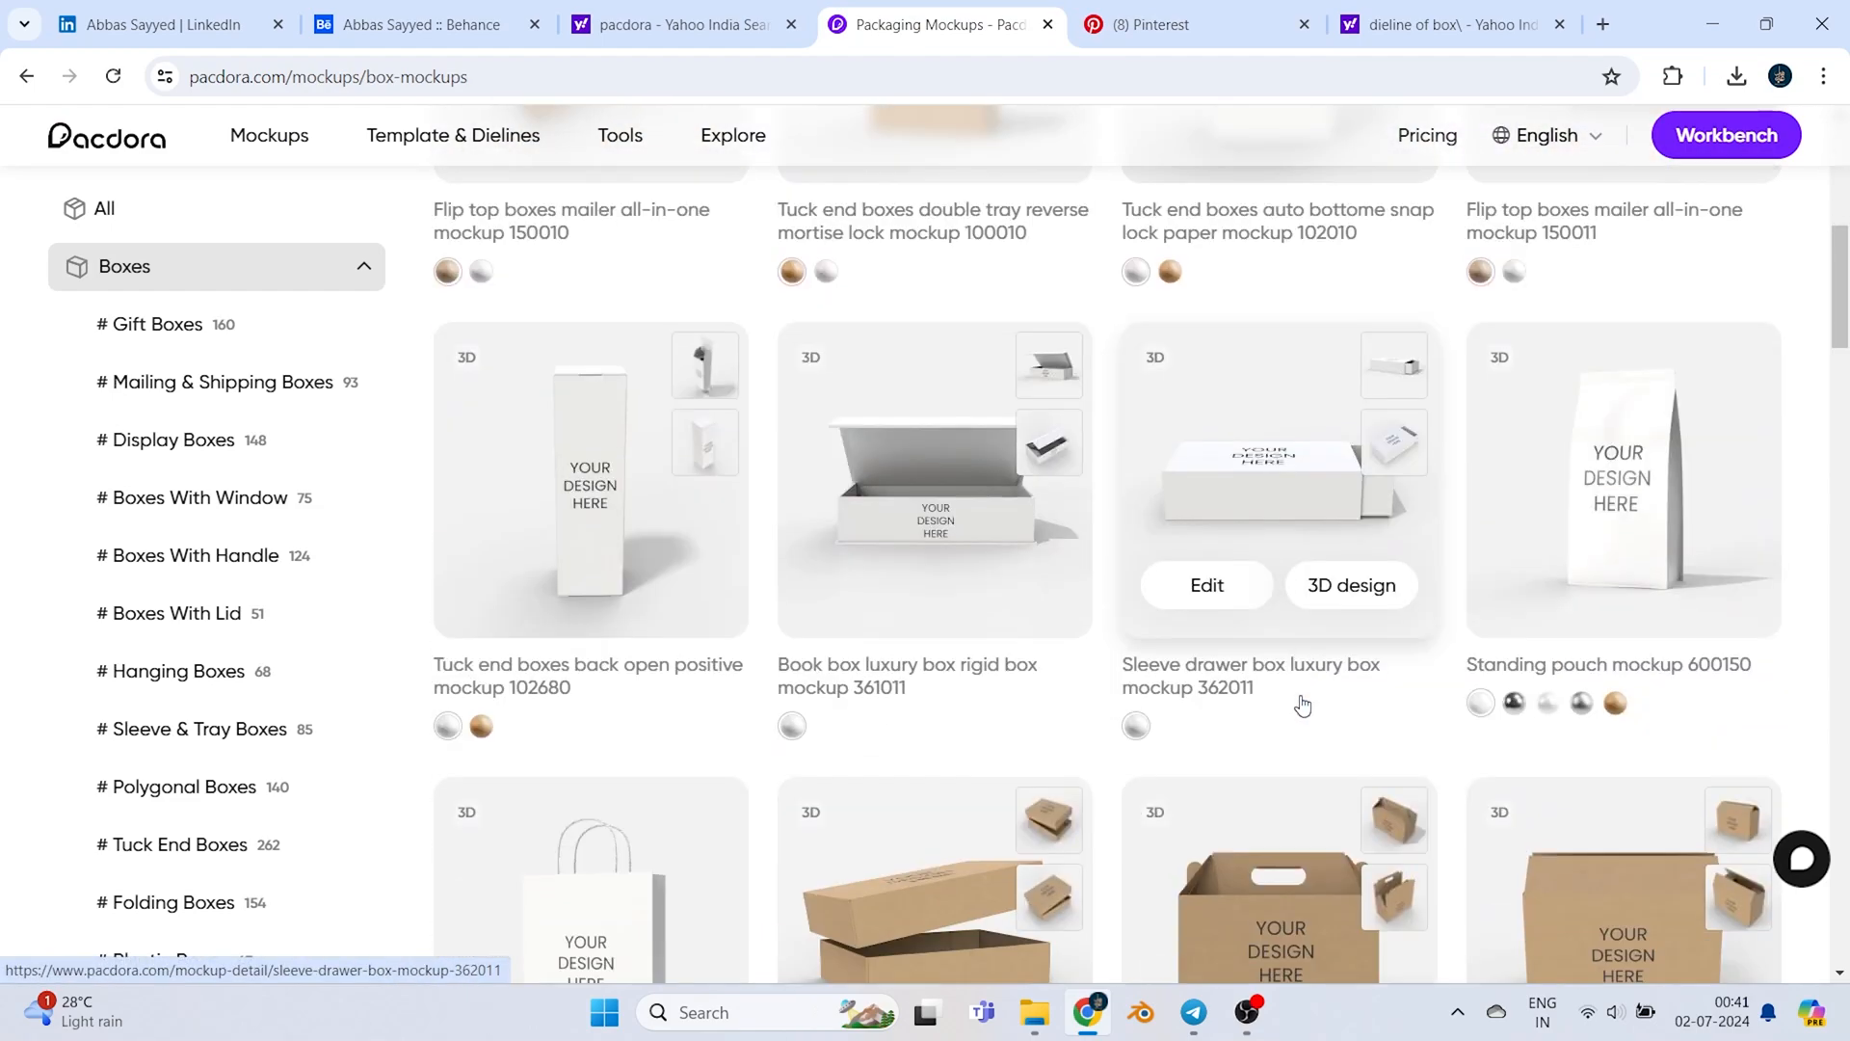
scroll(down, 3)
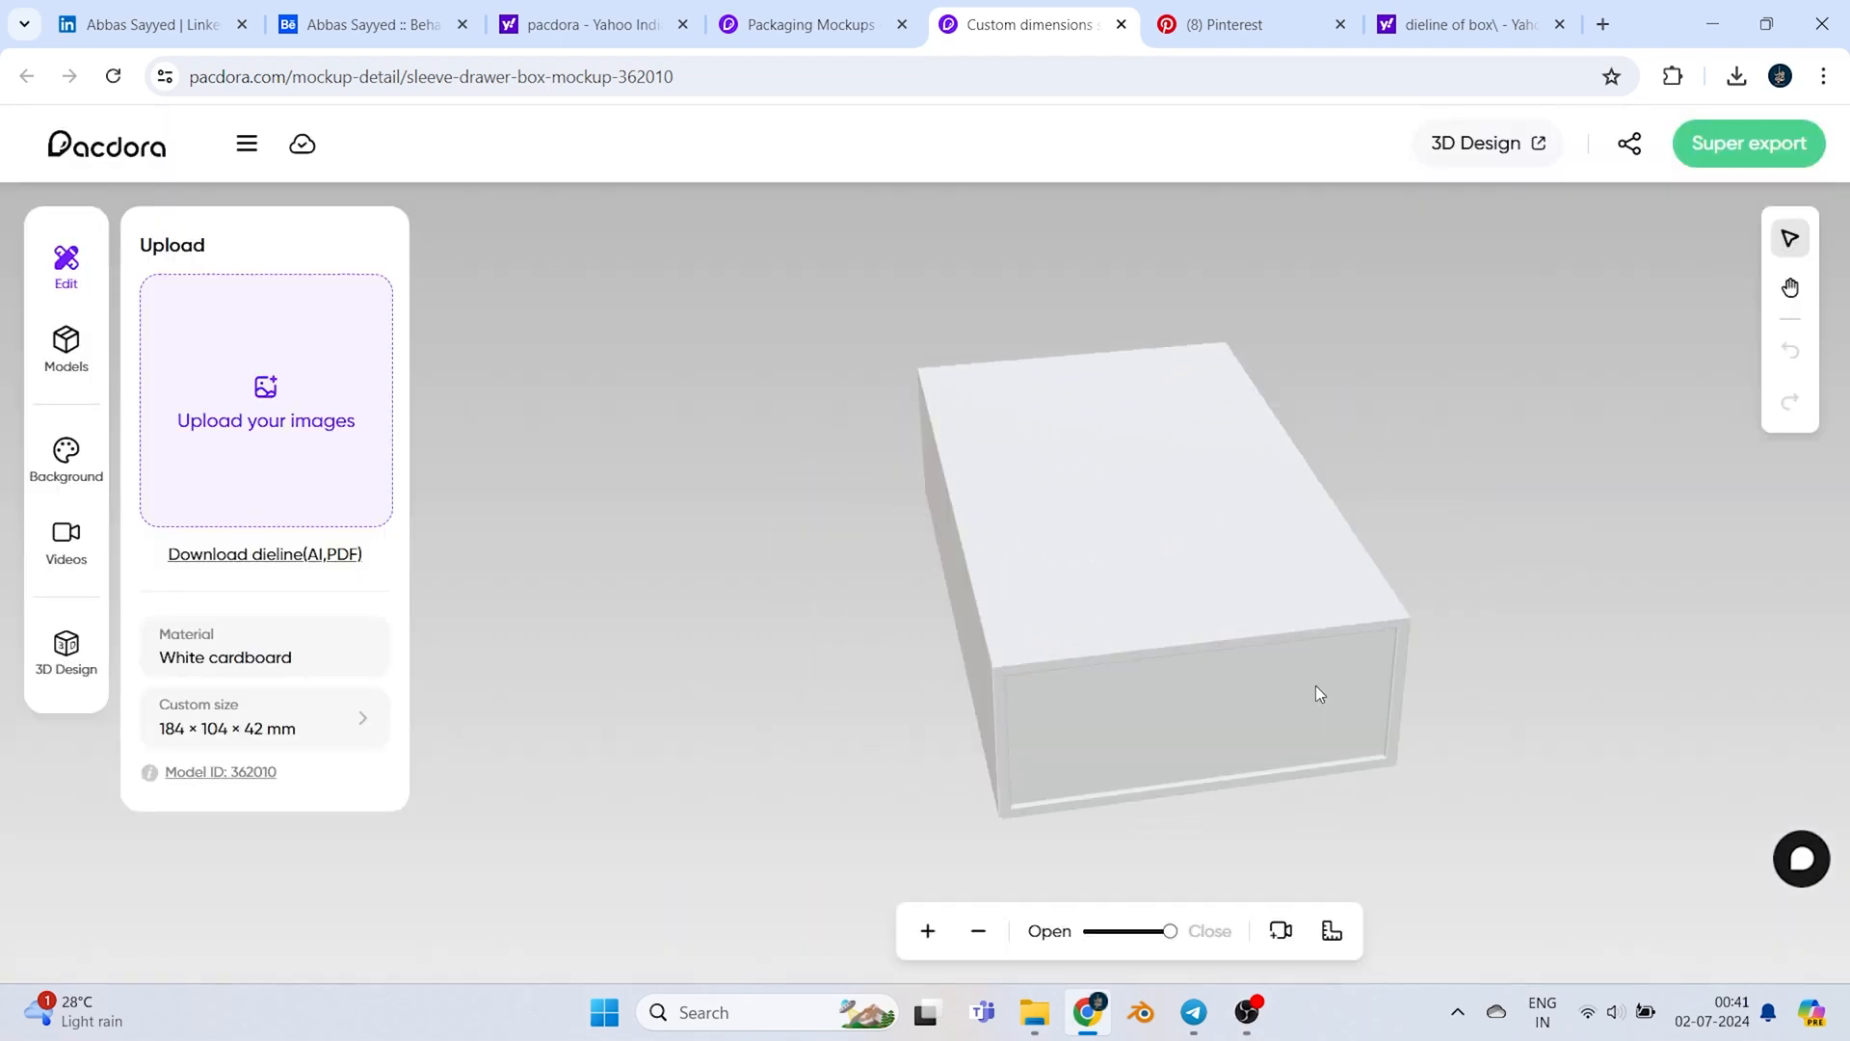
Orbit the white sleeve drawer box to show its front drawer end and top
drag(1316, 693, 1455, 653)
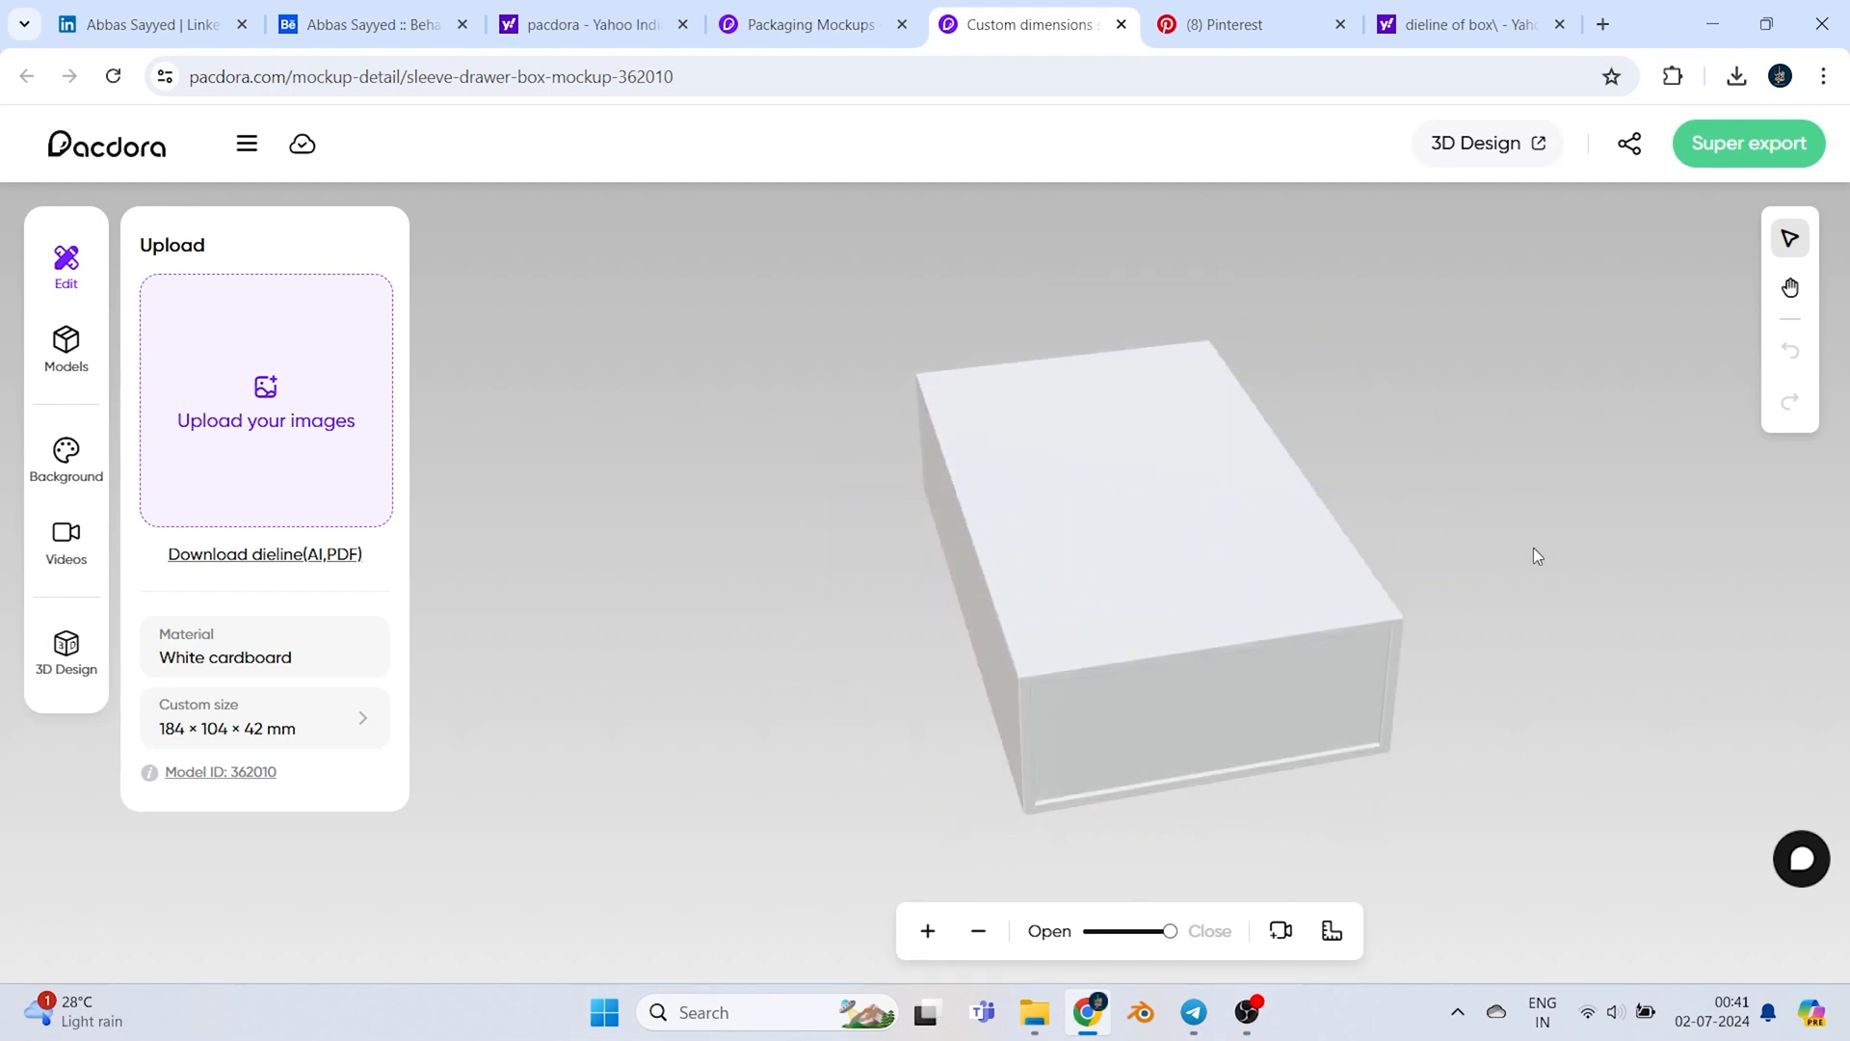
drag(1534, 556, 1451, 547)
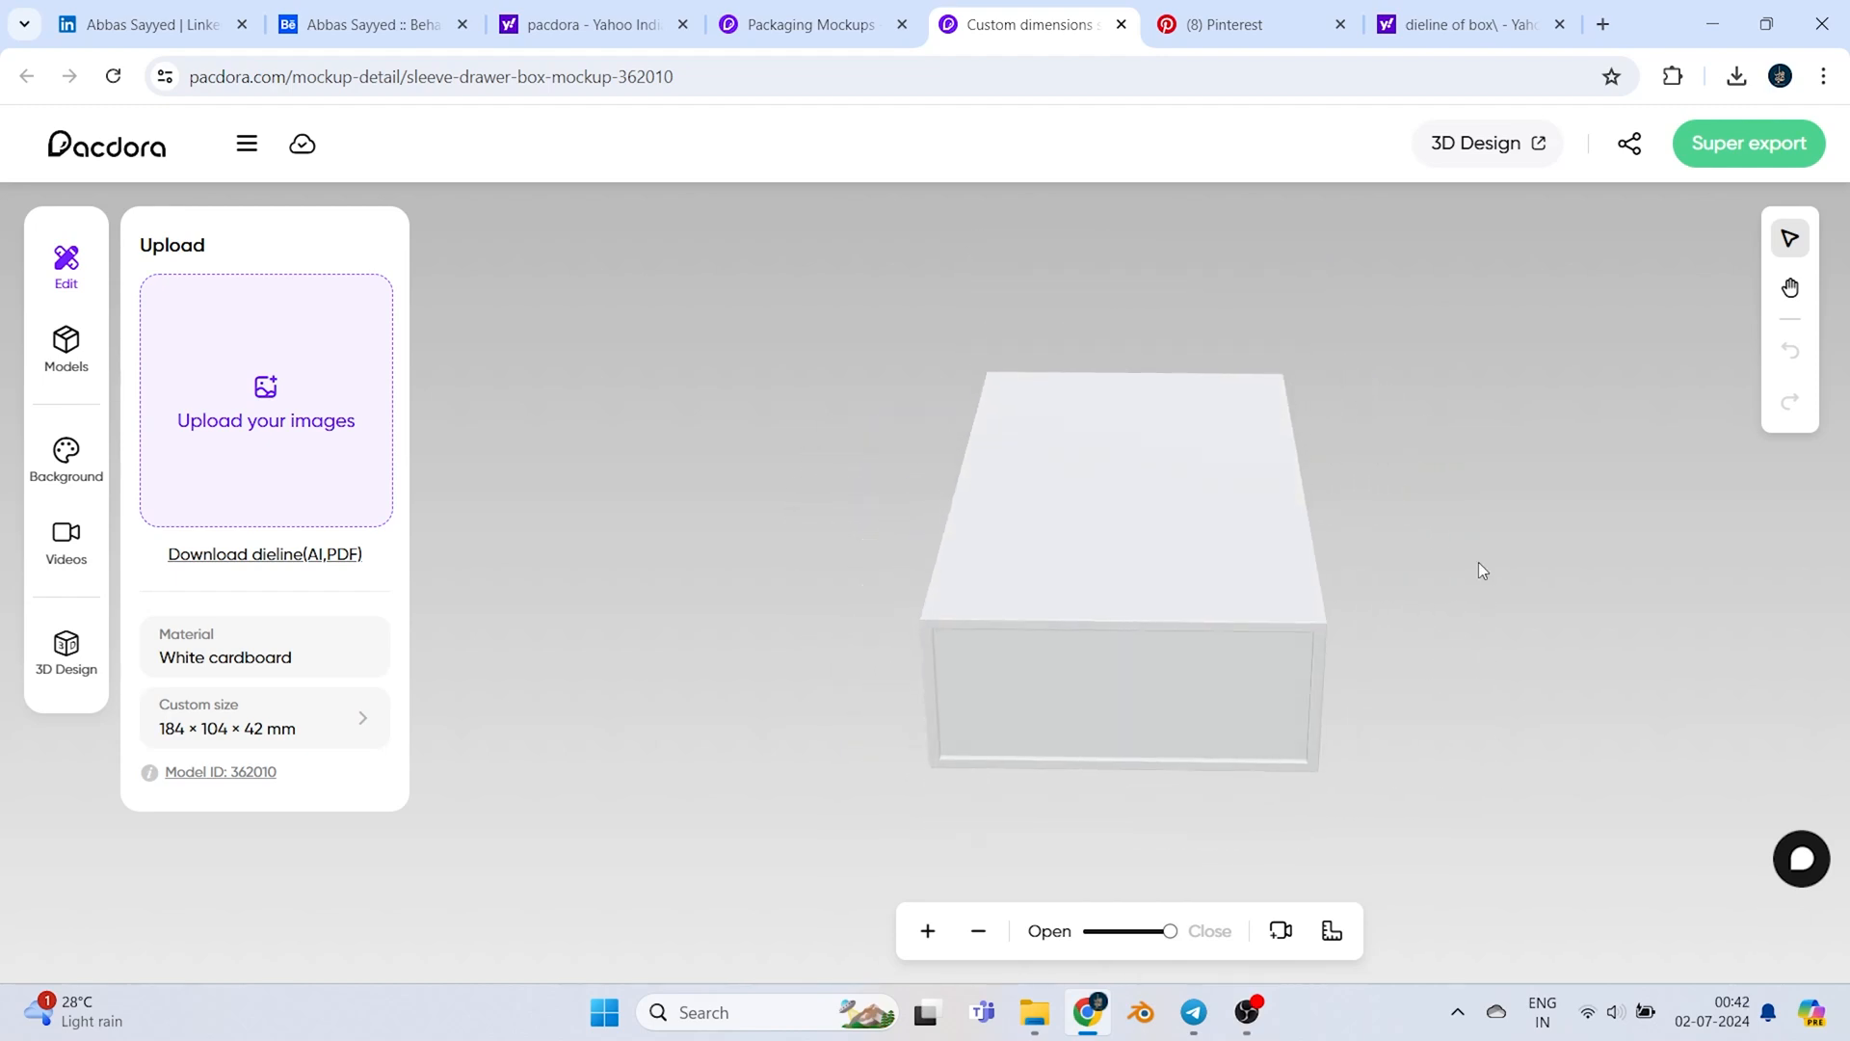
mouse_move(1407, 533)
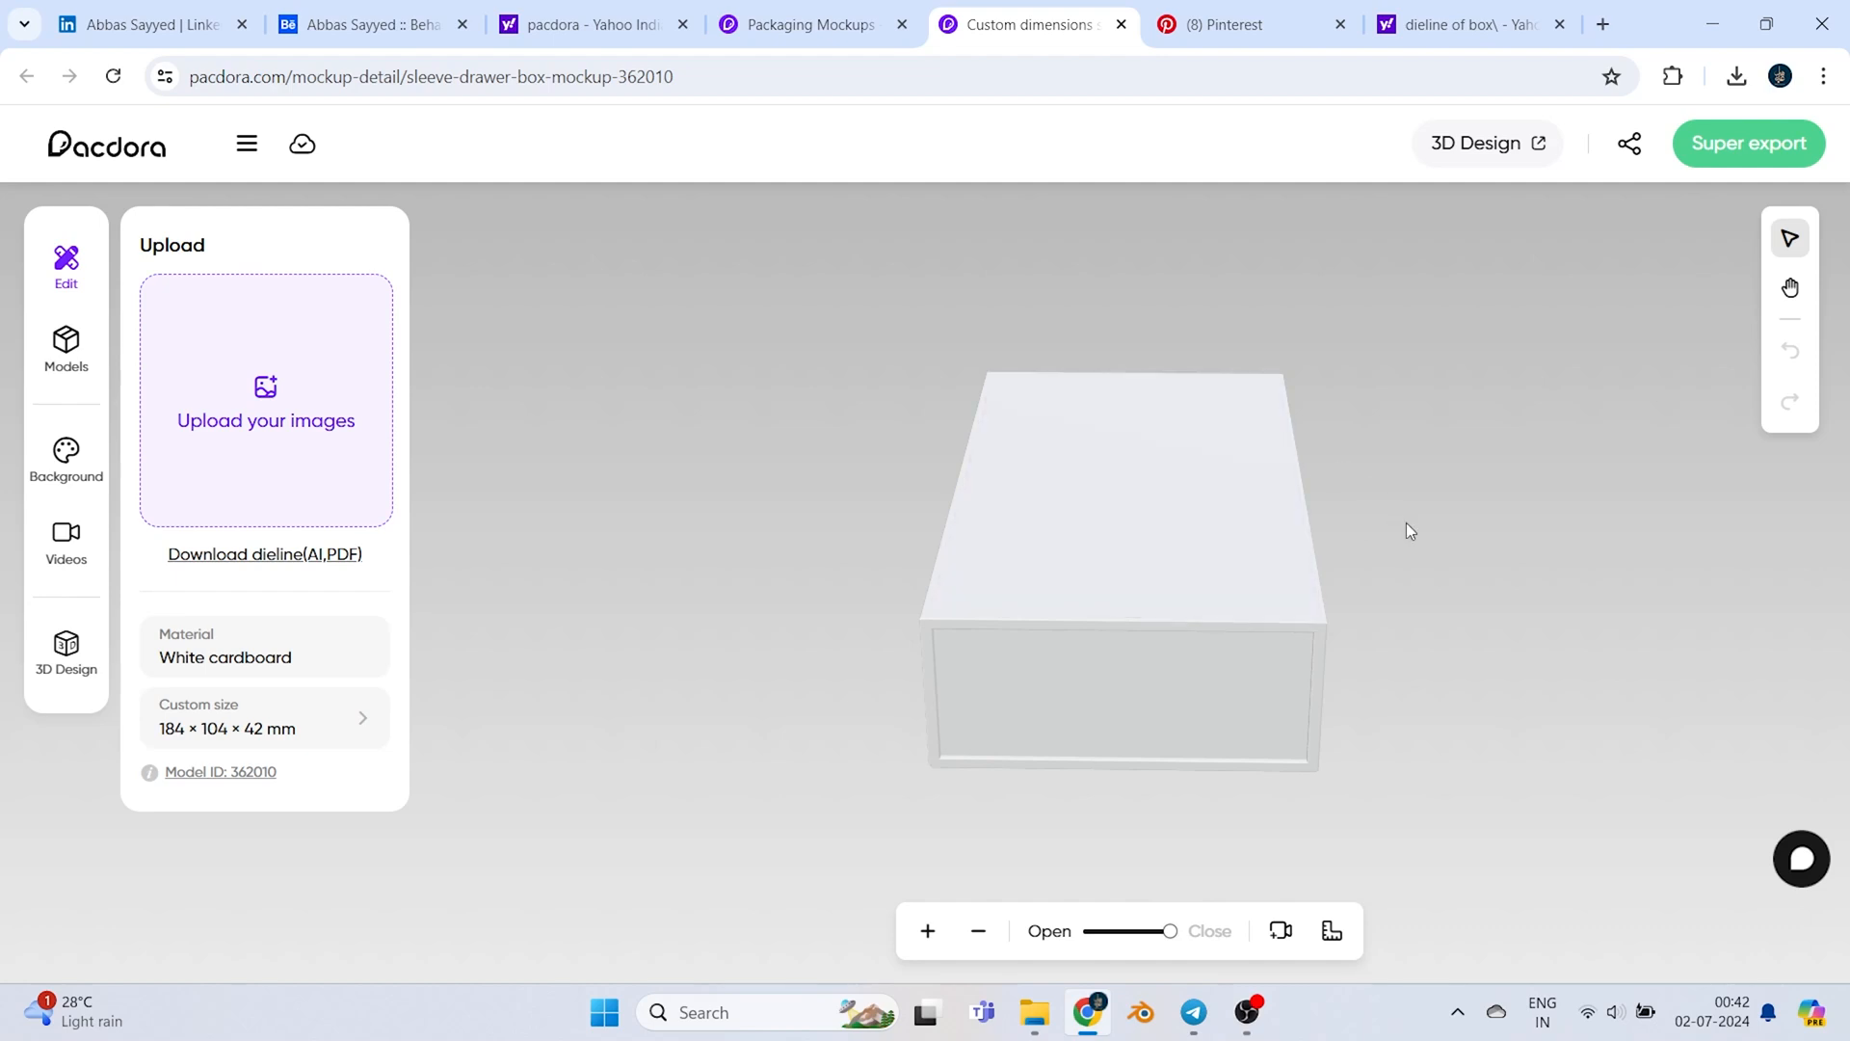
drag(1410, 531, 1316, 563)
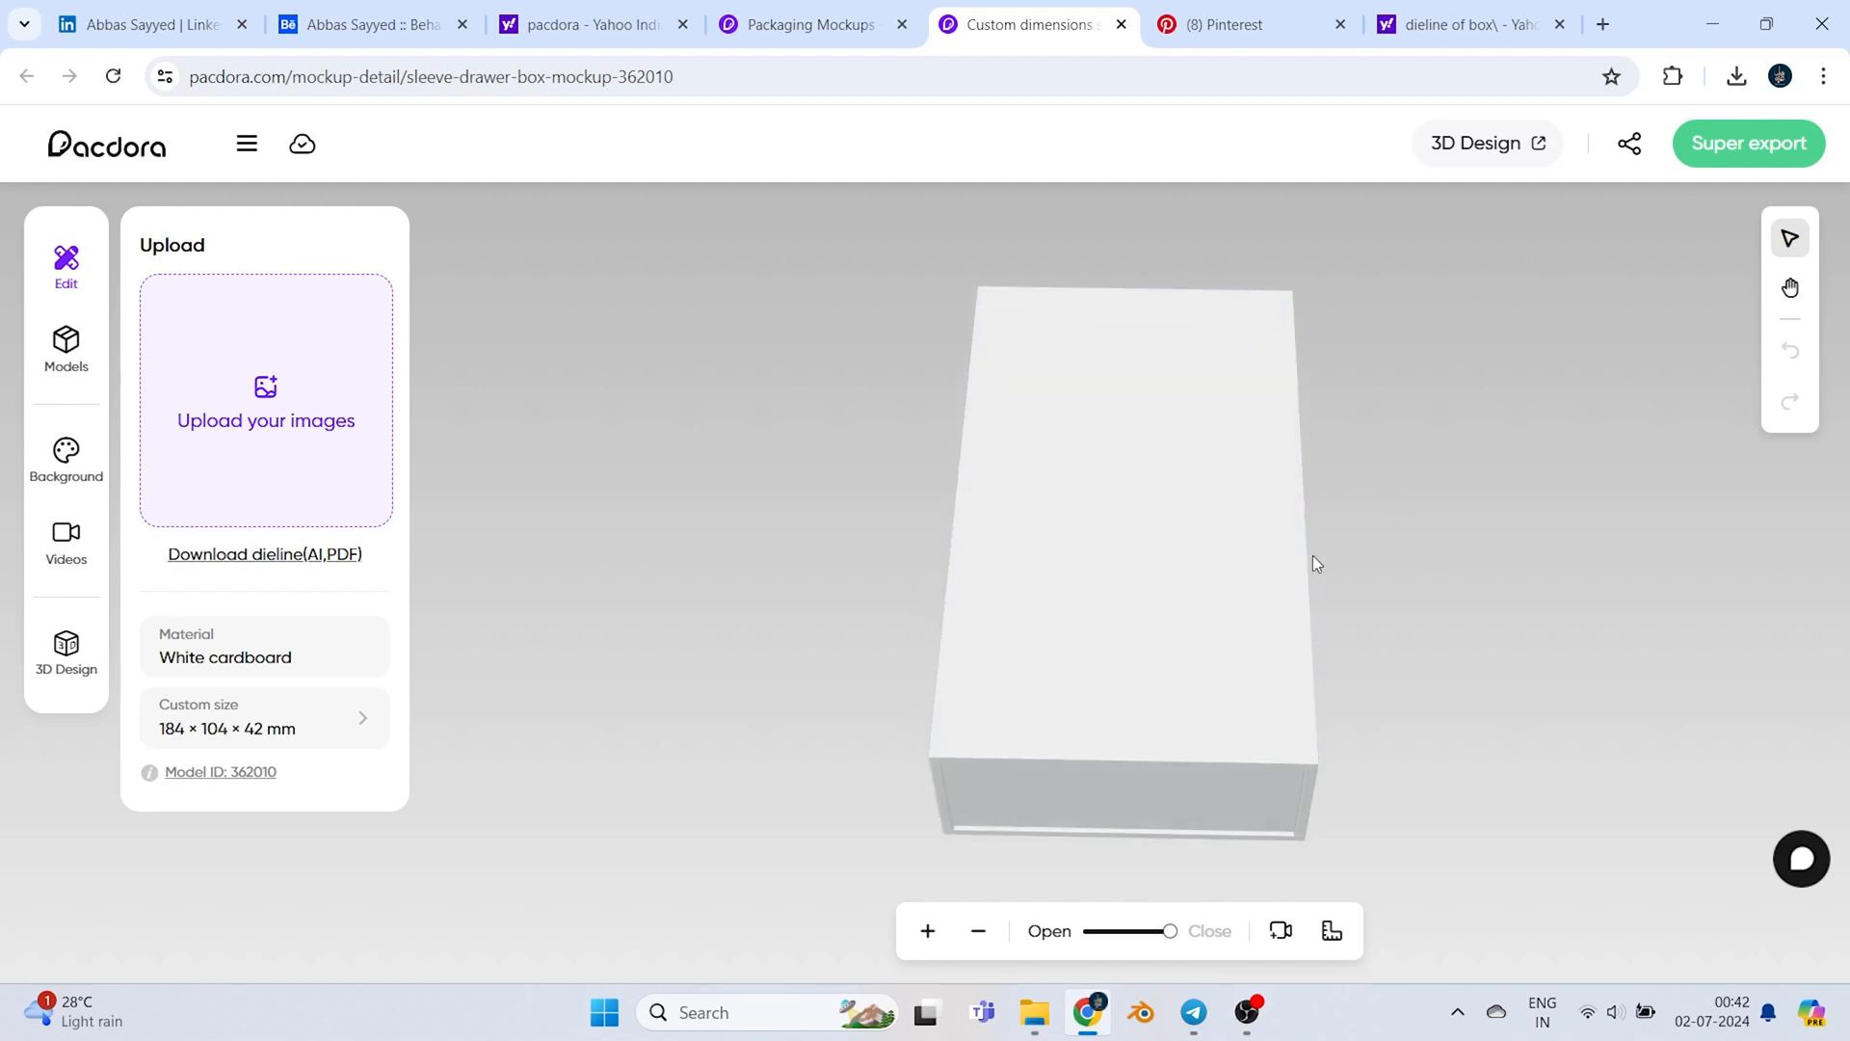
mouse_move(1356, 561)
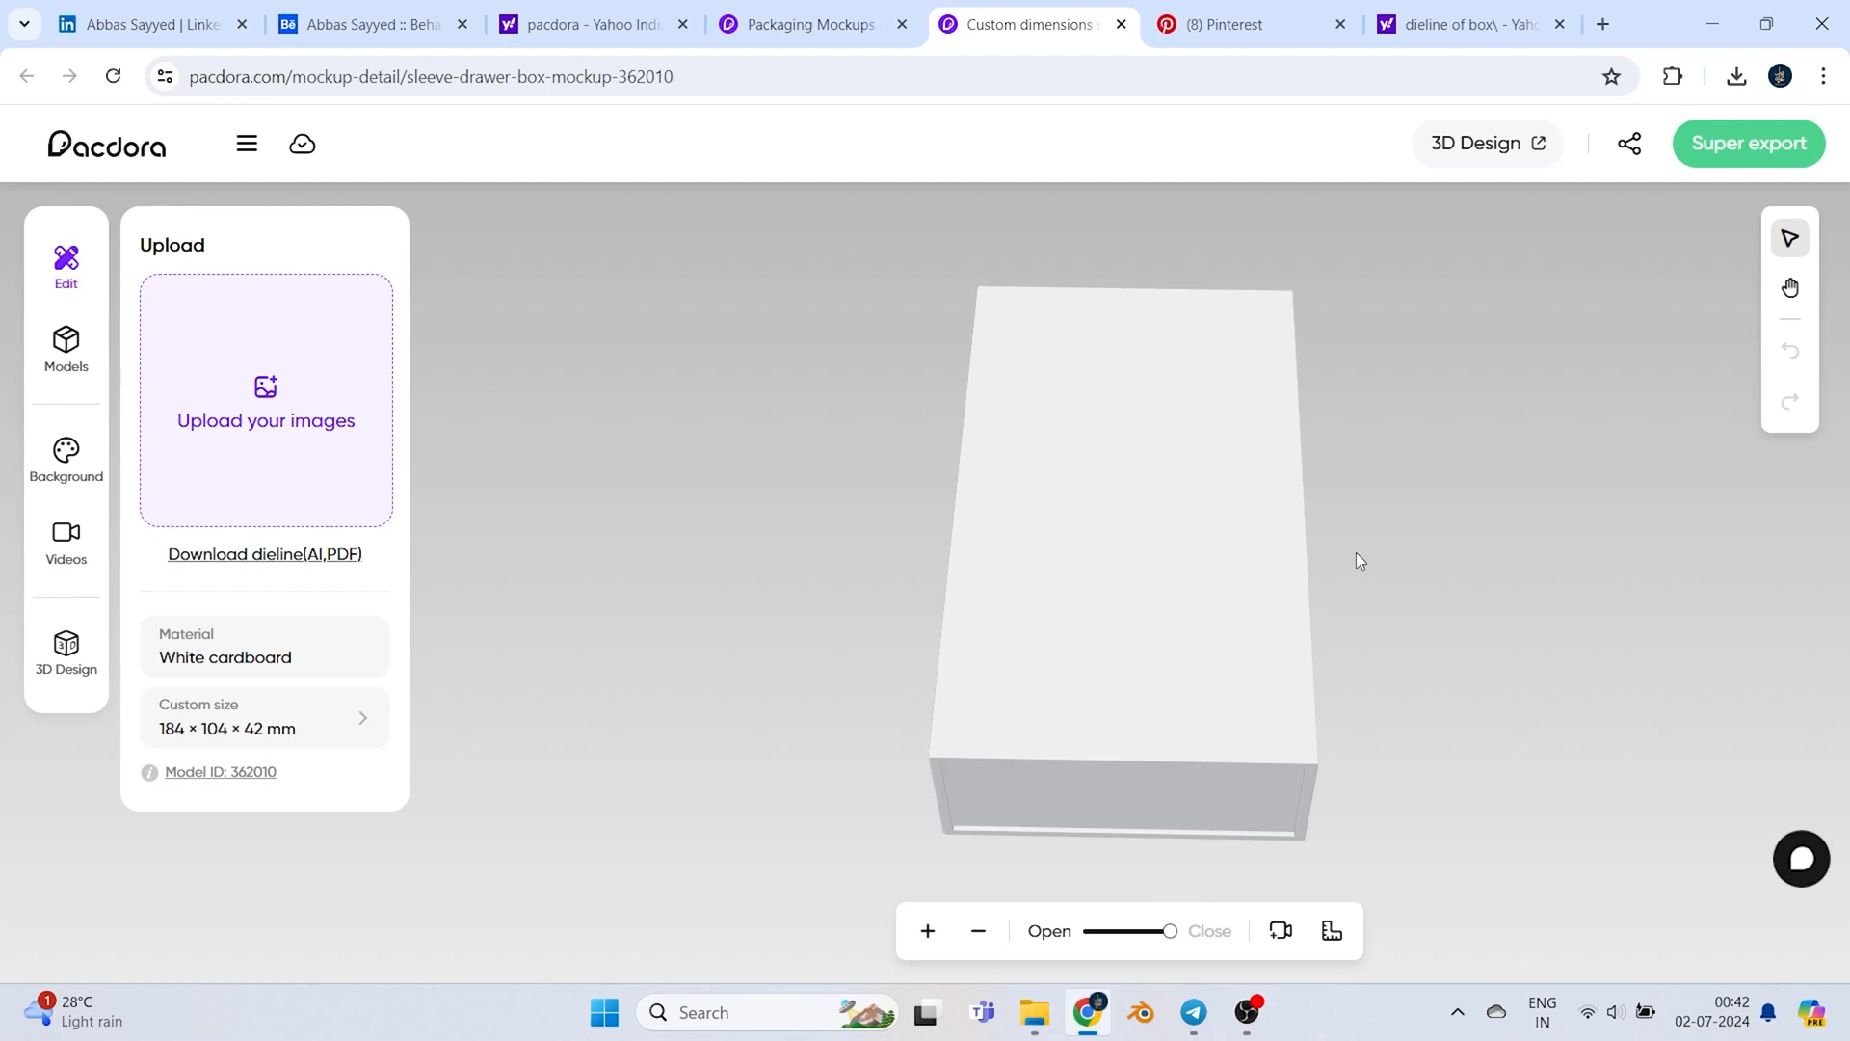
mouse_move(1123, 737)
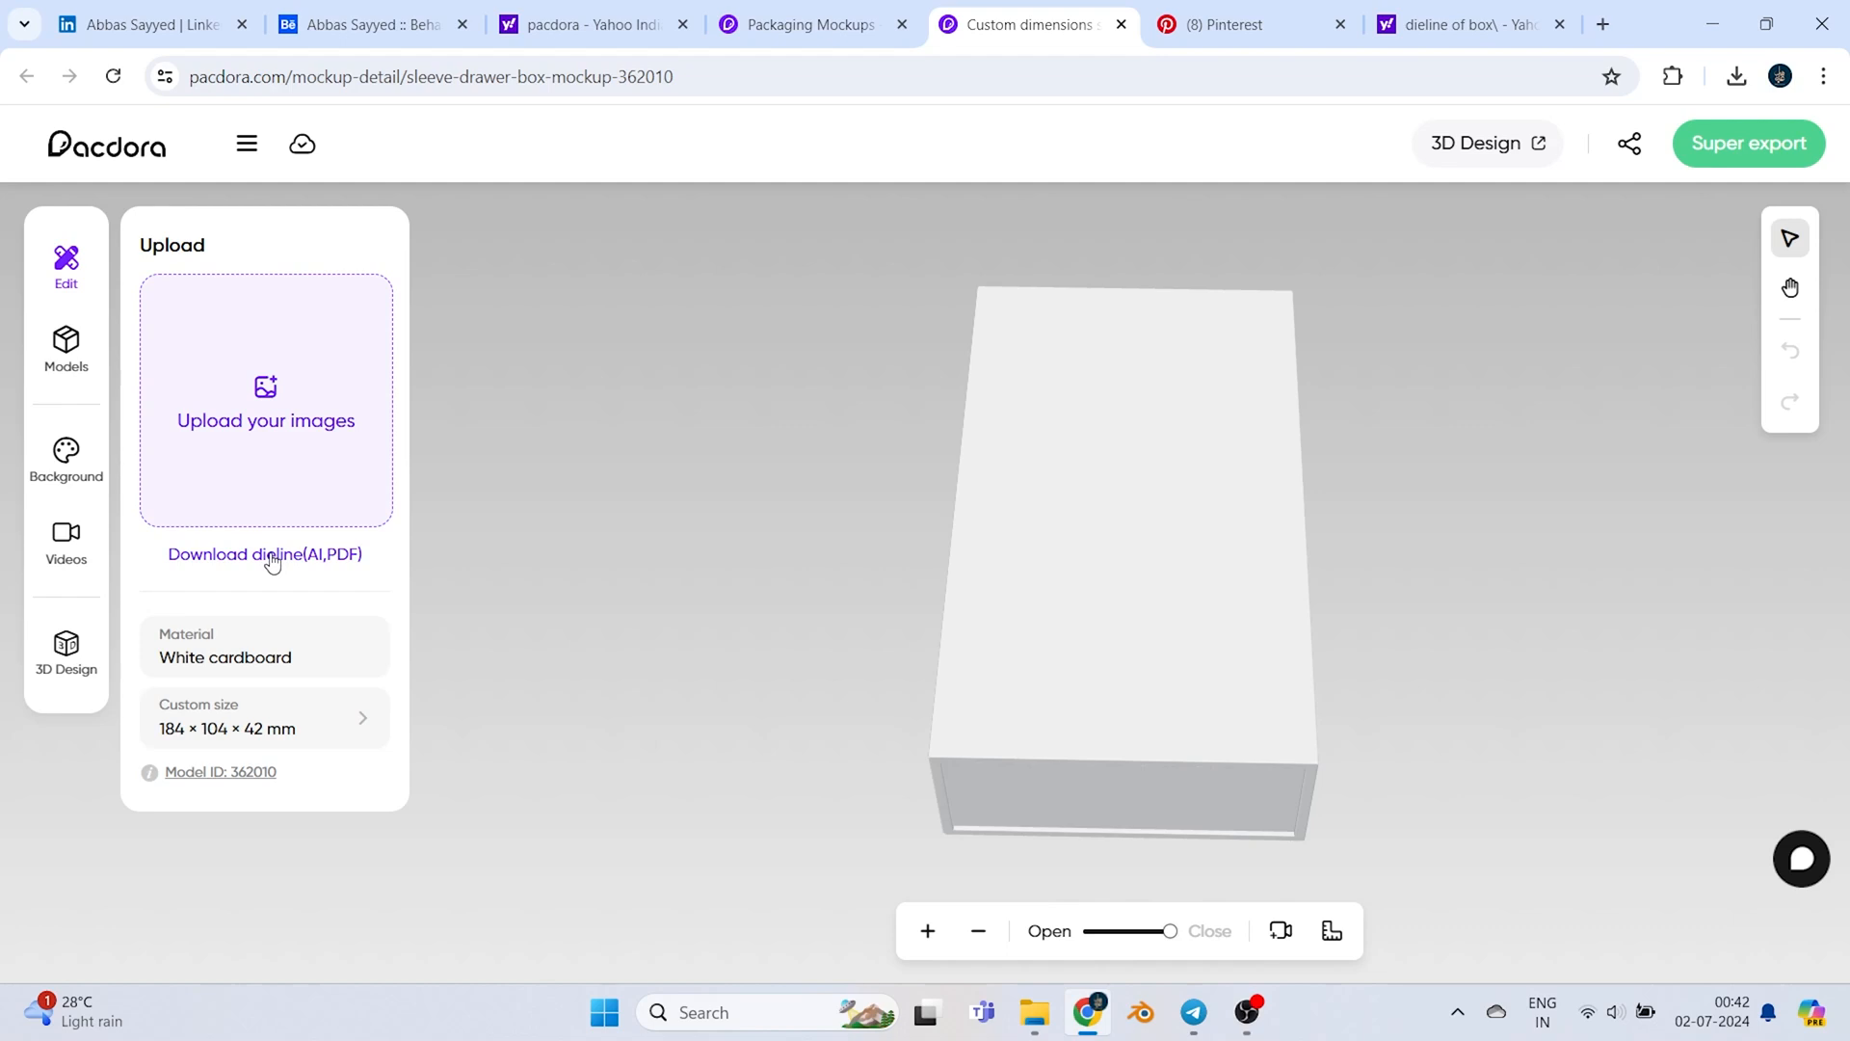
mouse_move(330, 559)
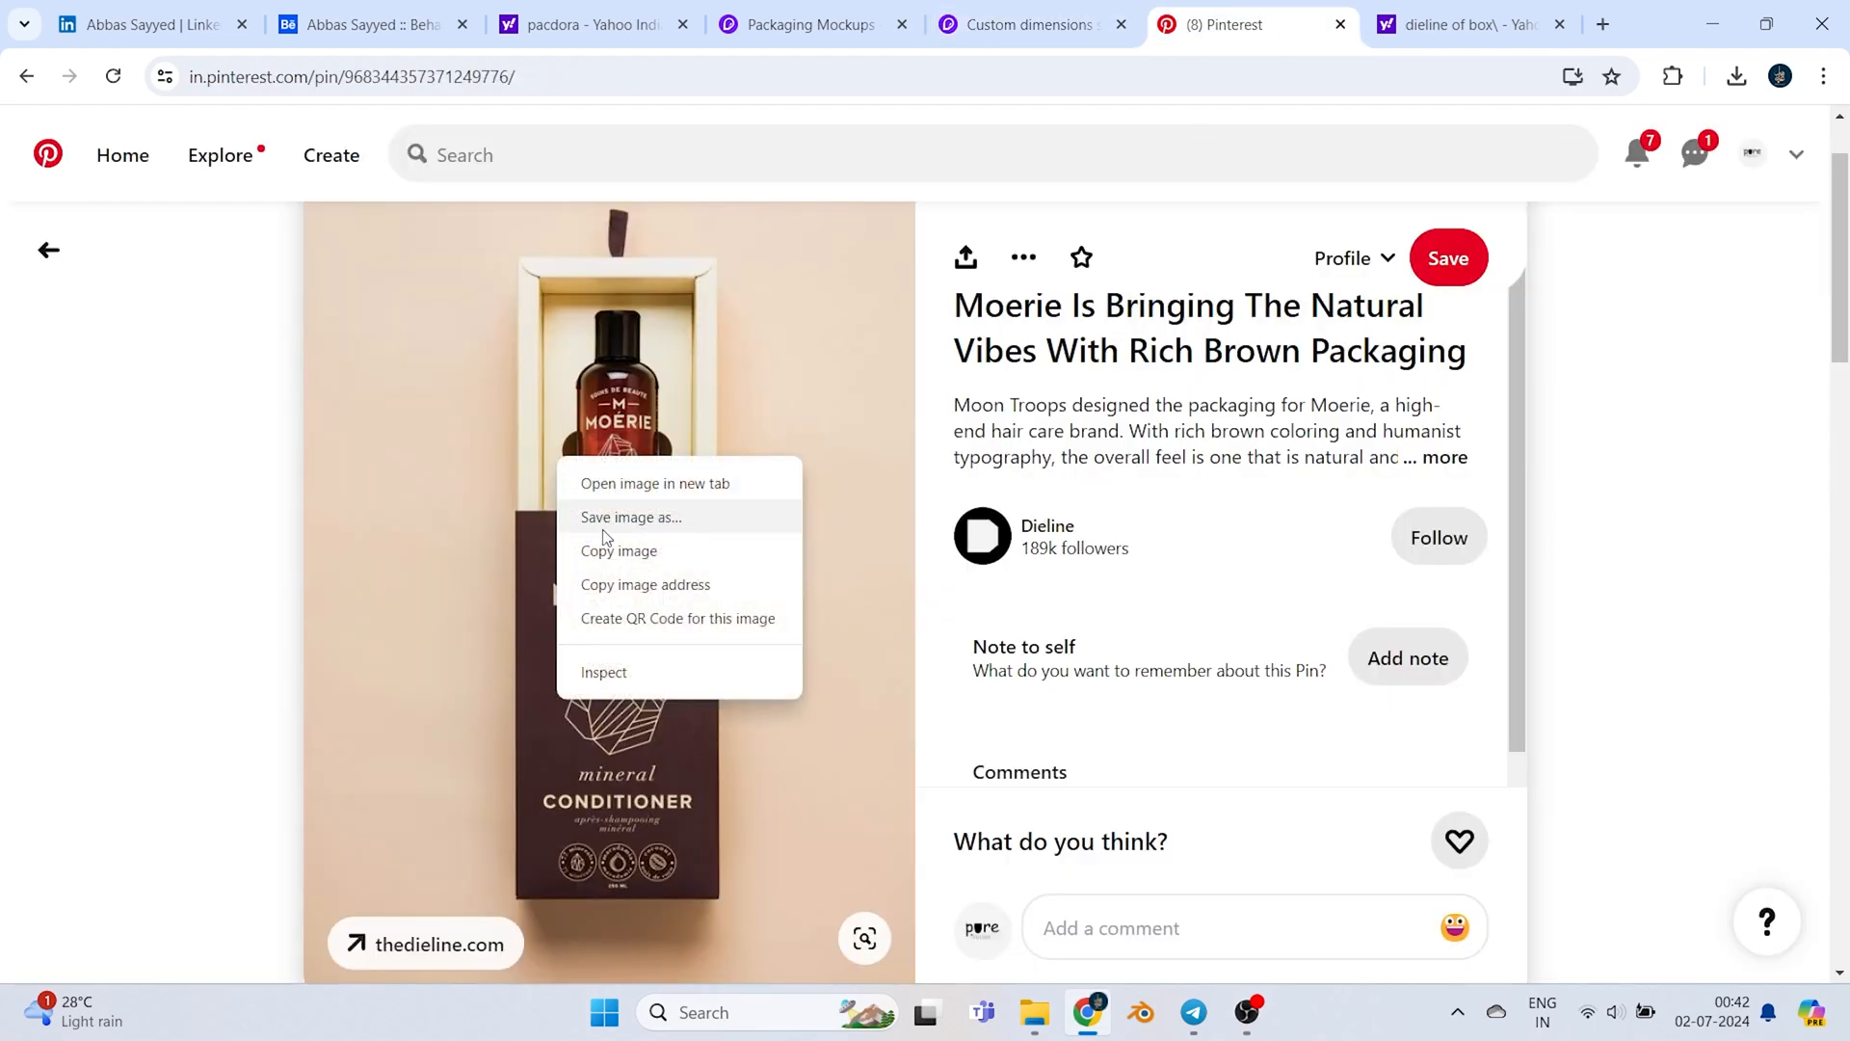
Save the Moerie conditioner pin image to the computer and return to the Pacdora editor
click(632, 516)
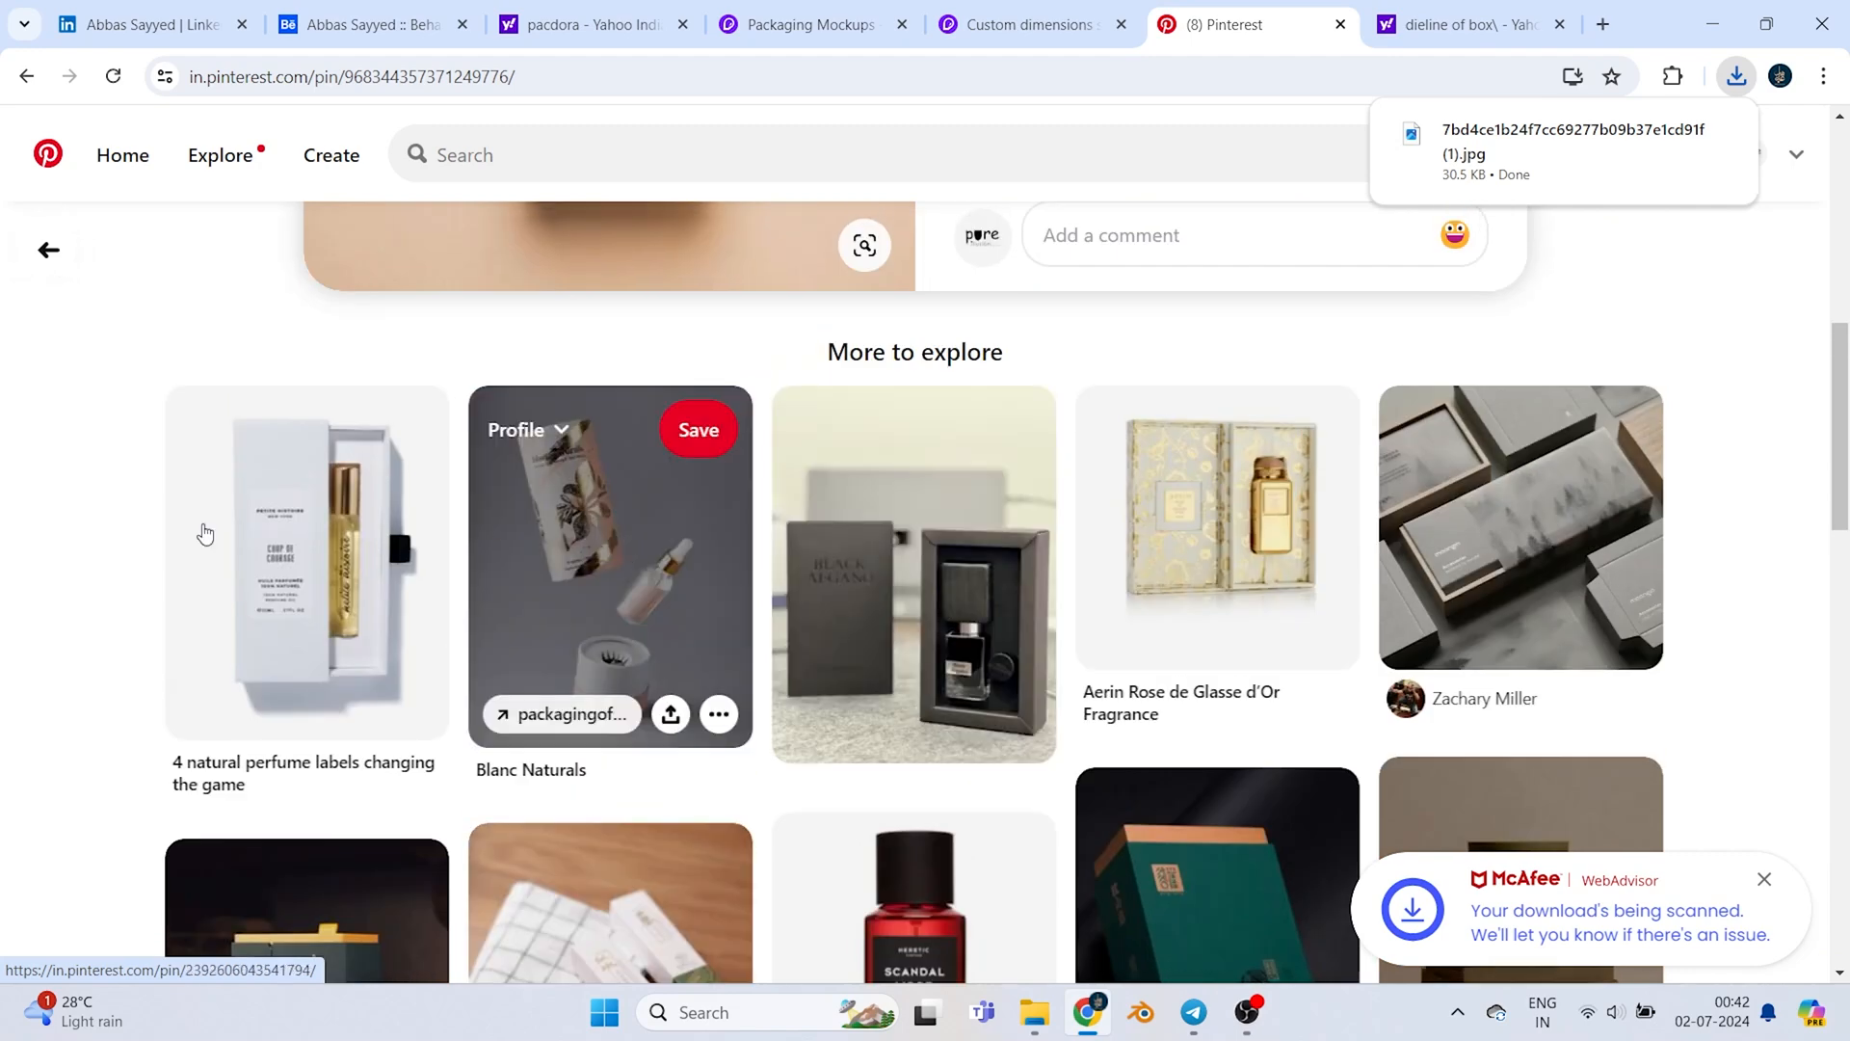
click(307, 563)
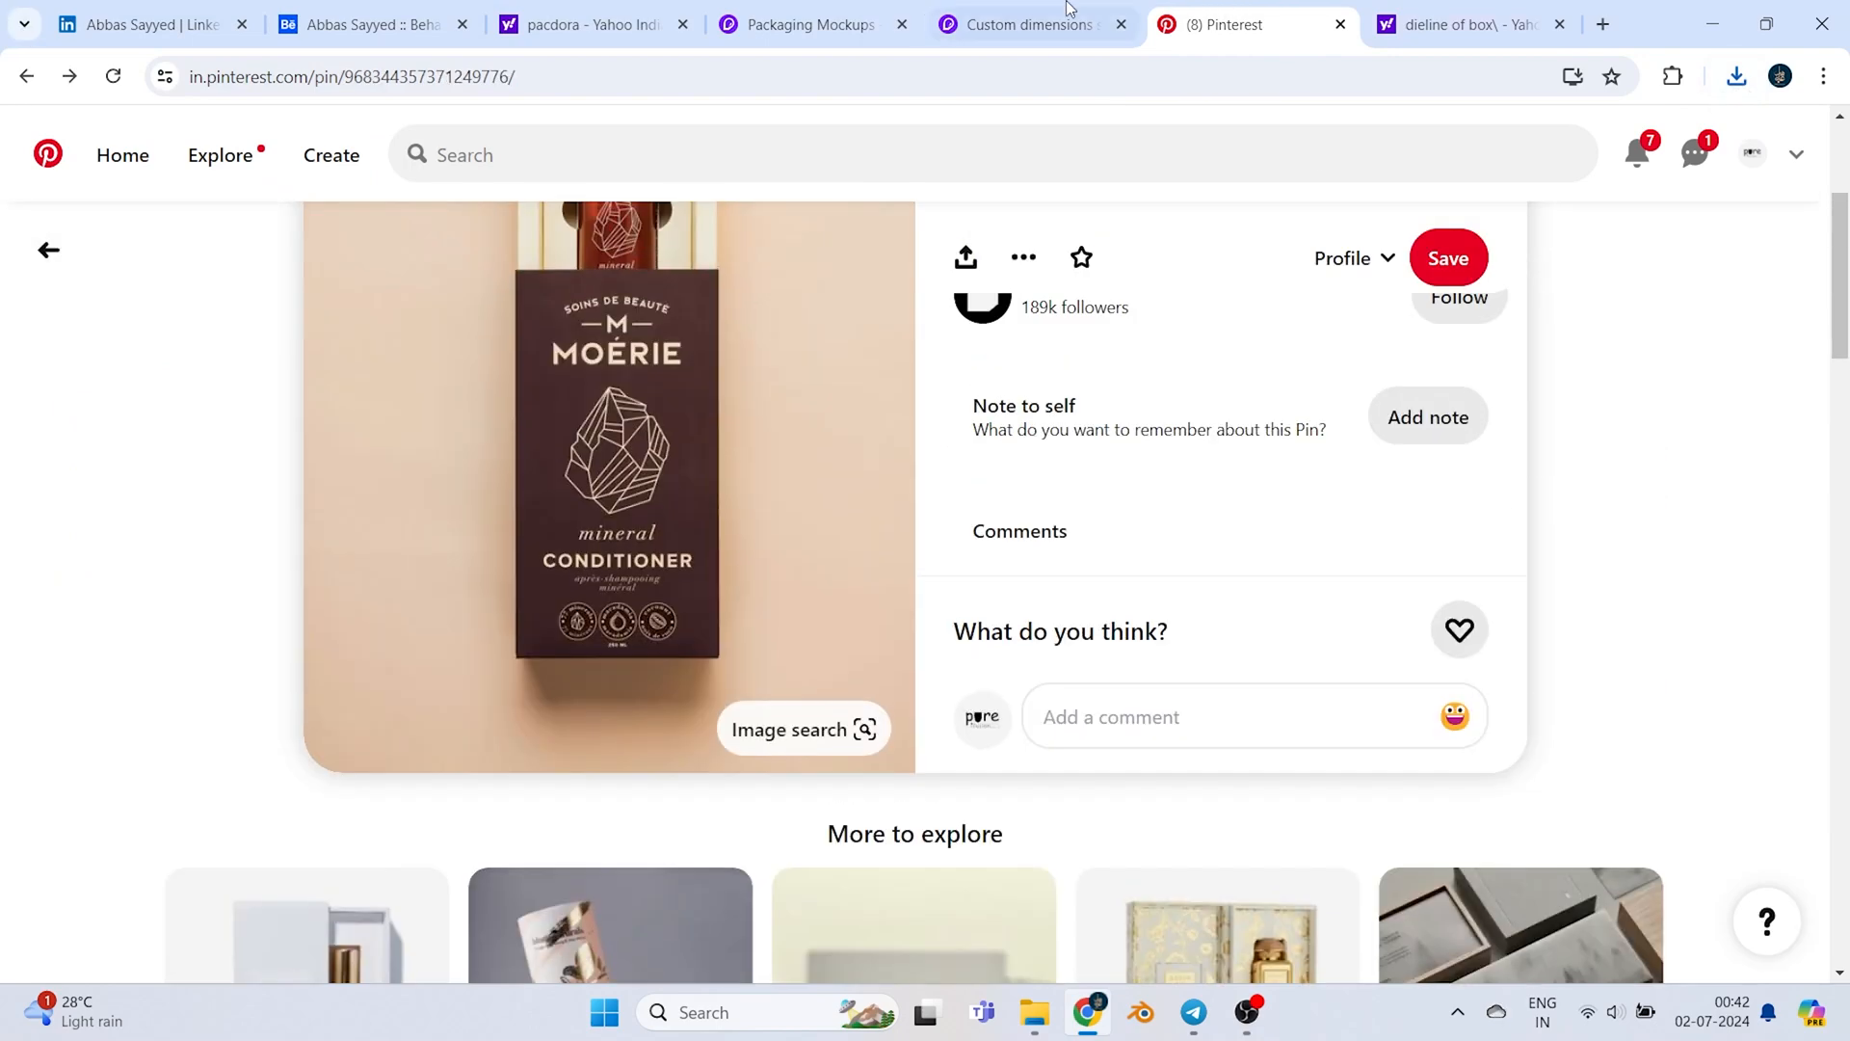
click(1026, 25)
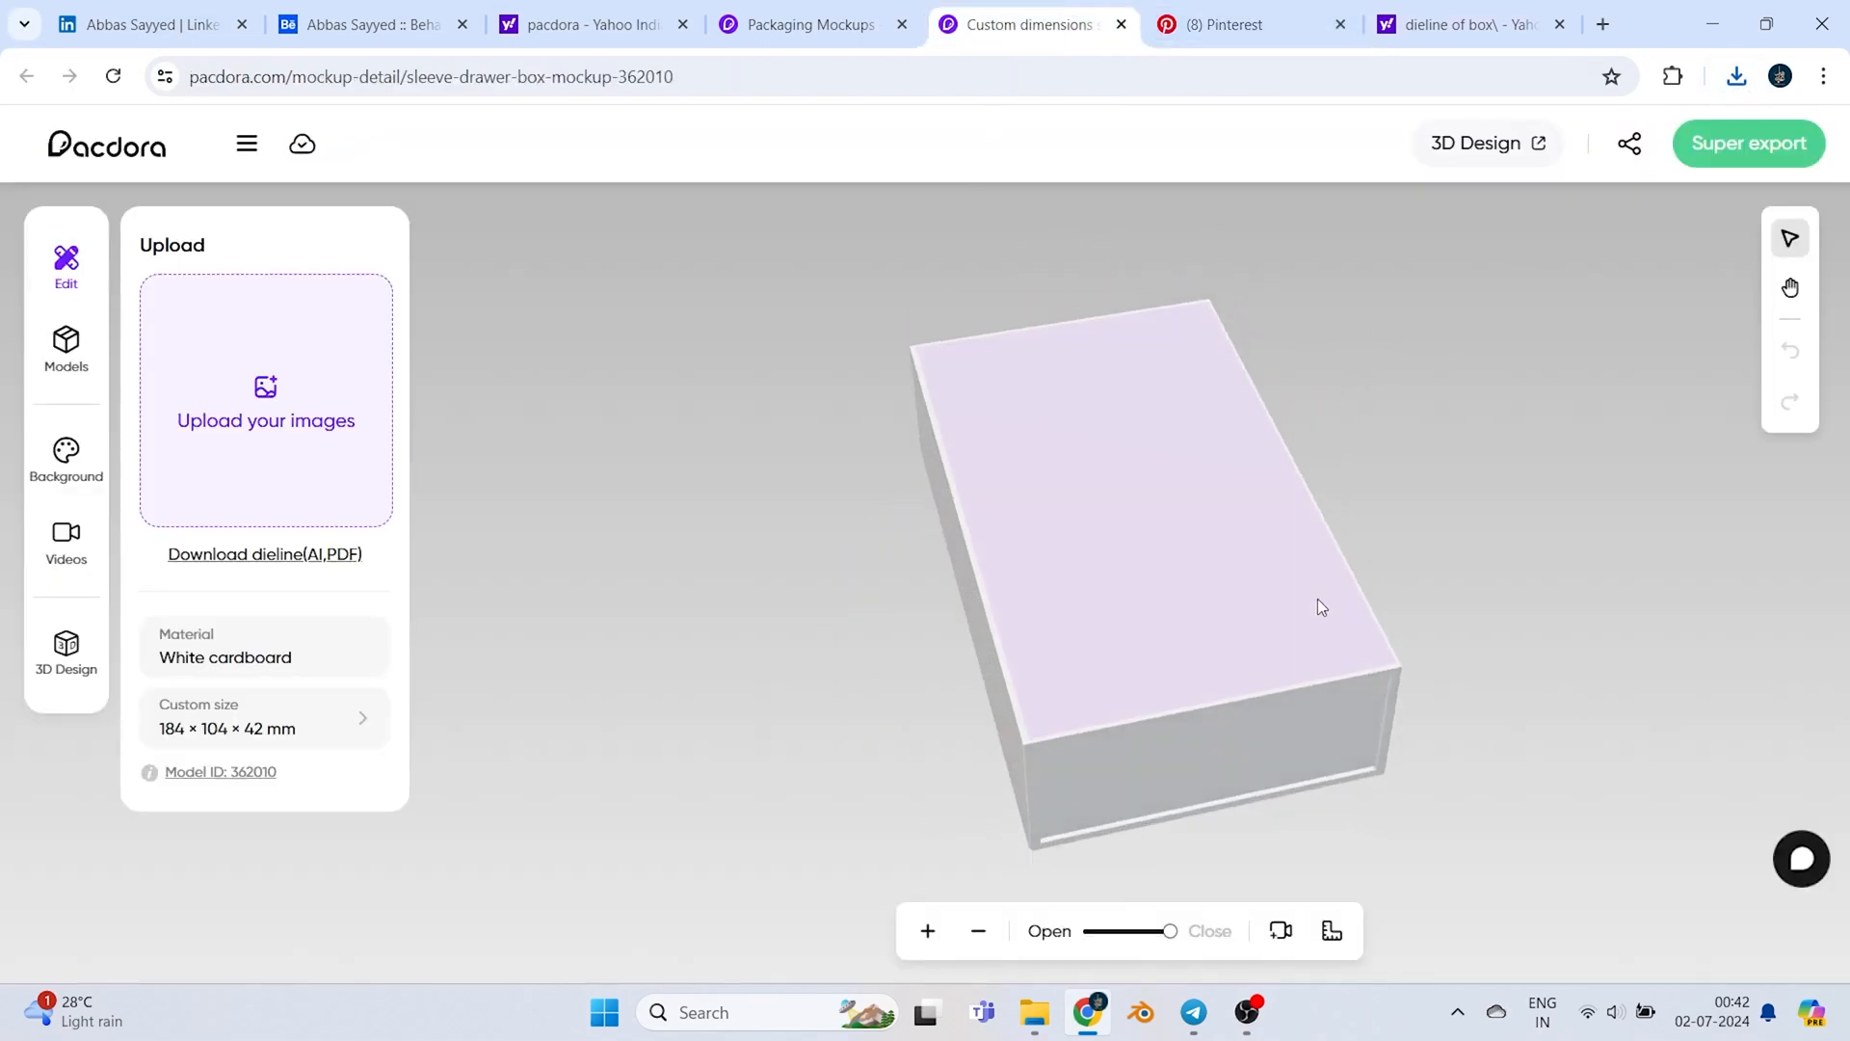
Change the box length to 194 mm and open the dieline image editor
click(264, 717)
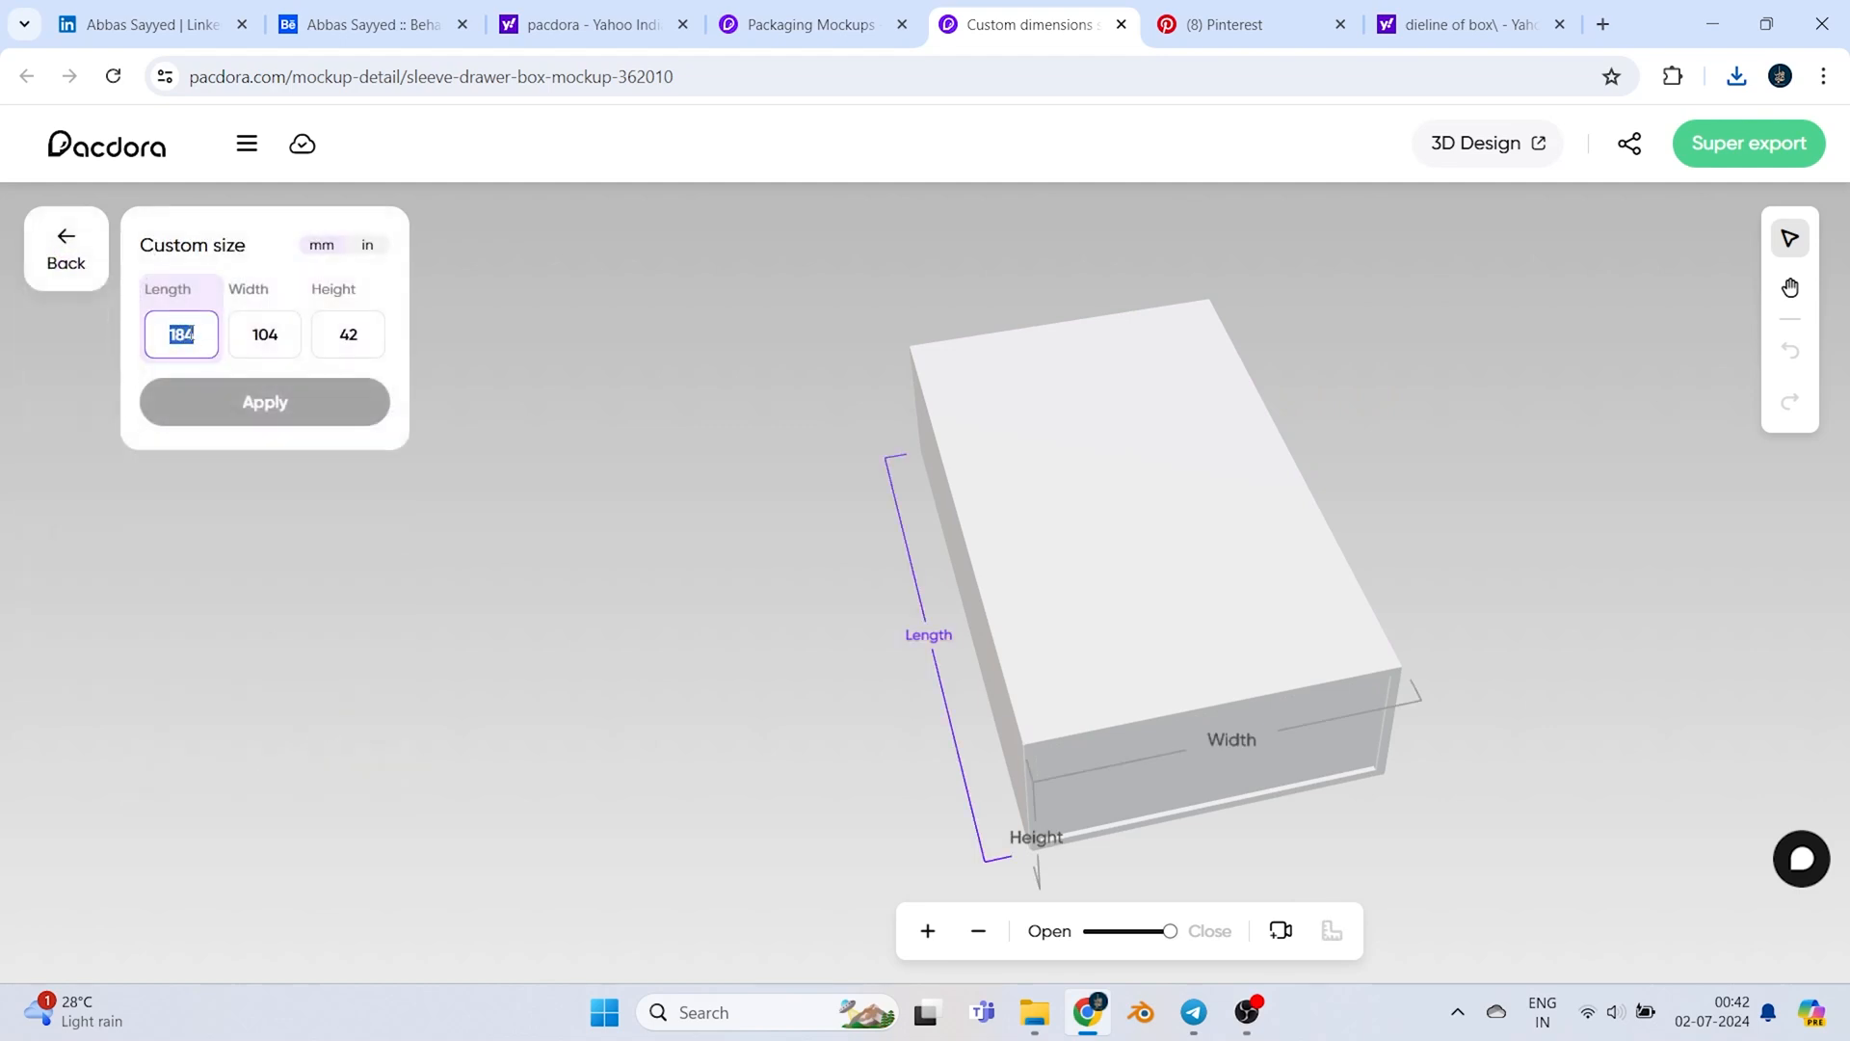
mouse_move(958, 664)
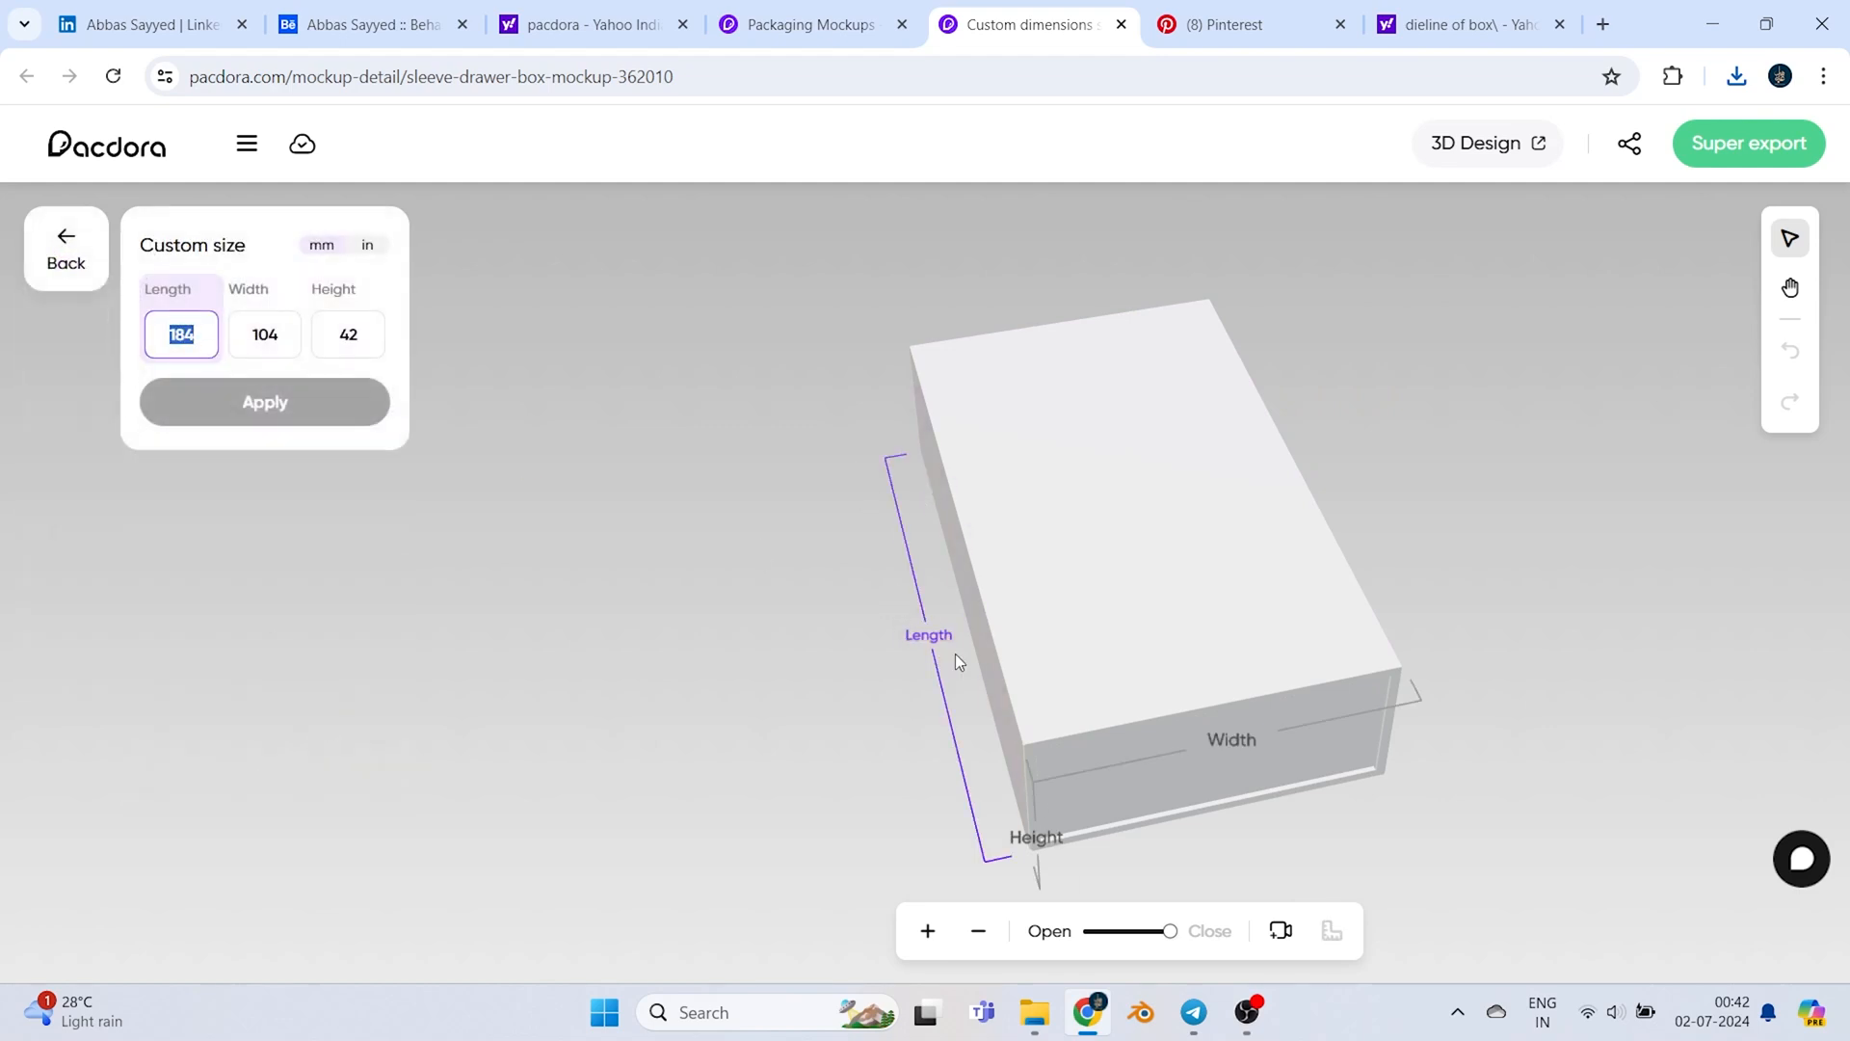
text(194)
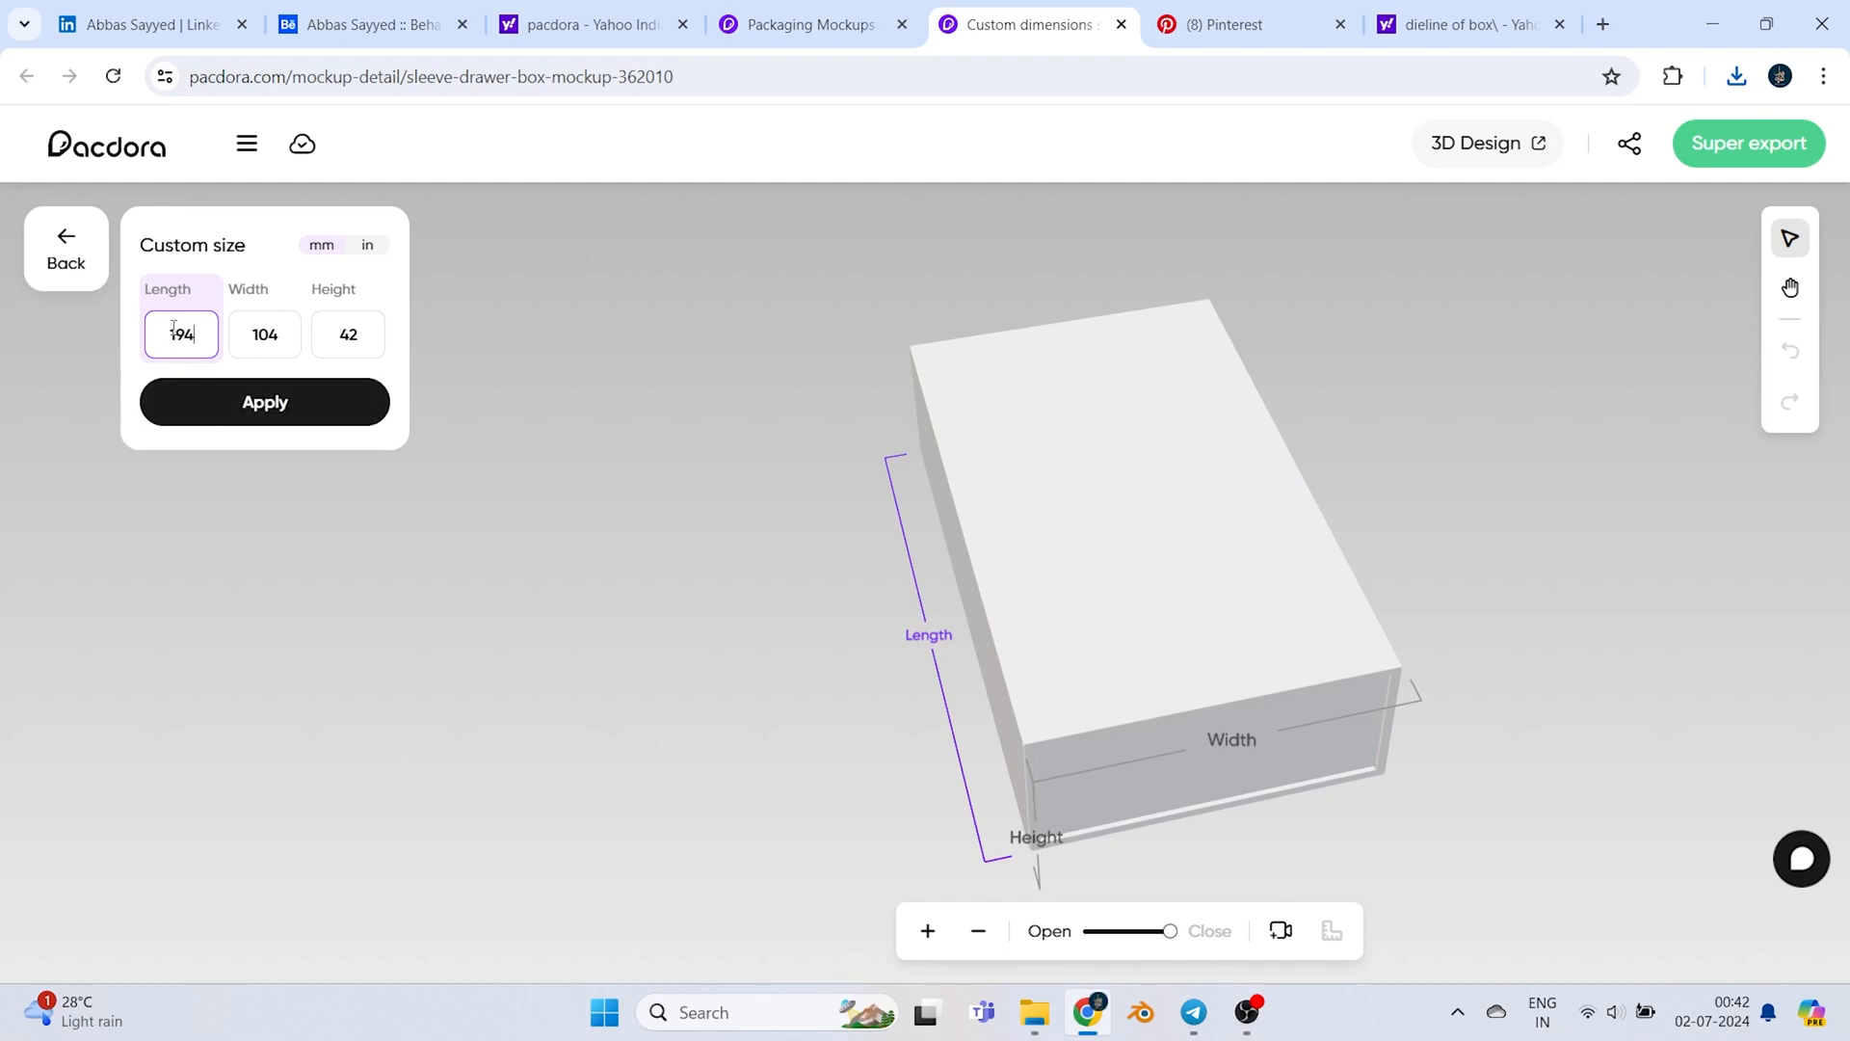
click(265, 402)
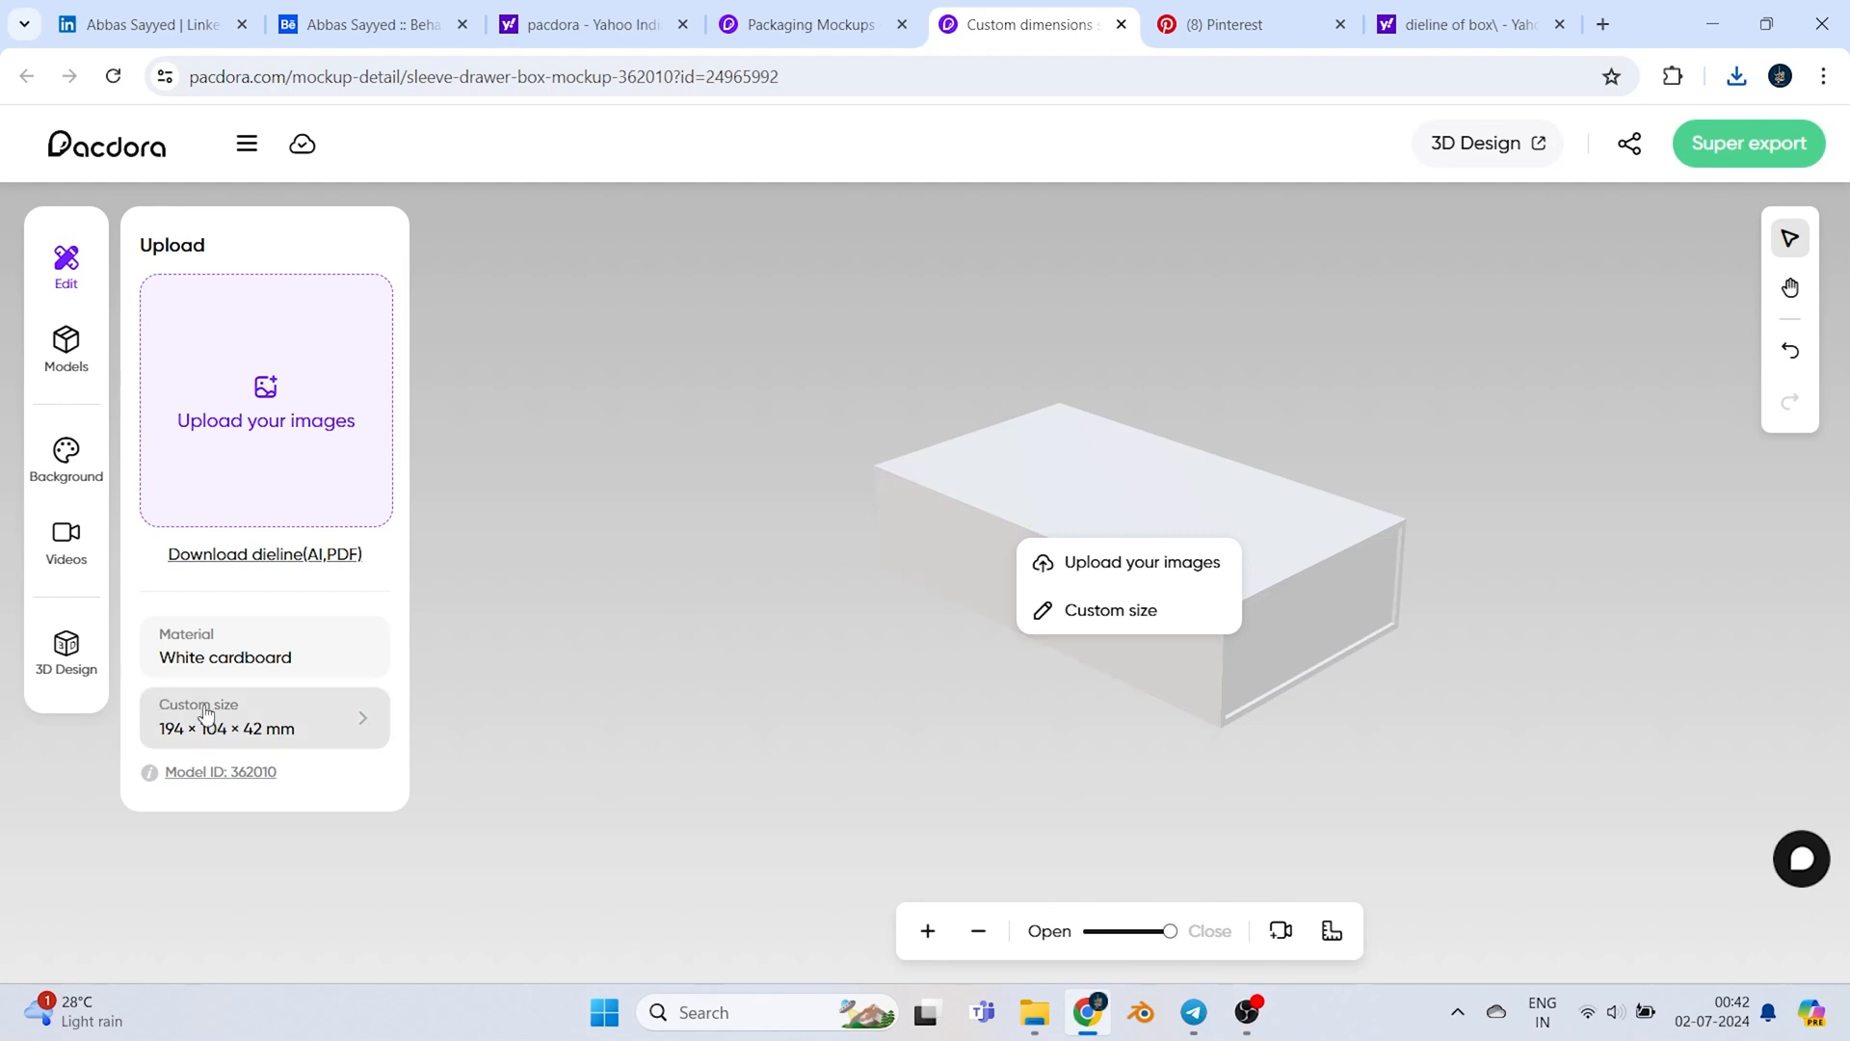
click(850, 711)
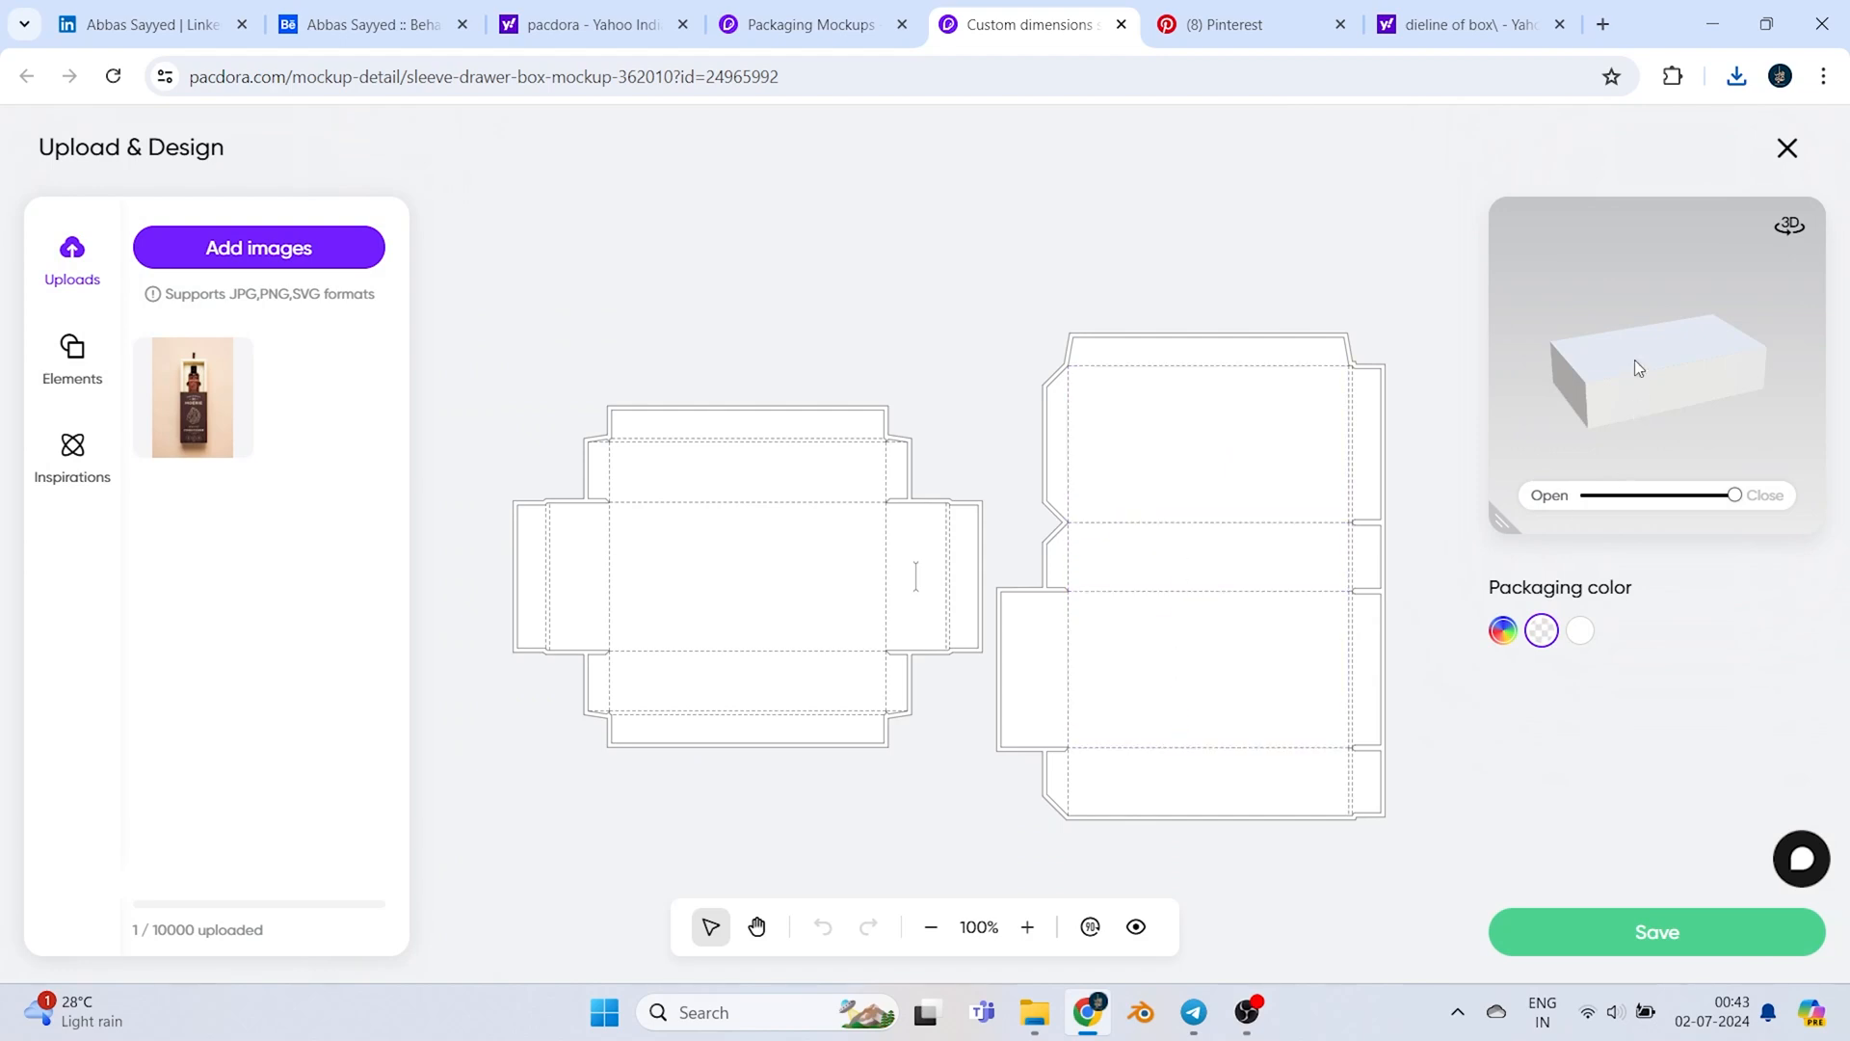
Upload the dior sunset render, fit it to the sleeve's main face, and save
click(1224, 662)
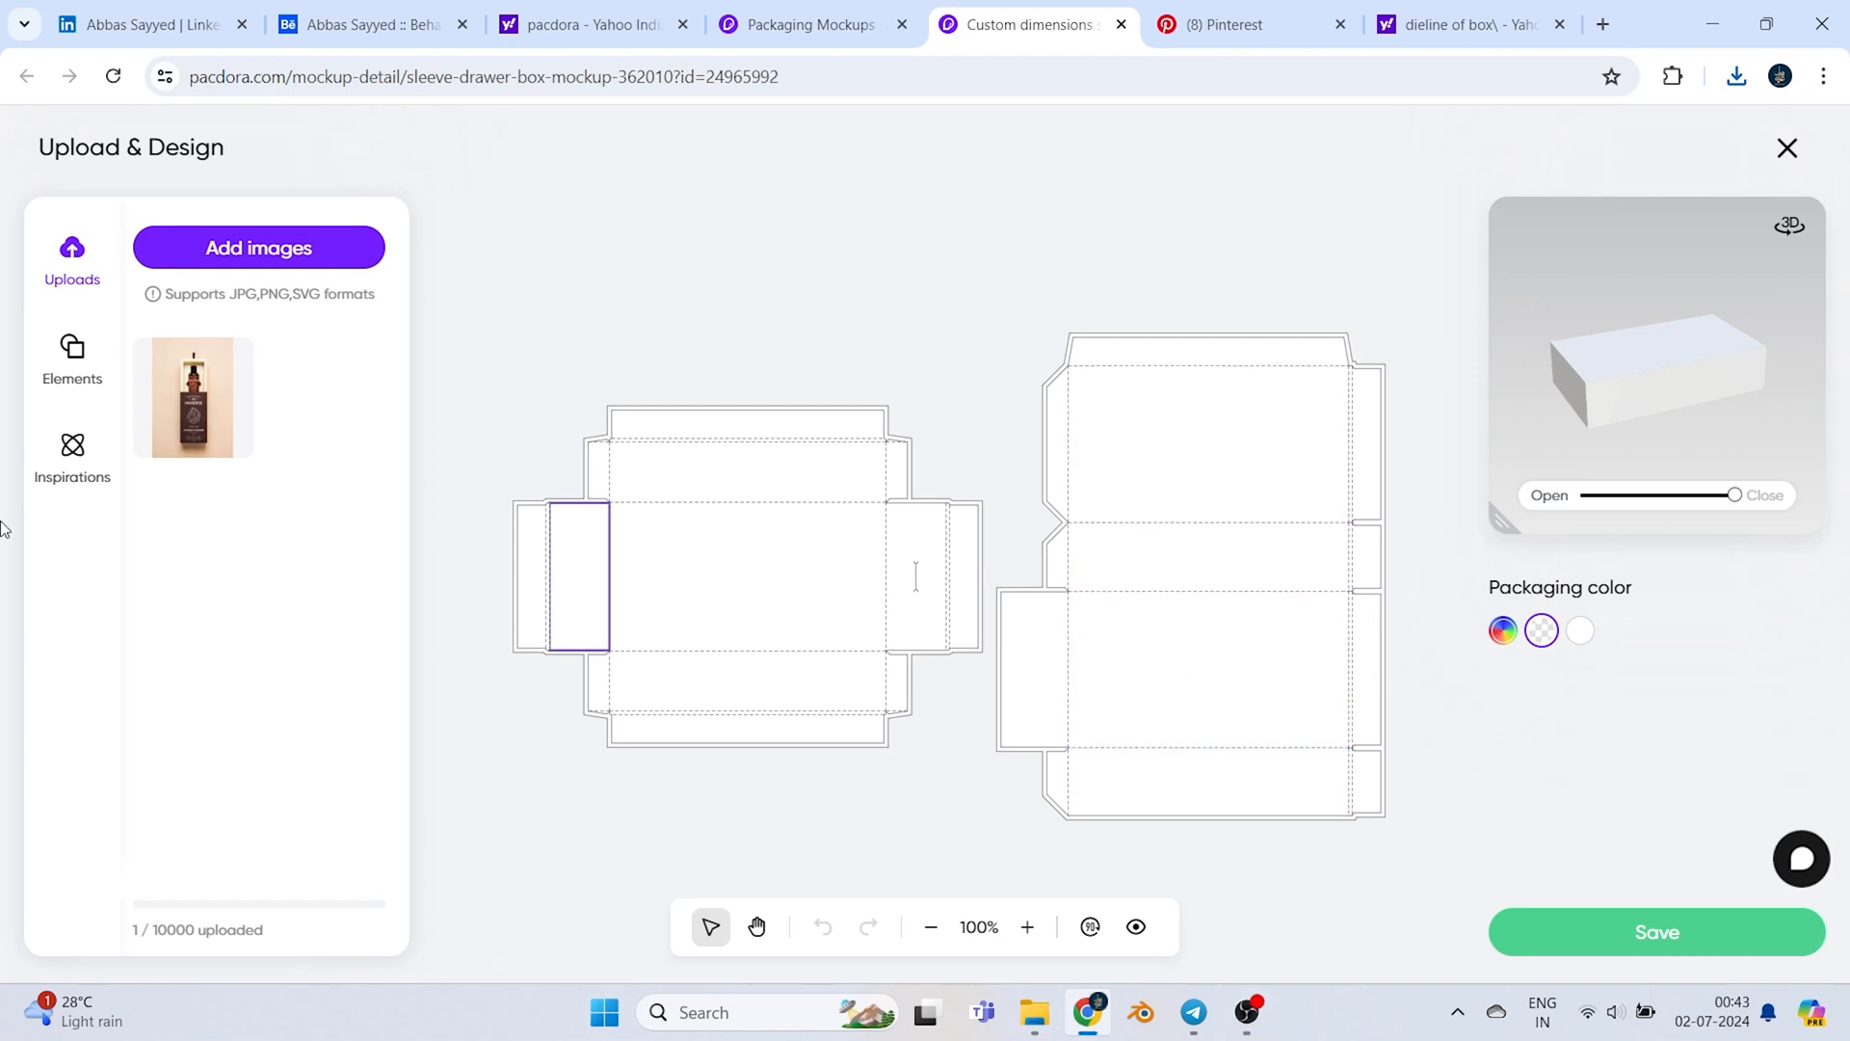
click(1164, 666)
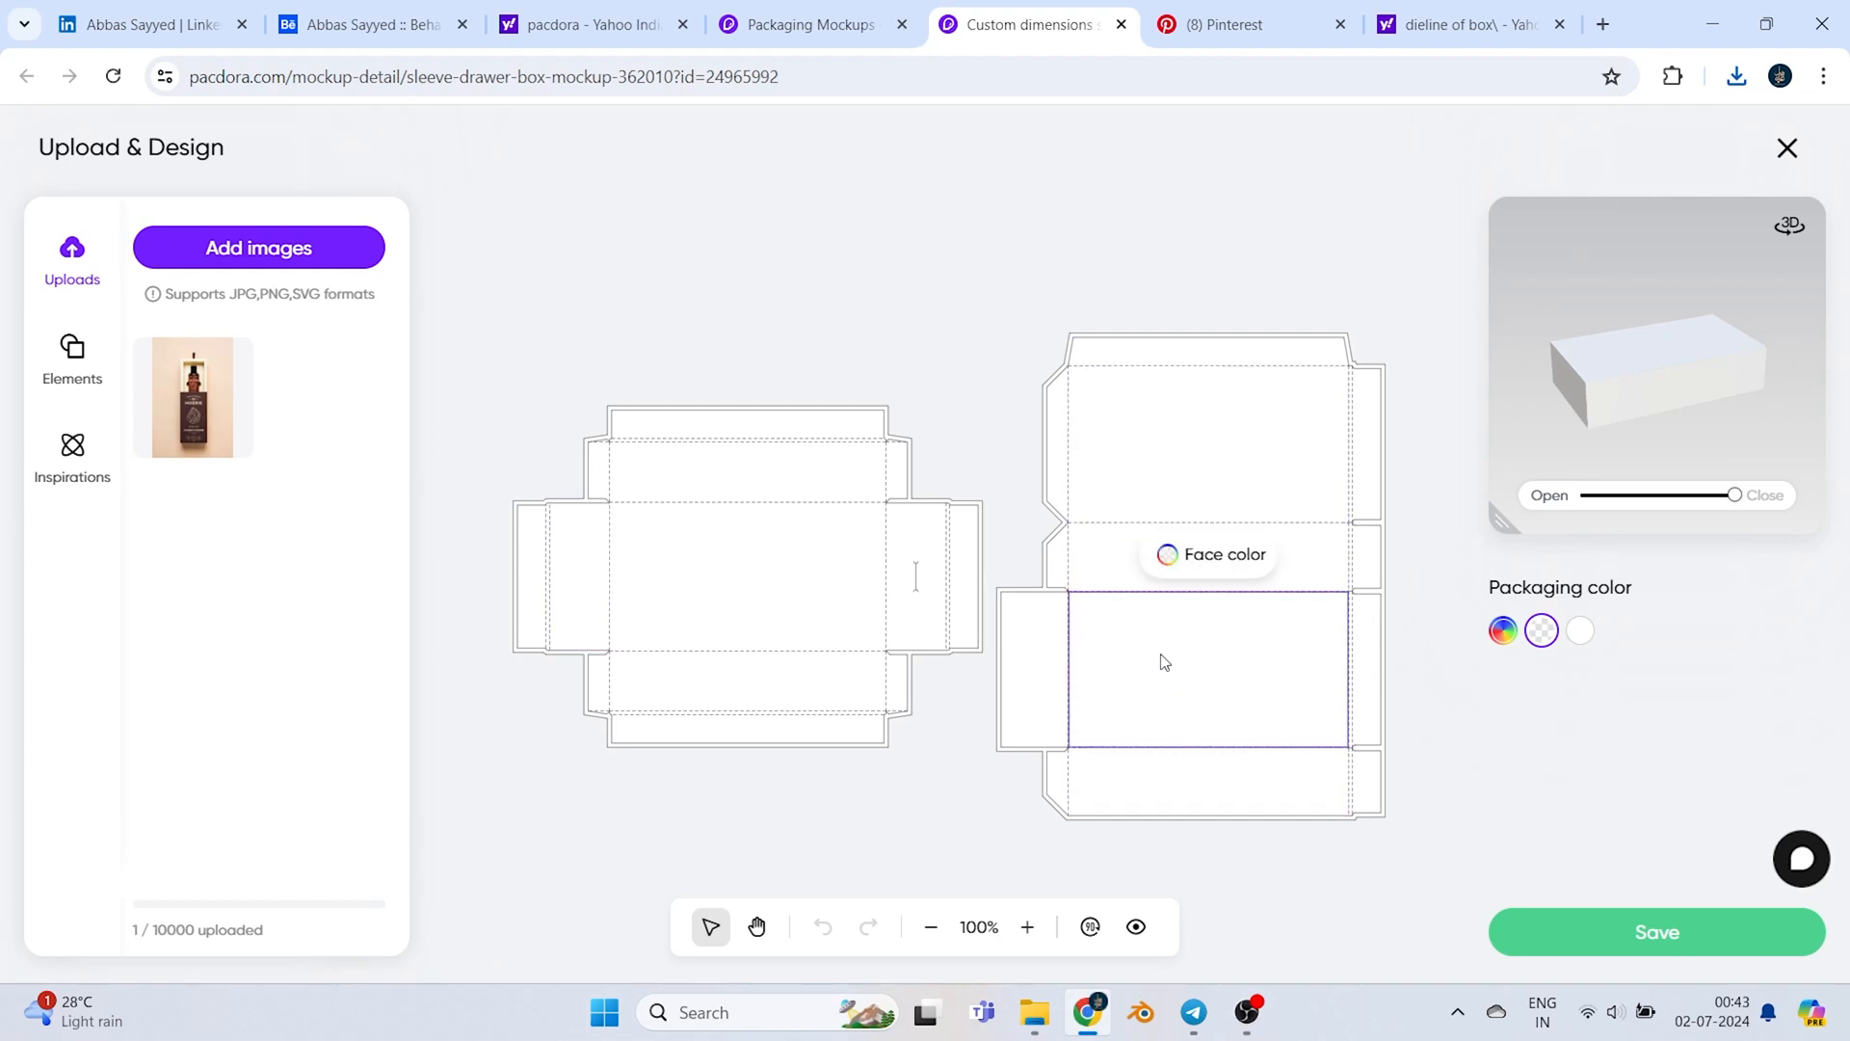
mouse_move(250, 265)
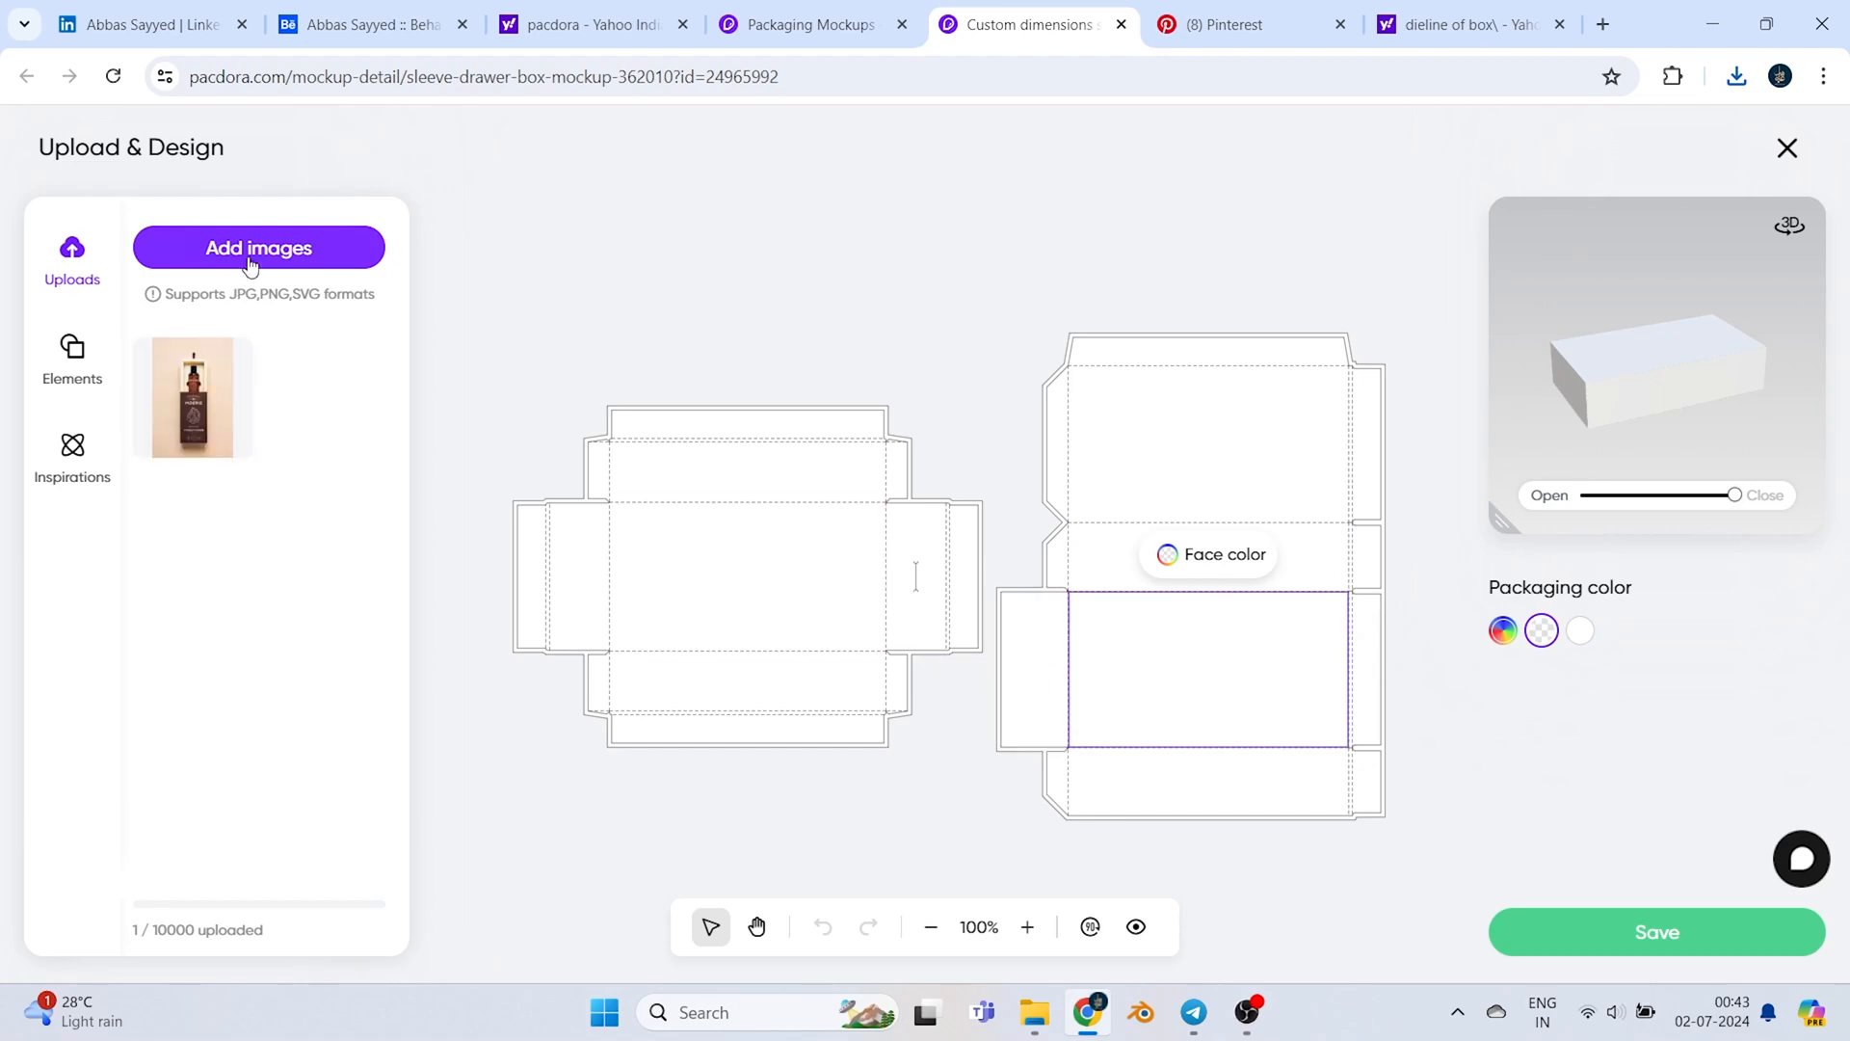
click(257, 248)
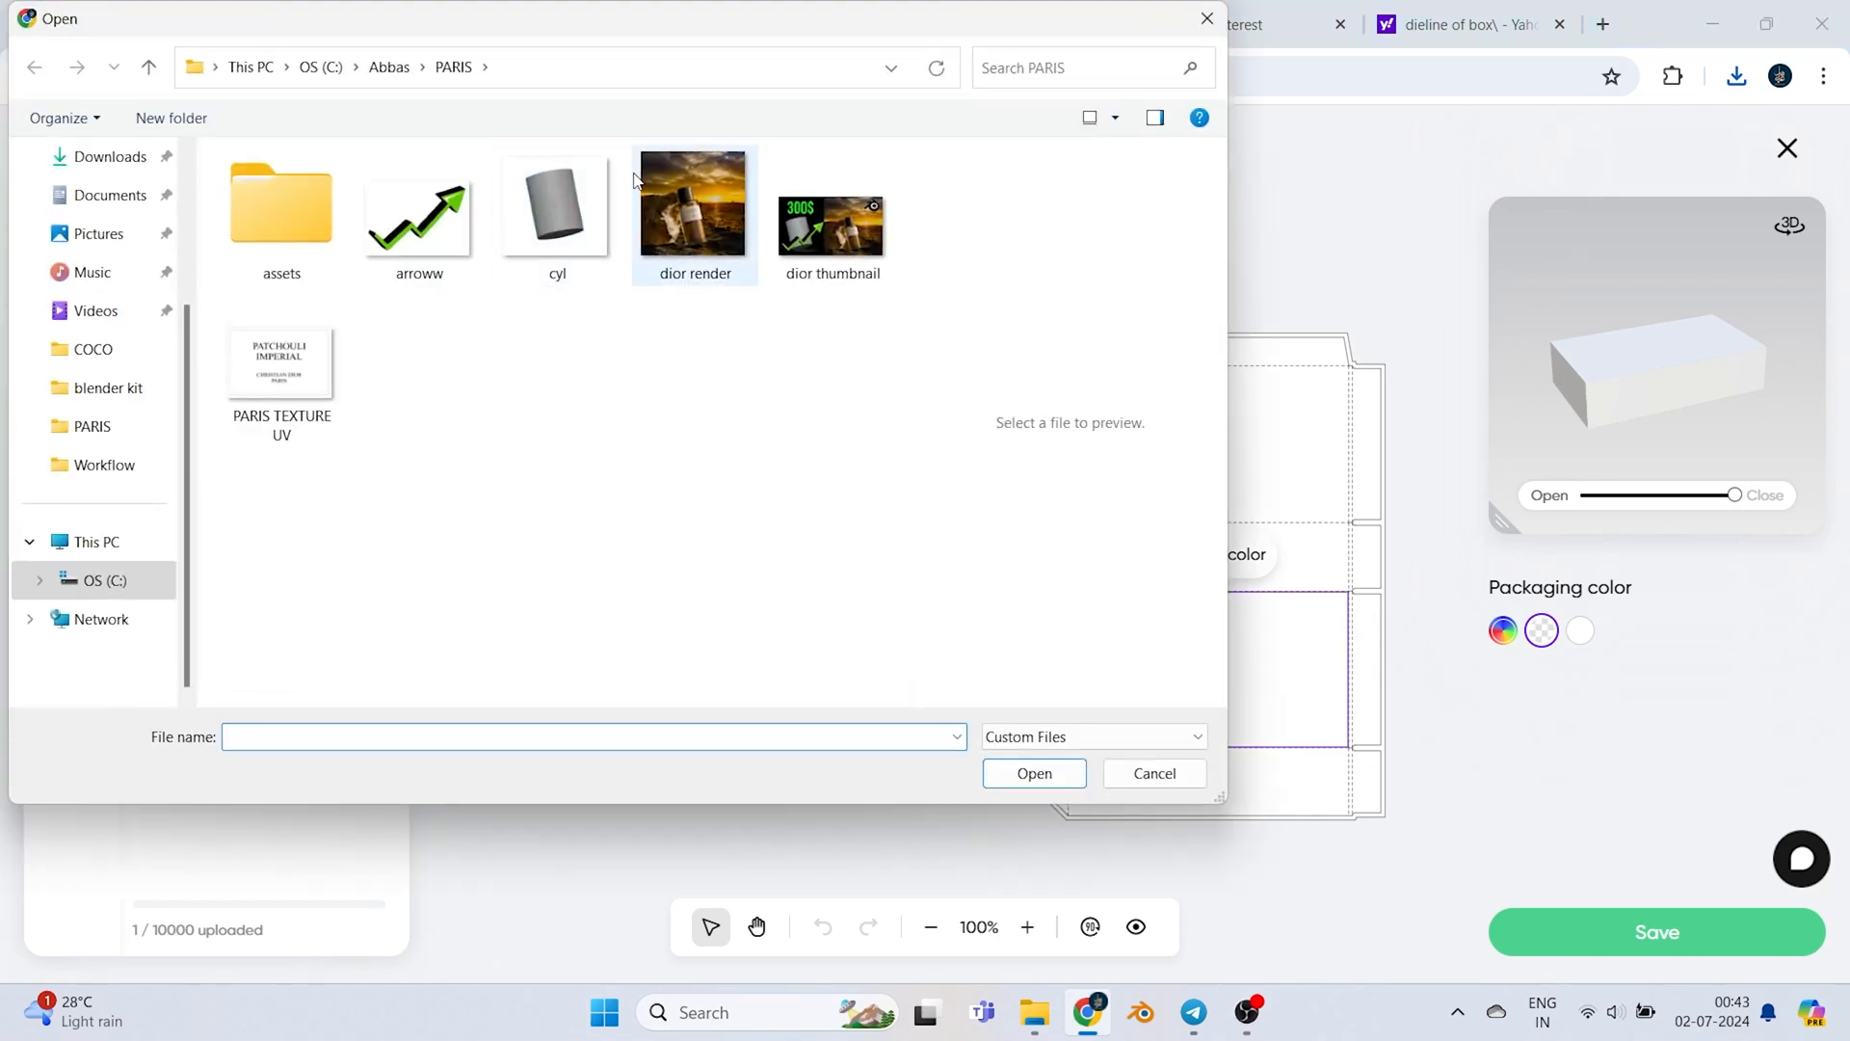
click(1035, 773)
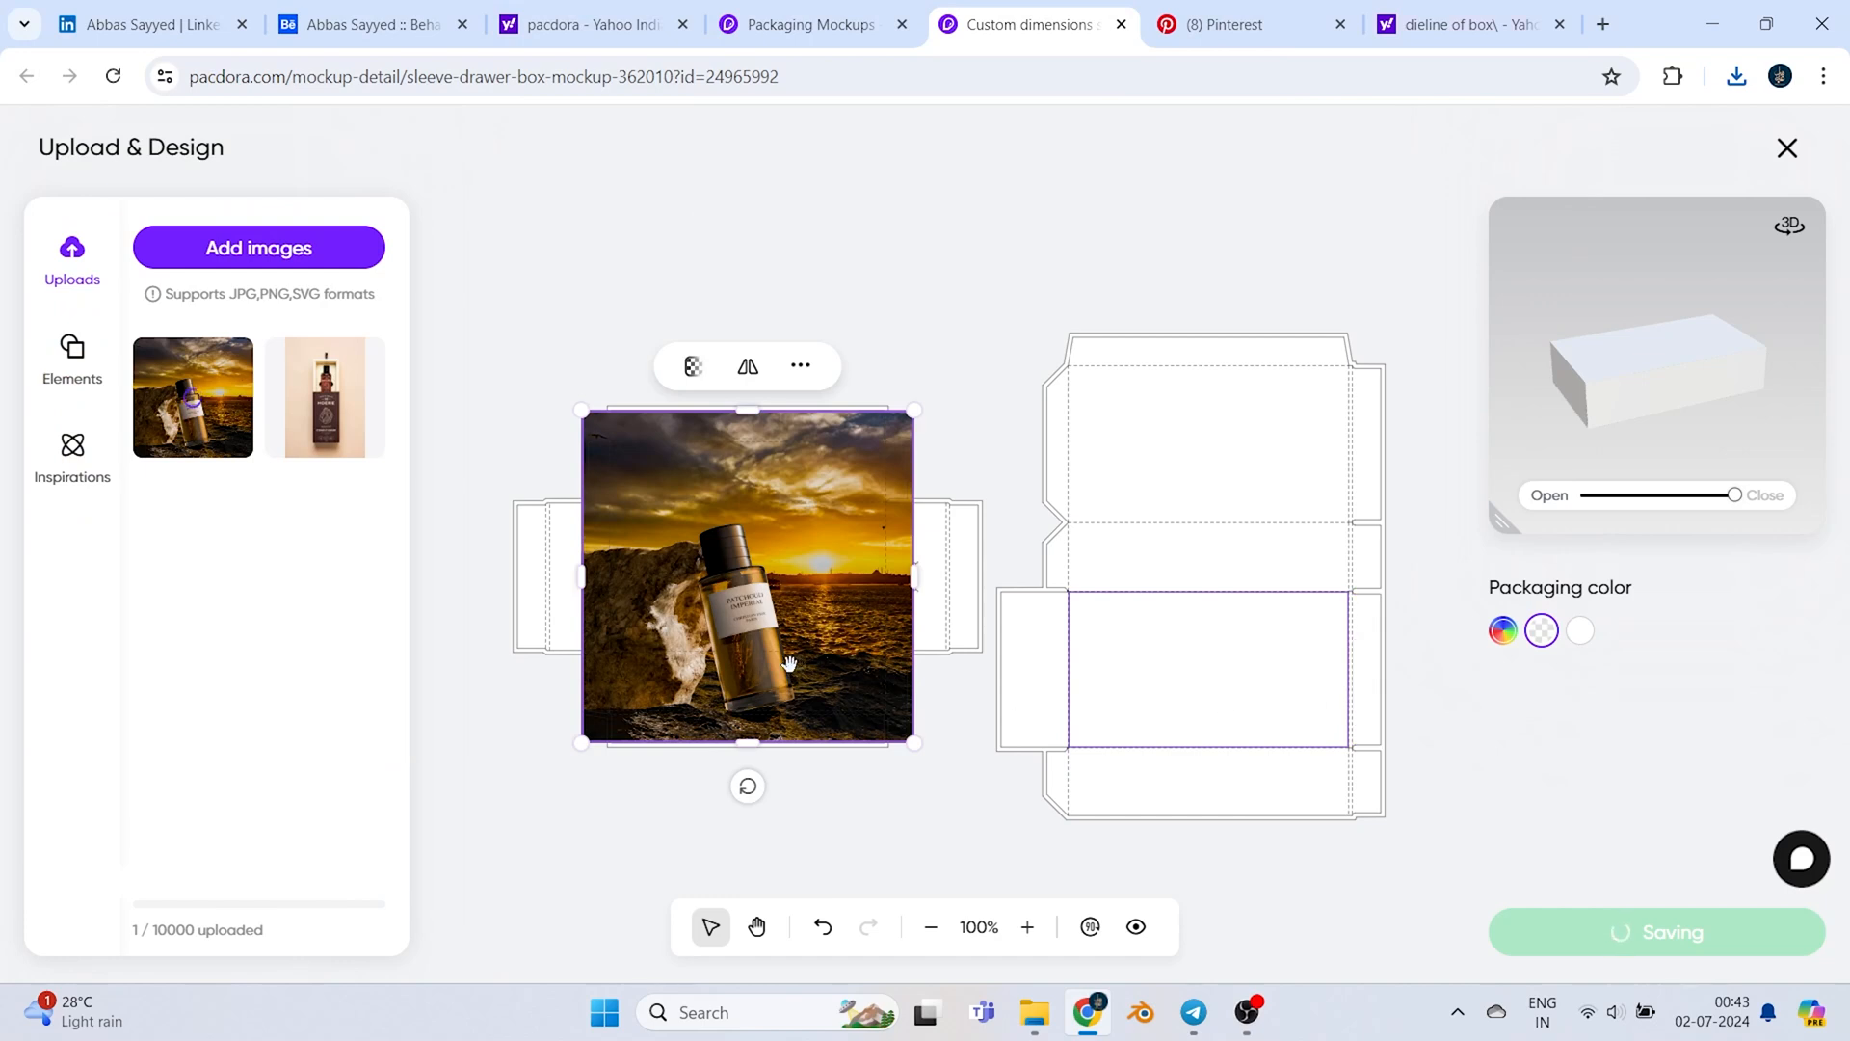
drag(747, 578, 1224, 755)
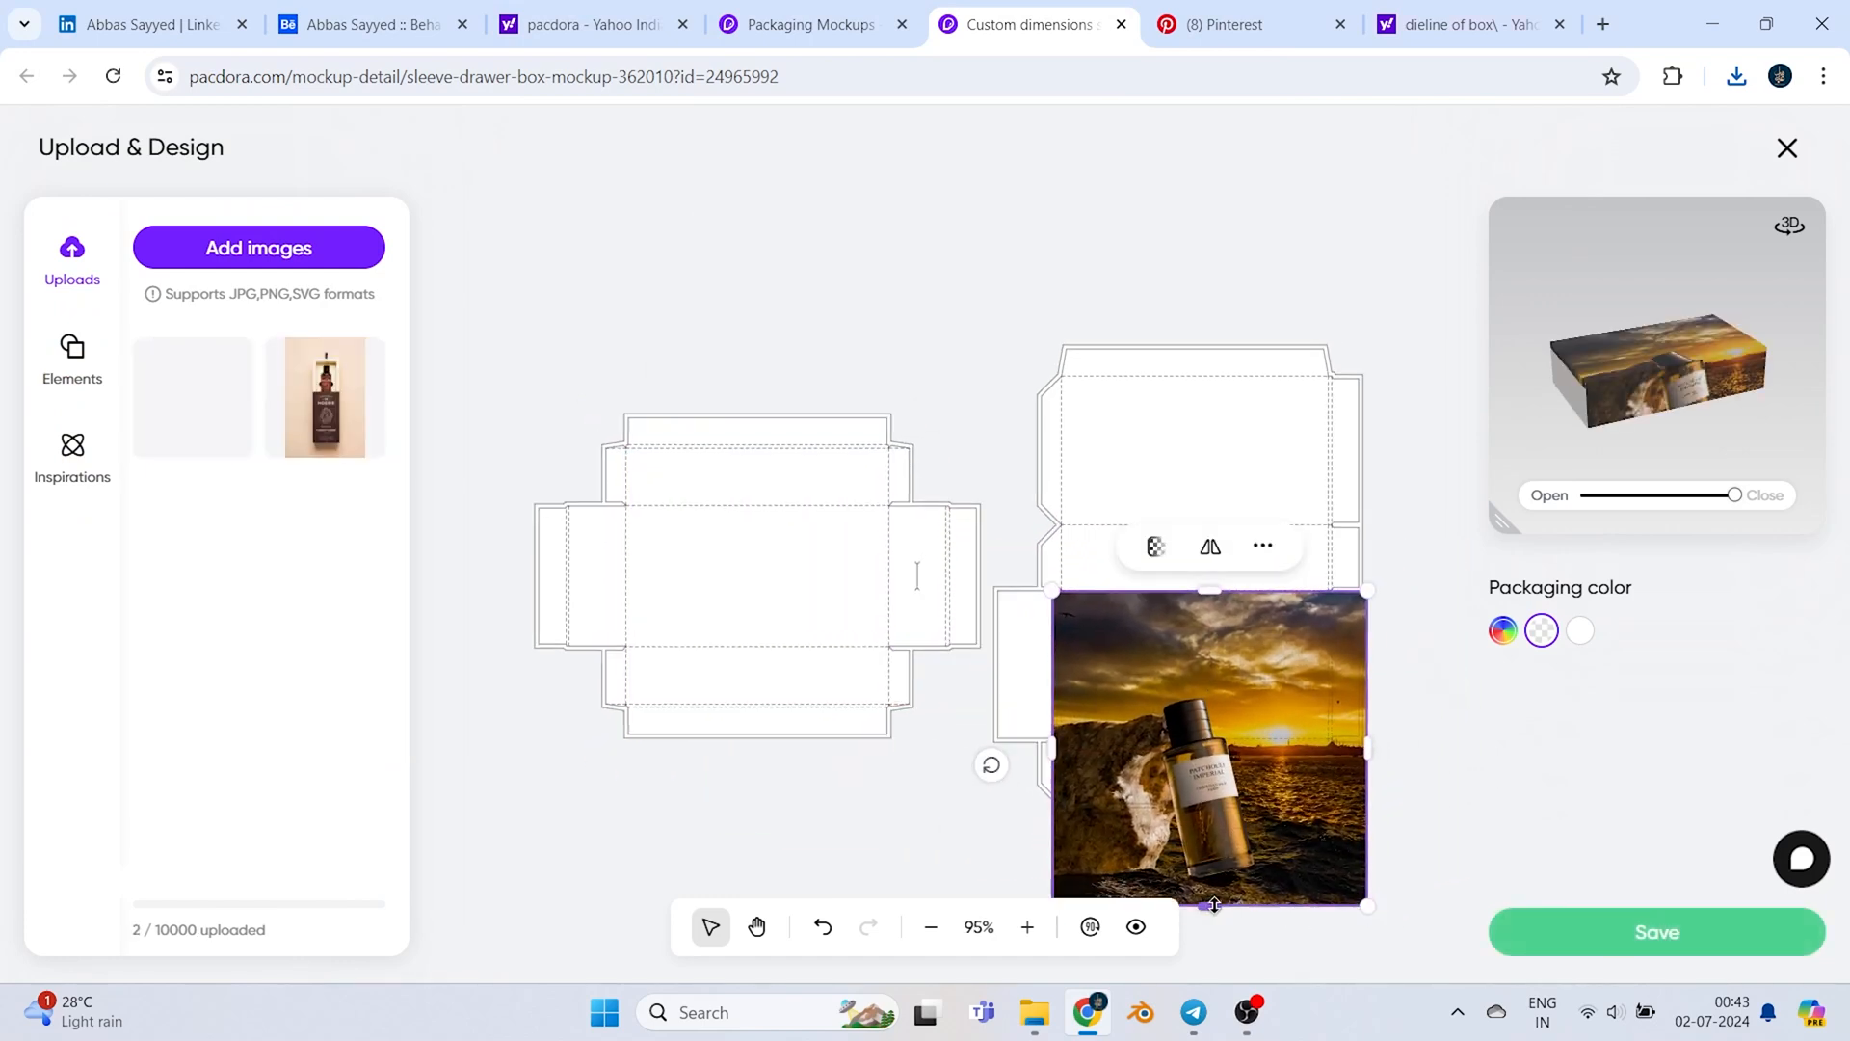
drag(1210, 906, 1179, 743)
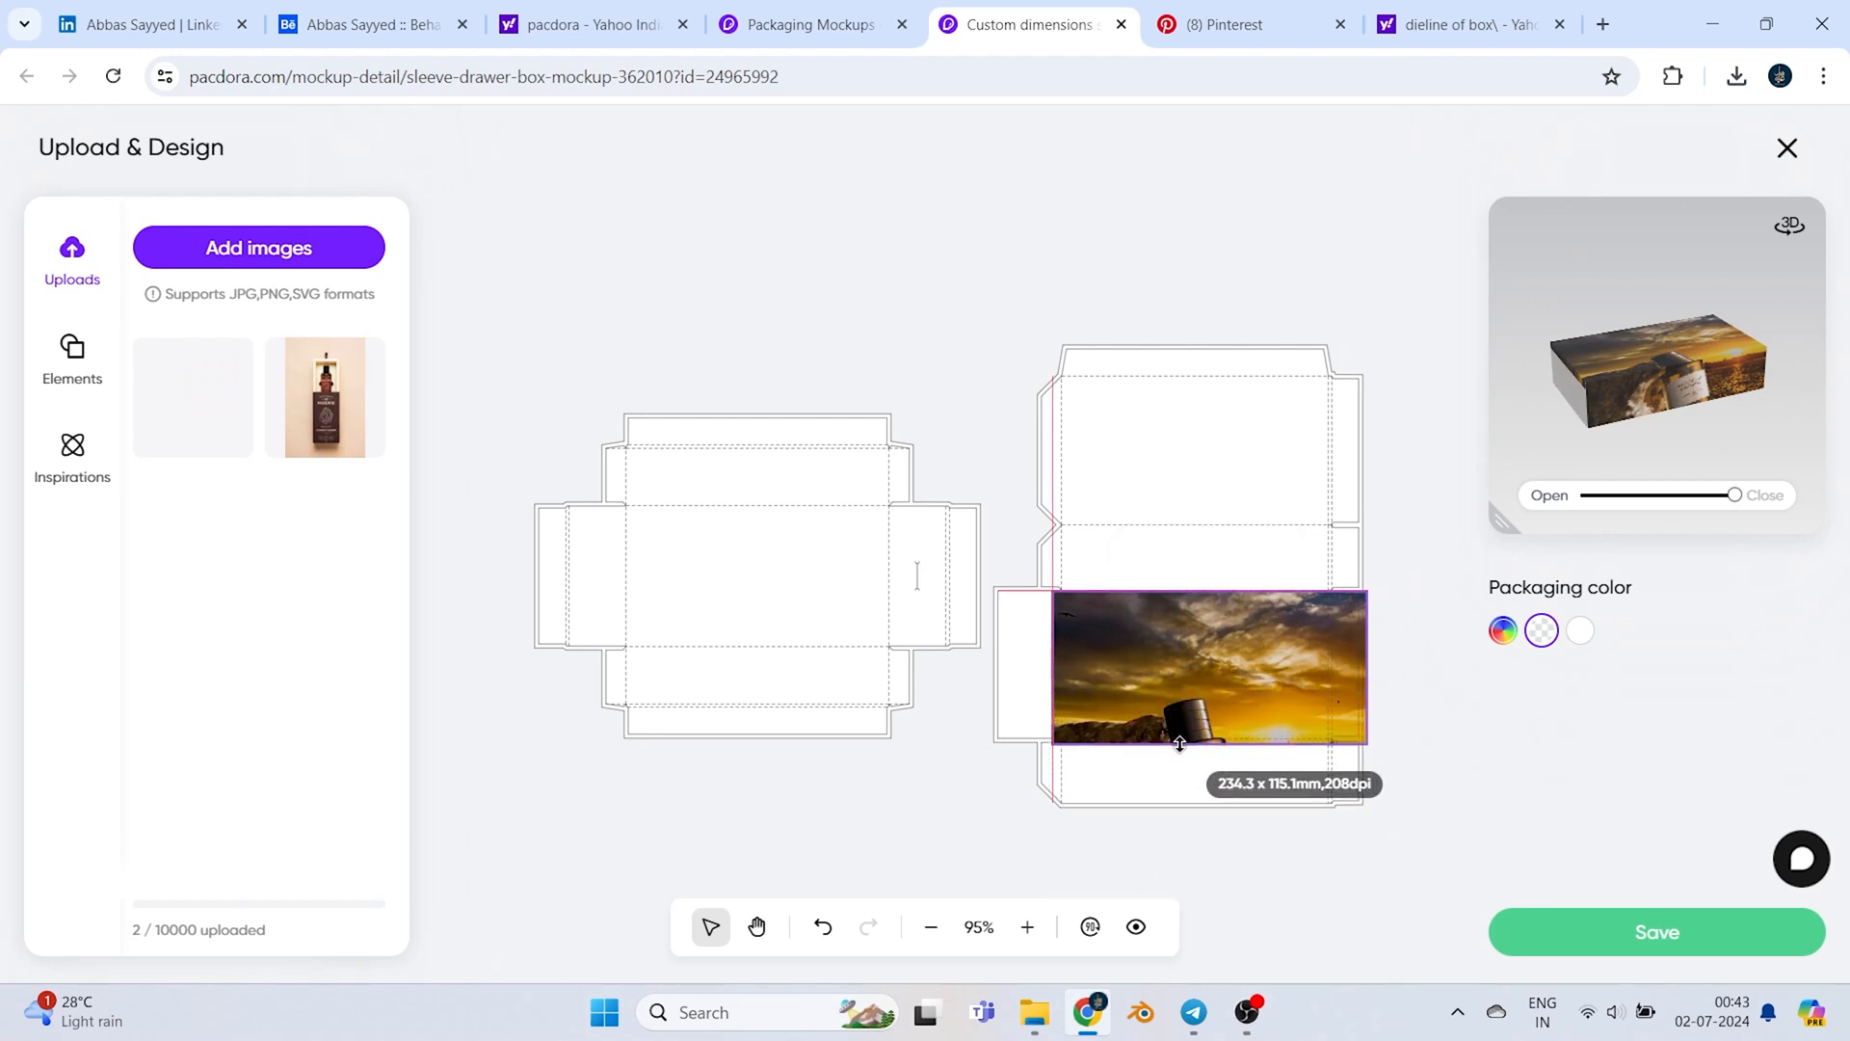
click(1208, 666)
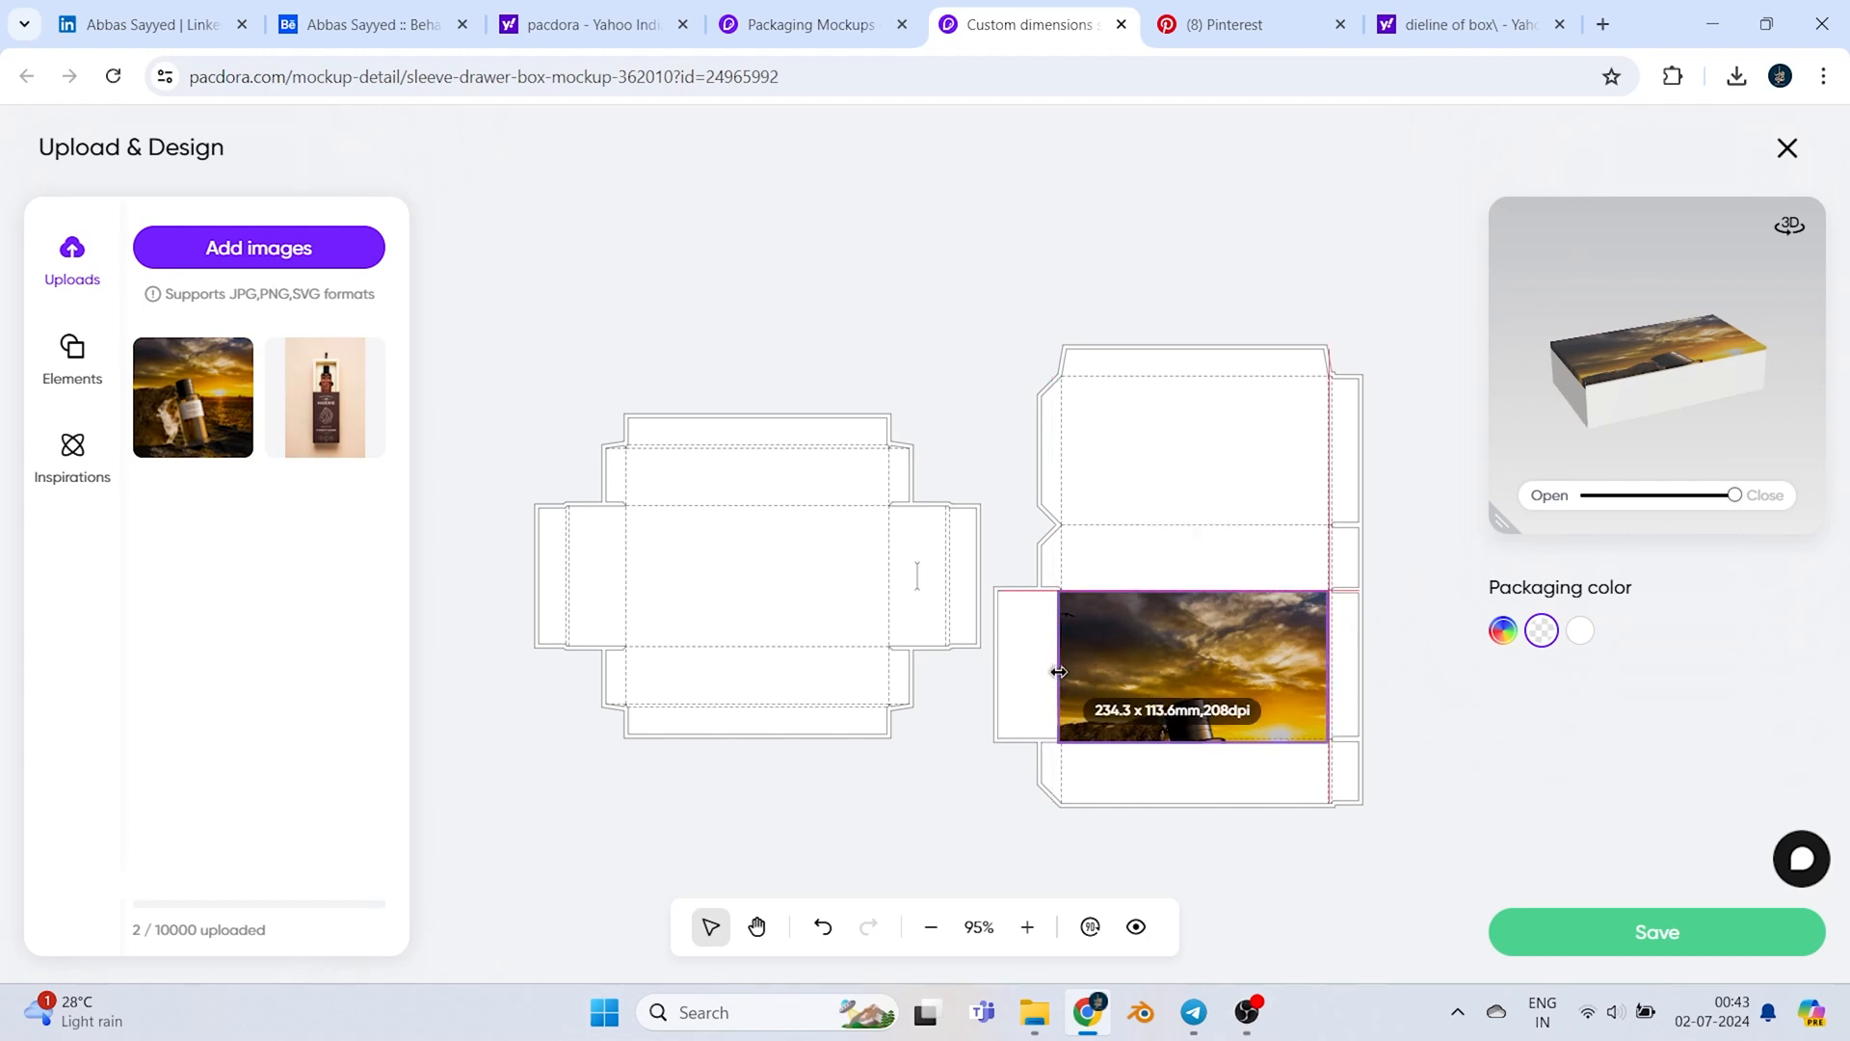
click(1193, 668)
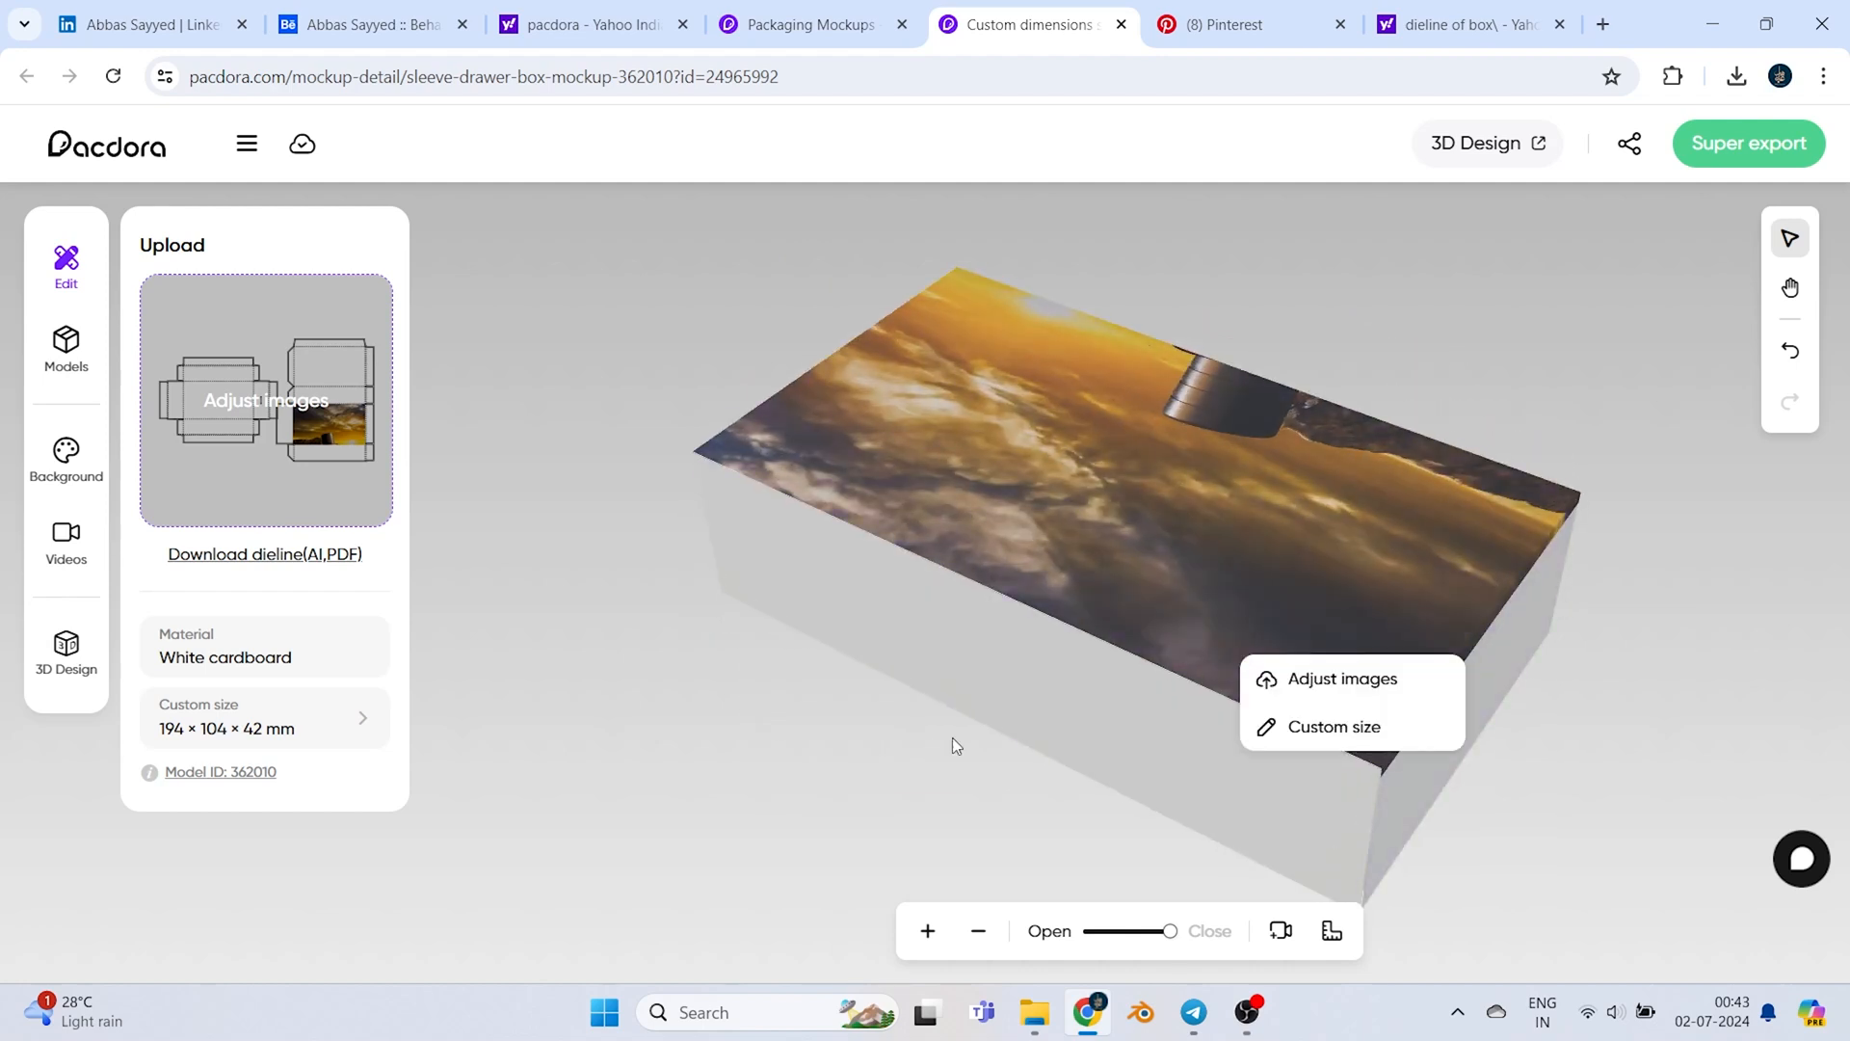
Add another uploaded image to the sleeve's other large face and orbit the box
click(1343, 679)
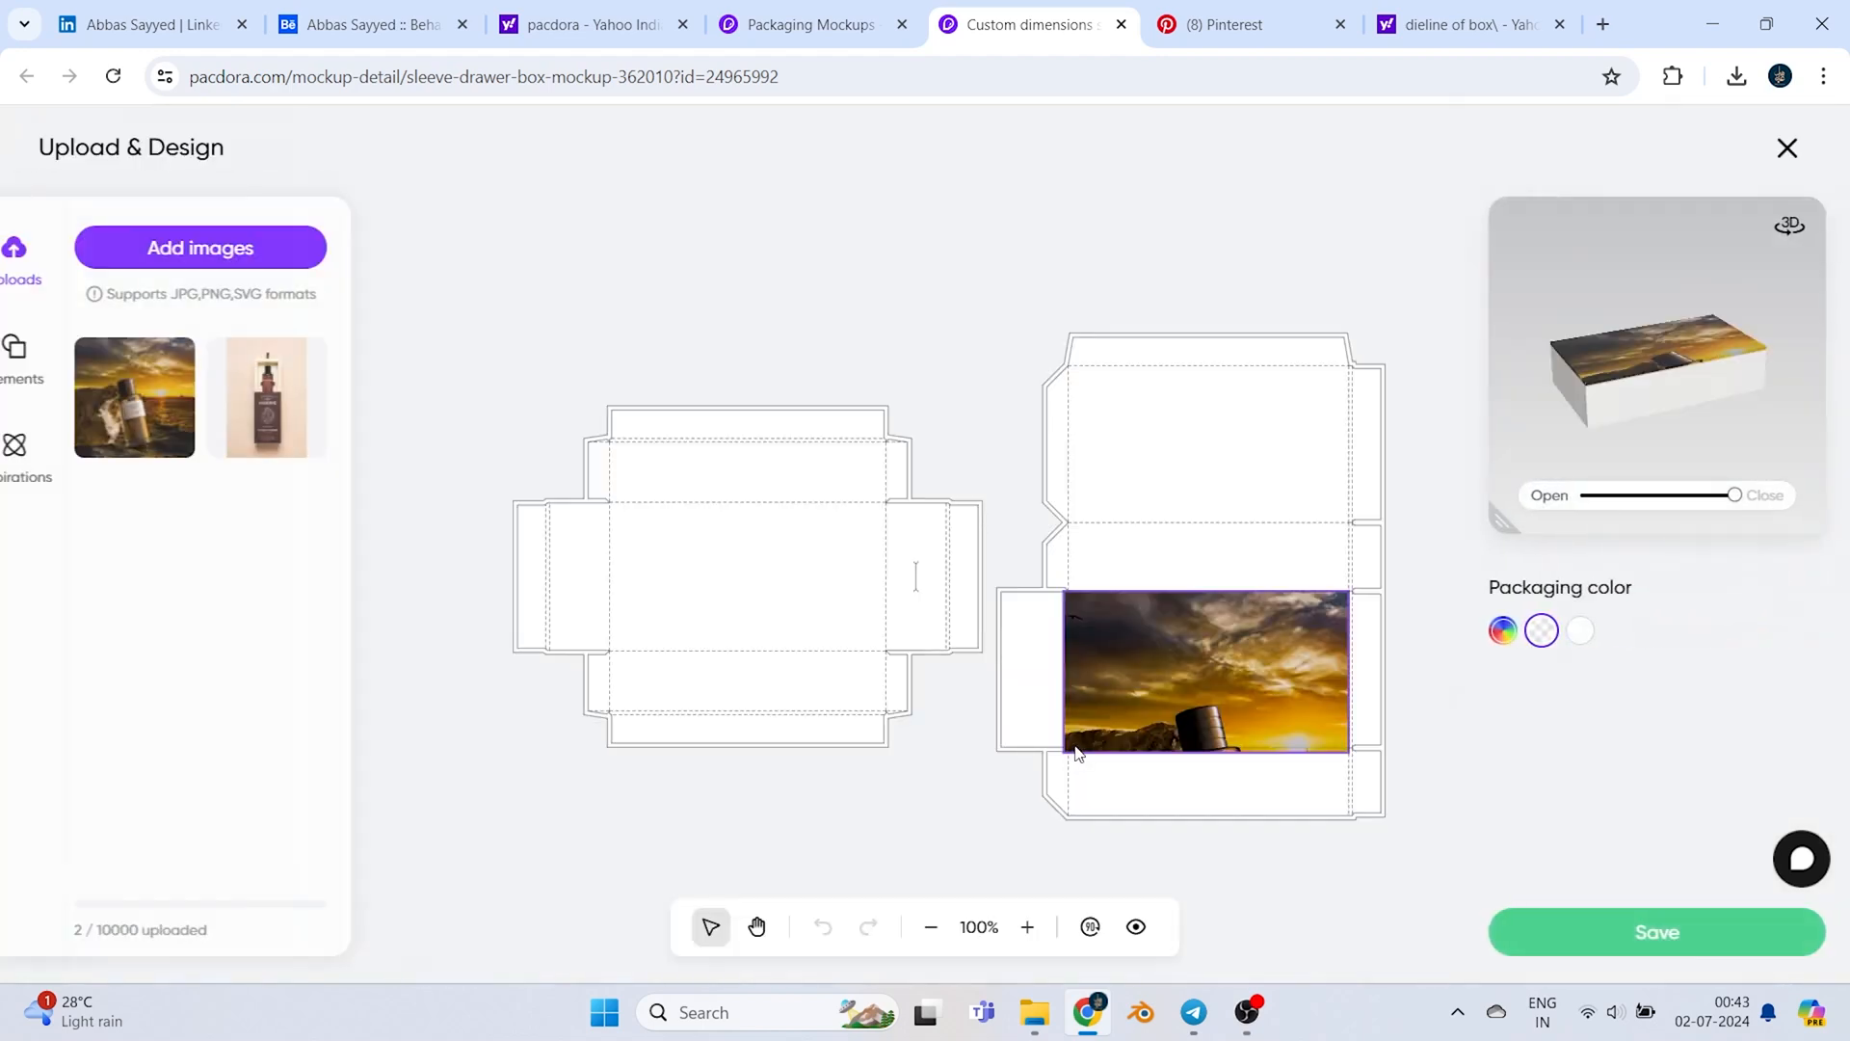
click(1208, 457)
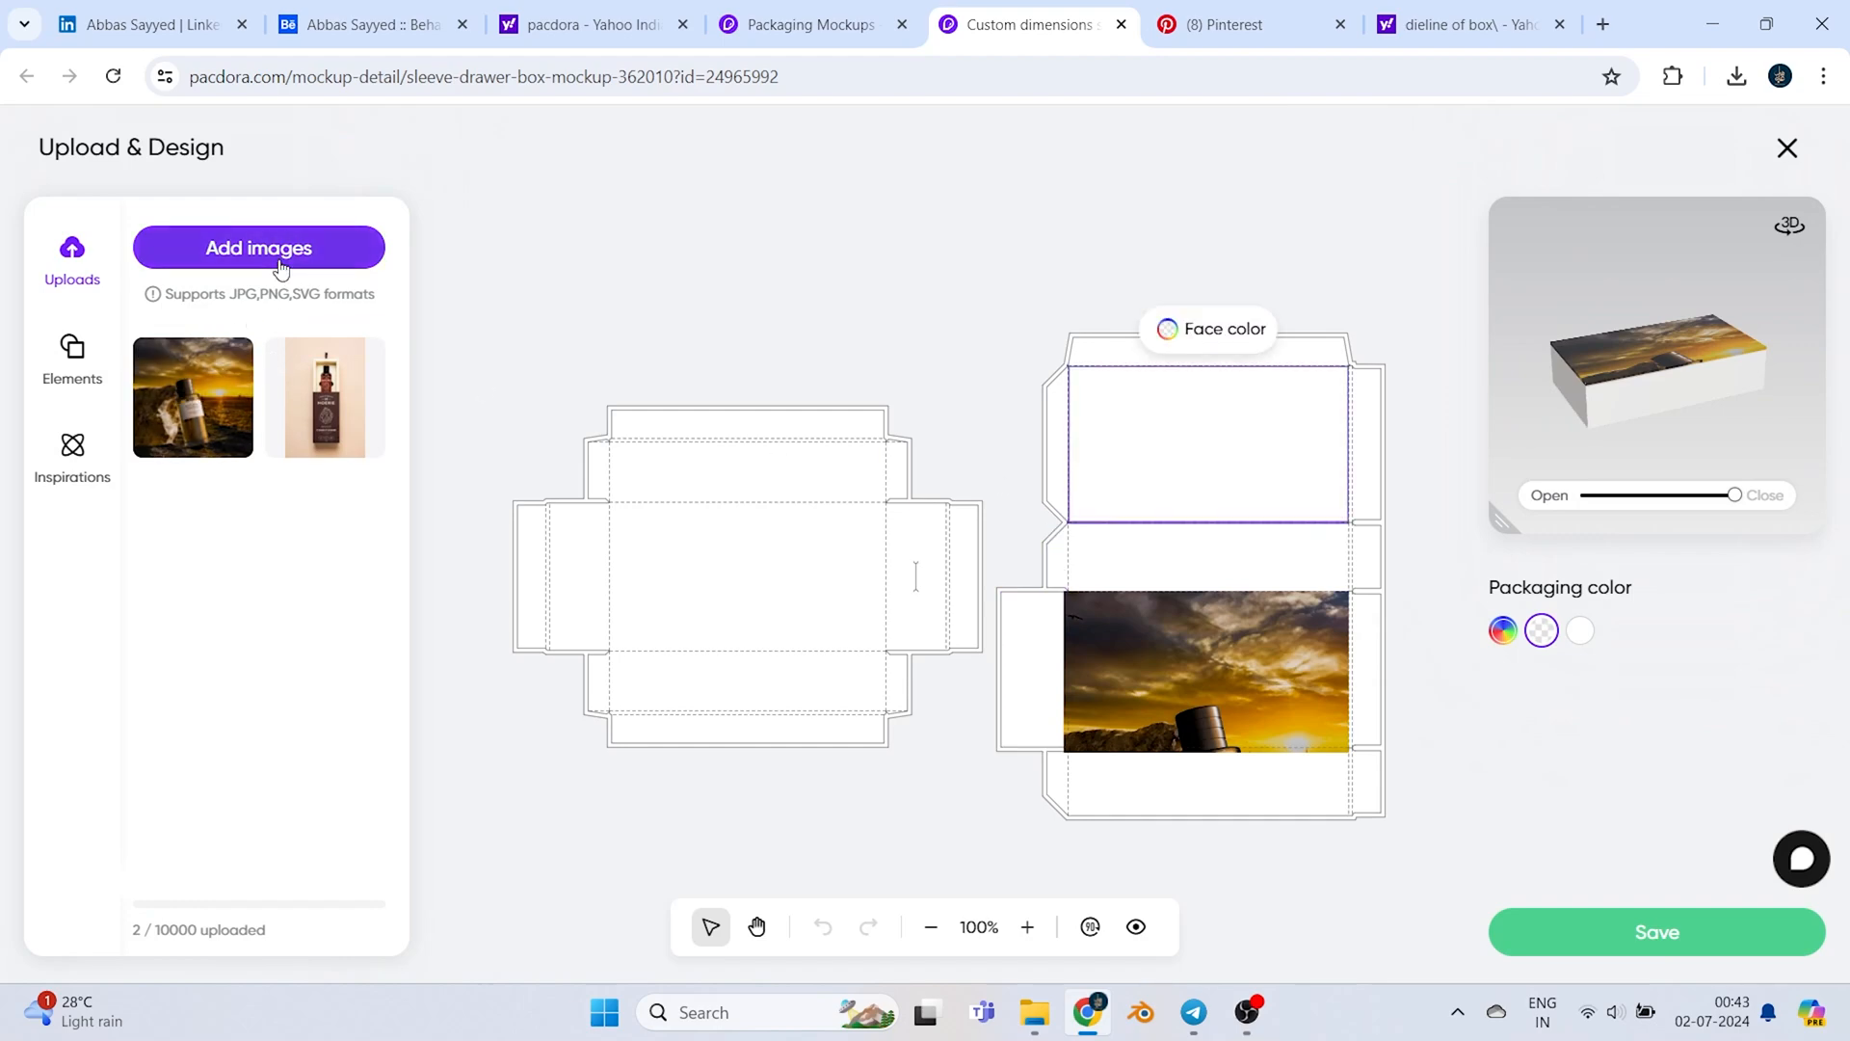
click(258, 248)
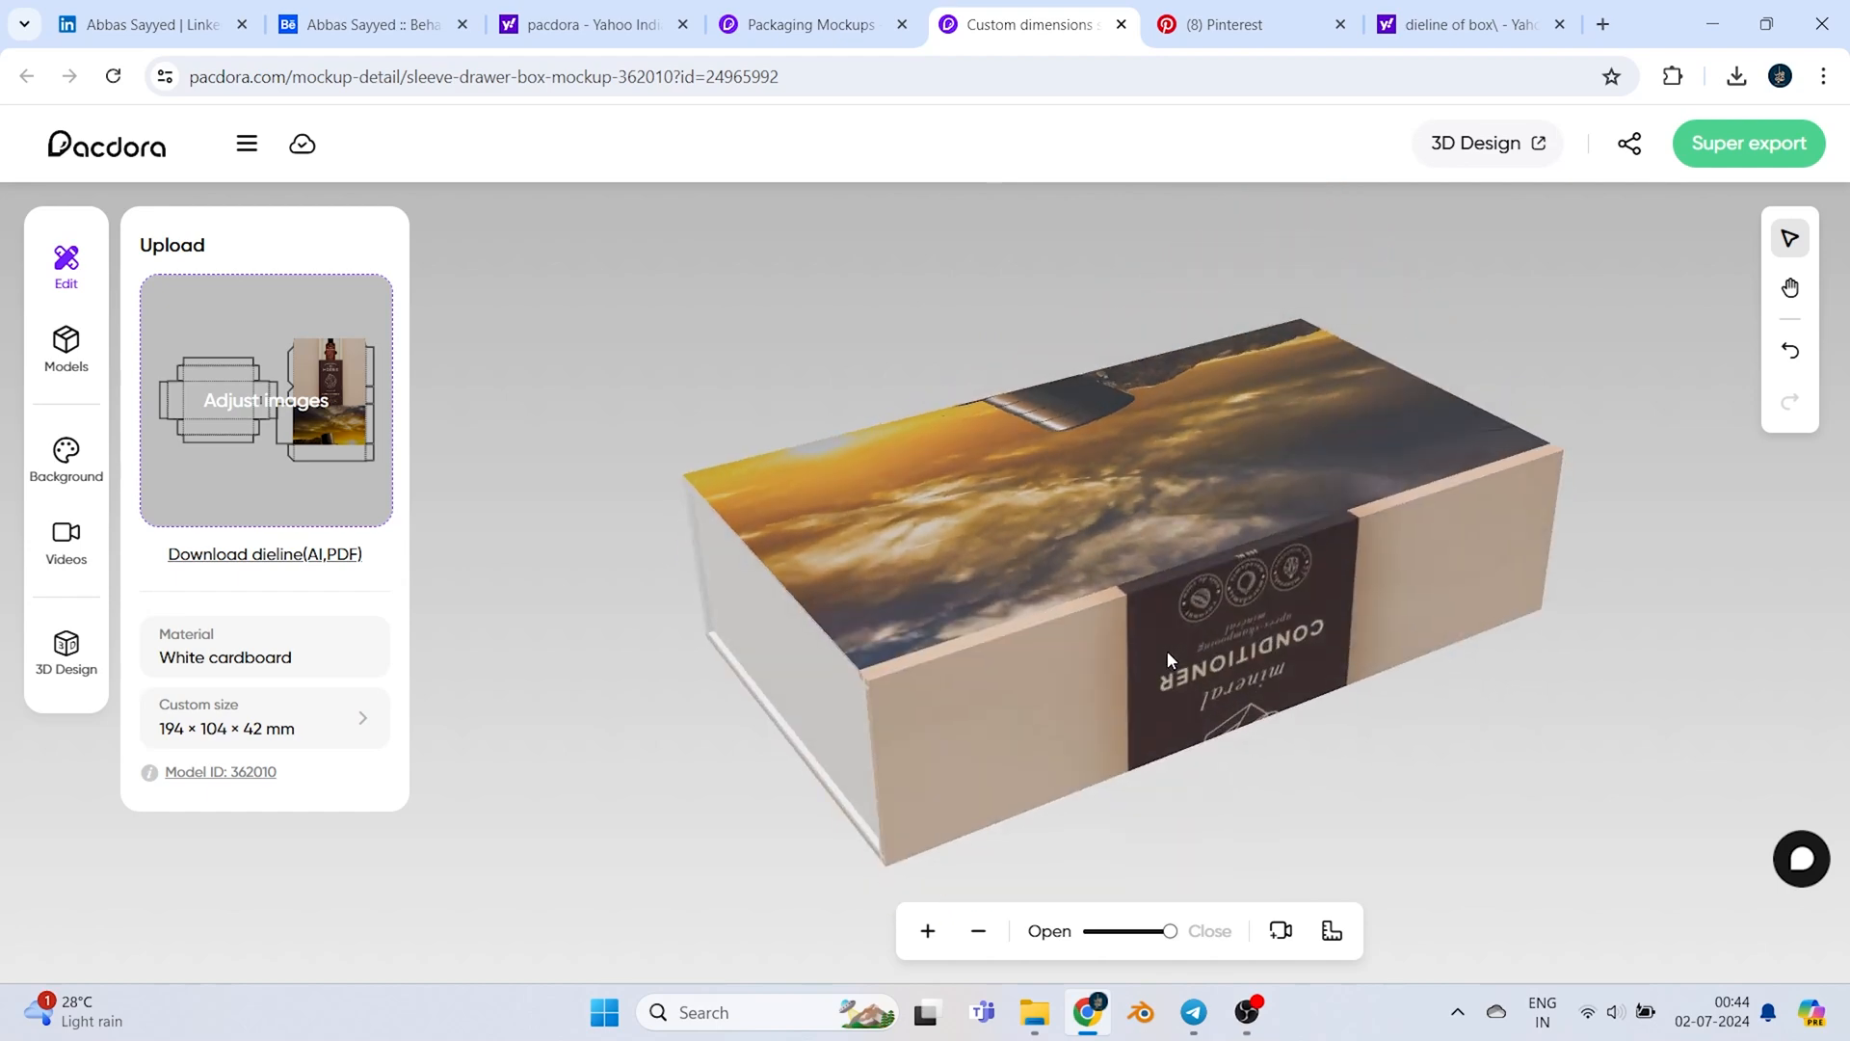
drag(1168, 658, 1534, 664)
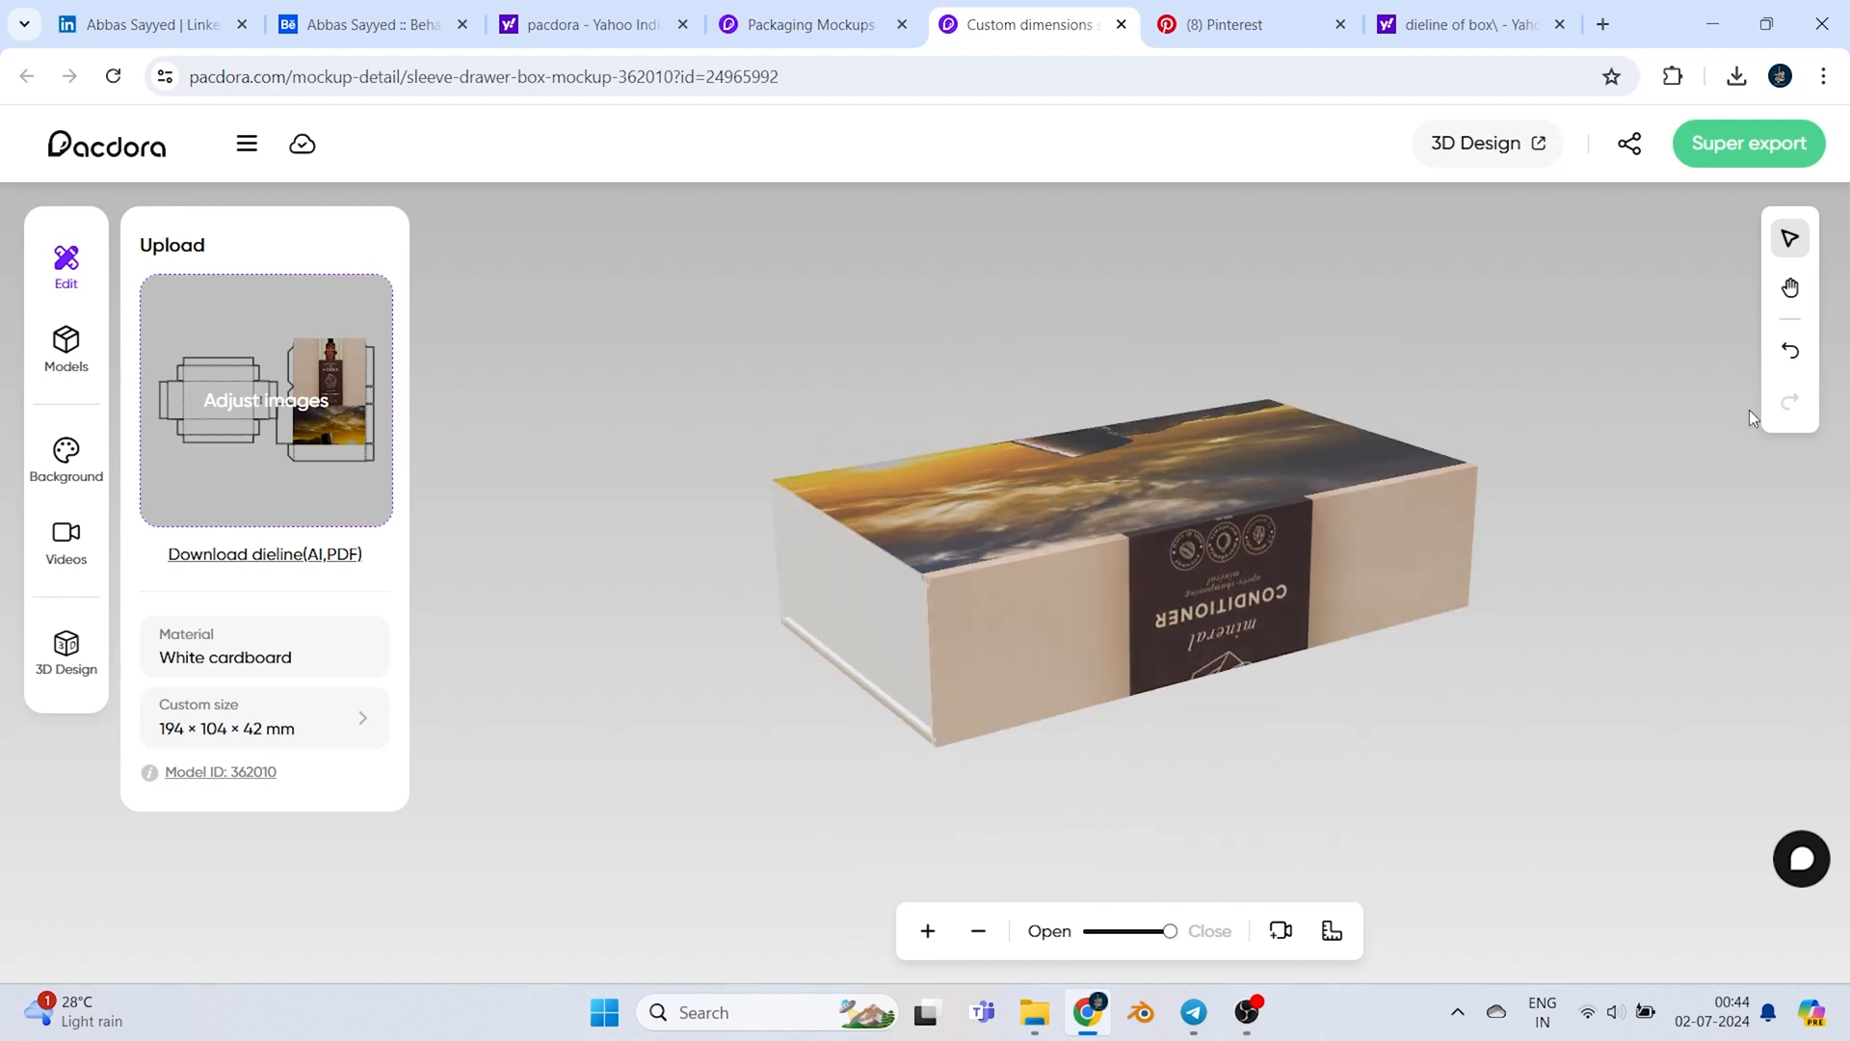
mouse_move(1705, 142)
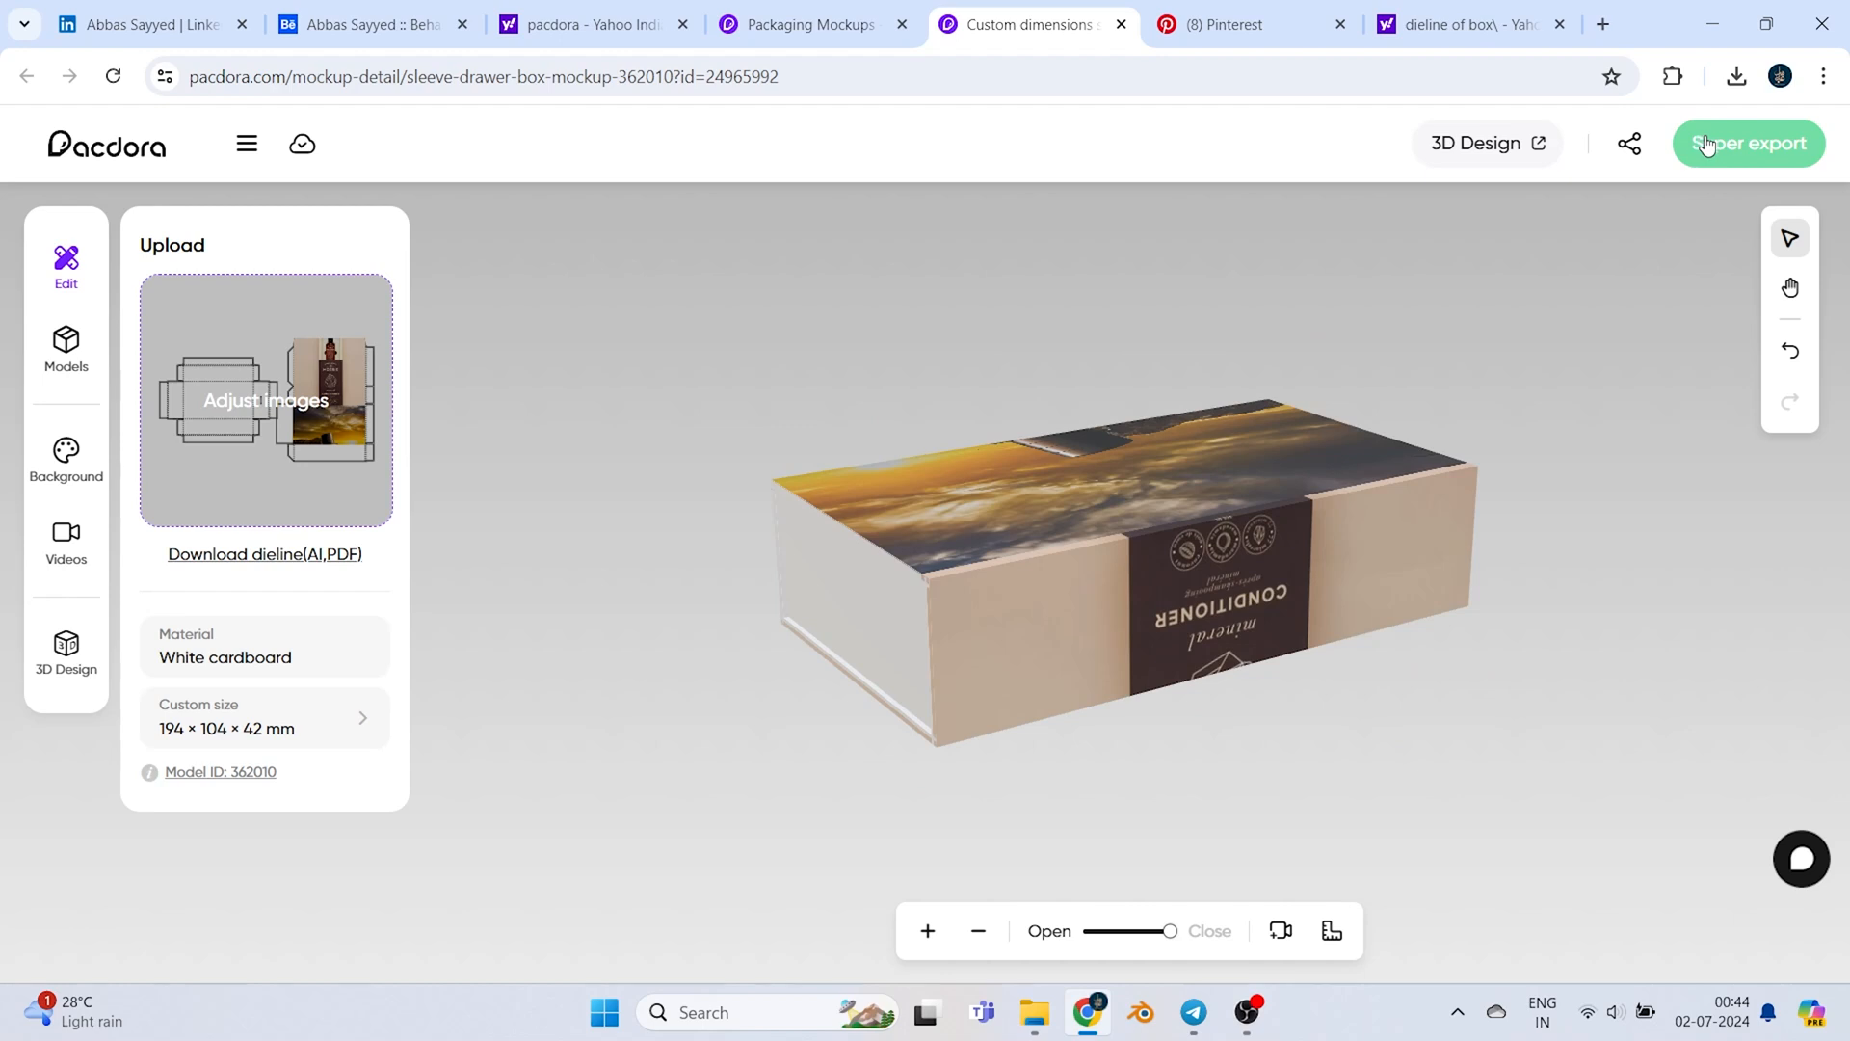
Open Super export and compare the Mockup and Dieline tabs, settling on Dieline
click(1749, 144)
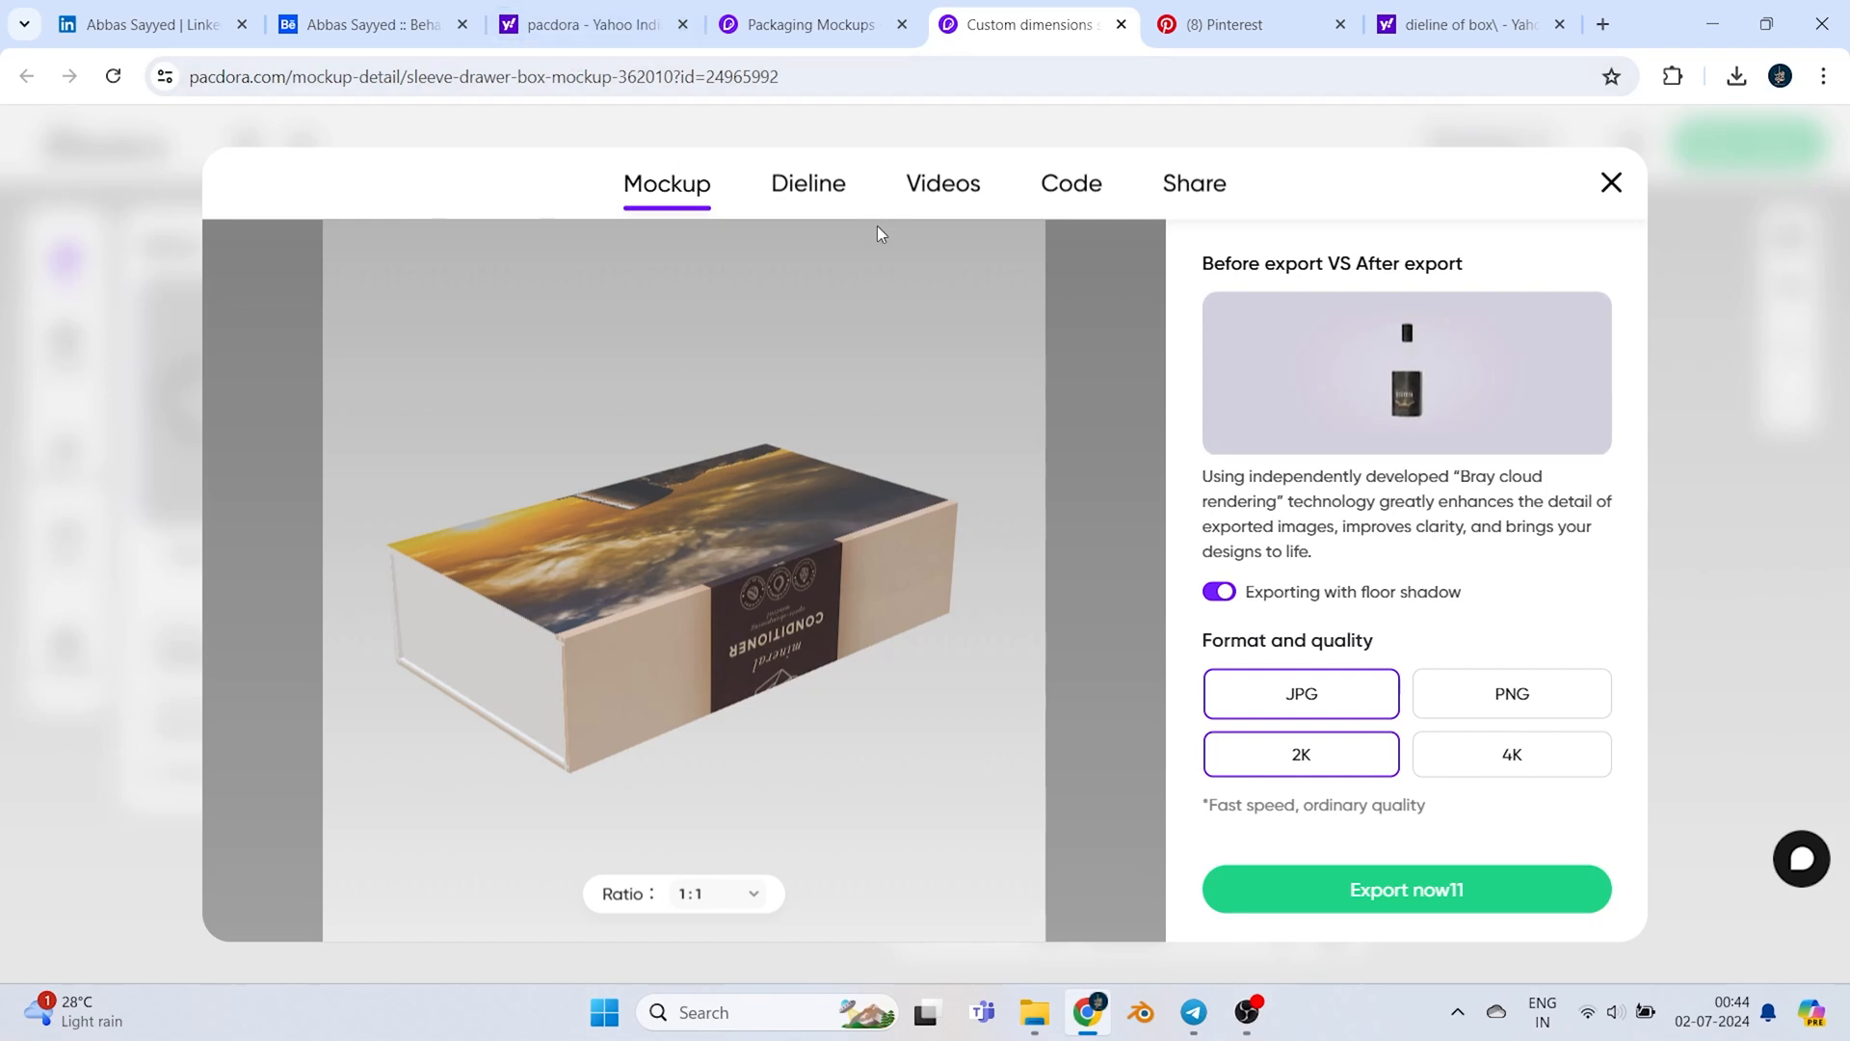
click(808, 185)
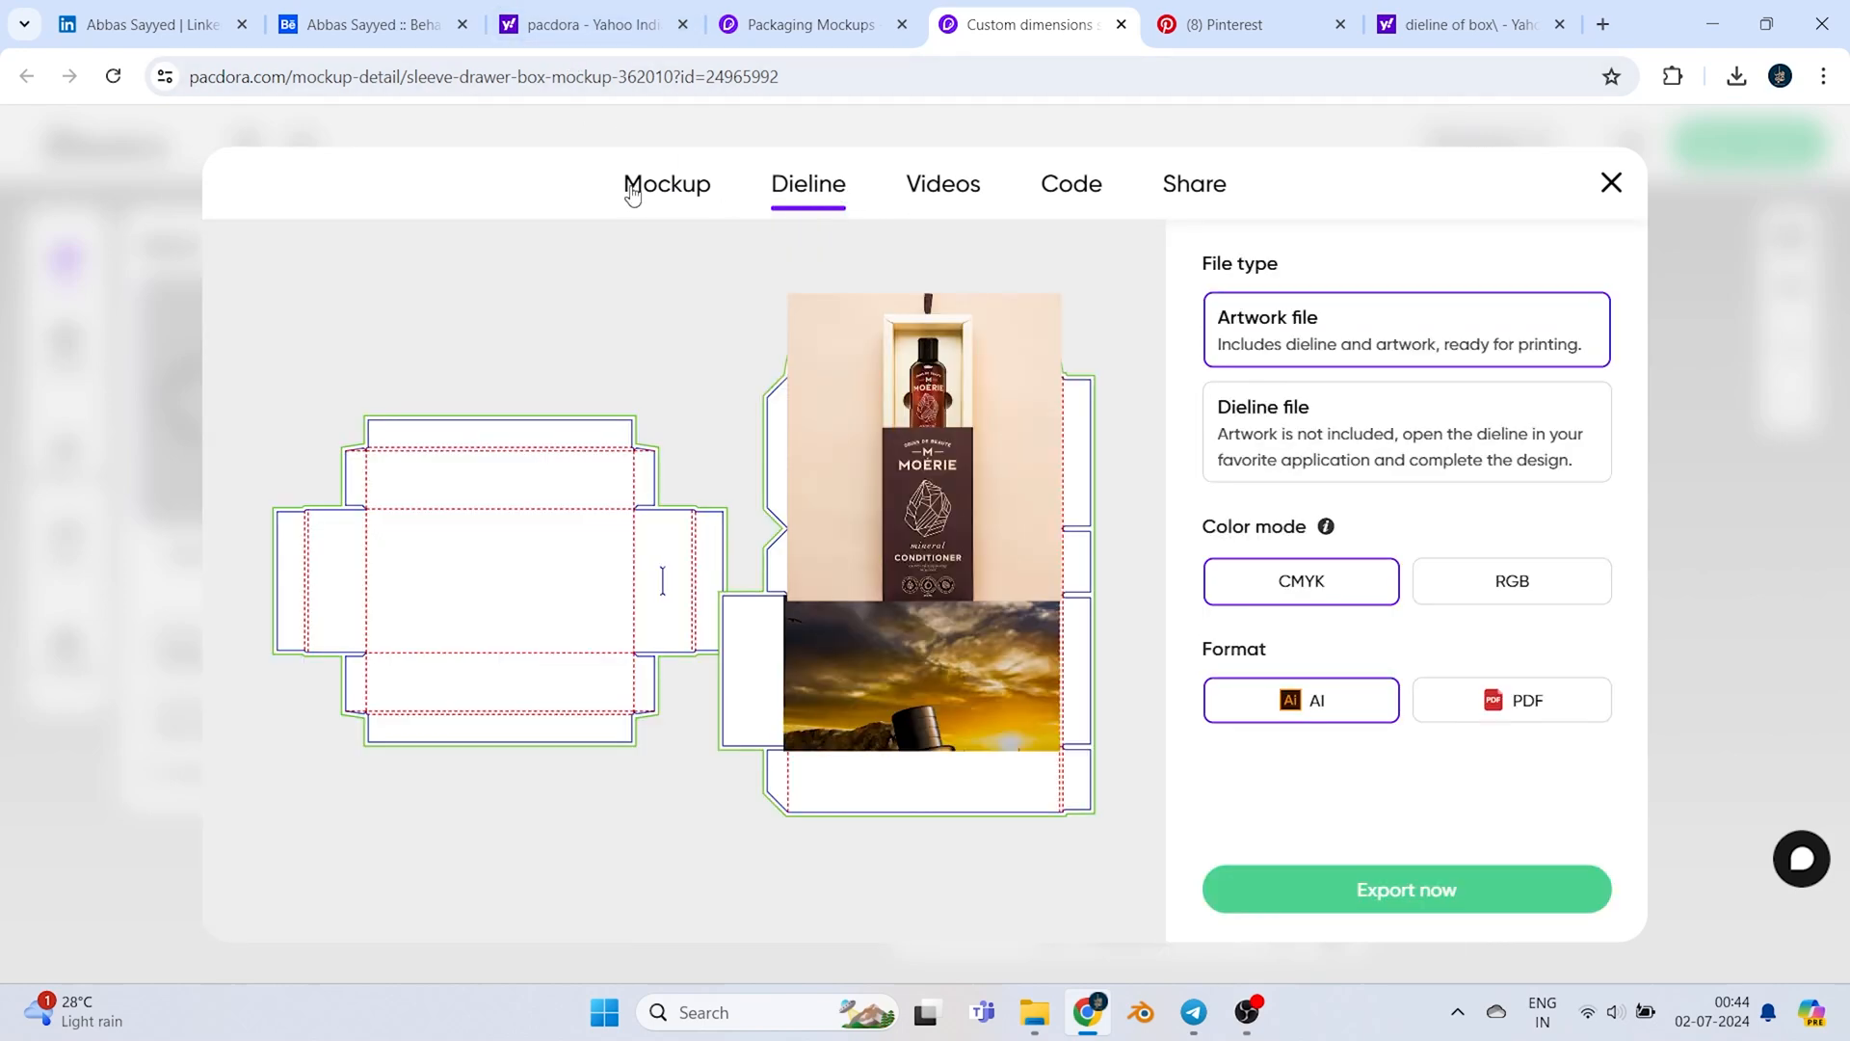
click(666, 184)
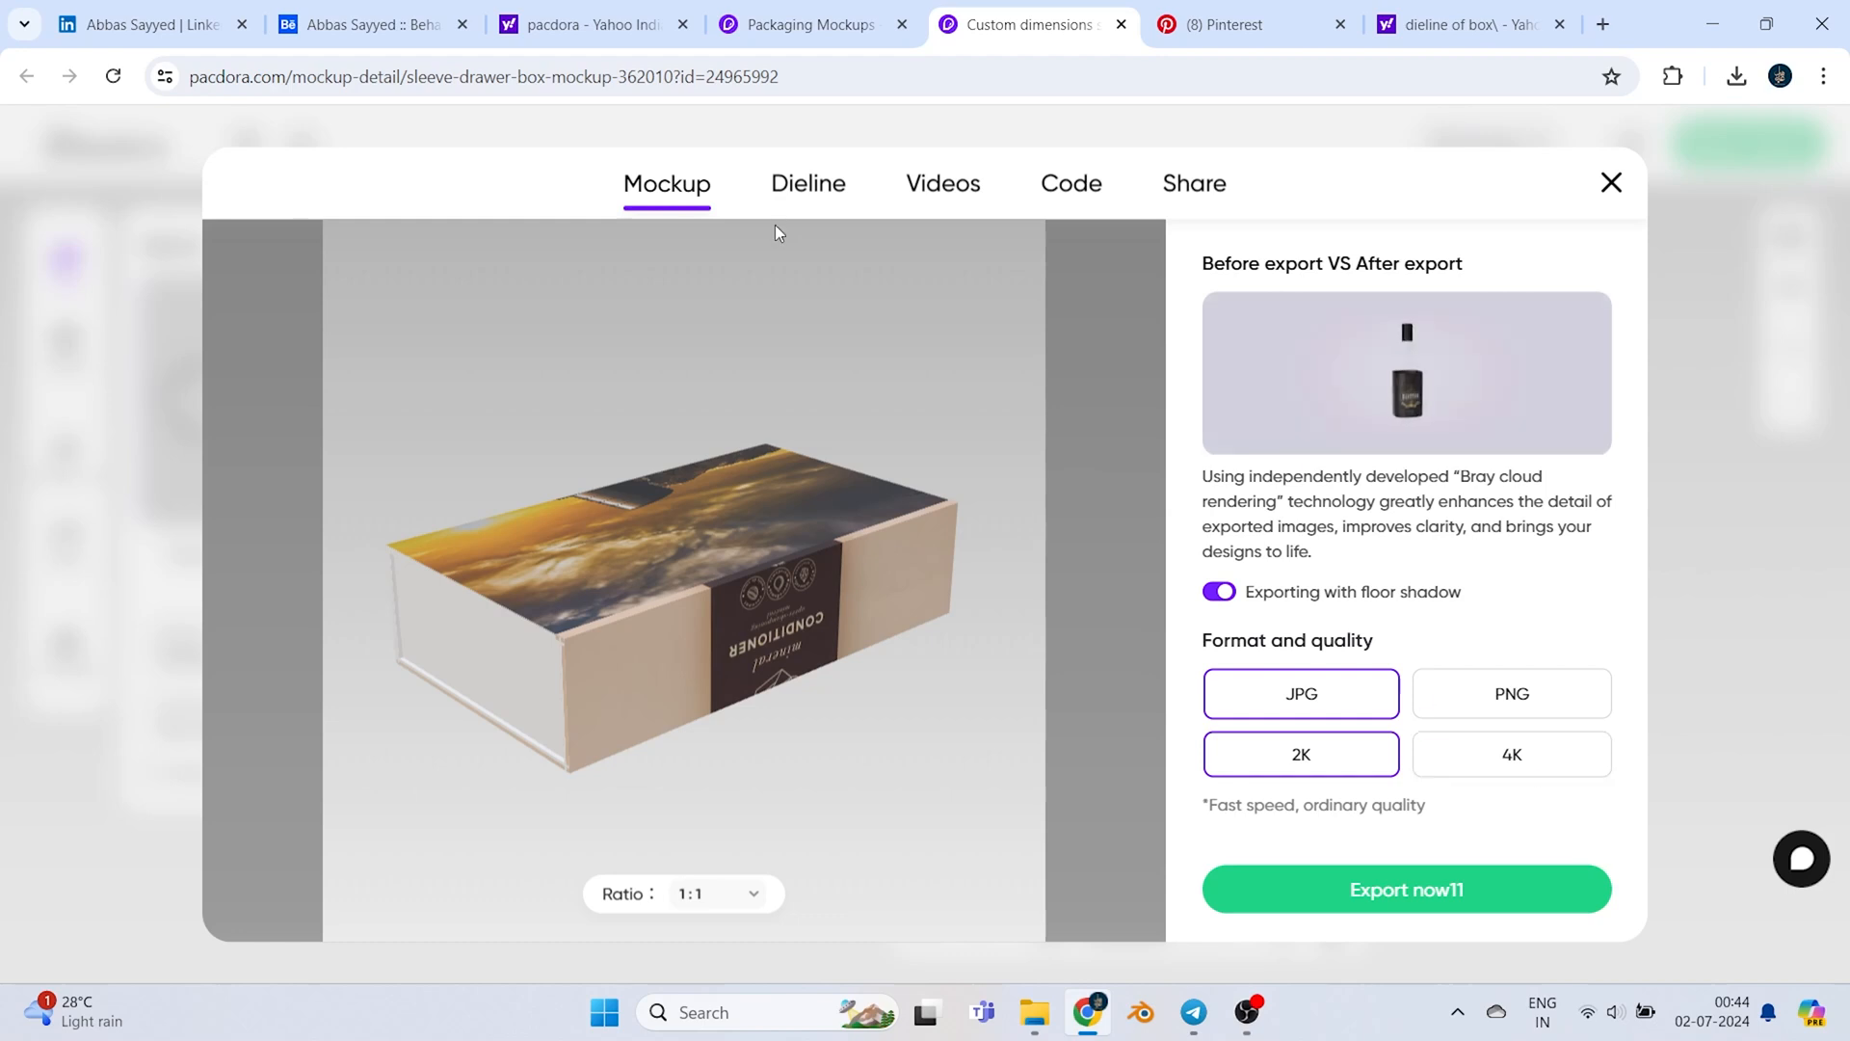
click(807, 184)
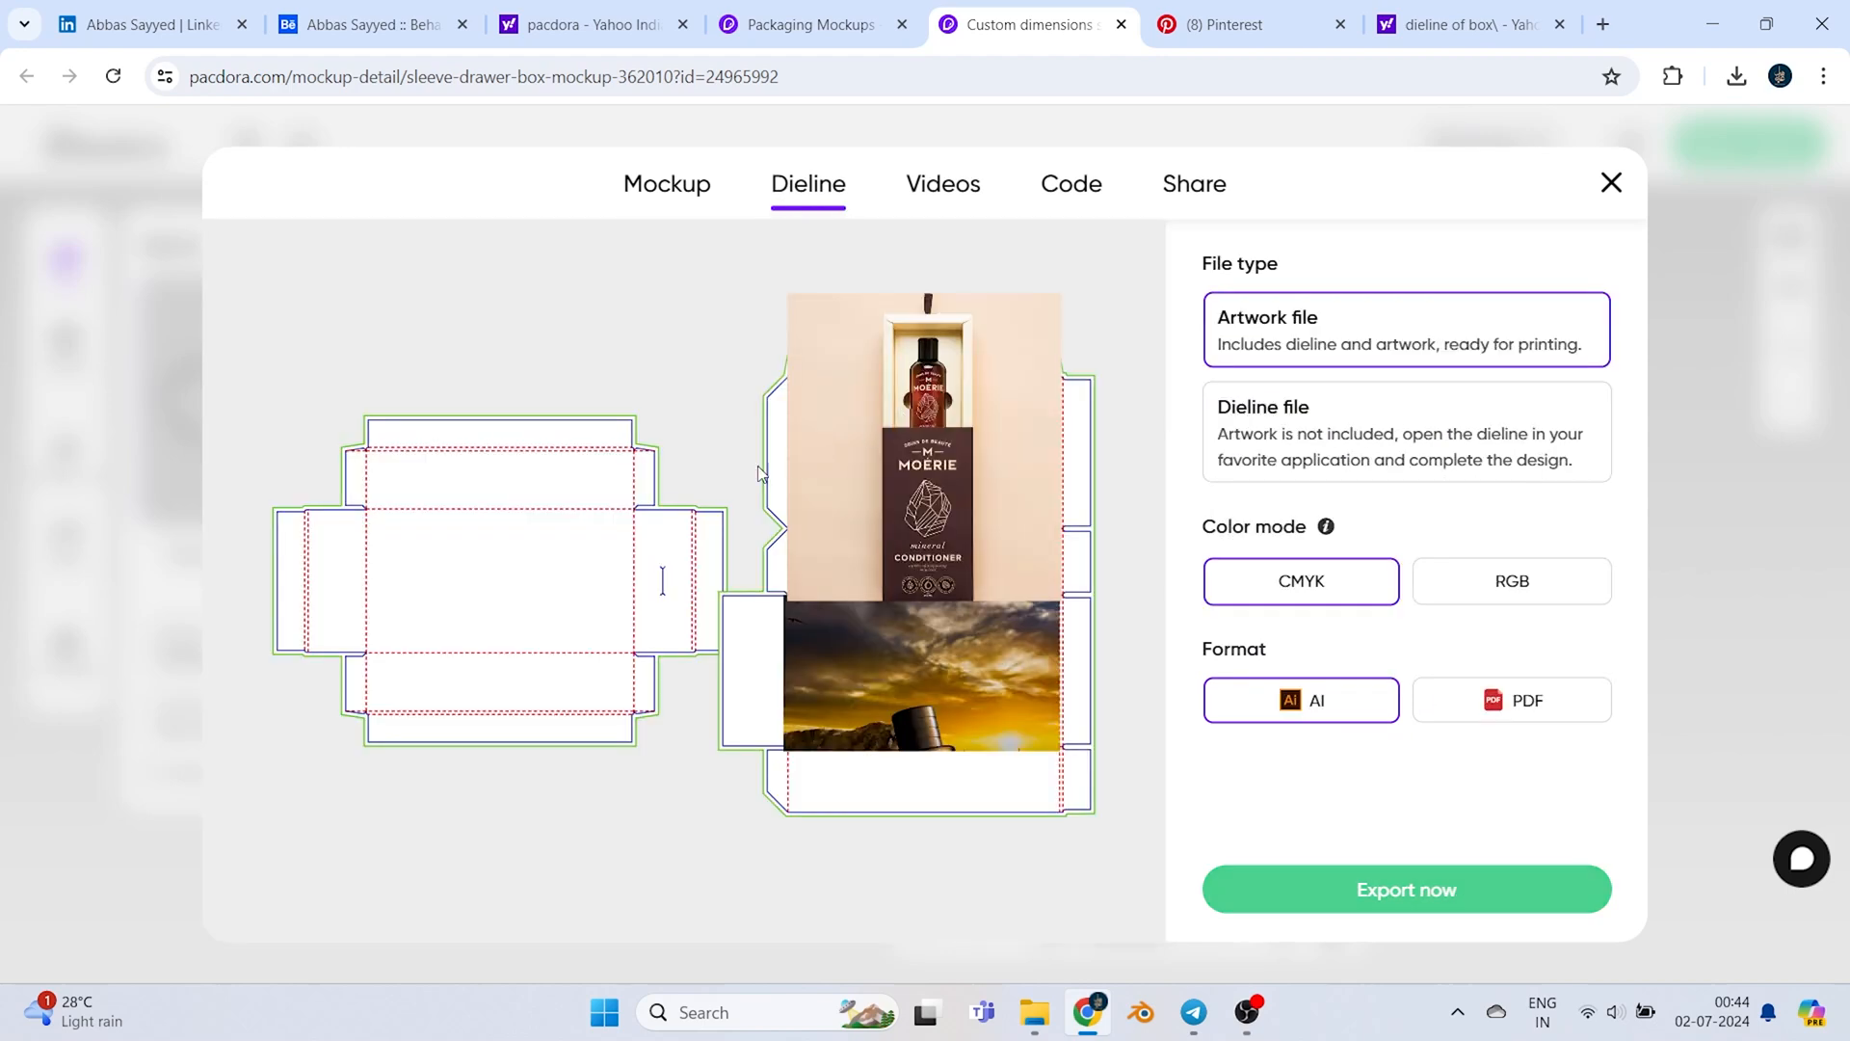
mouse_move(1169, 860)
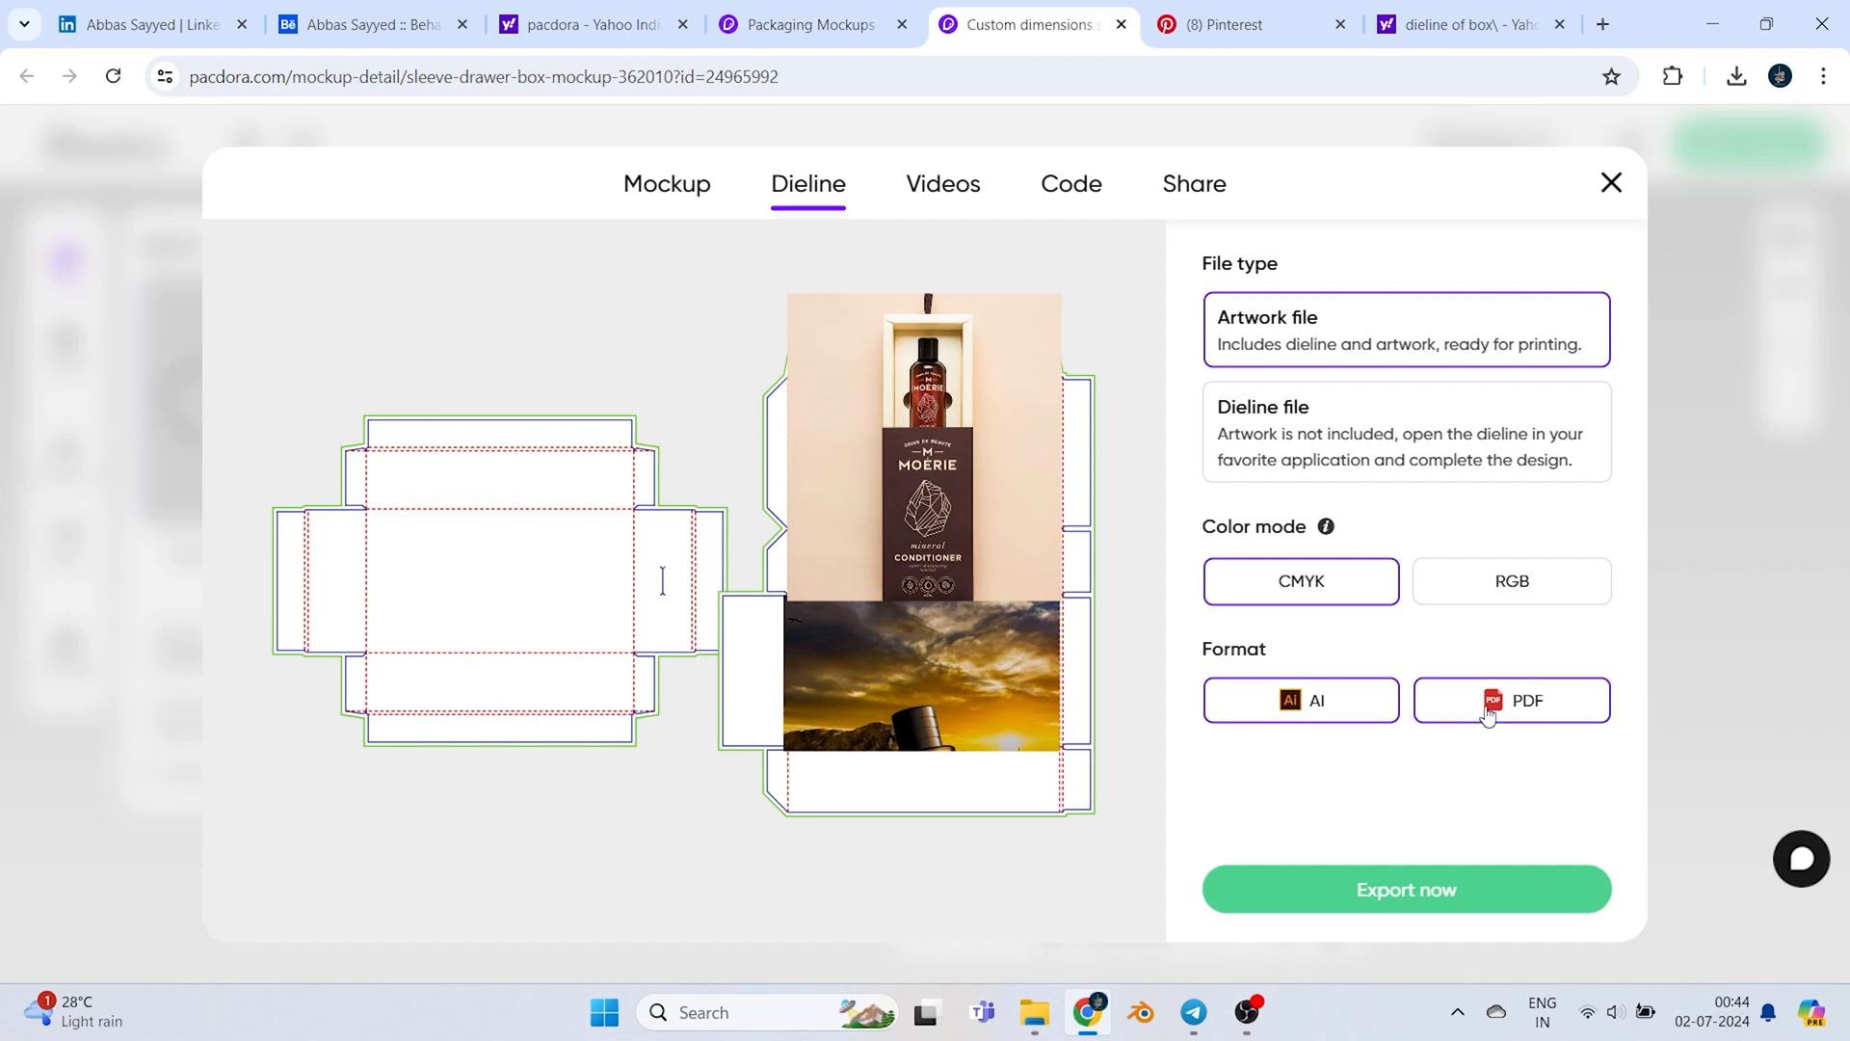
Set the artwork dieline export to PDF with CMYK colour mode and launch the export
click(1512, 700)
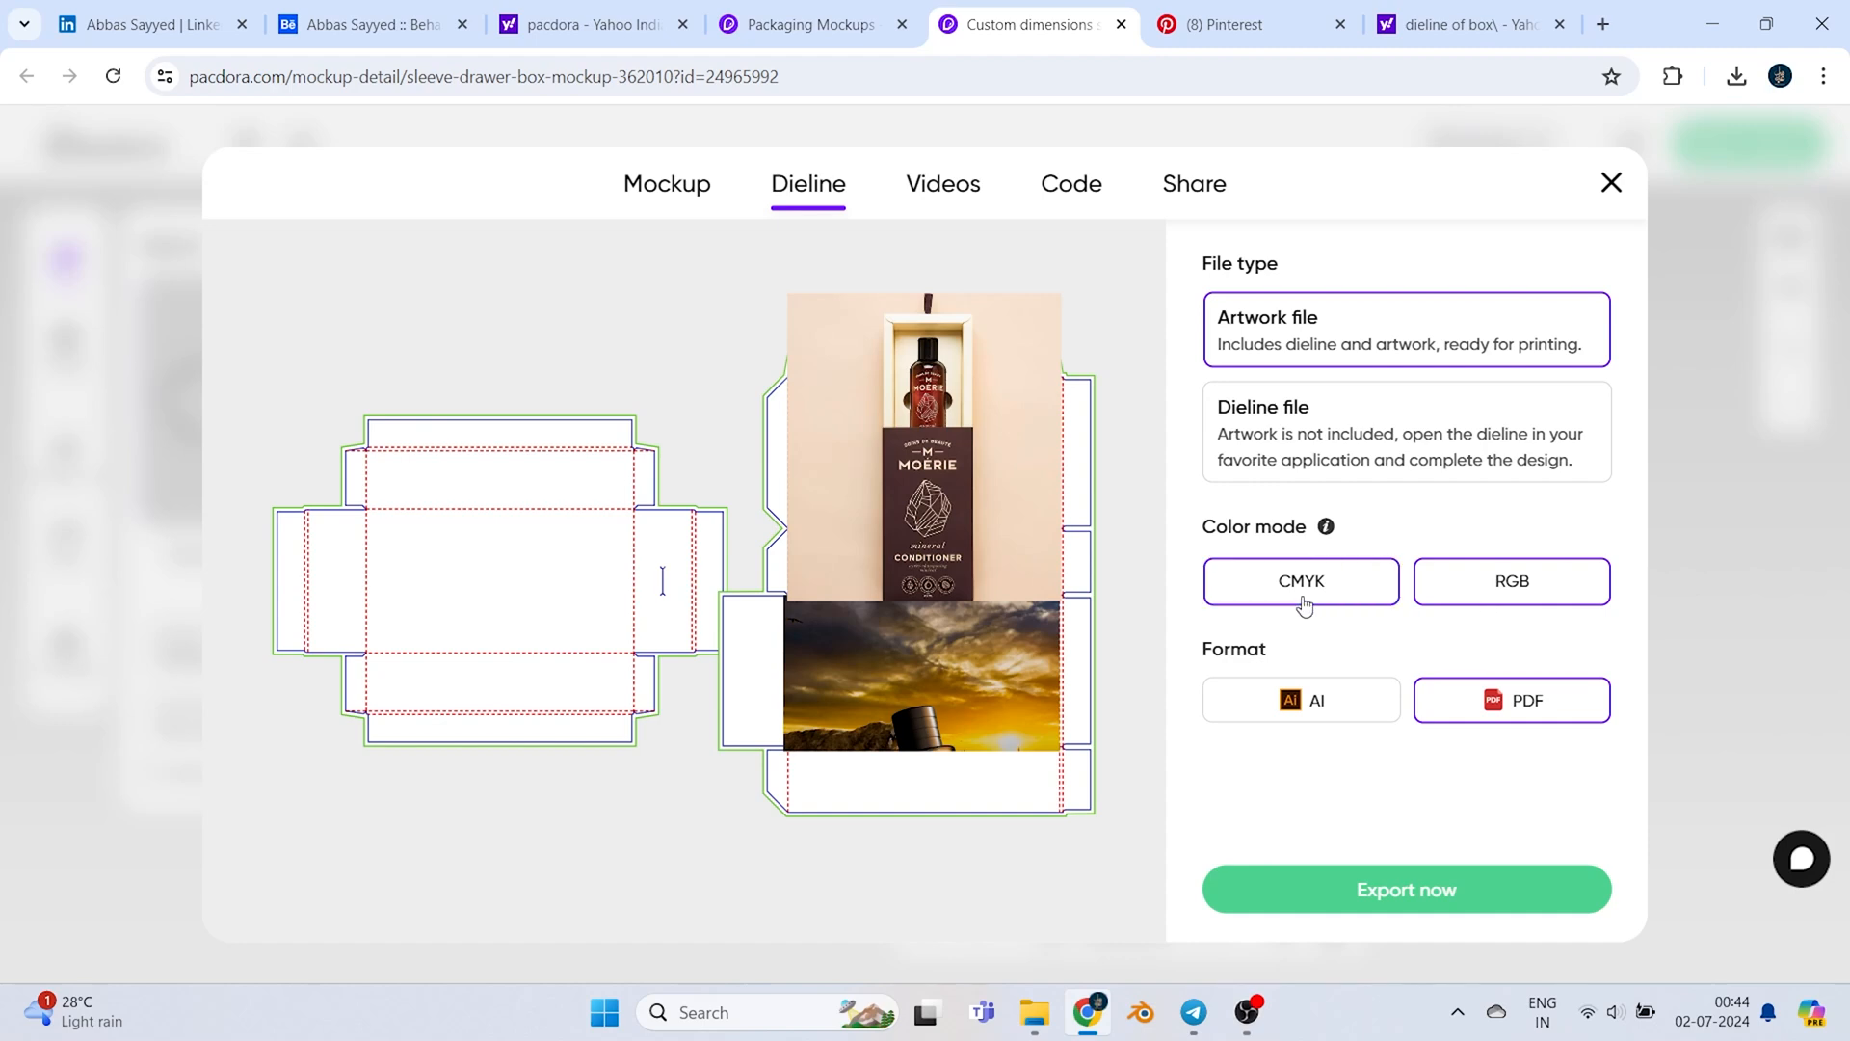
click(1512, 581)
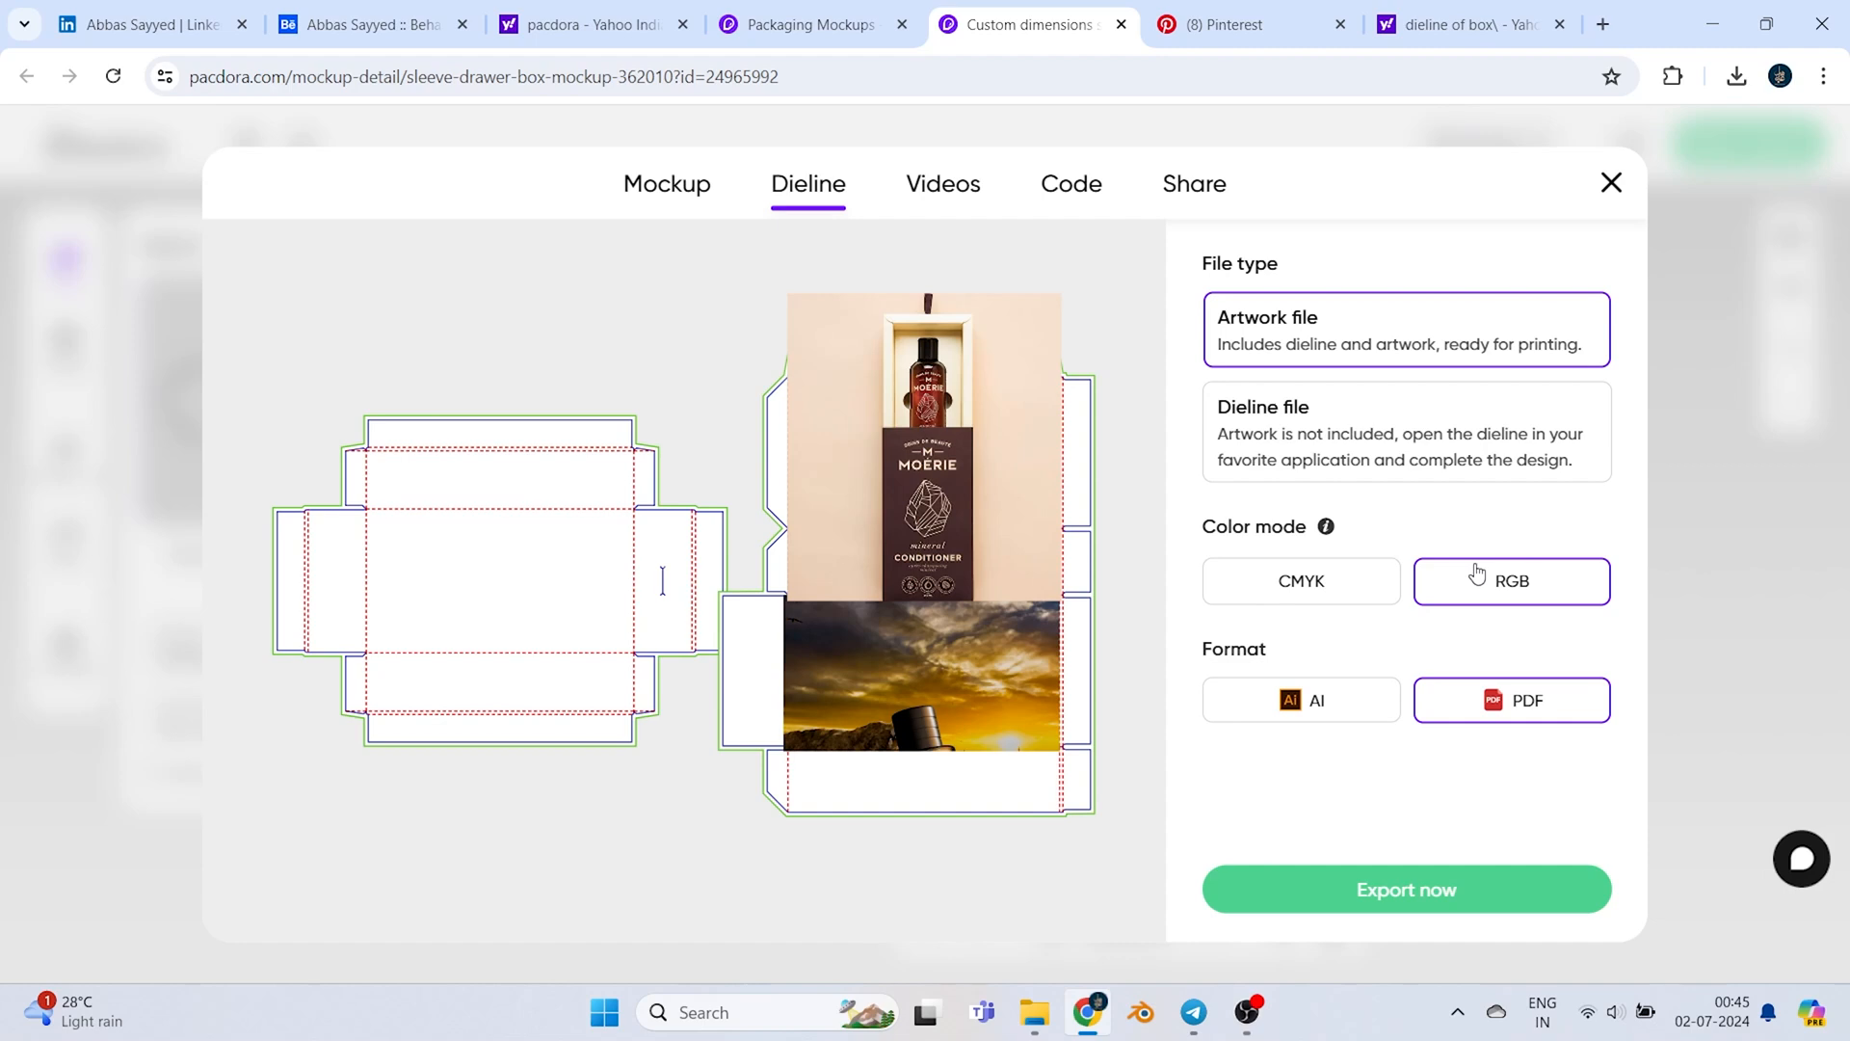
click(1301, 581)
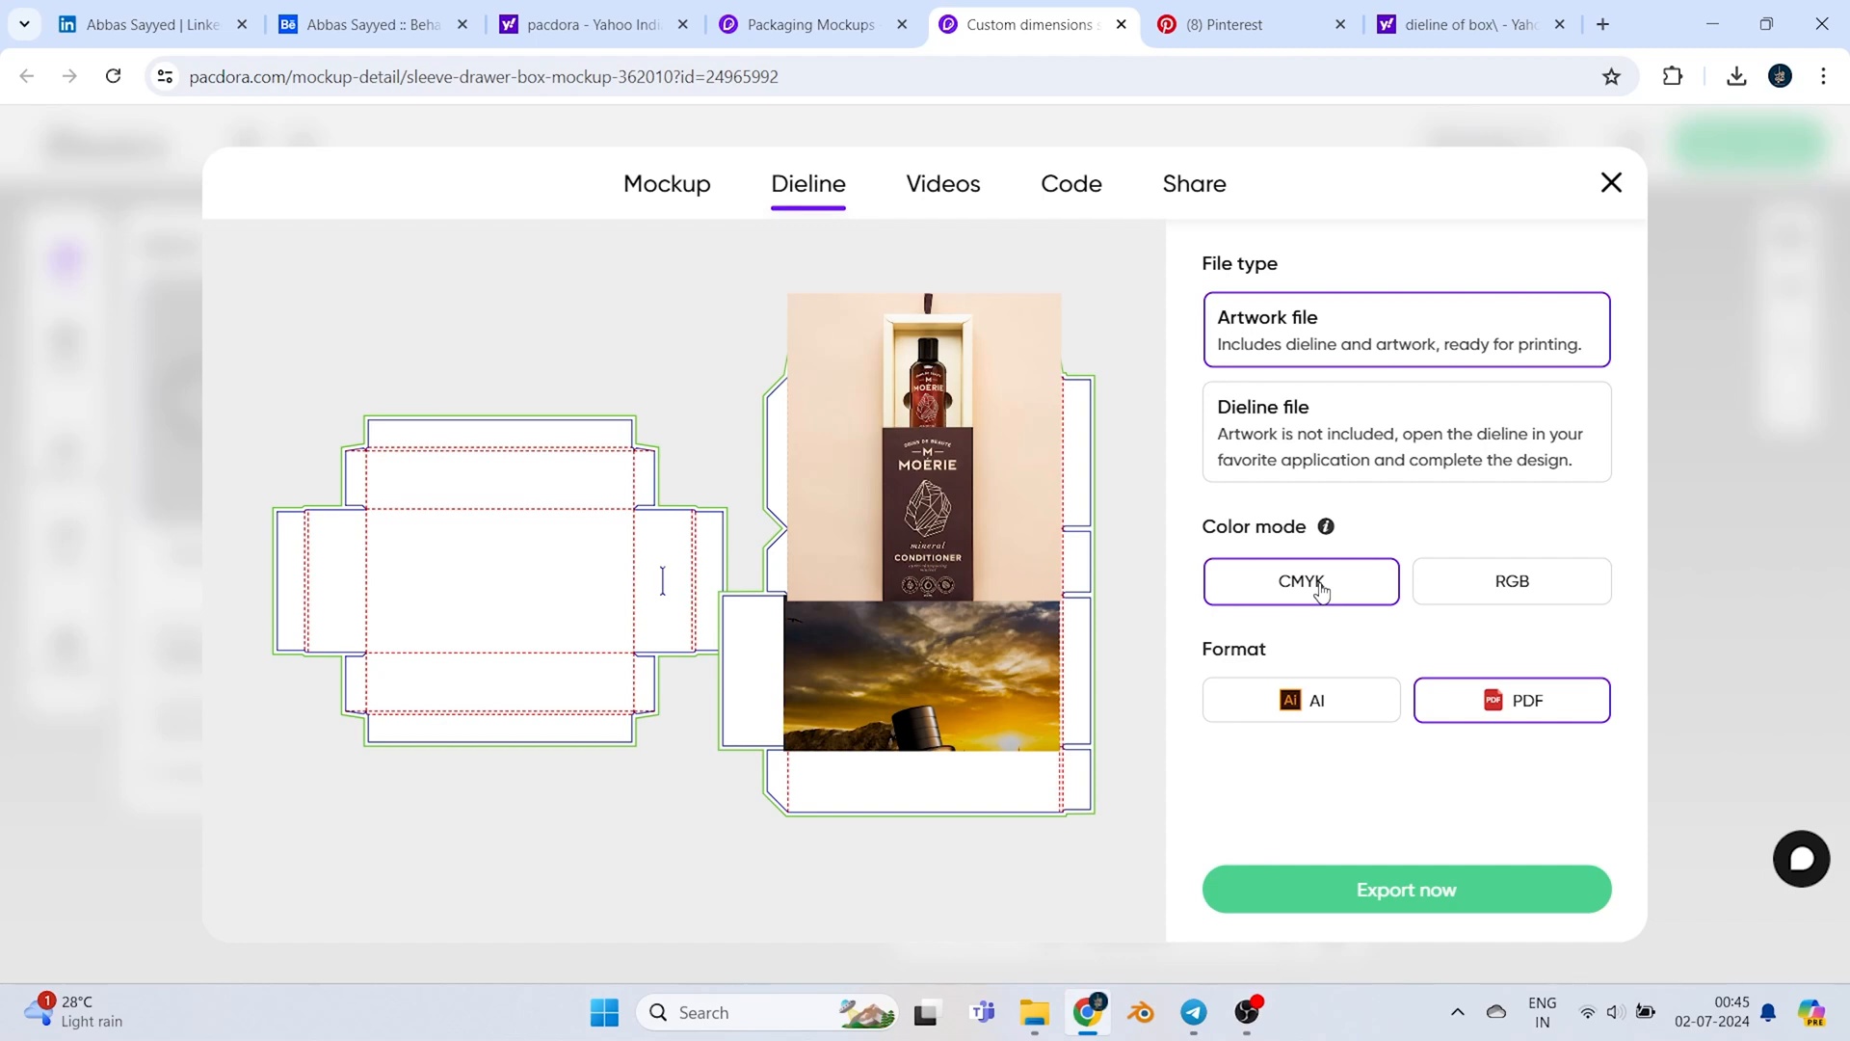
mouse_move(1584, 623)
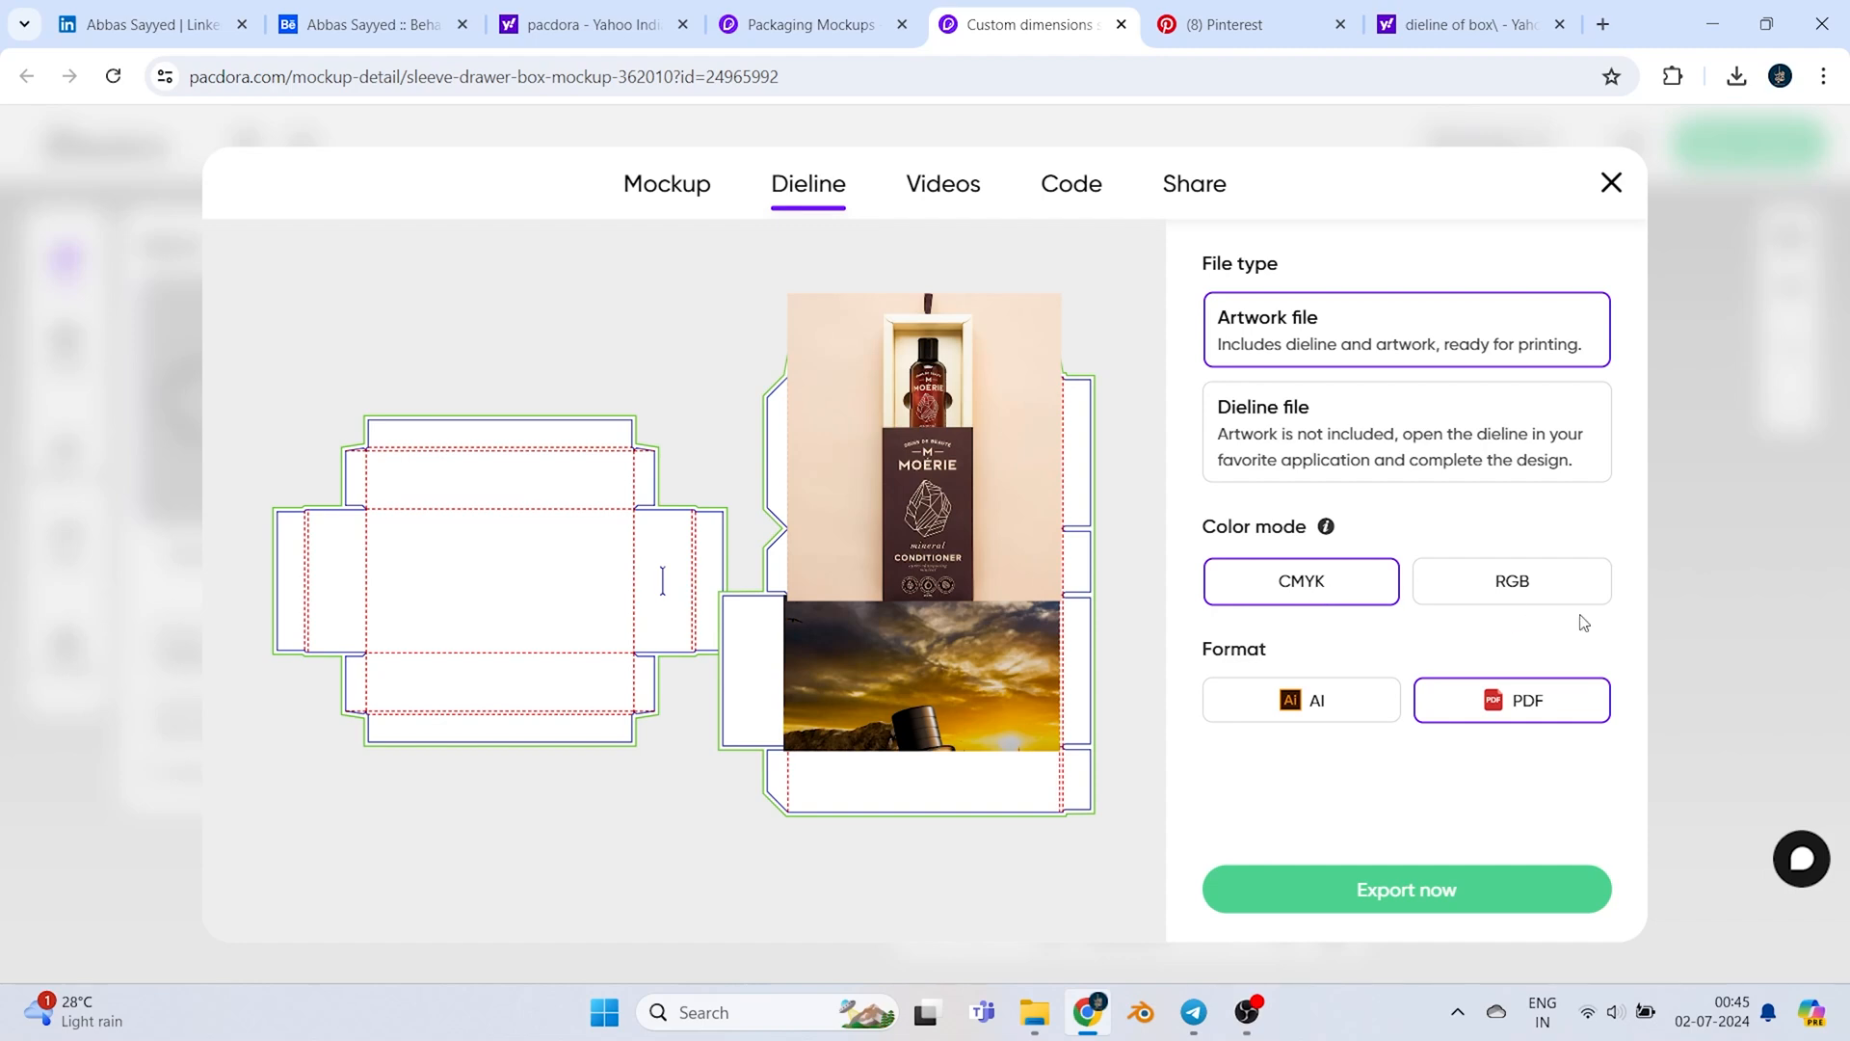
click(1512, 581)
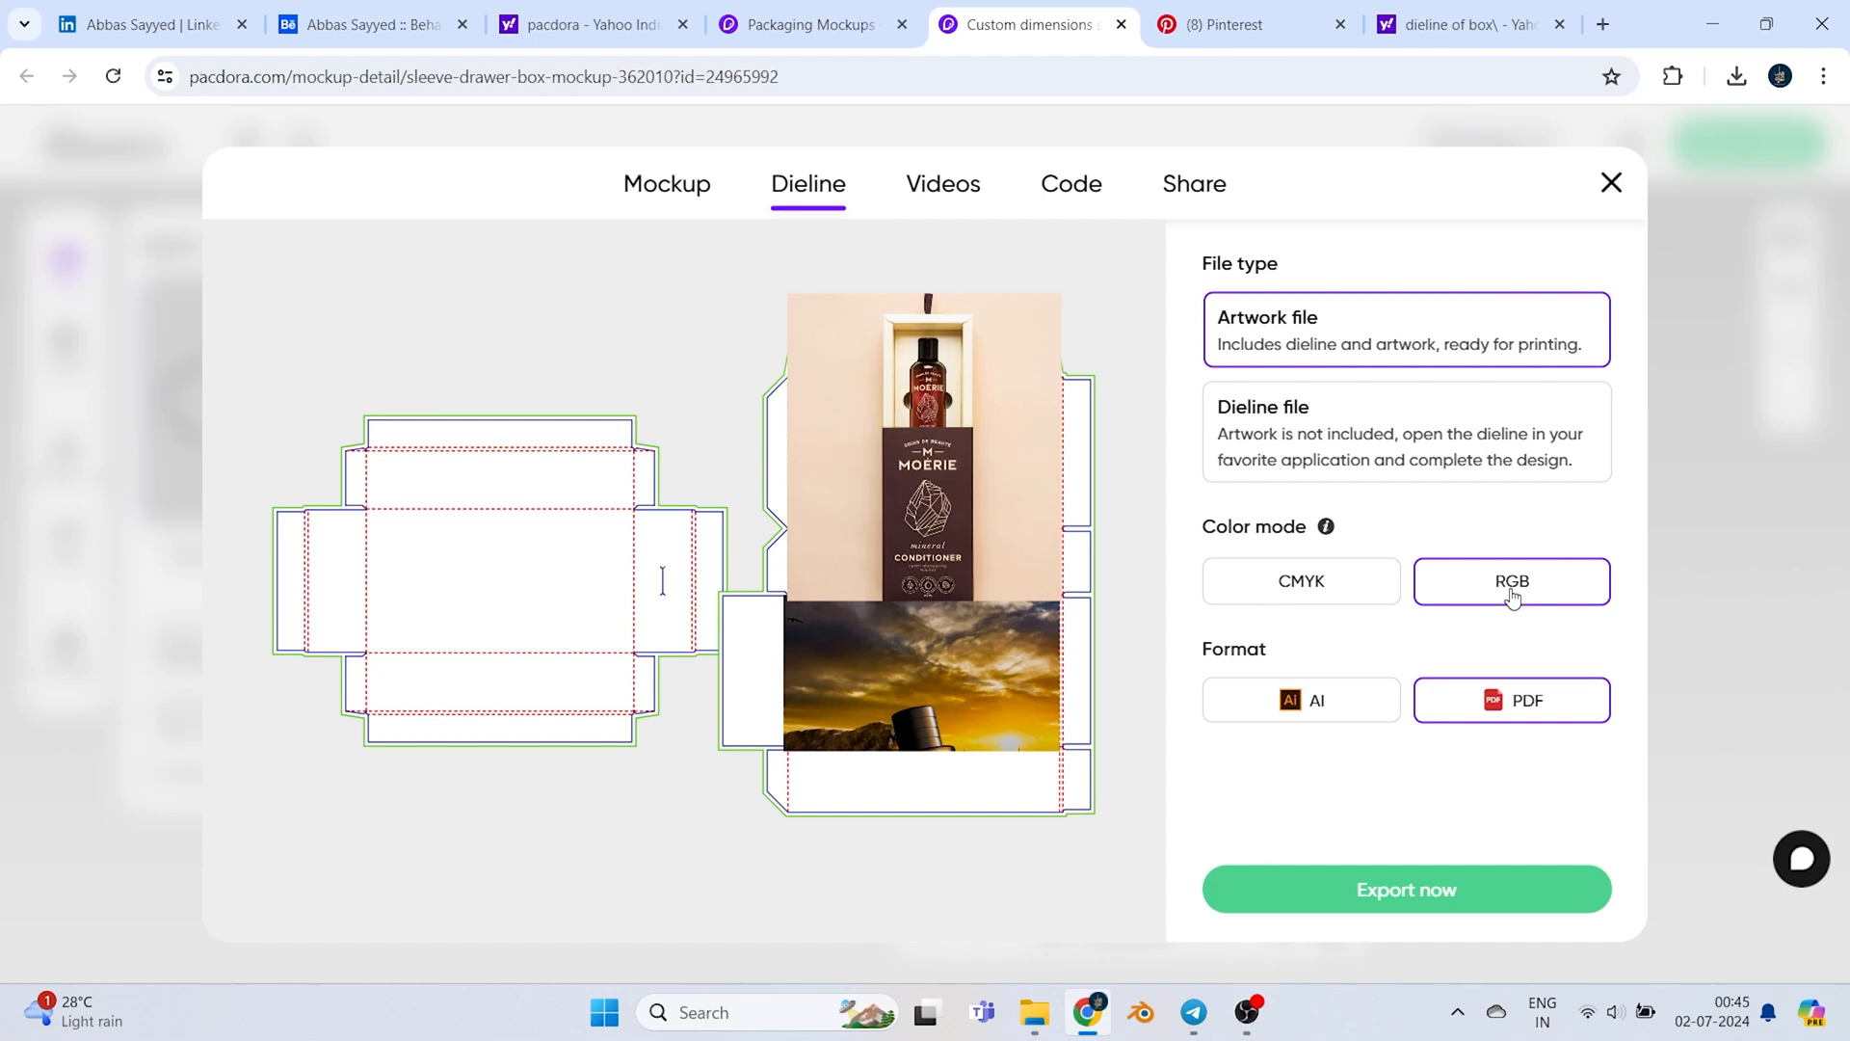
mouse_move(1544, 542)
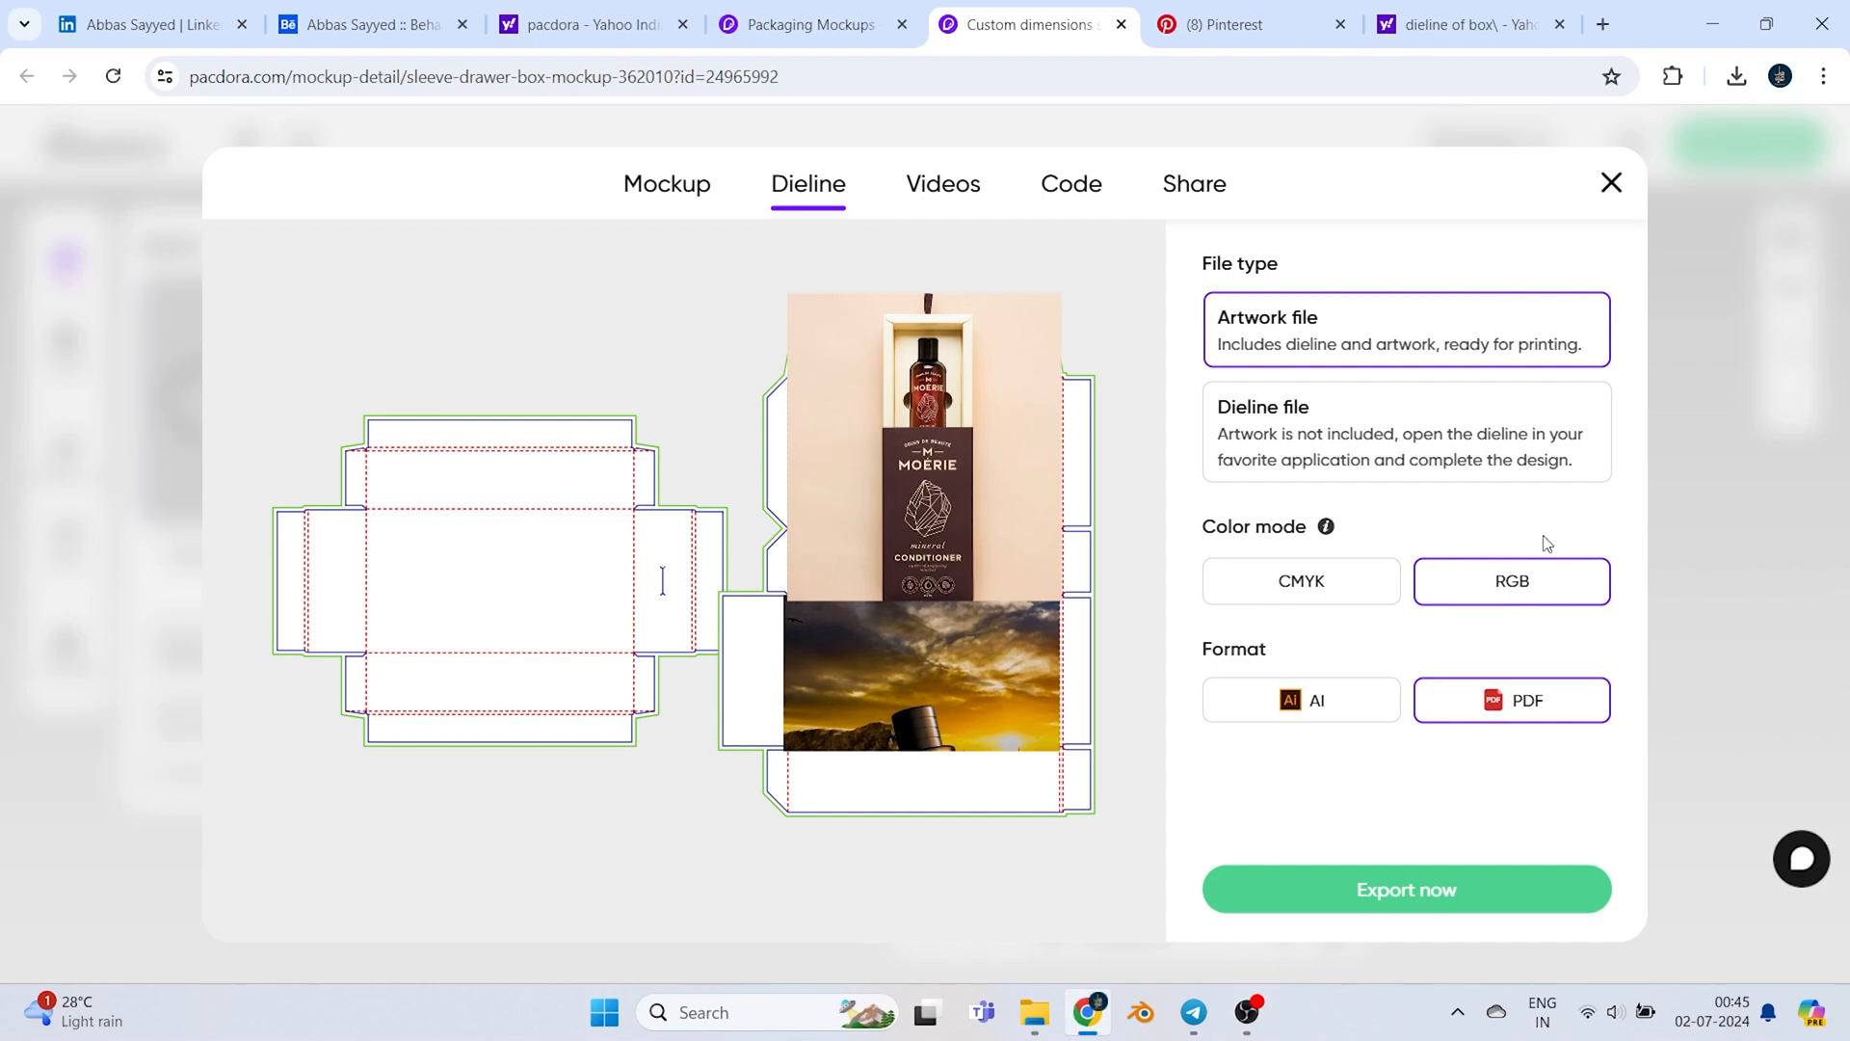
click(1302, 581)
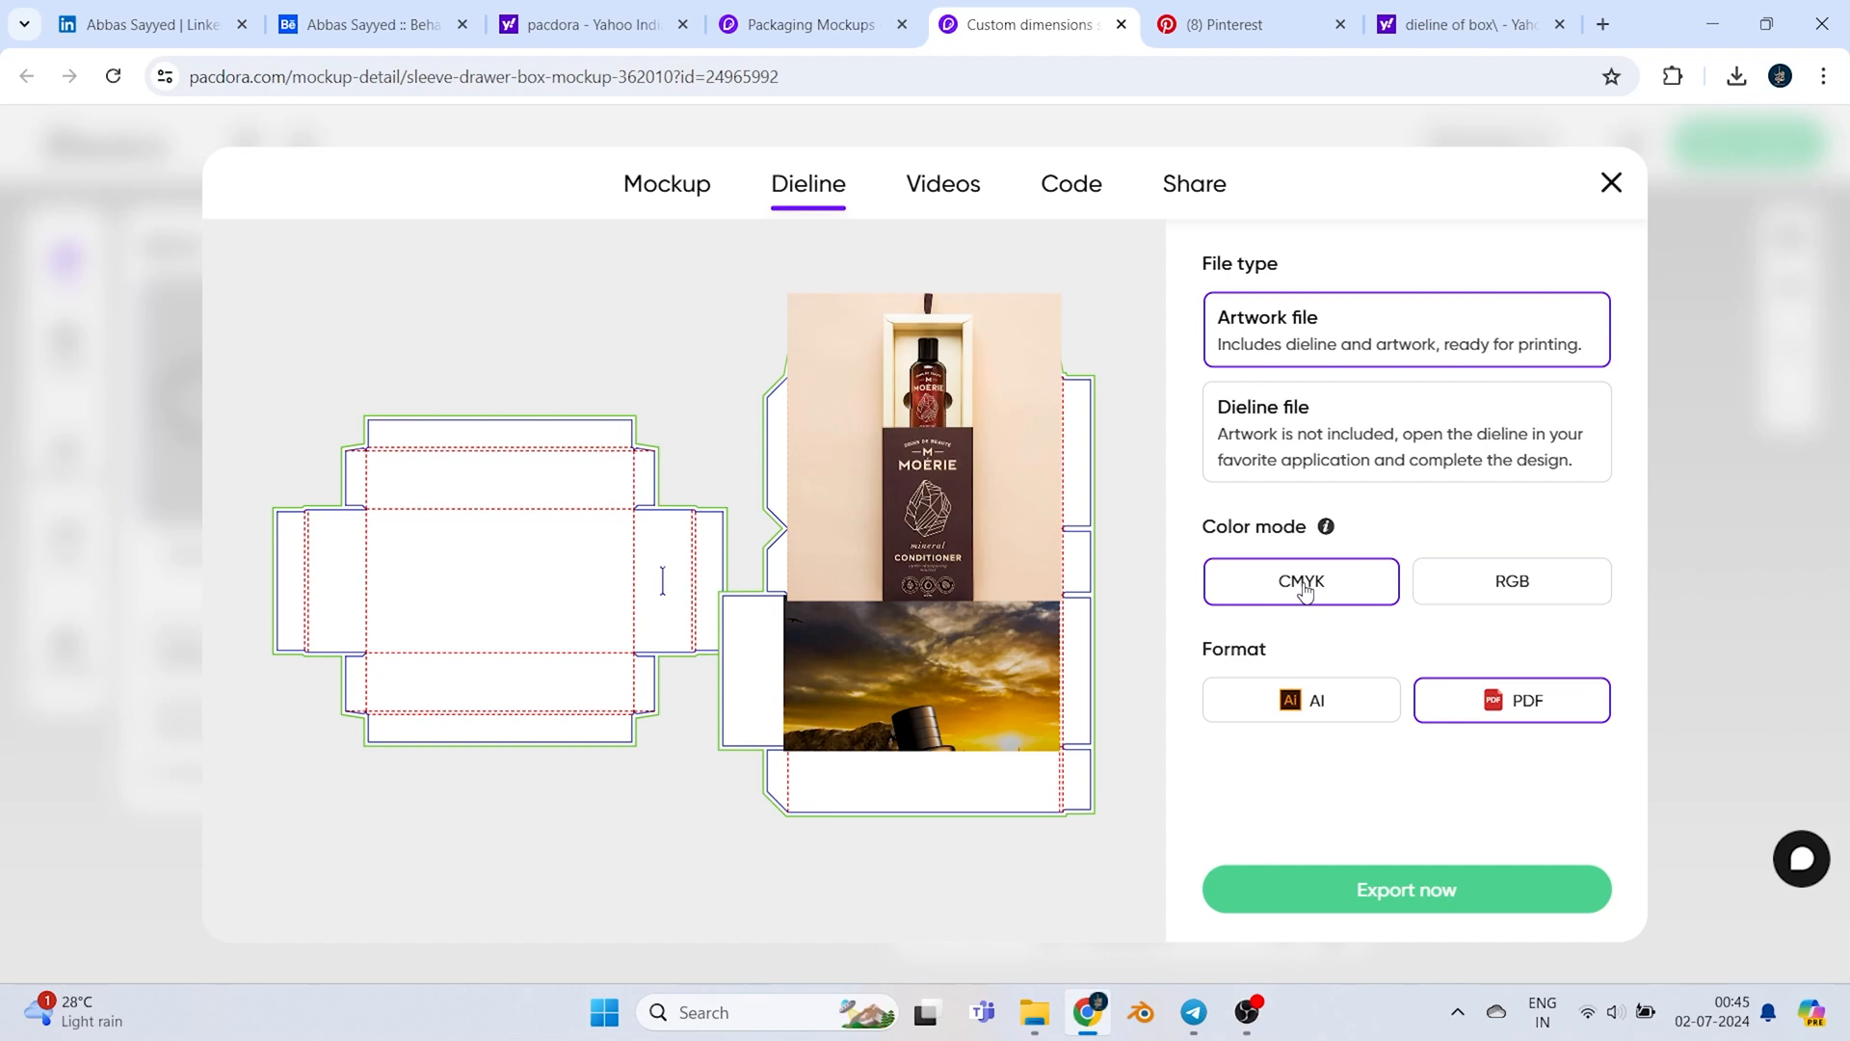
mouse_move(1311, 601)
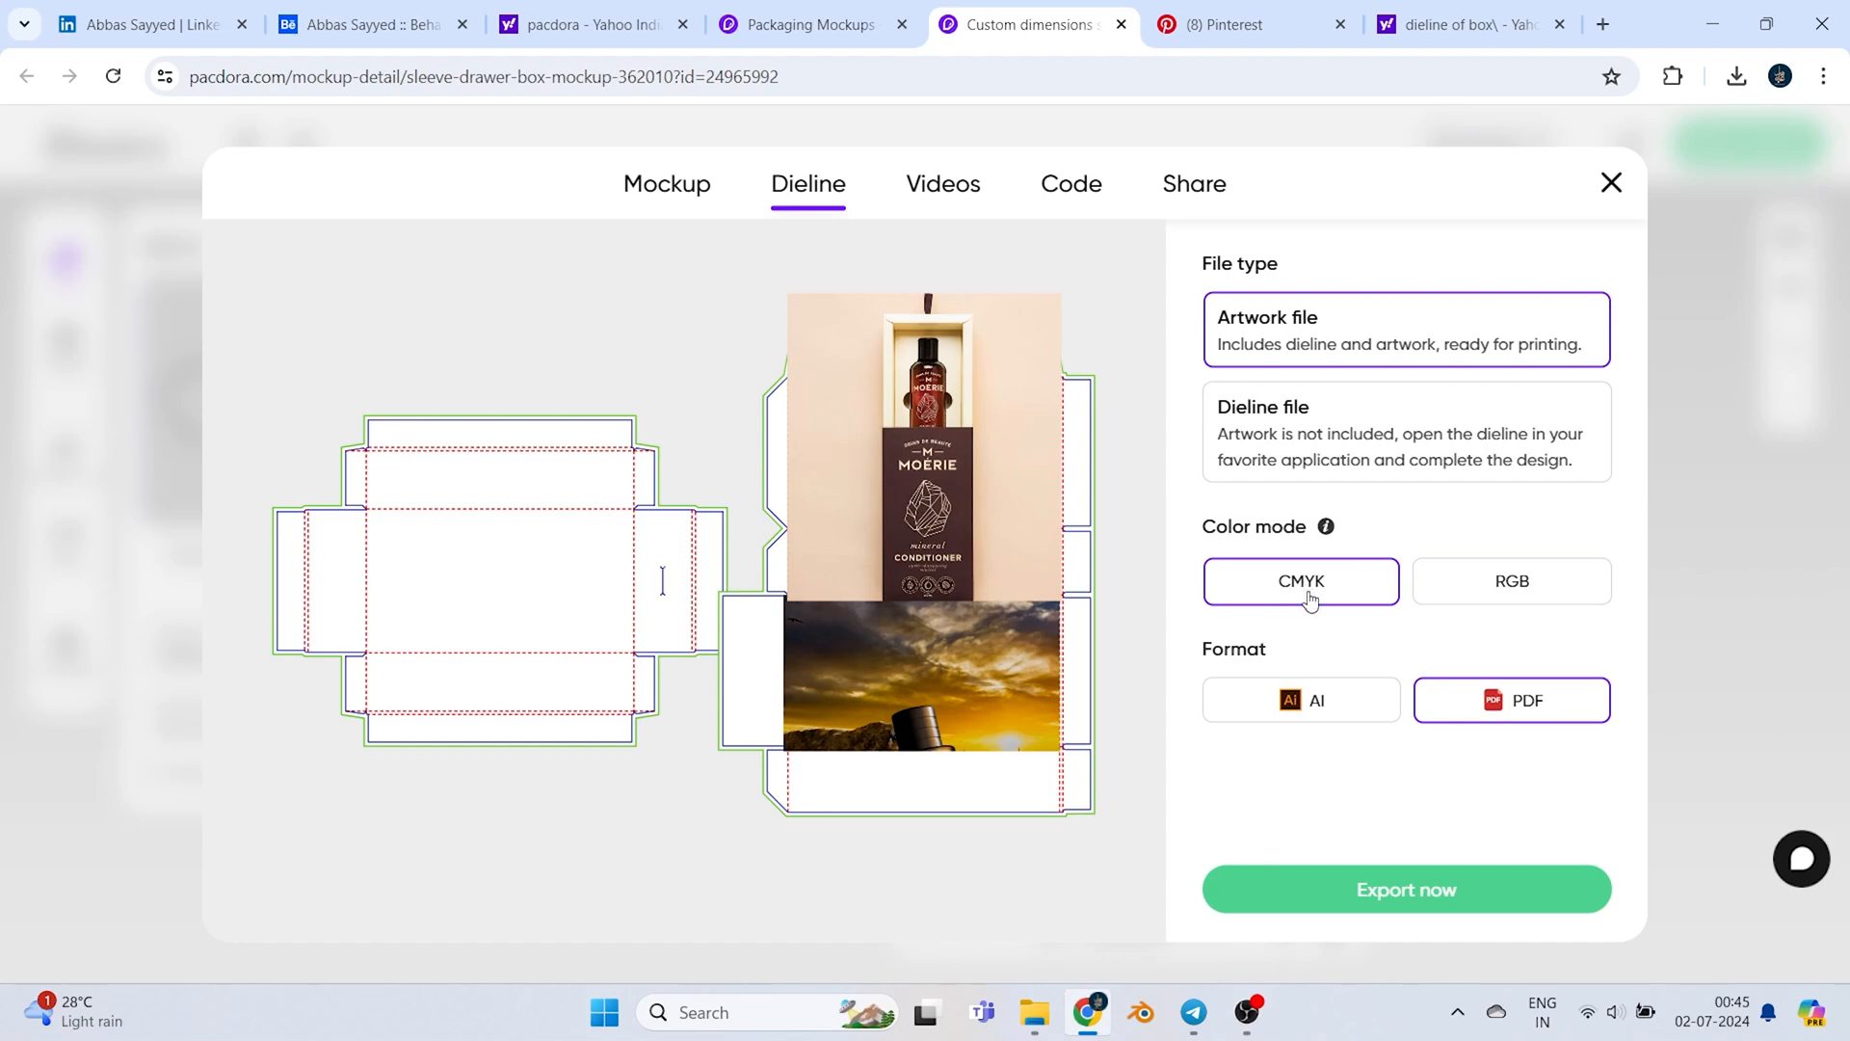
mouse_move(1298, 609)
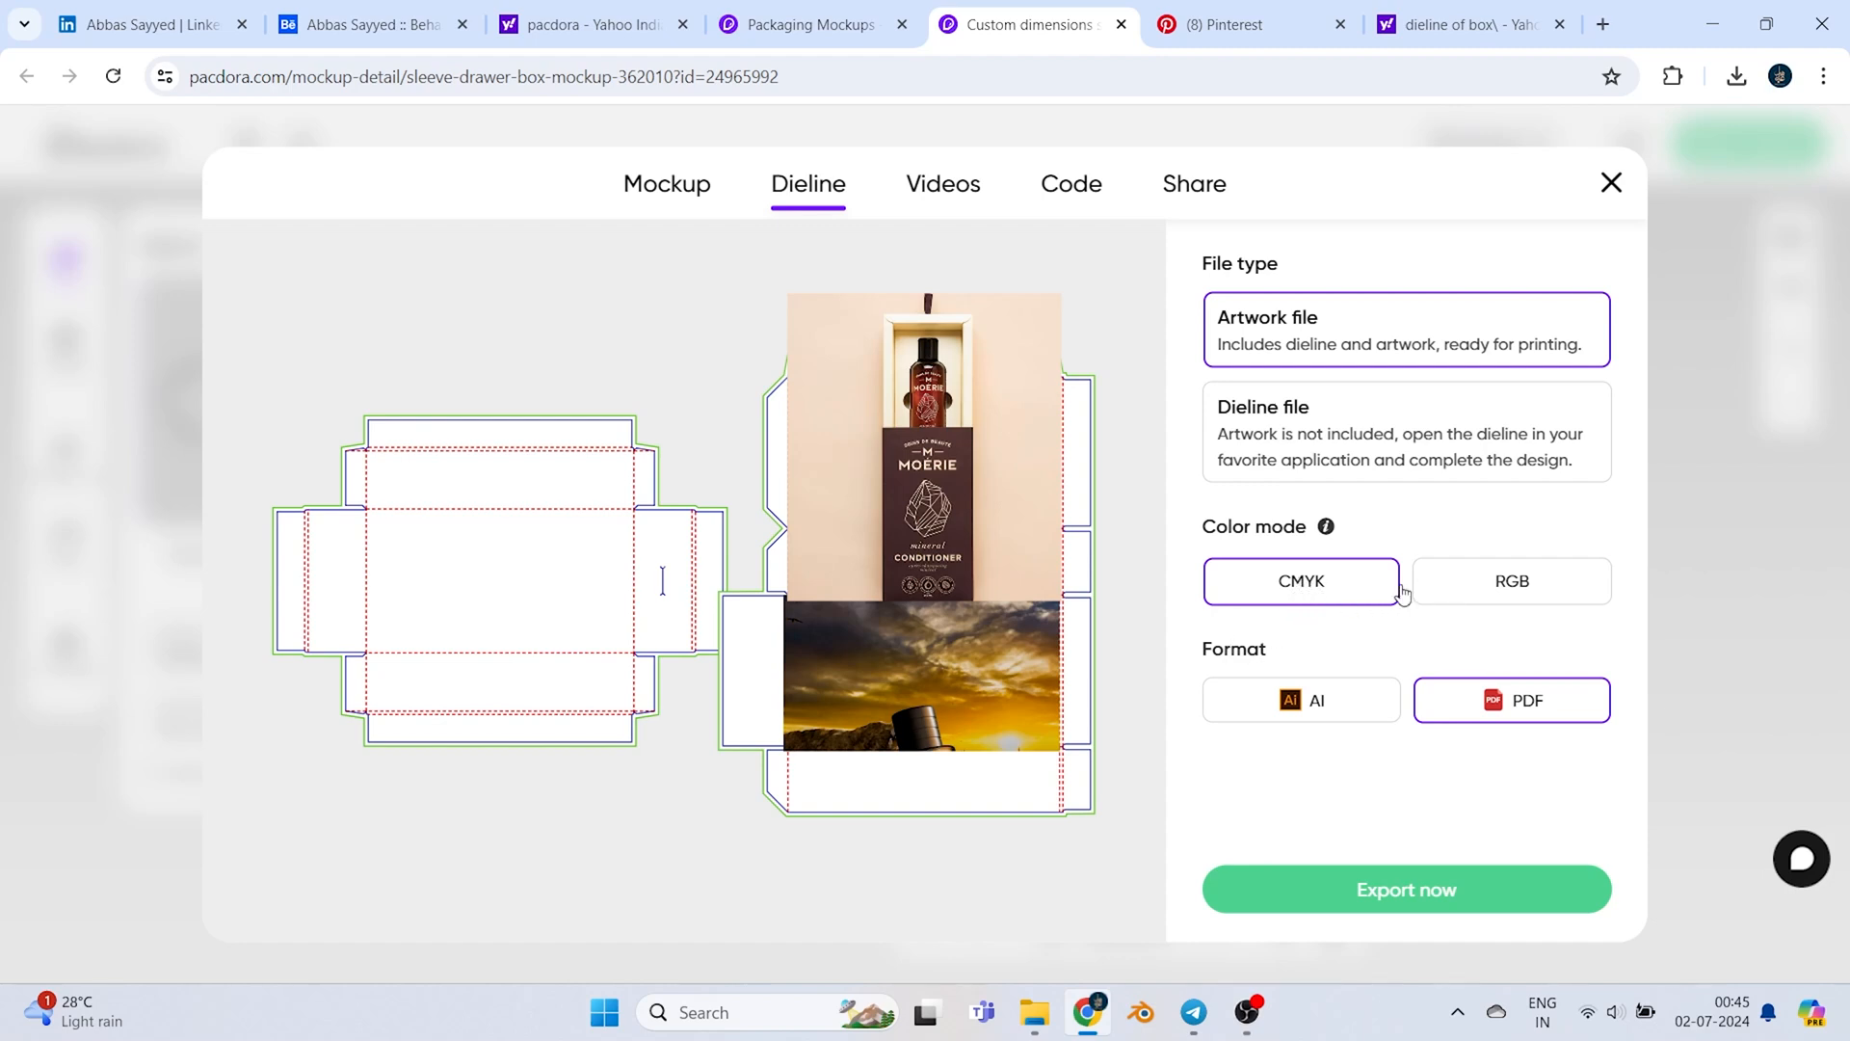
mouse_move(1329, 833)
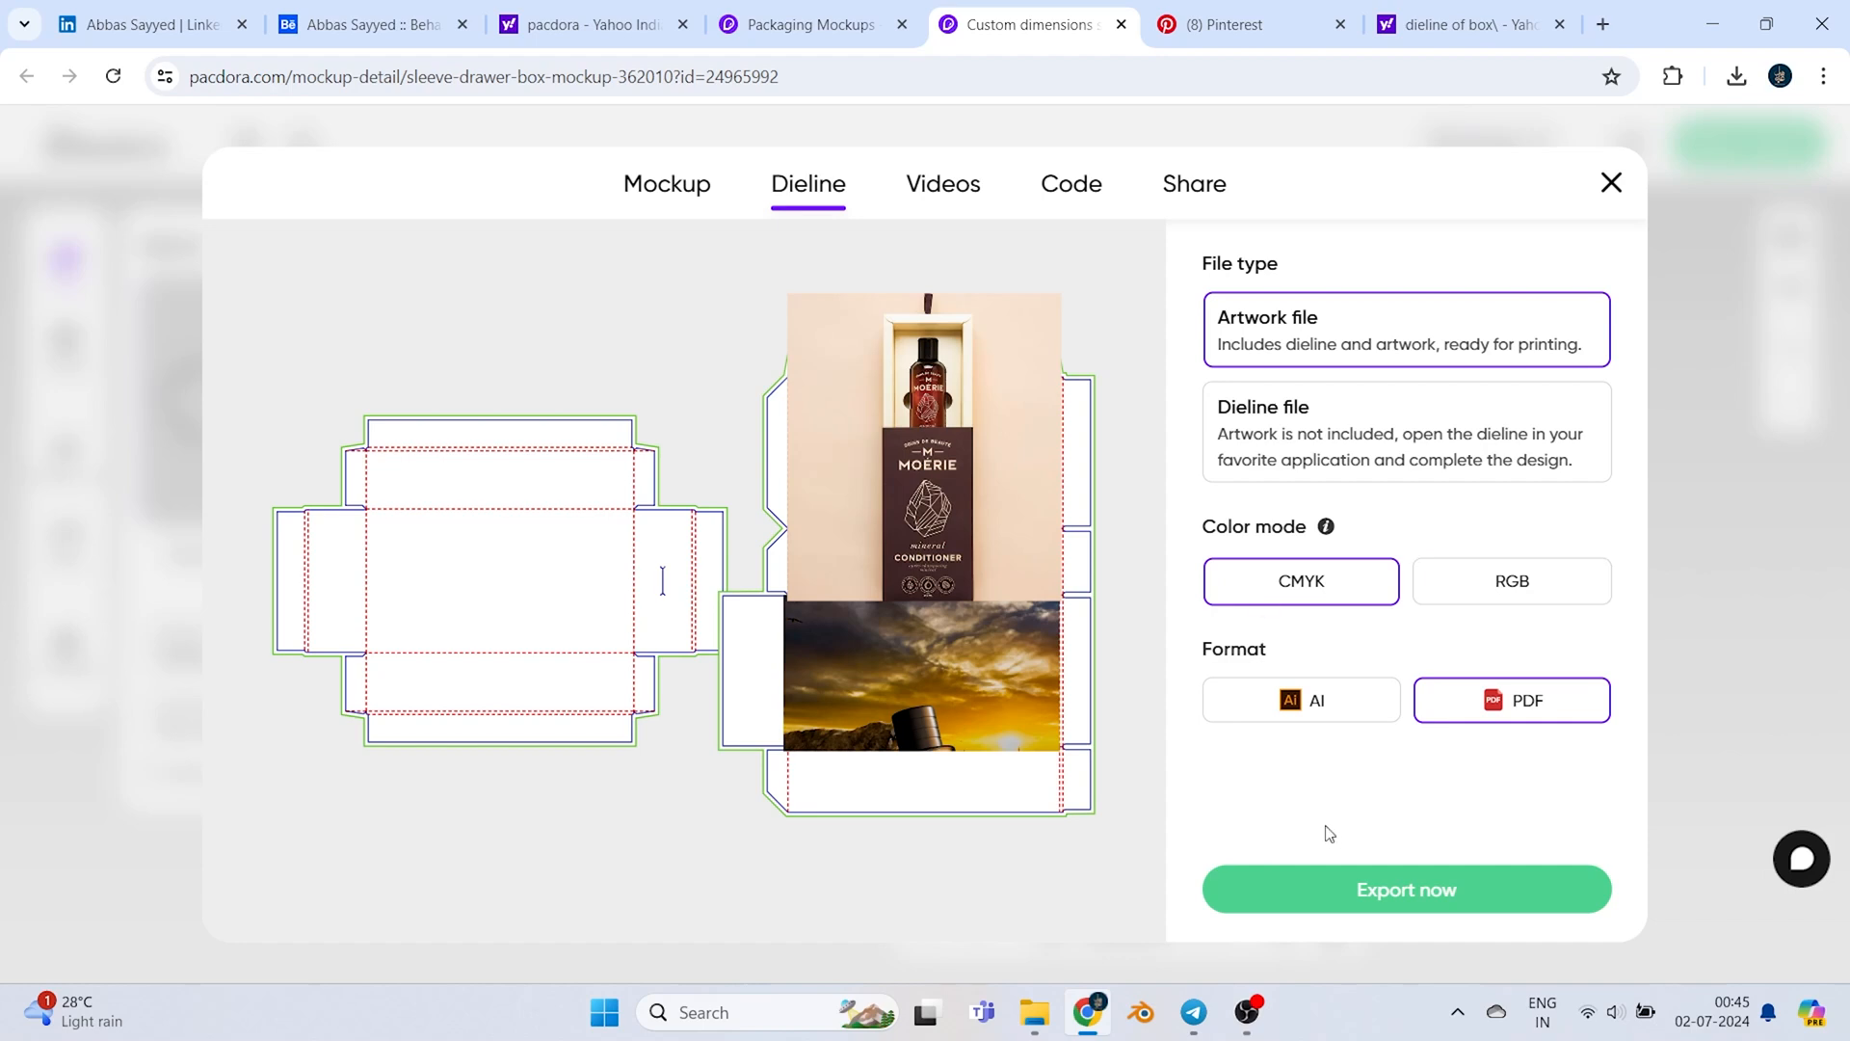
click(1407, 890)
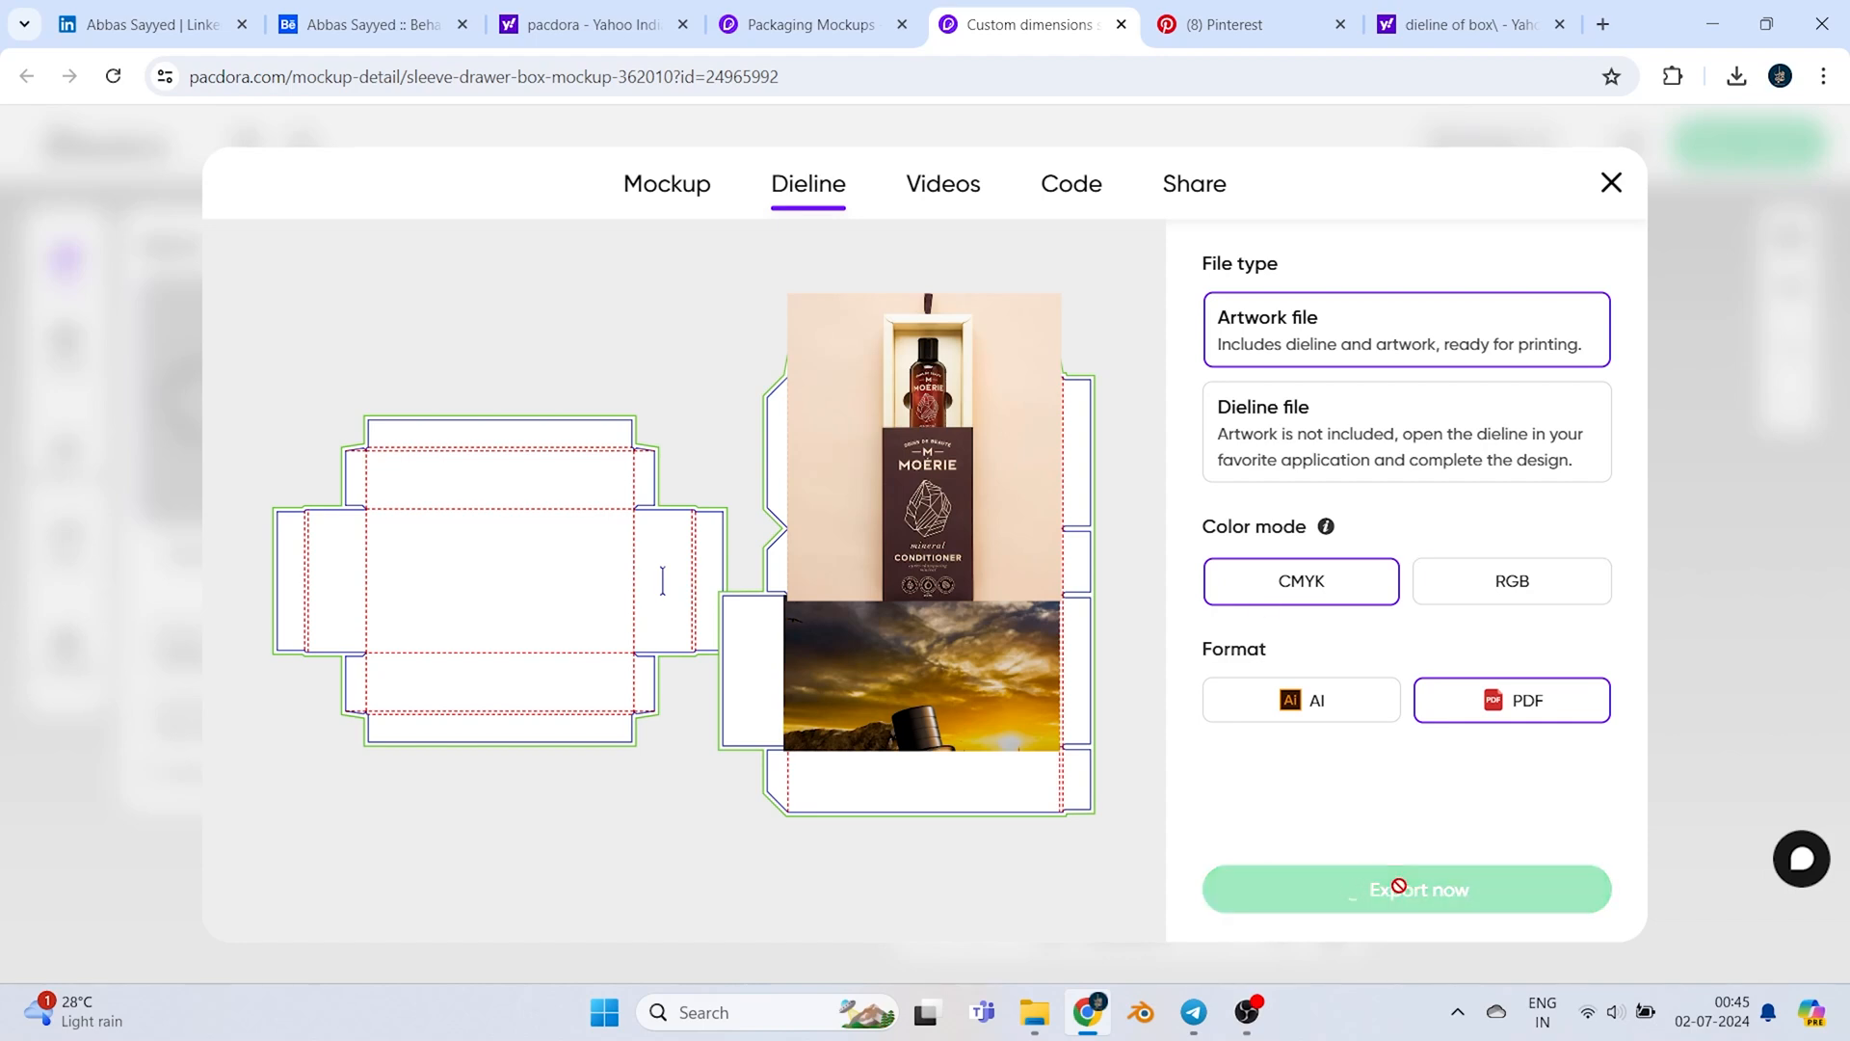
click(1407, 889)
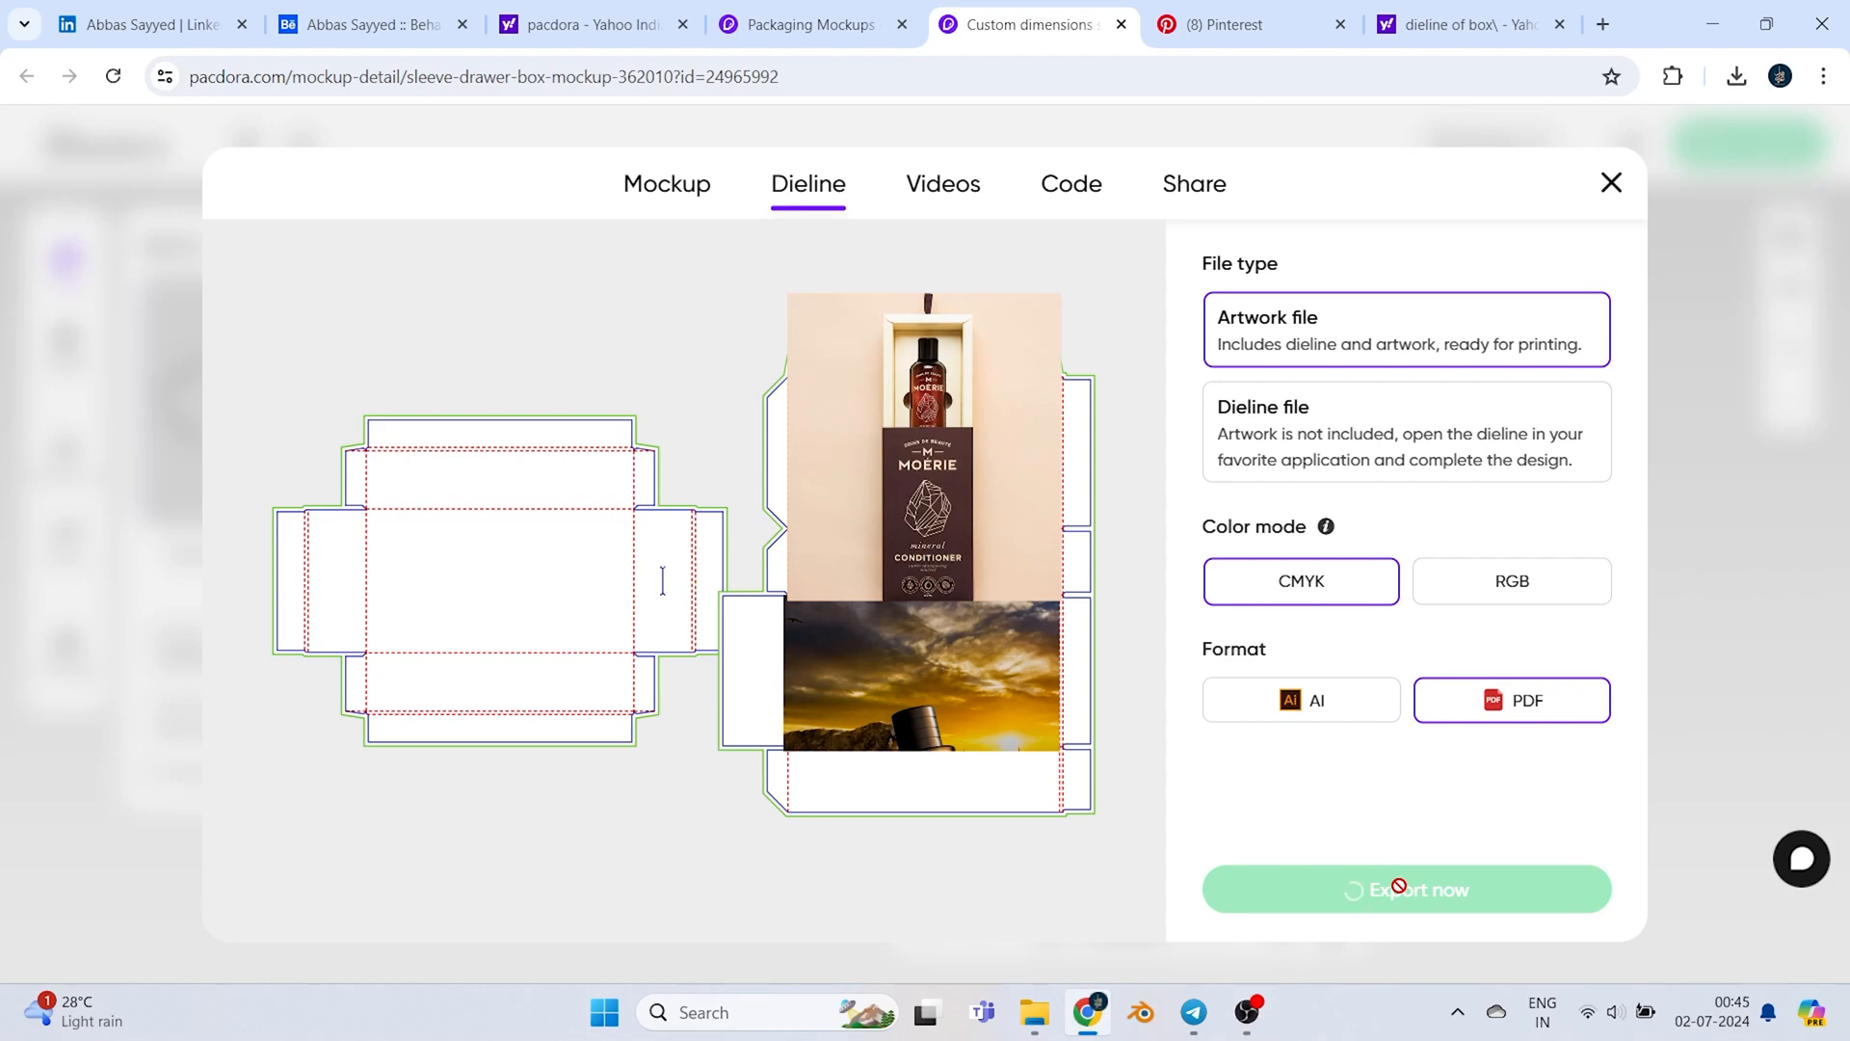
click(1611, 183)
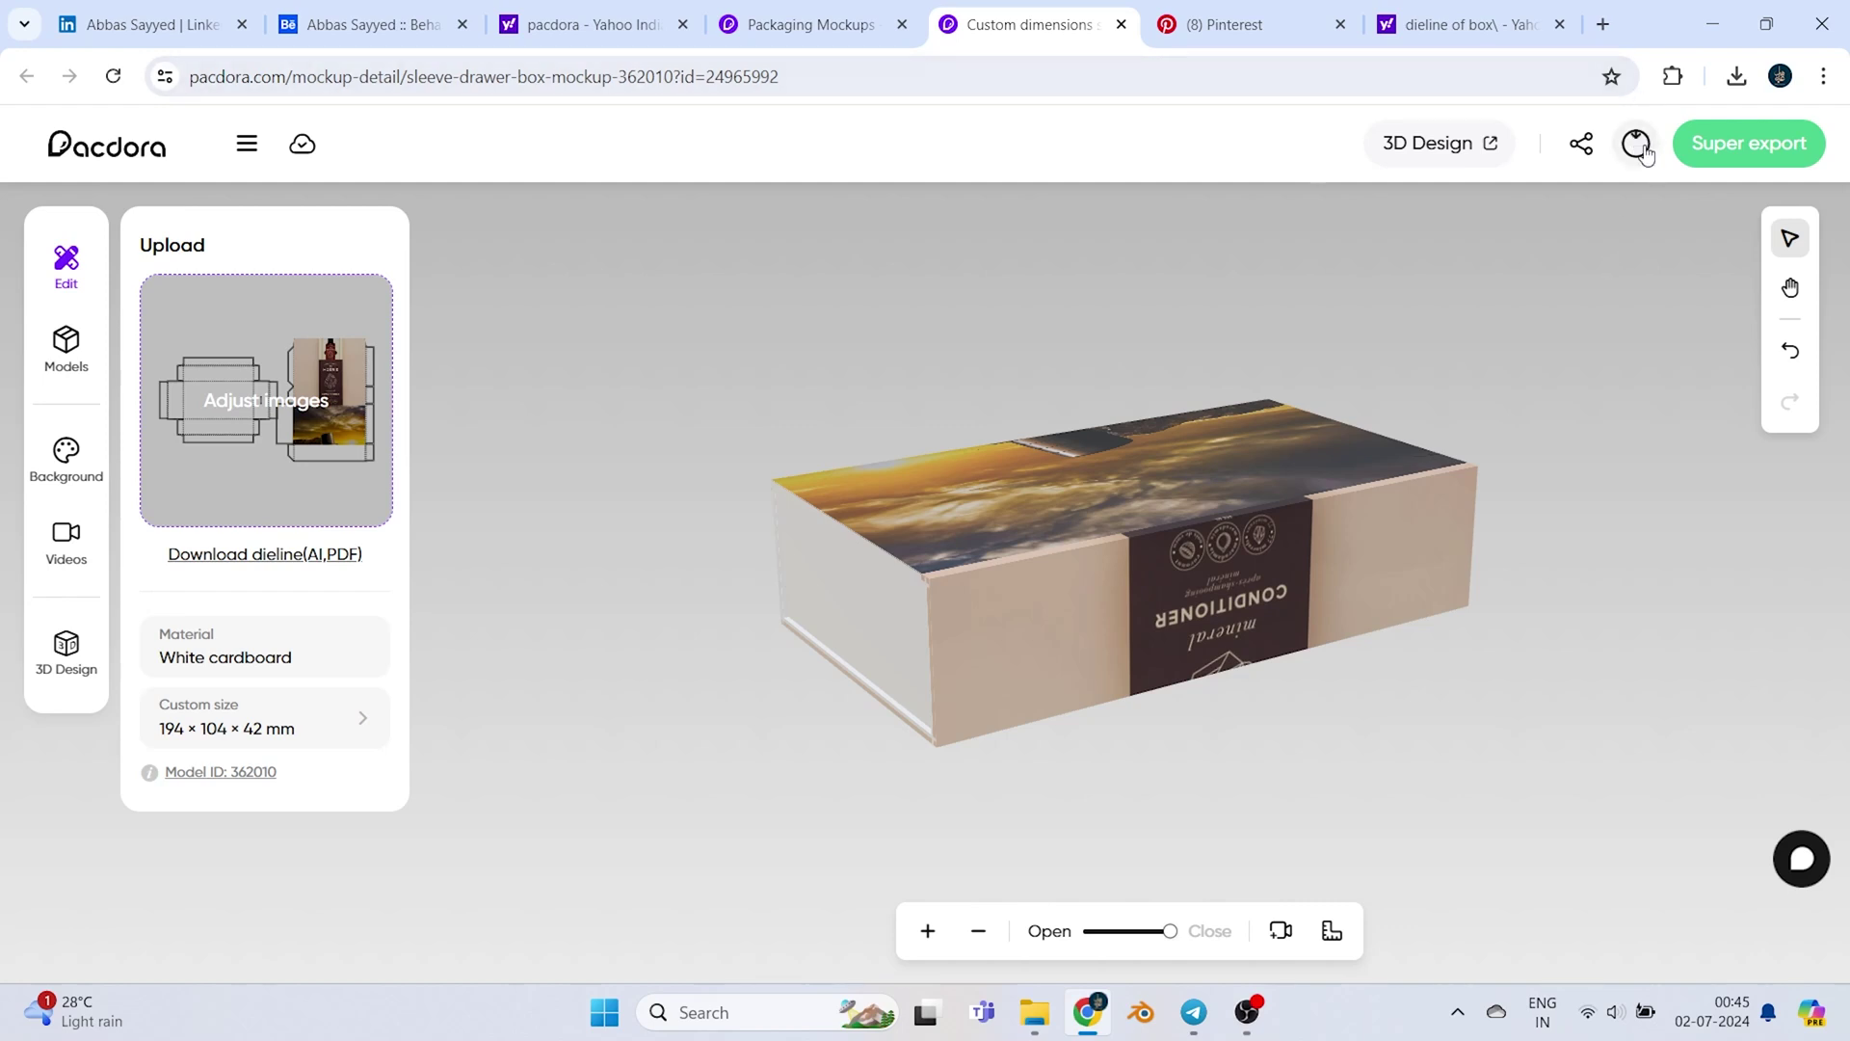
Download the completed CMYK dieline PDF from the export task list
click(1636, 144)
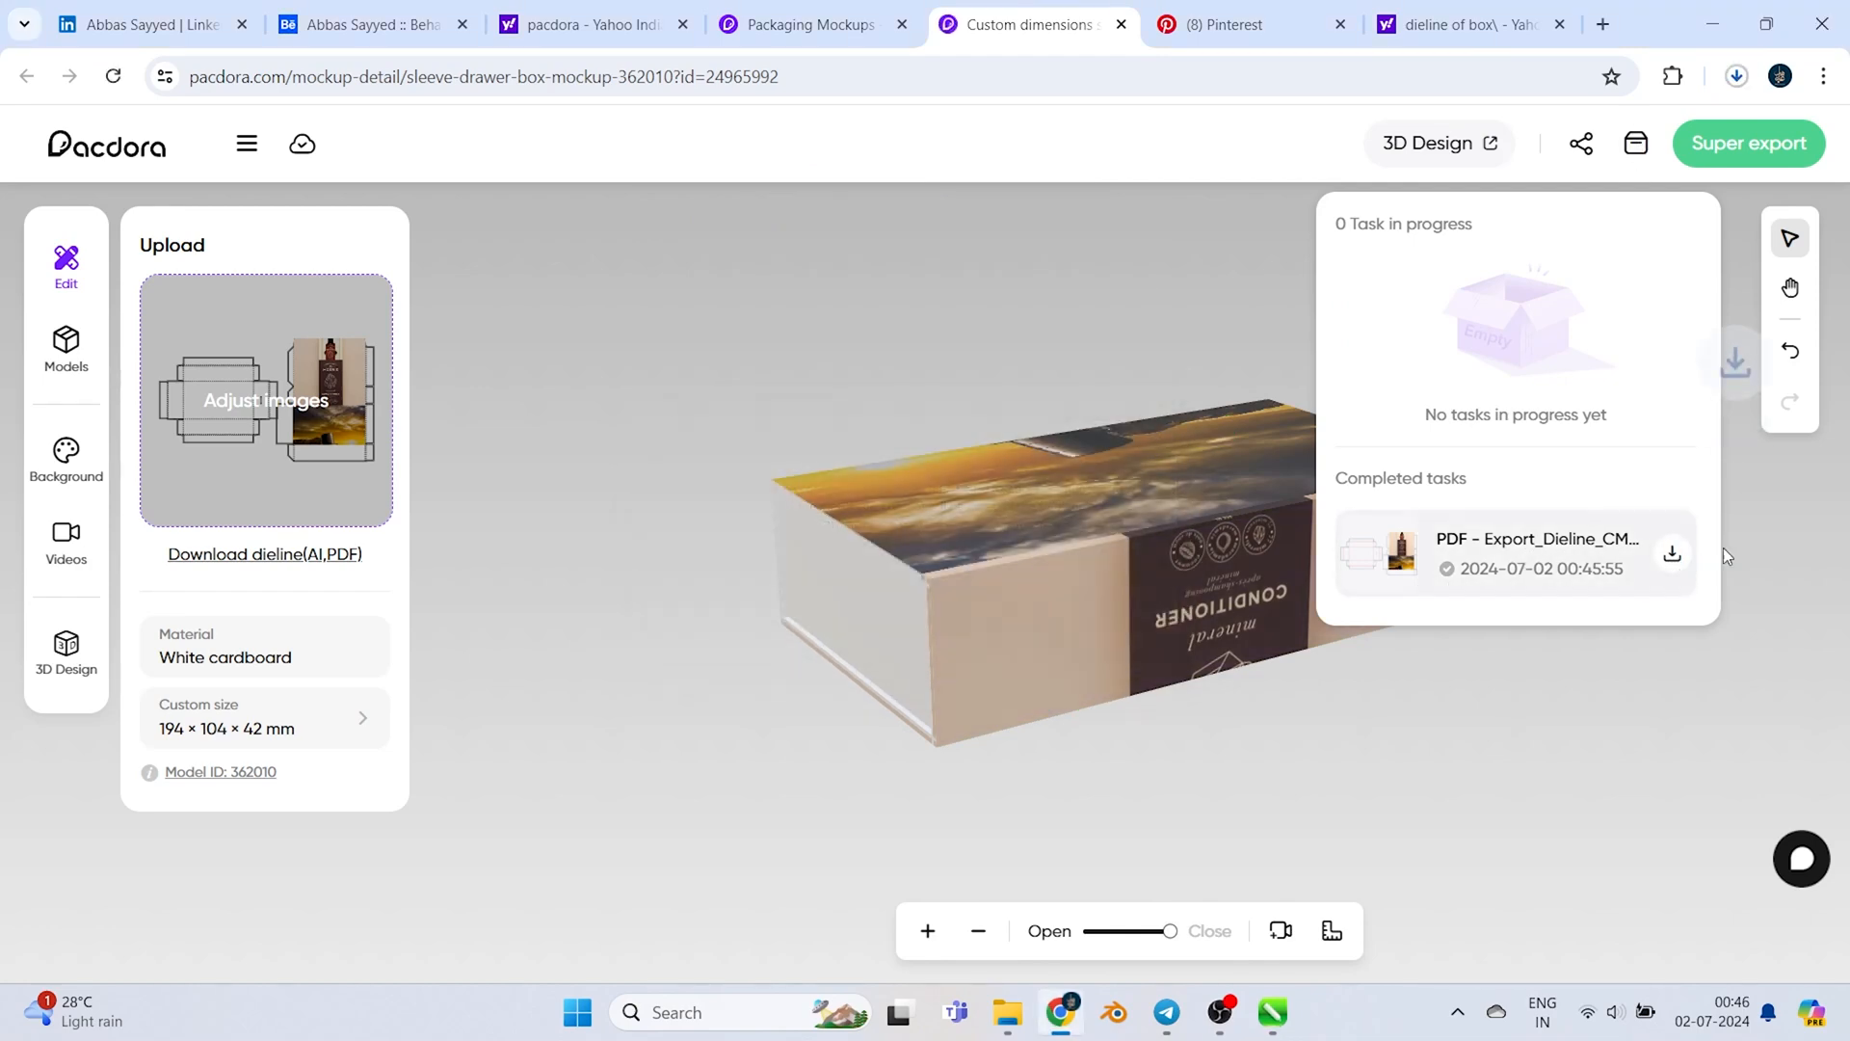
click(1741, 76)
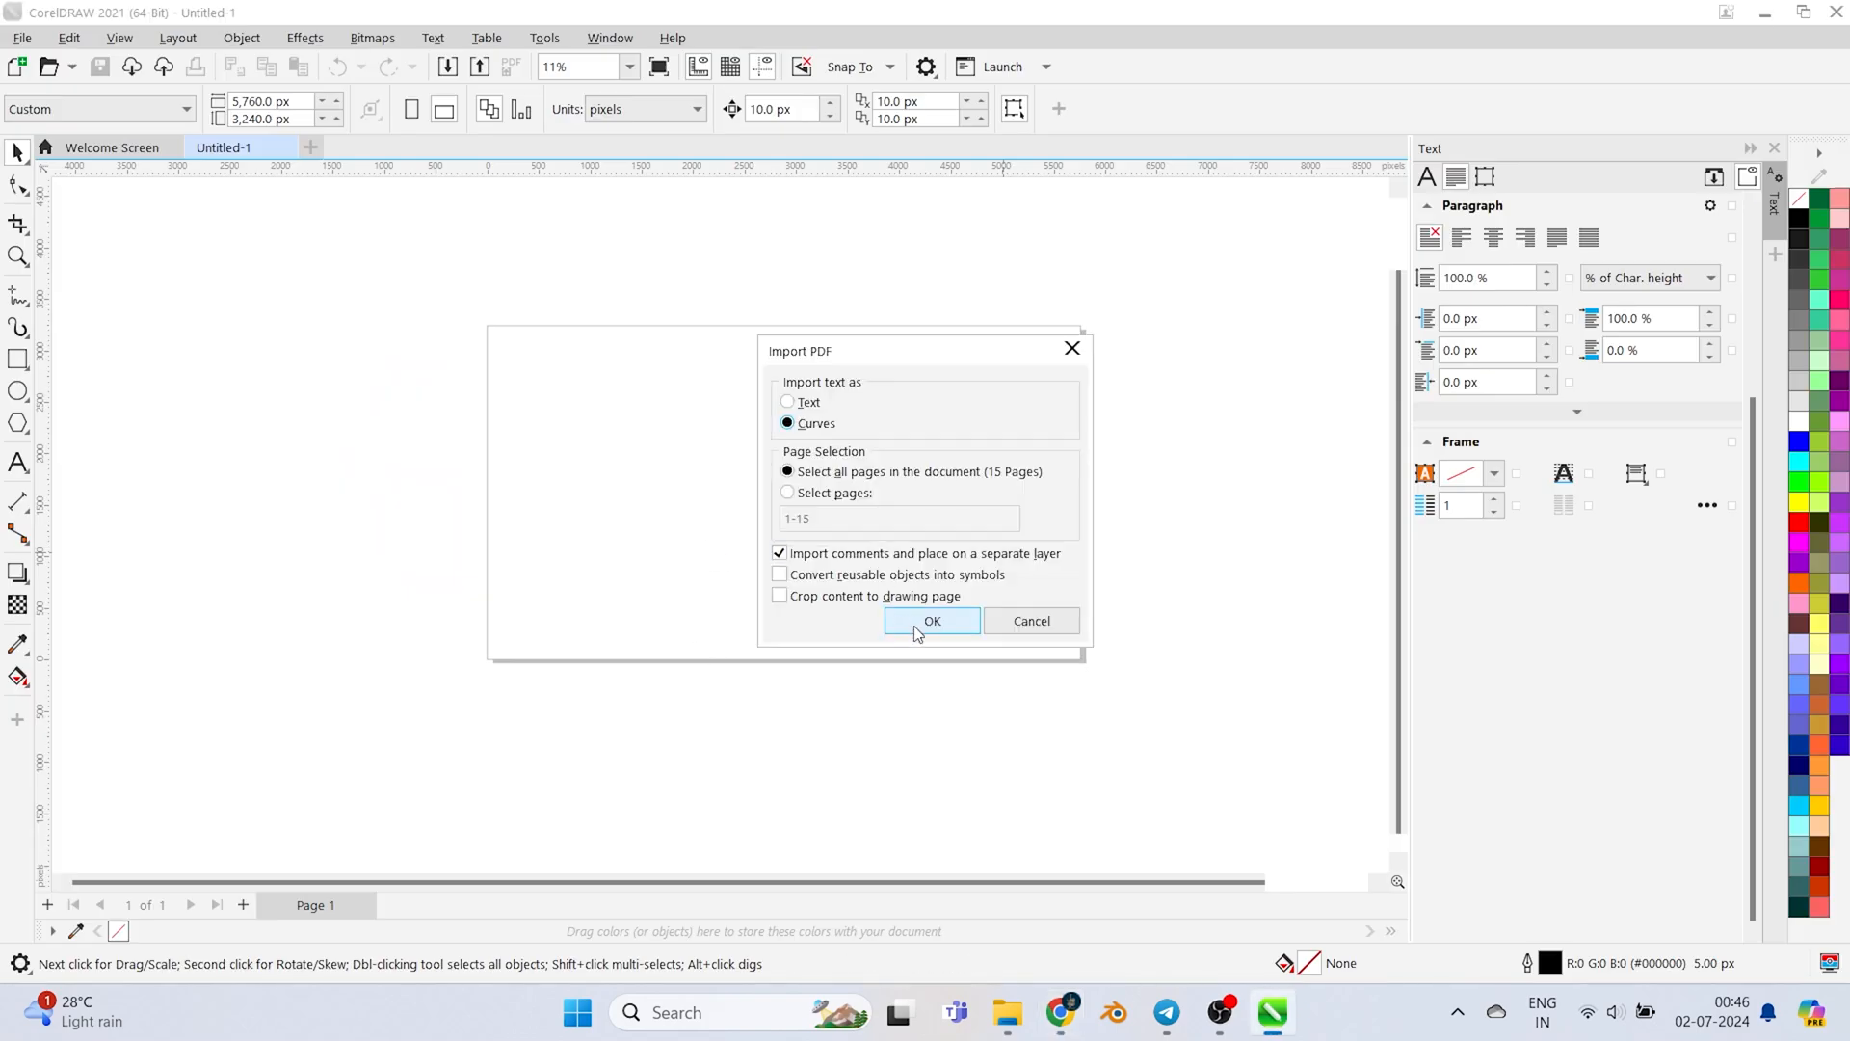
Import all 15 dieline PDF pages with text as curves
click(932, 621)
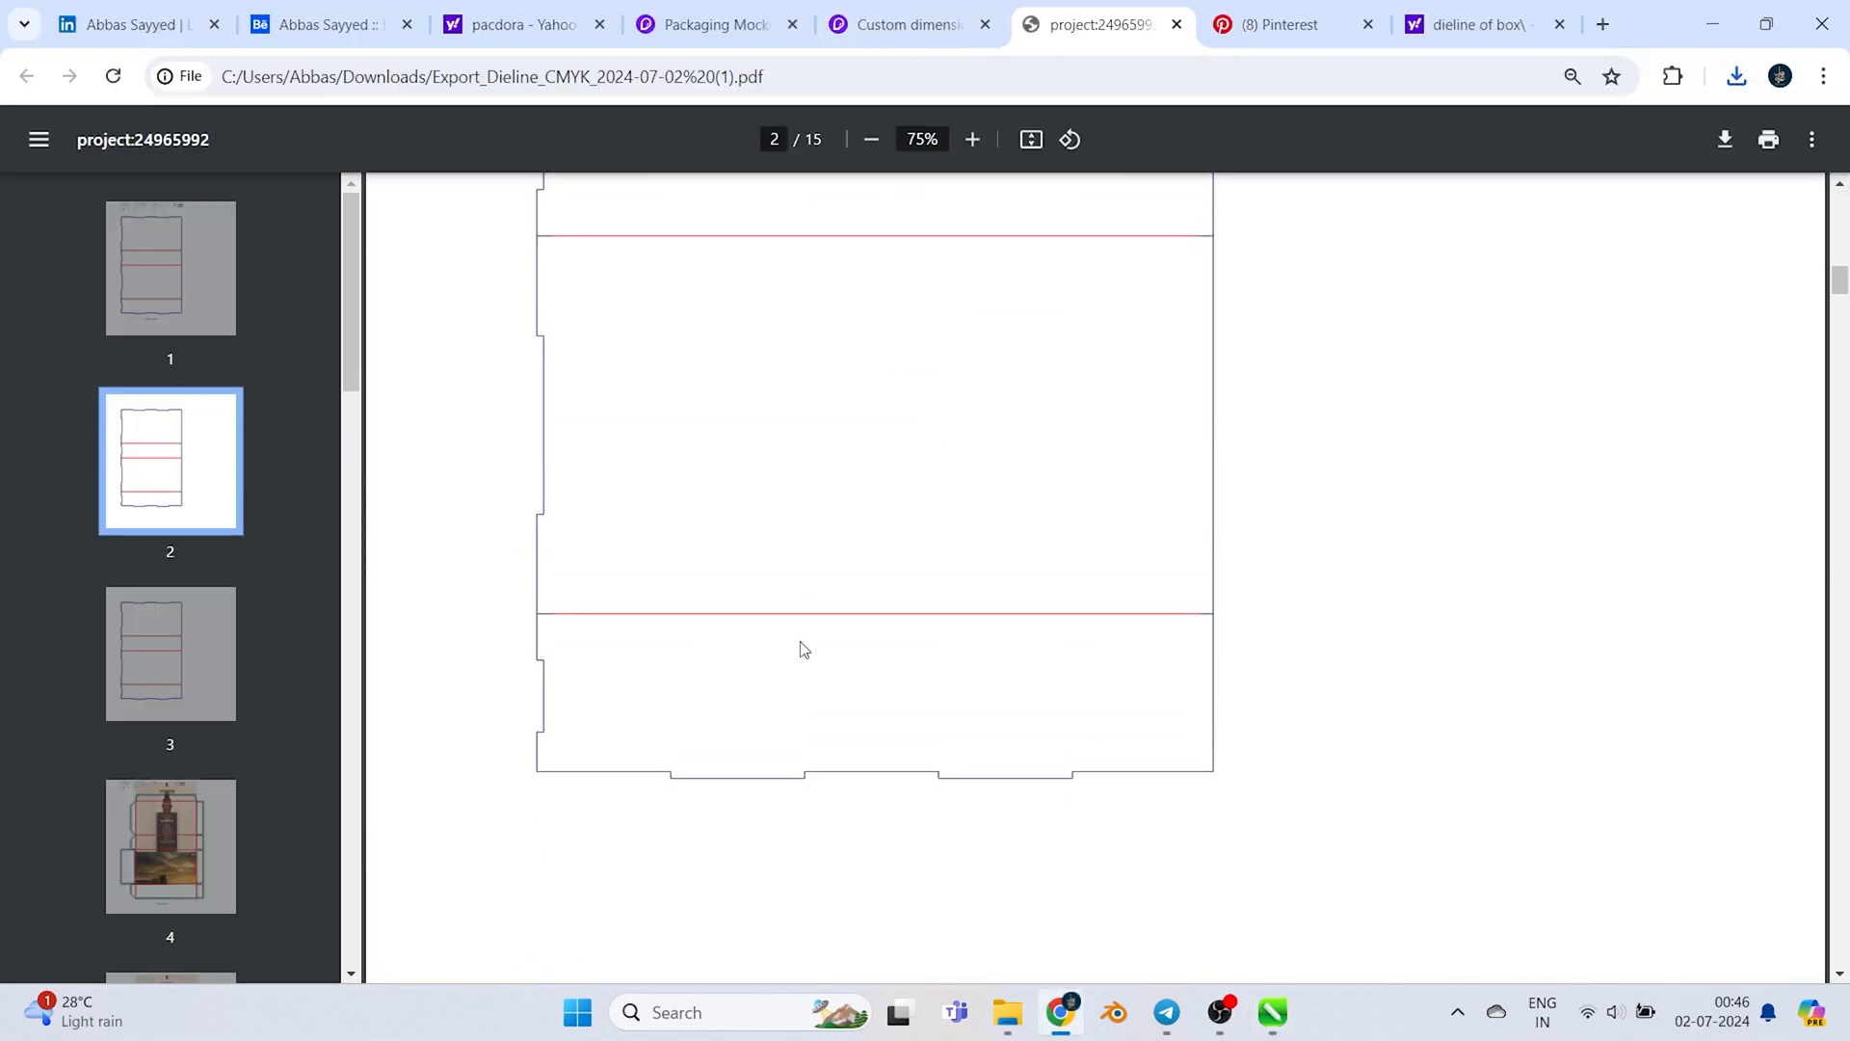
scroll(down, 3)
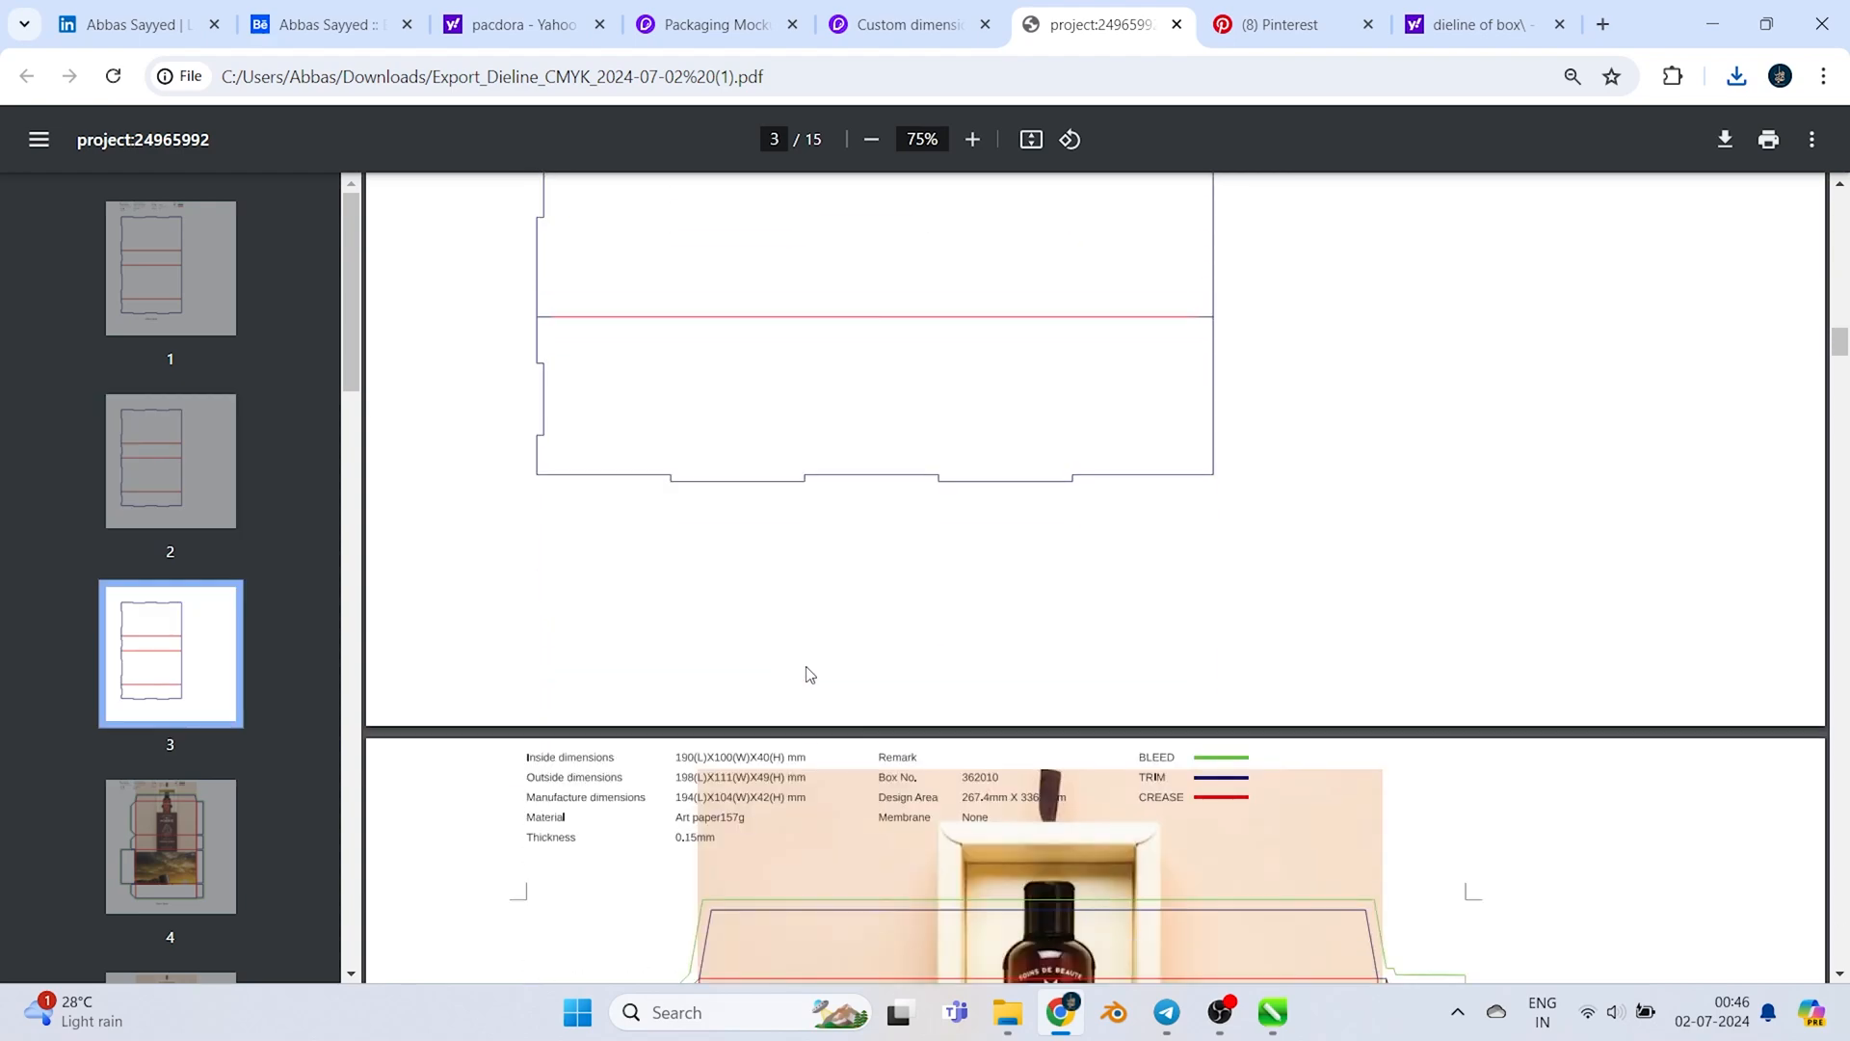
scroll(down, 3)
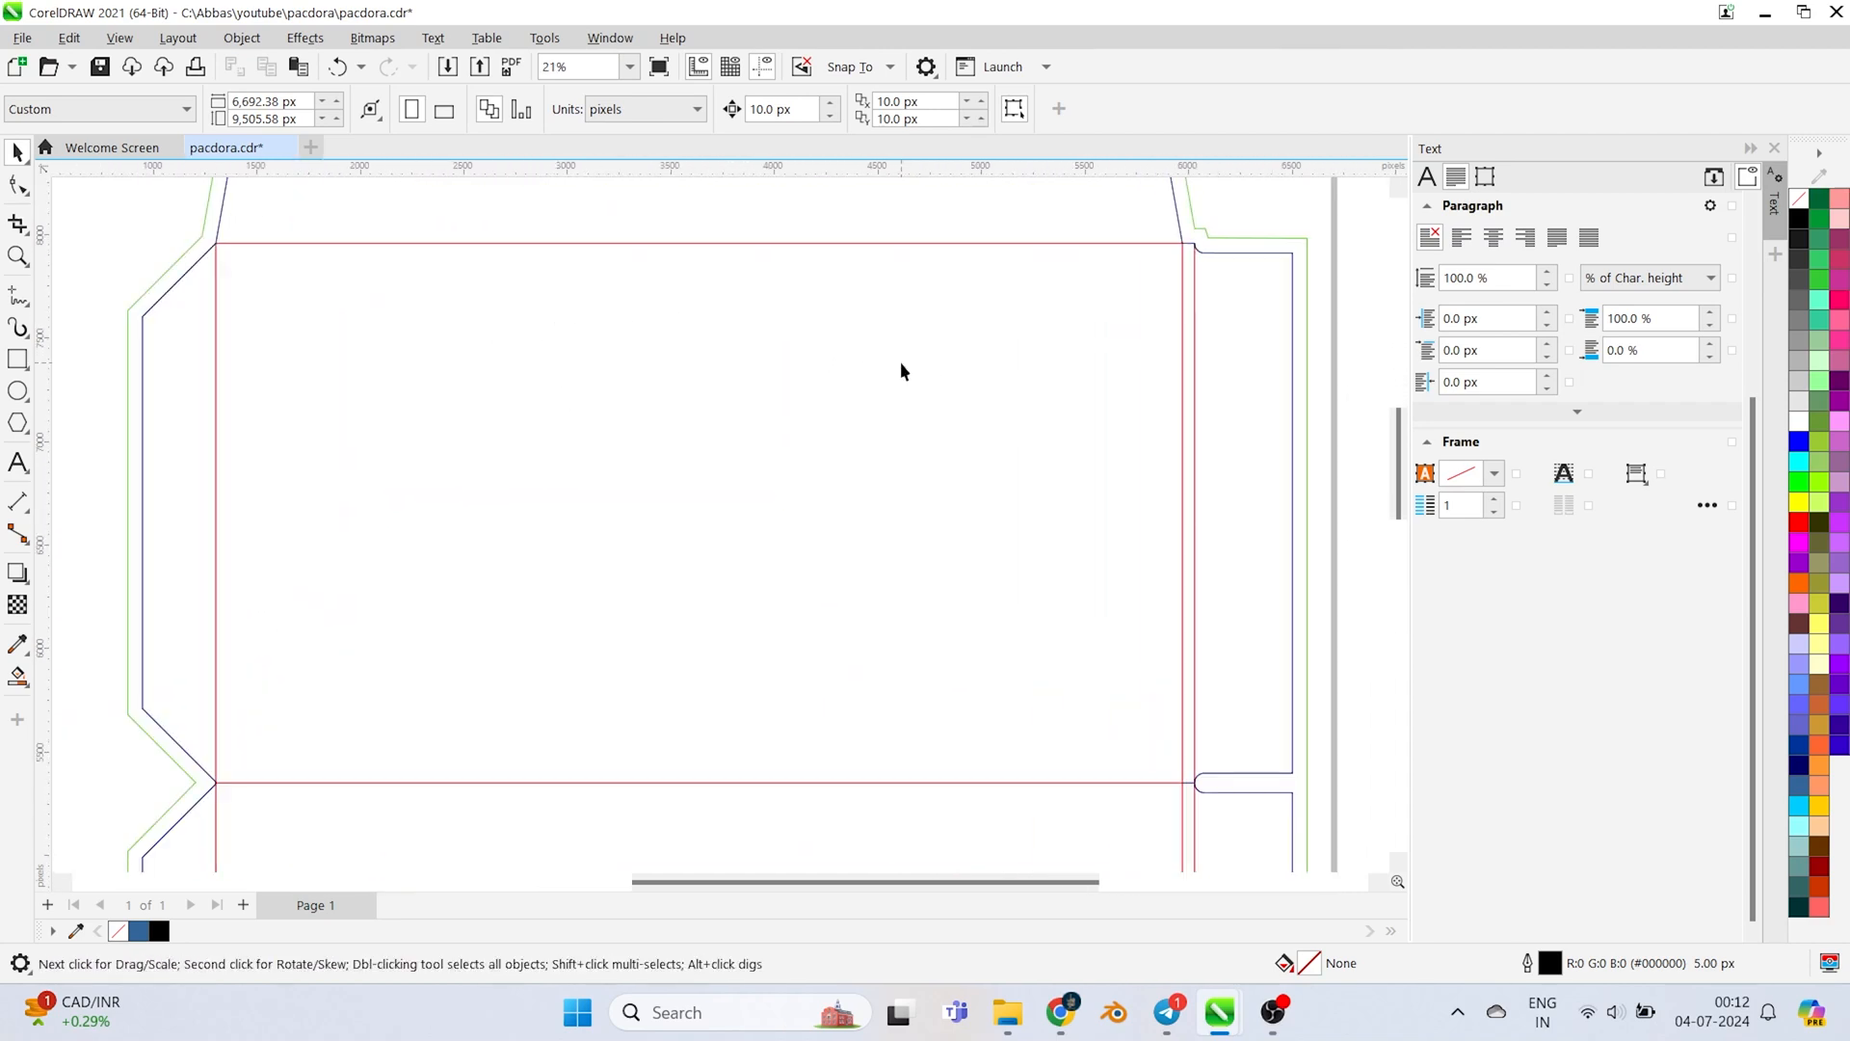
scroll(down, 3)
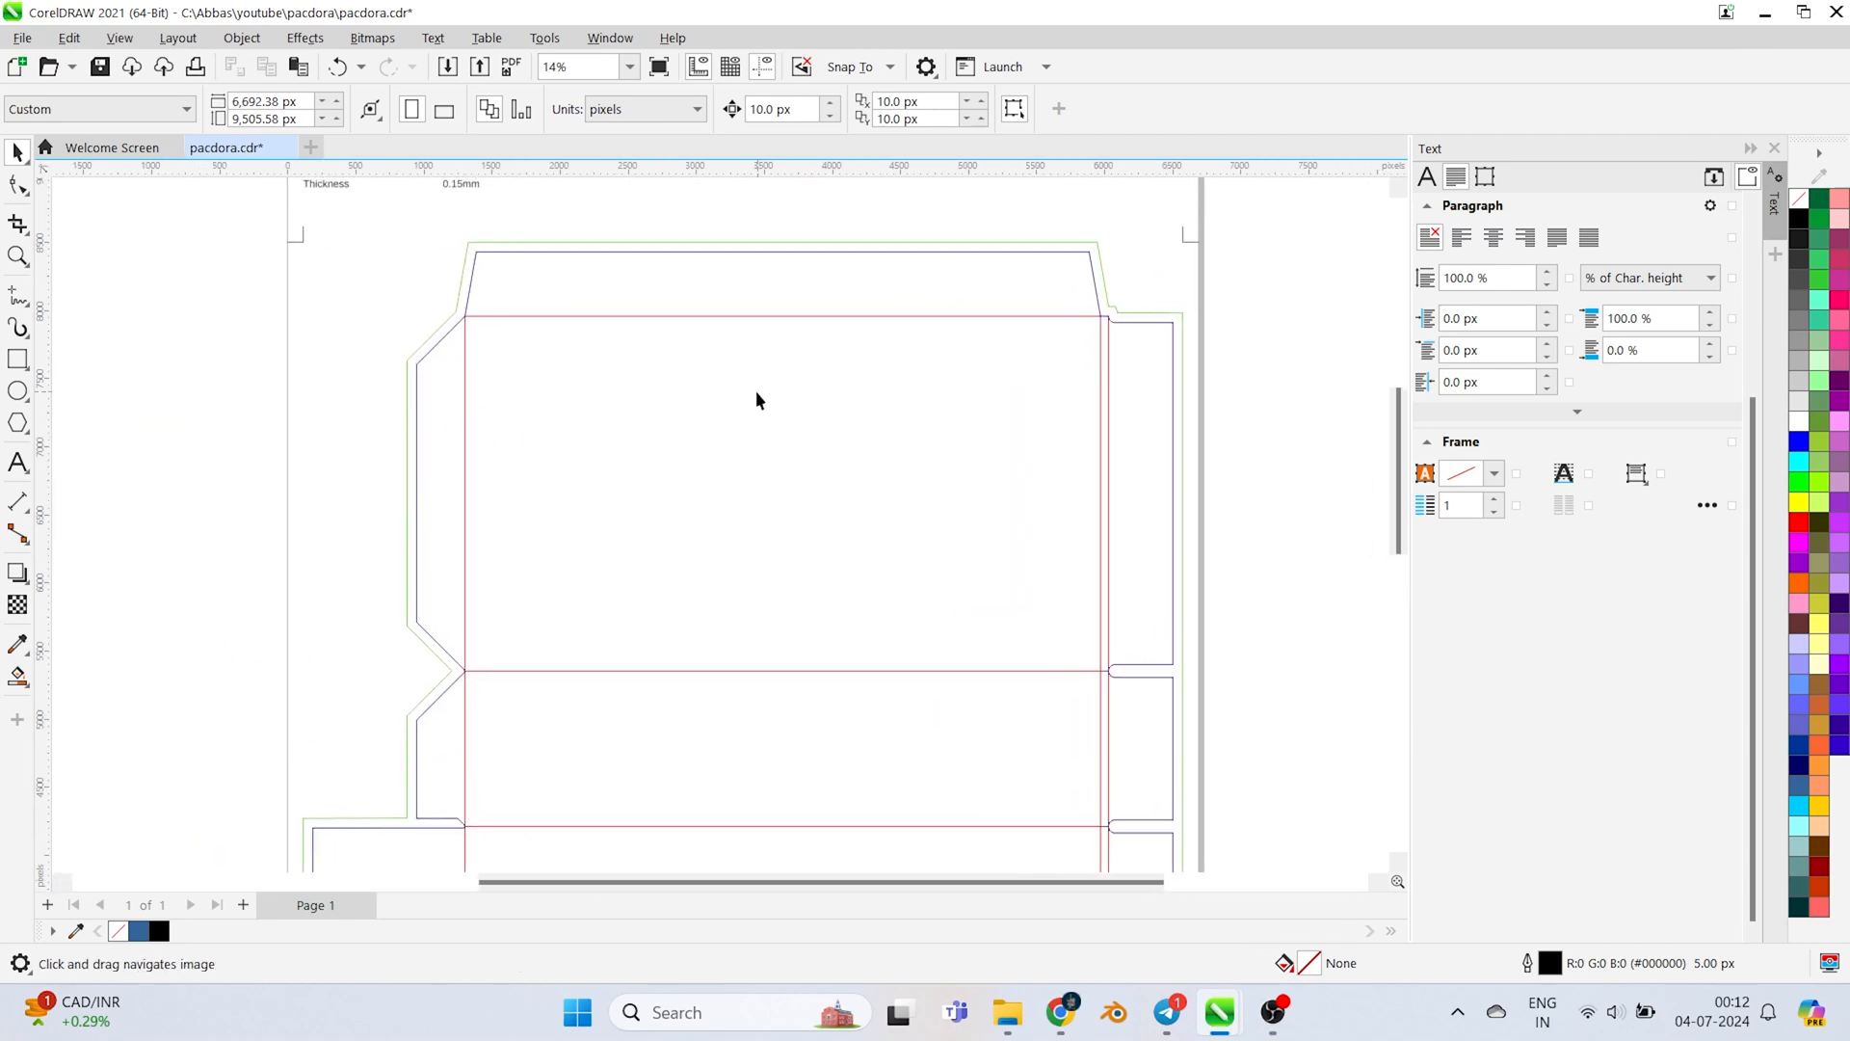
mouse_move(573, 411)
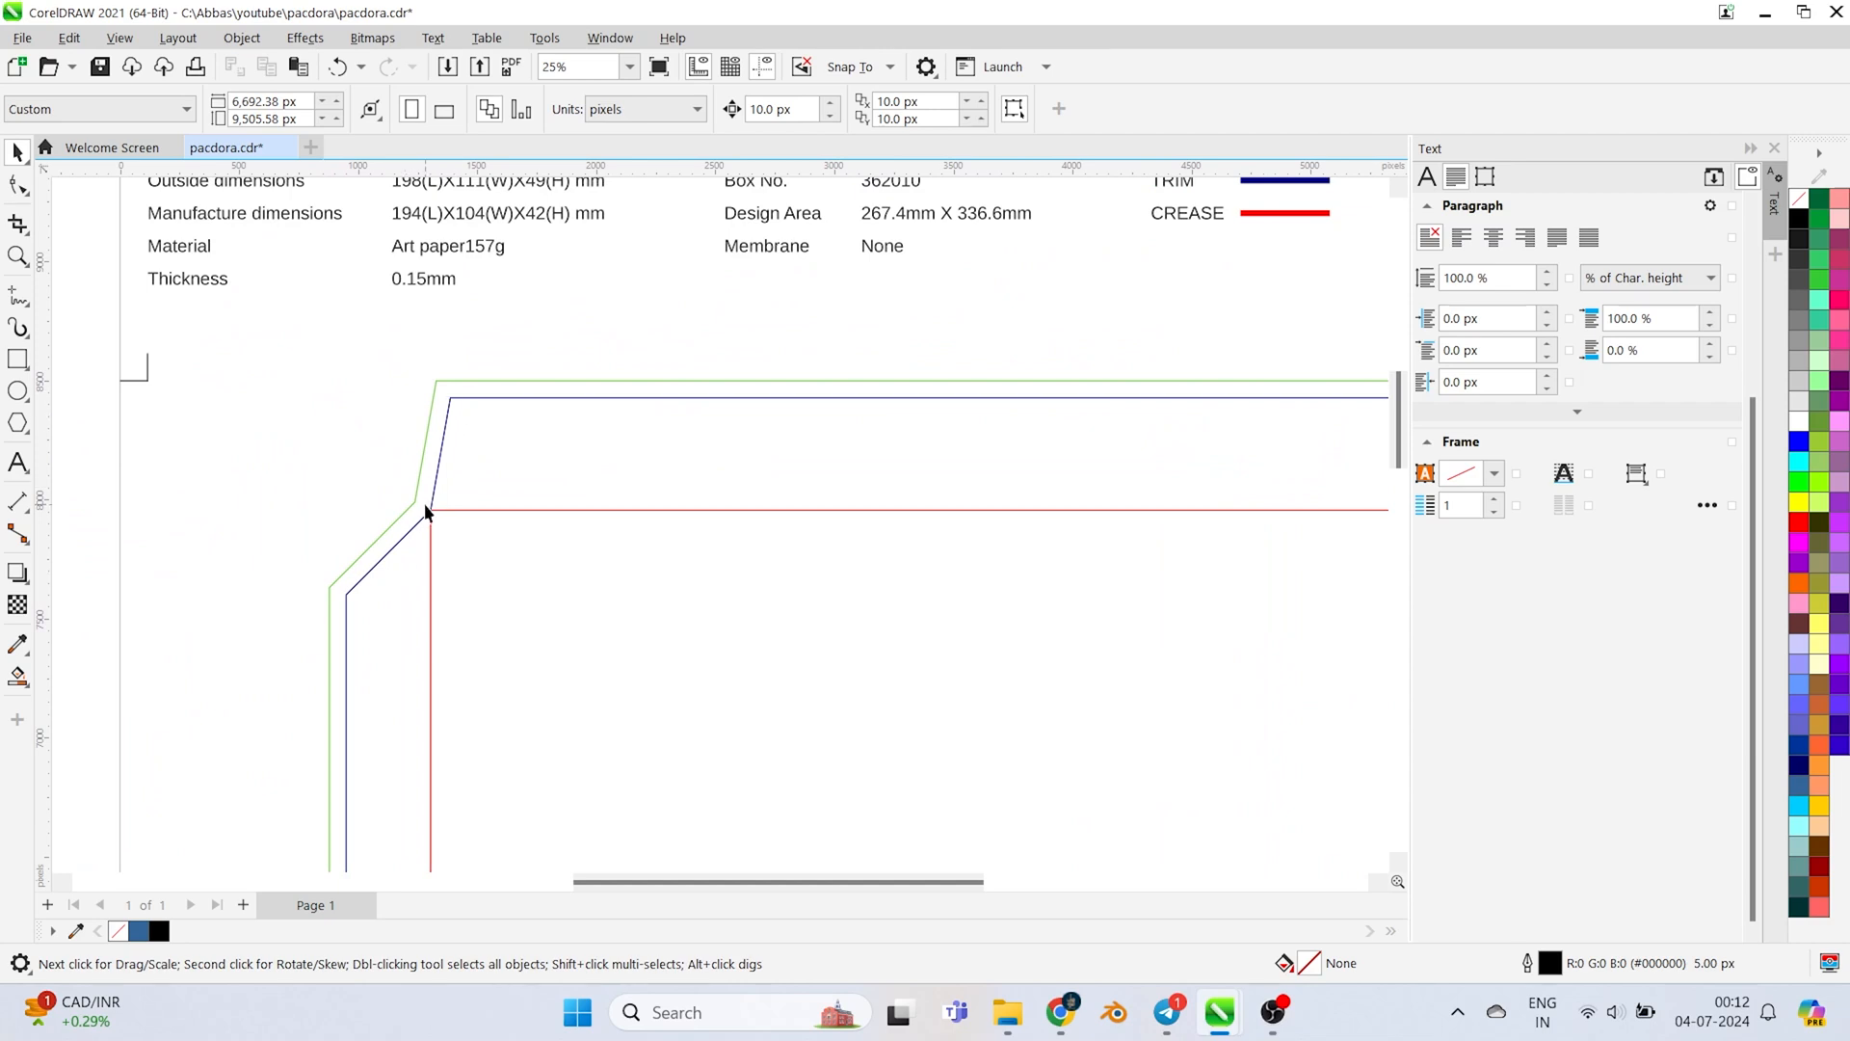
mouse_move(400, 398)
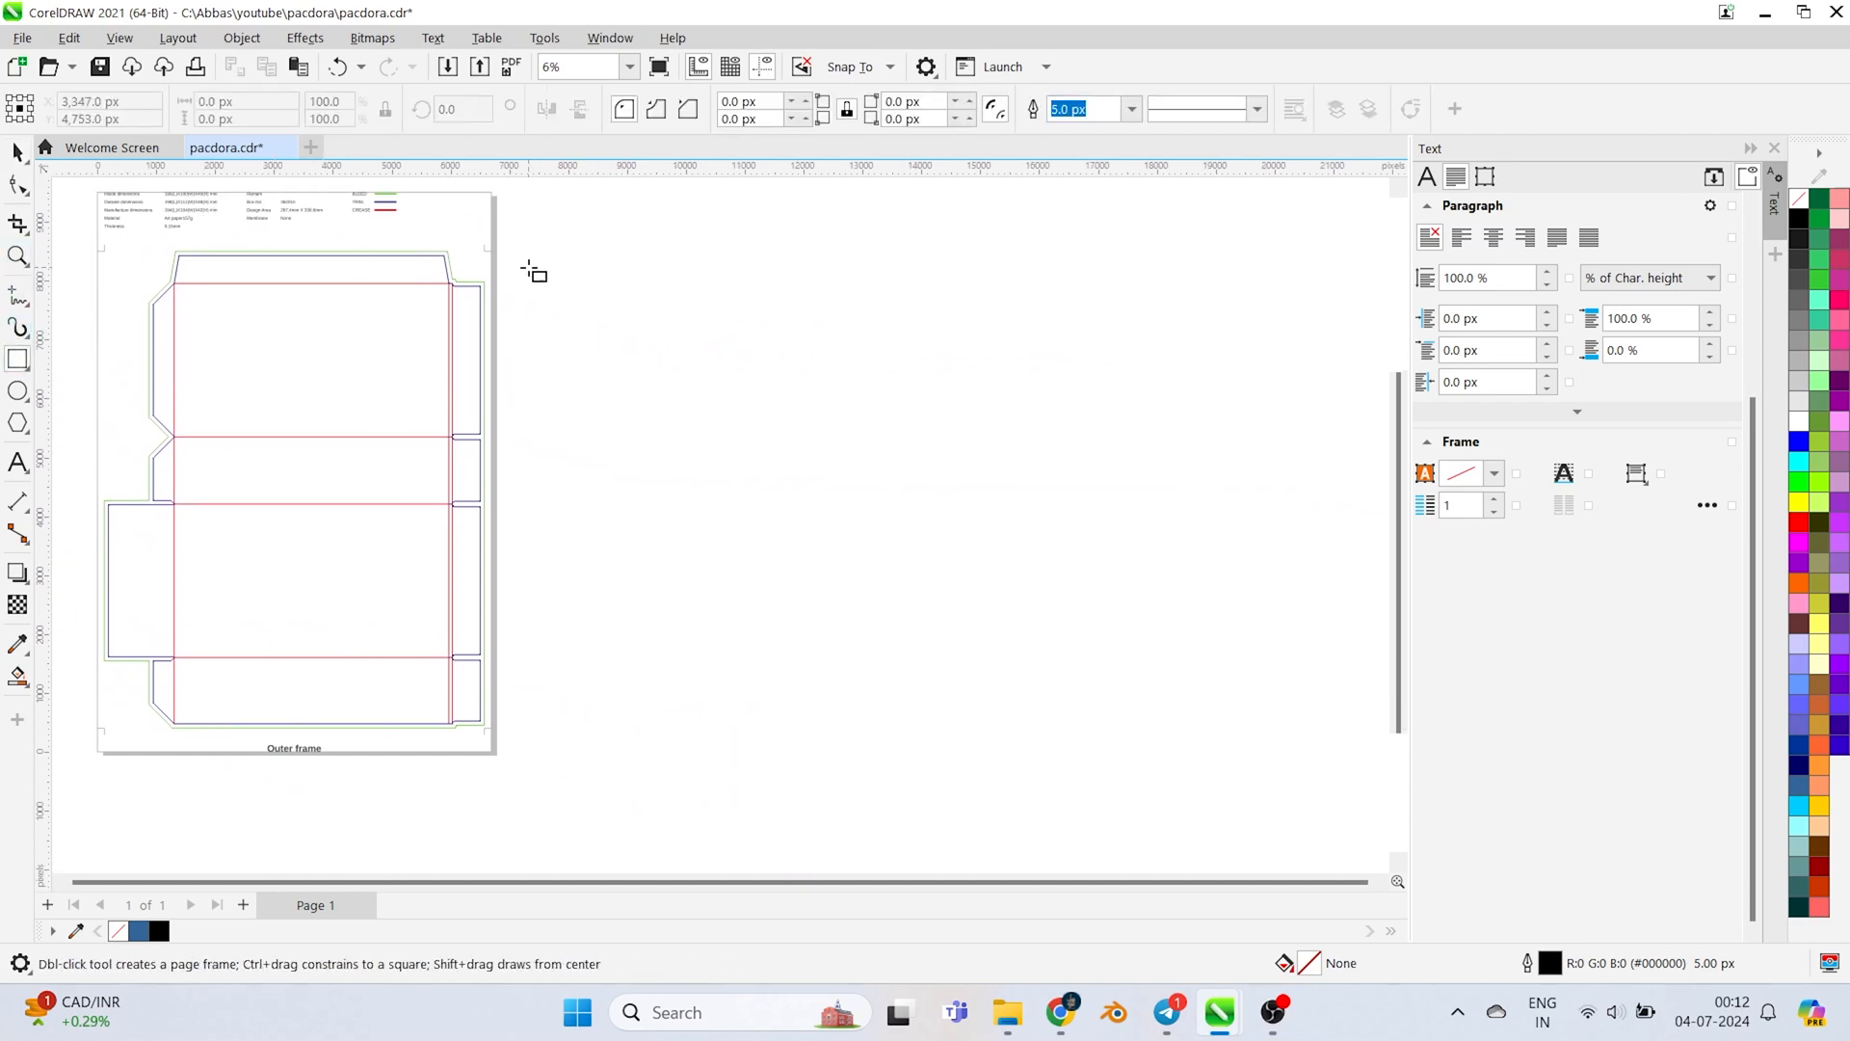
Place the perfume box and Moerie conditioner photos left of the sleeve dieline
drag(537, 196, 885, 756)
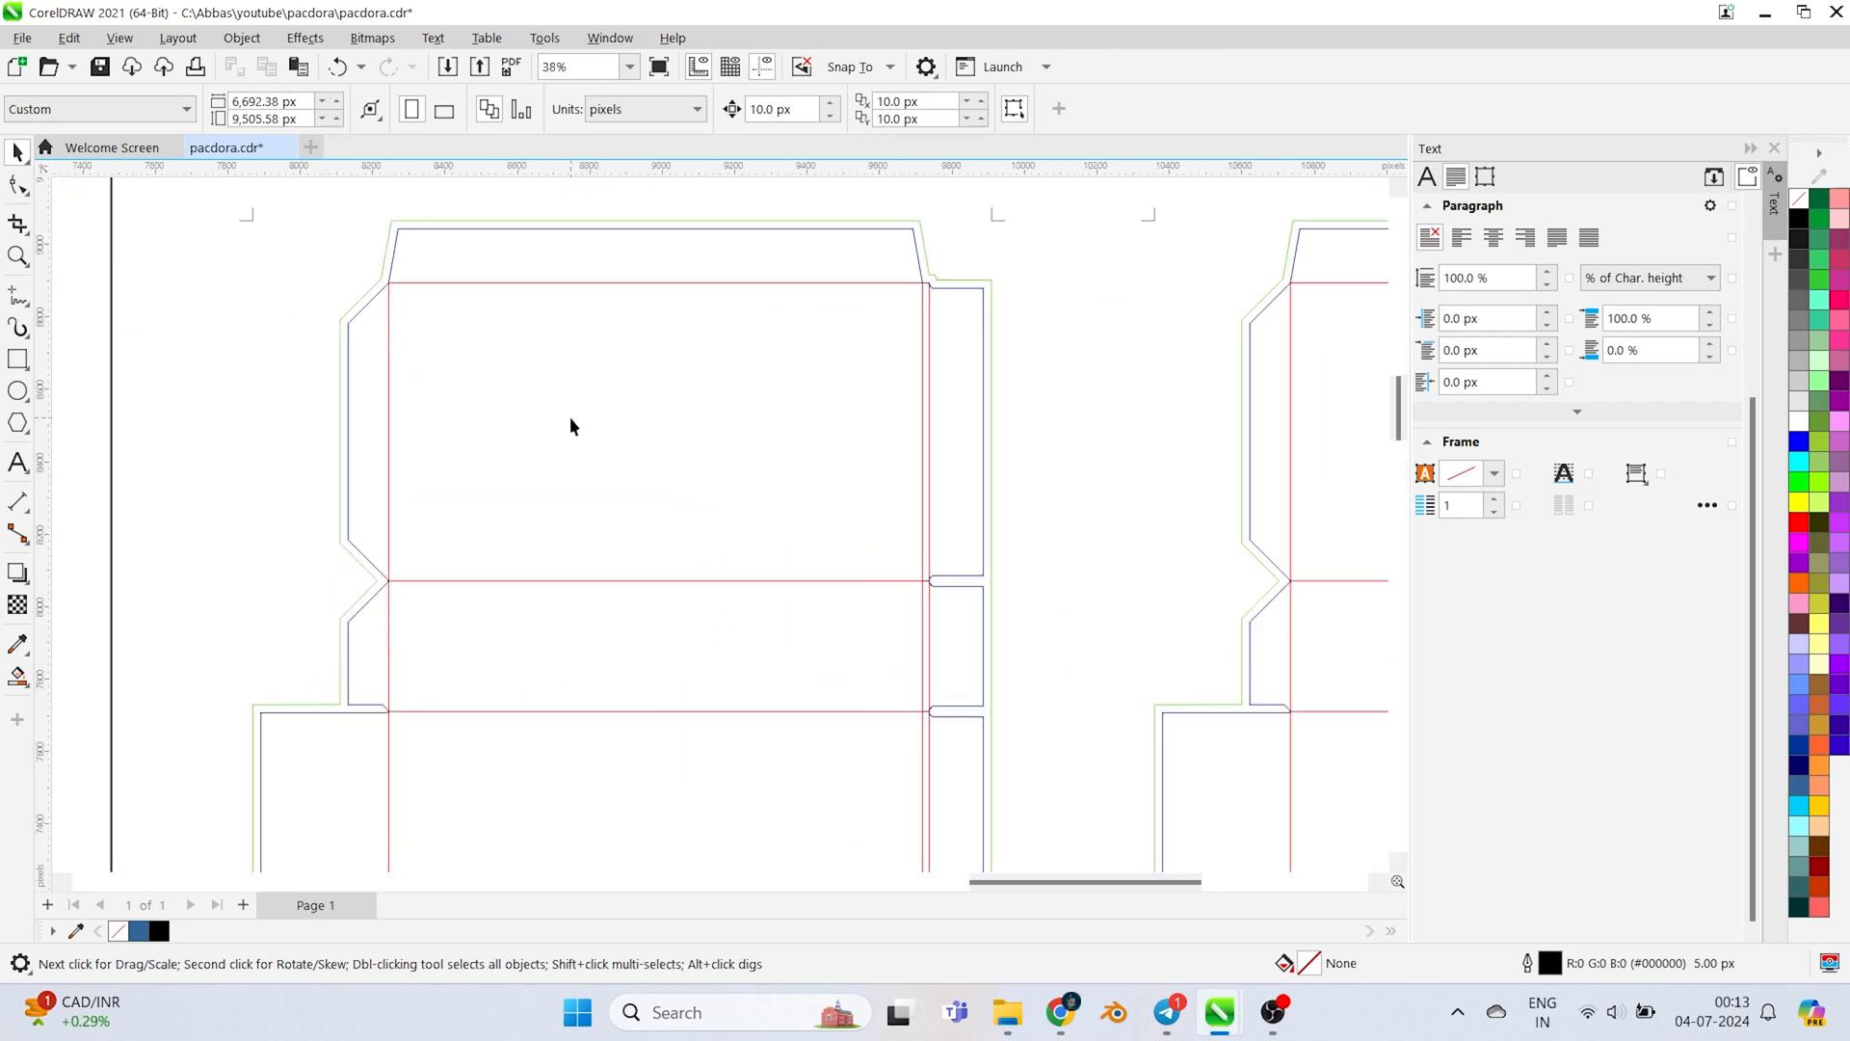
text(100)
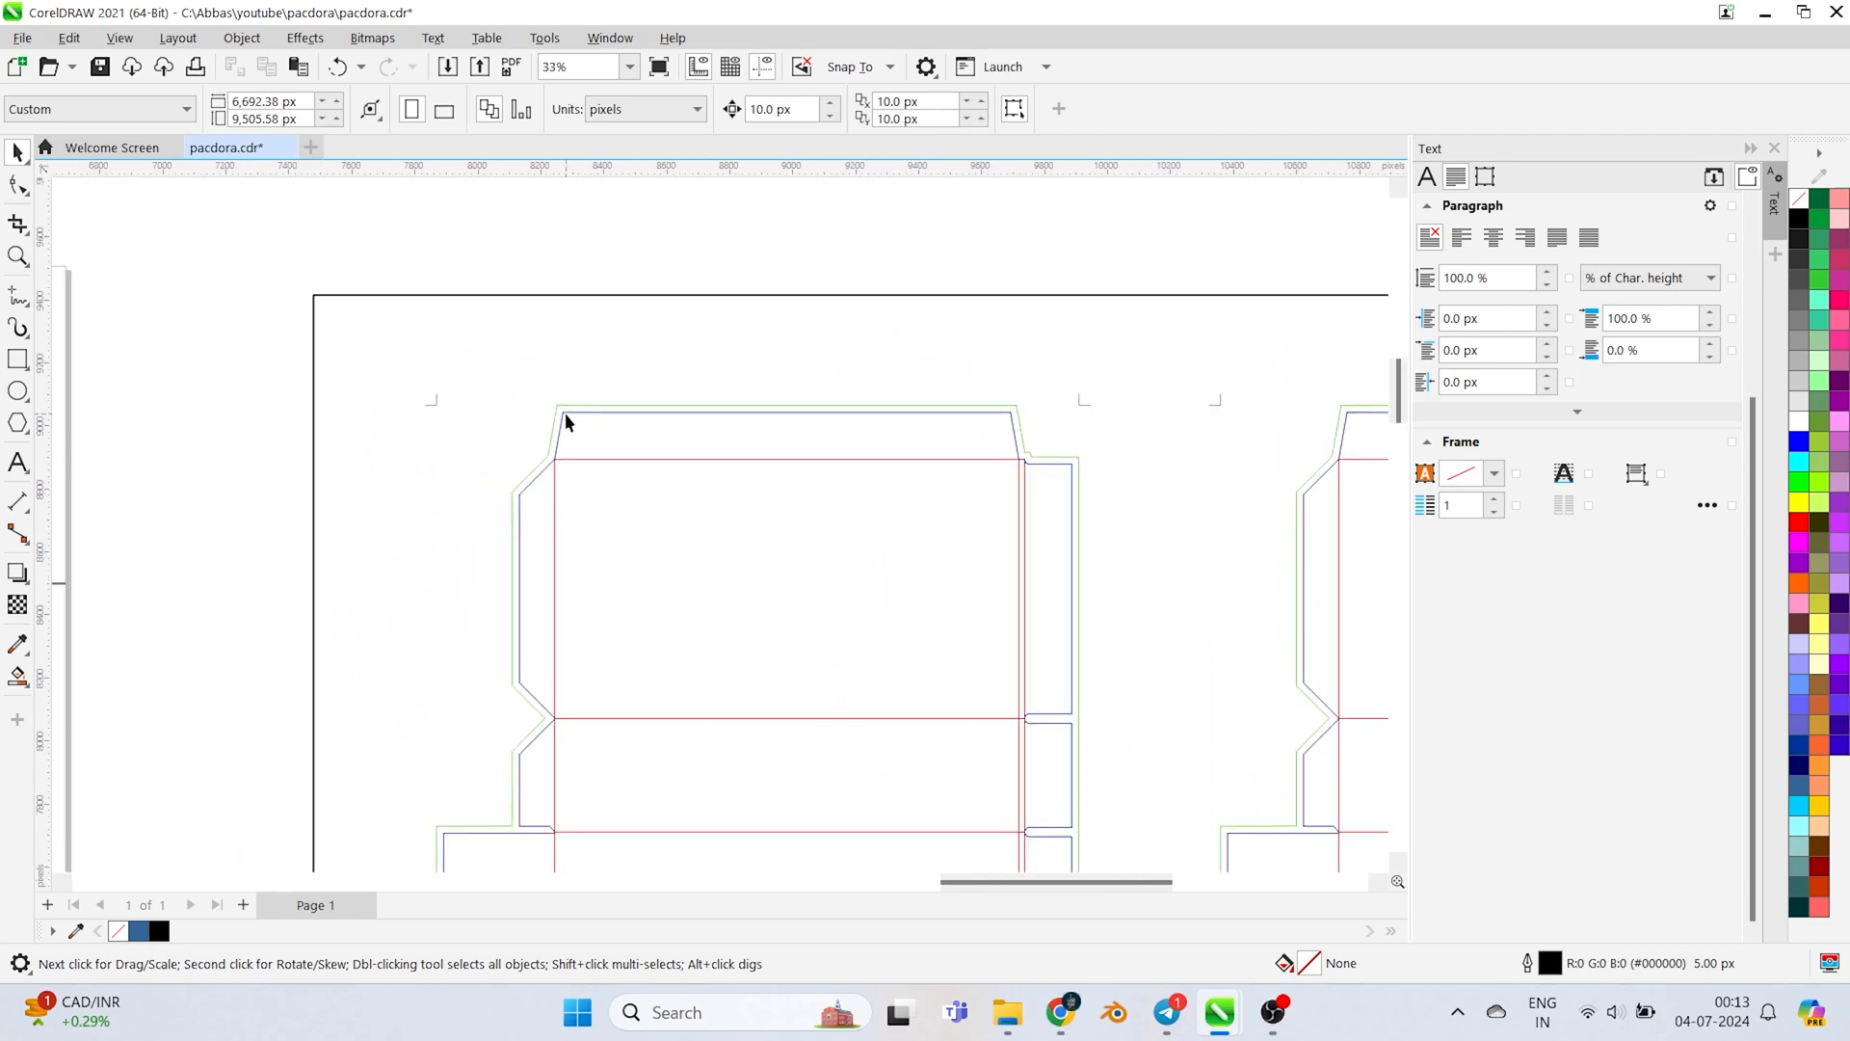
scroll(down, 3)
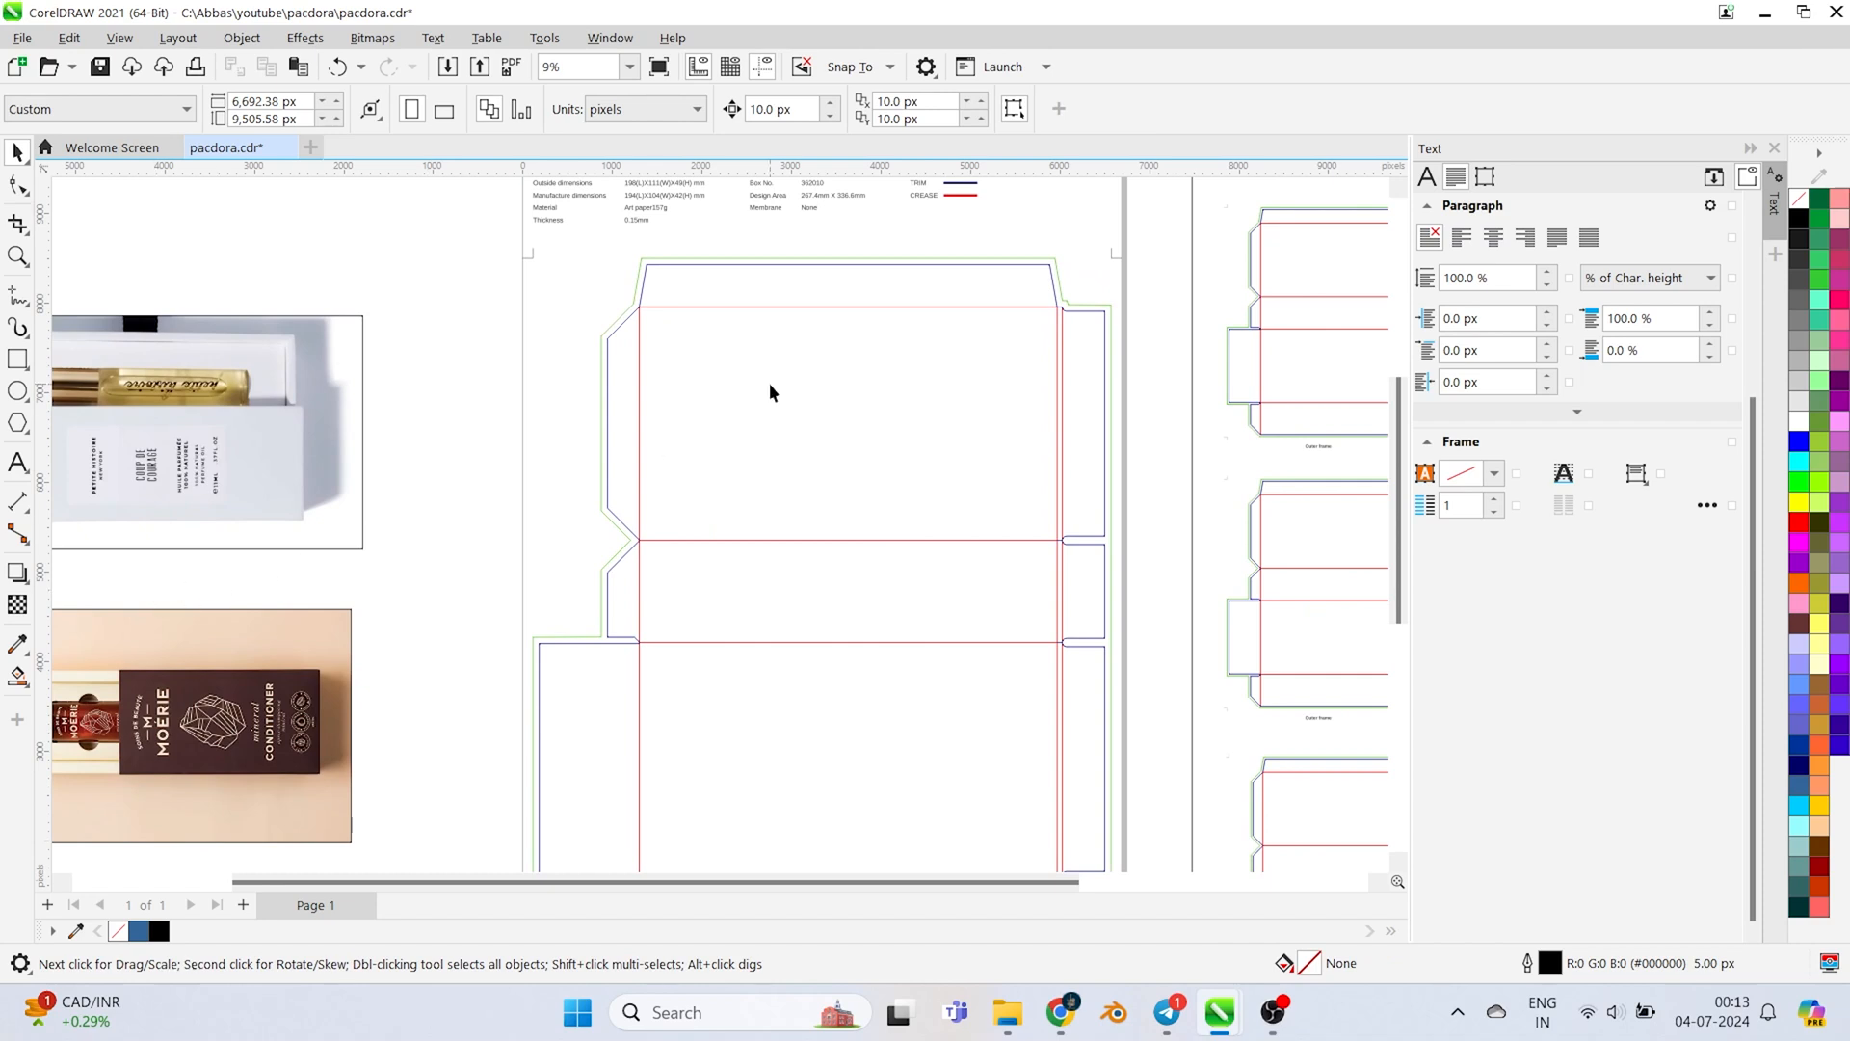
mouse_move(29, 718)
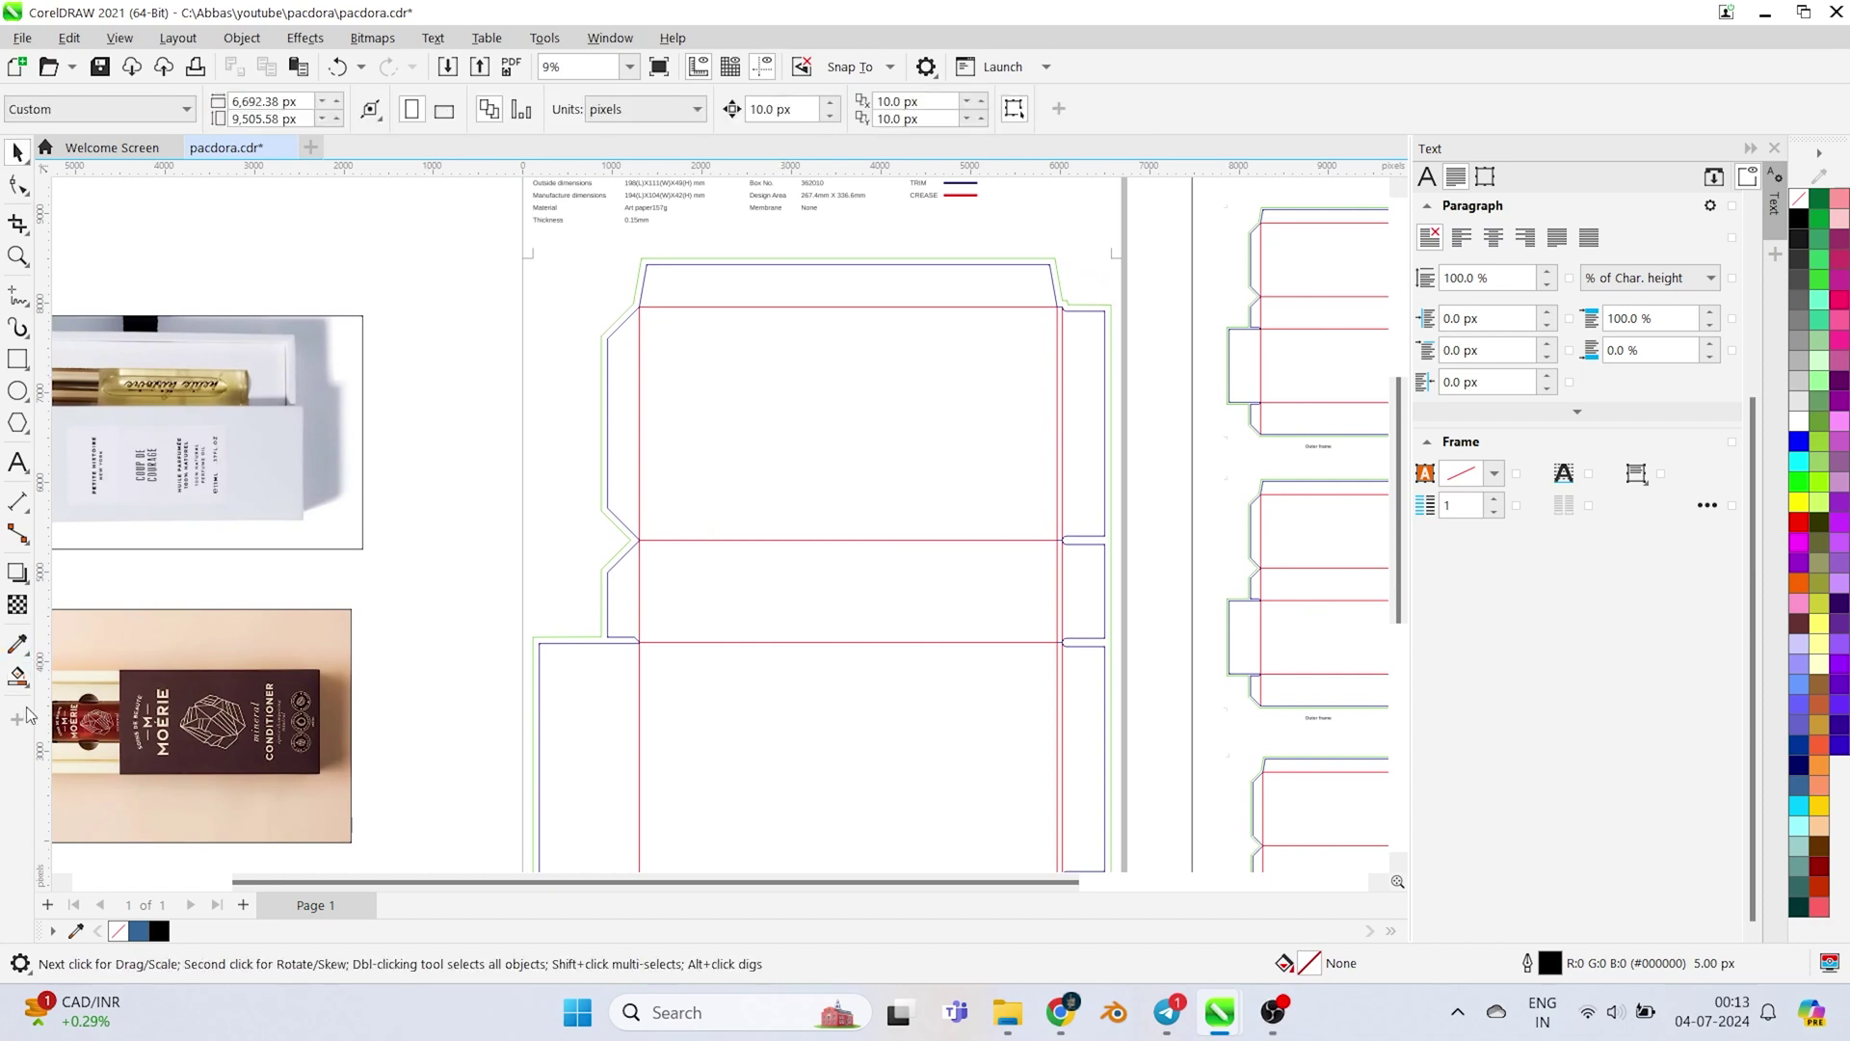
mouse_move(29, 695)
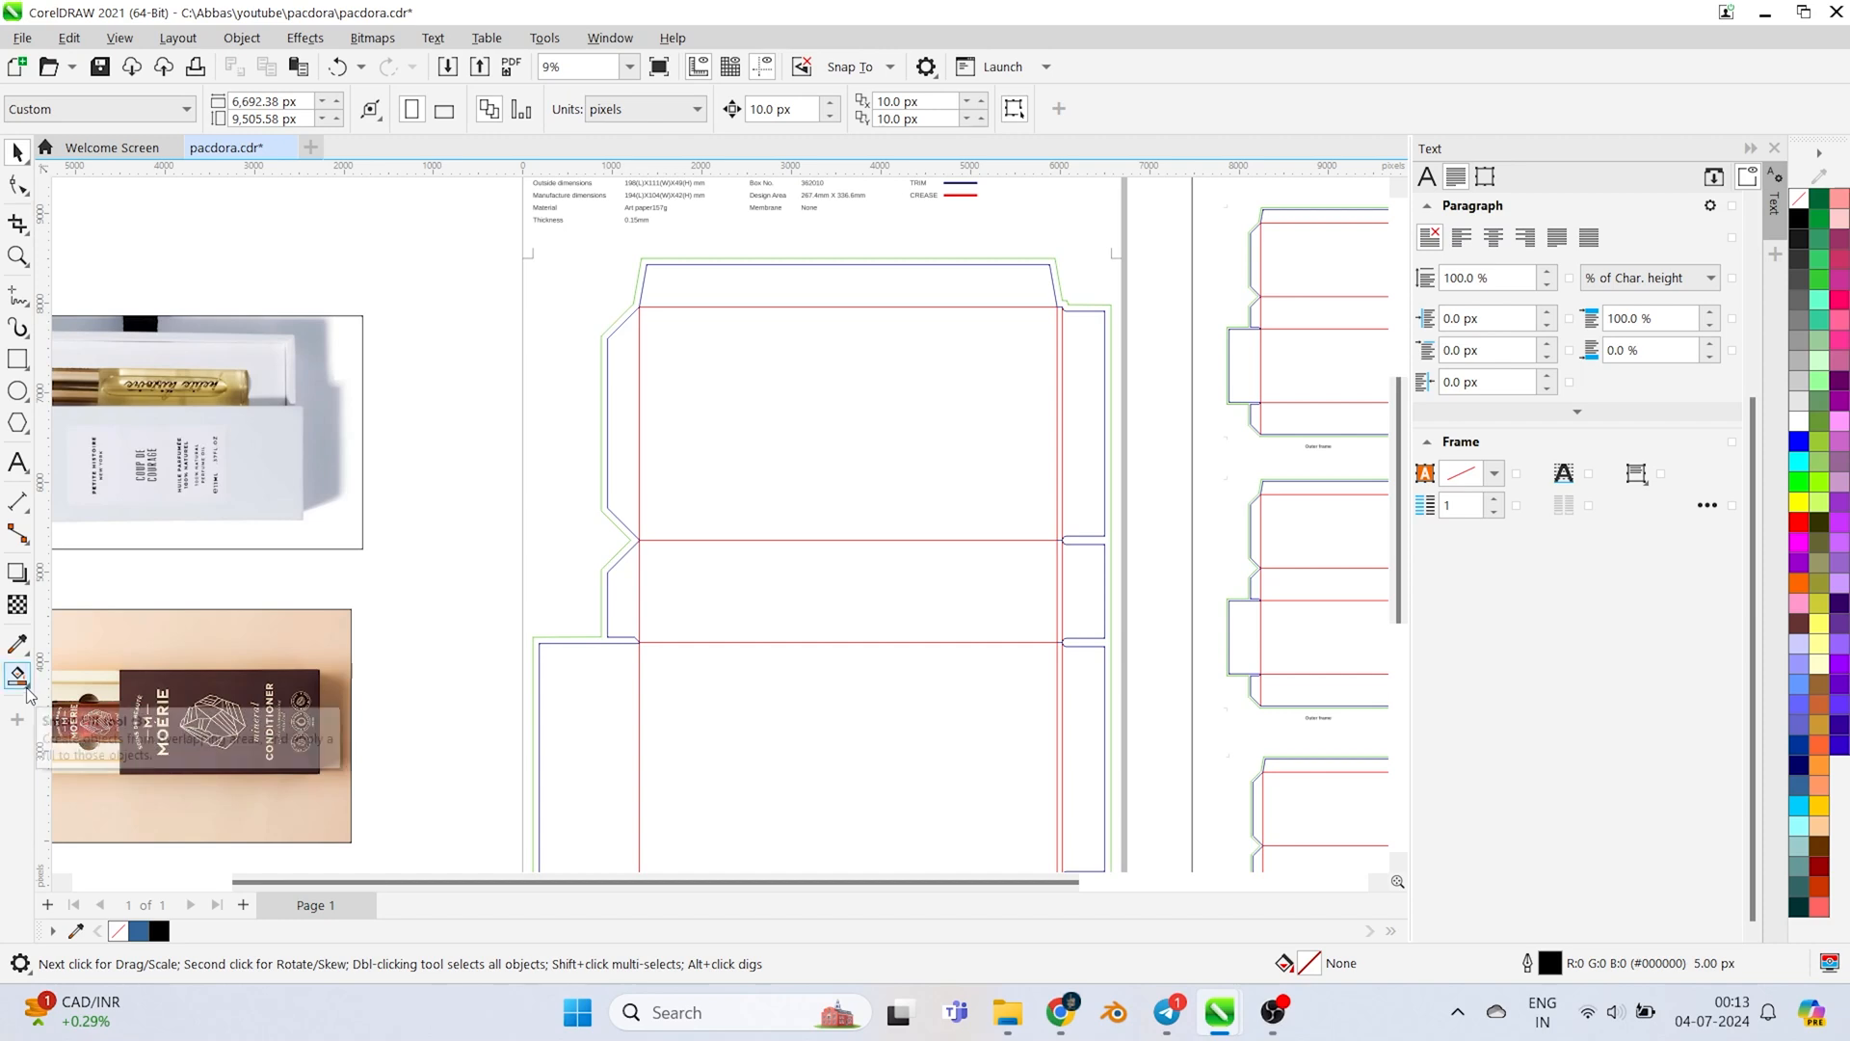
Smart Fill the panels, then PowerClip the perfume photo top and conditioner photo below
click(18, 675)
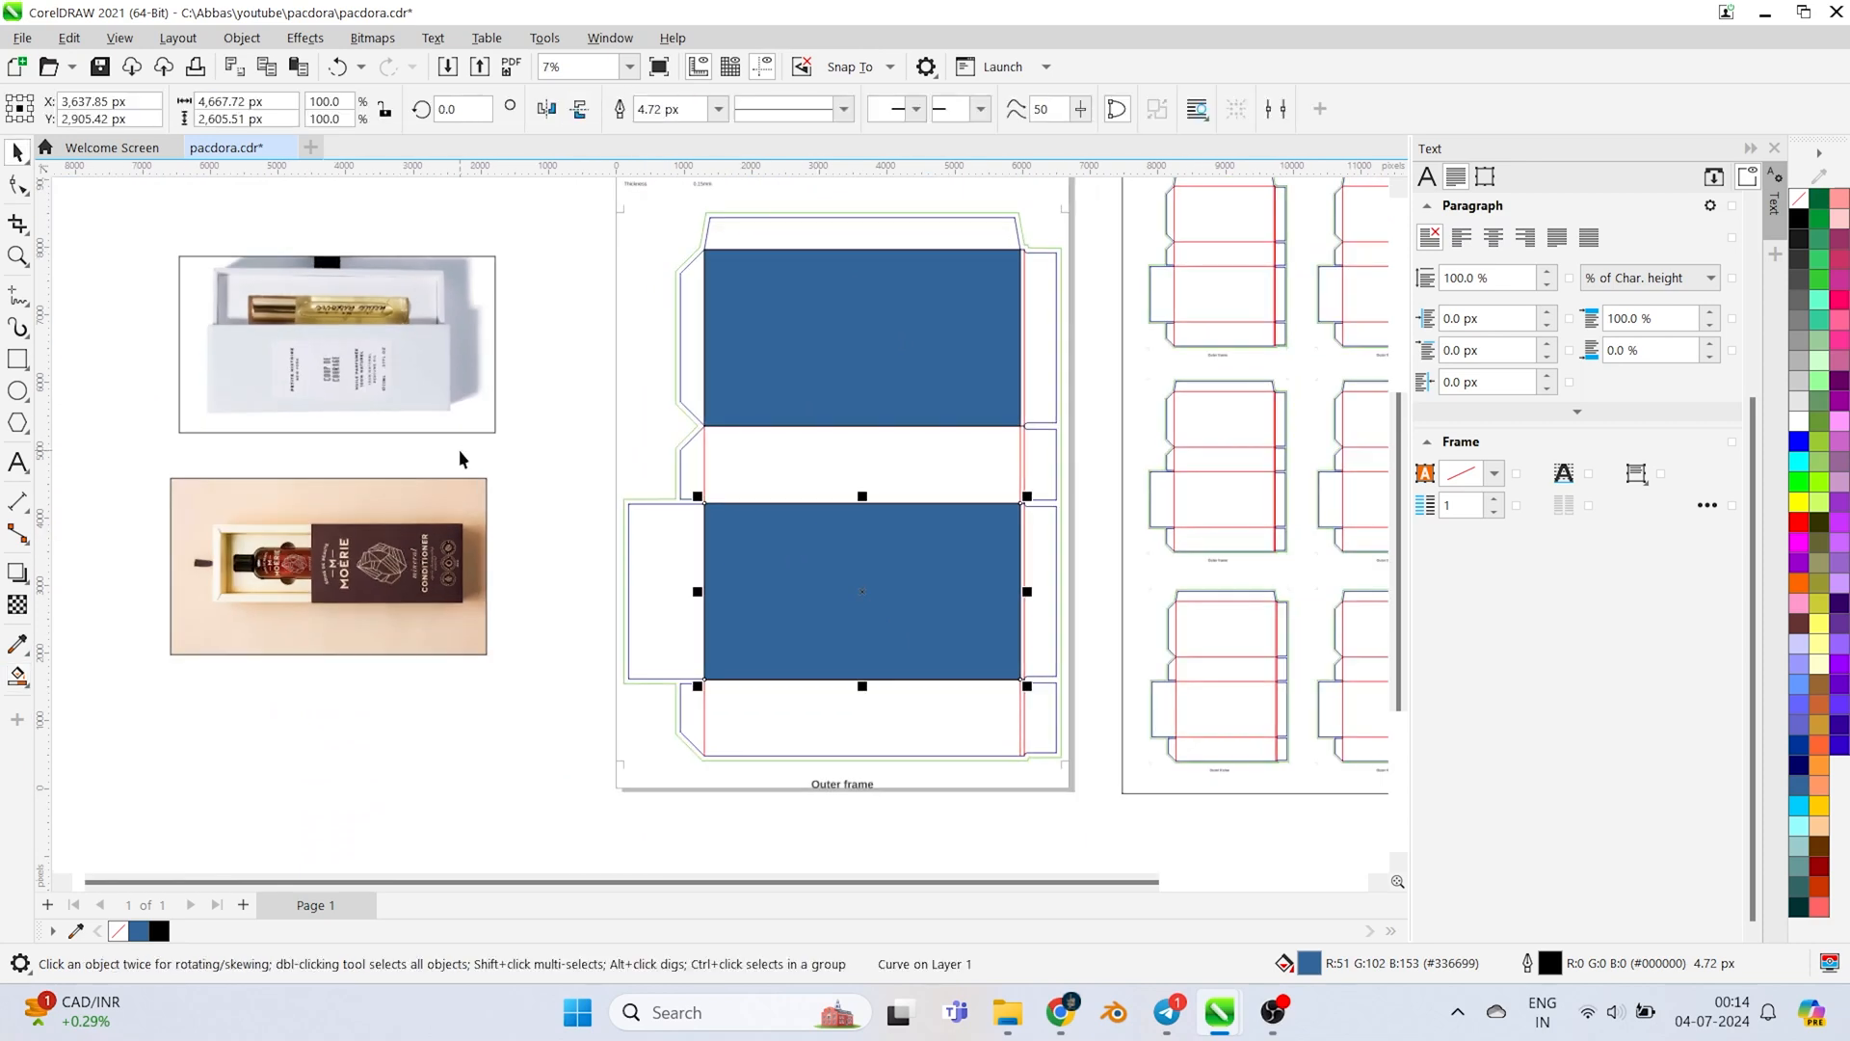
click(336, 345)
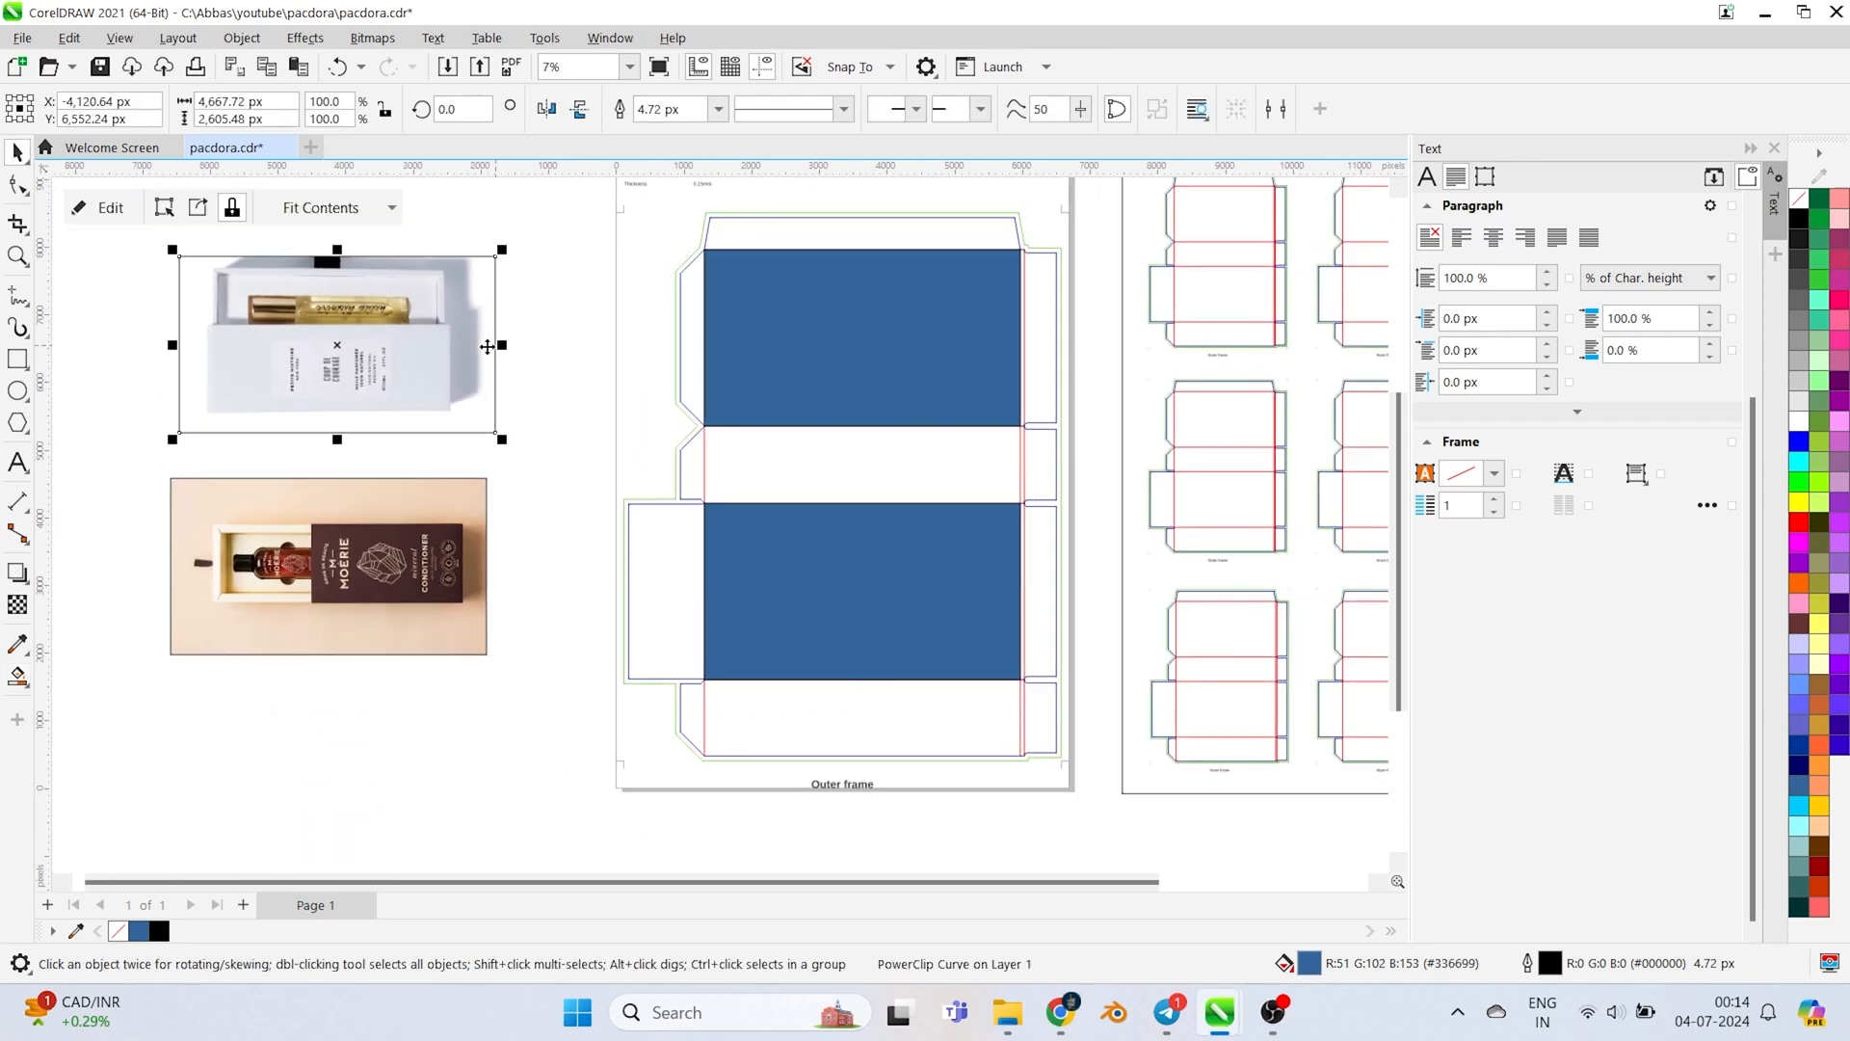
right_click(337, 347)
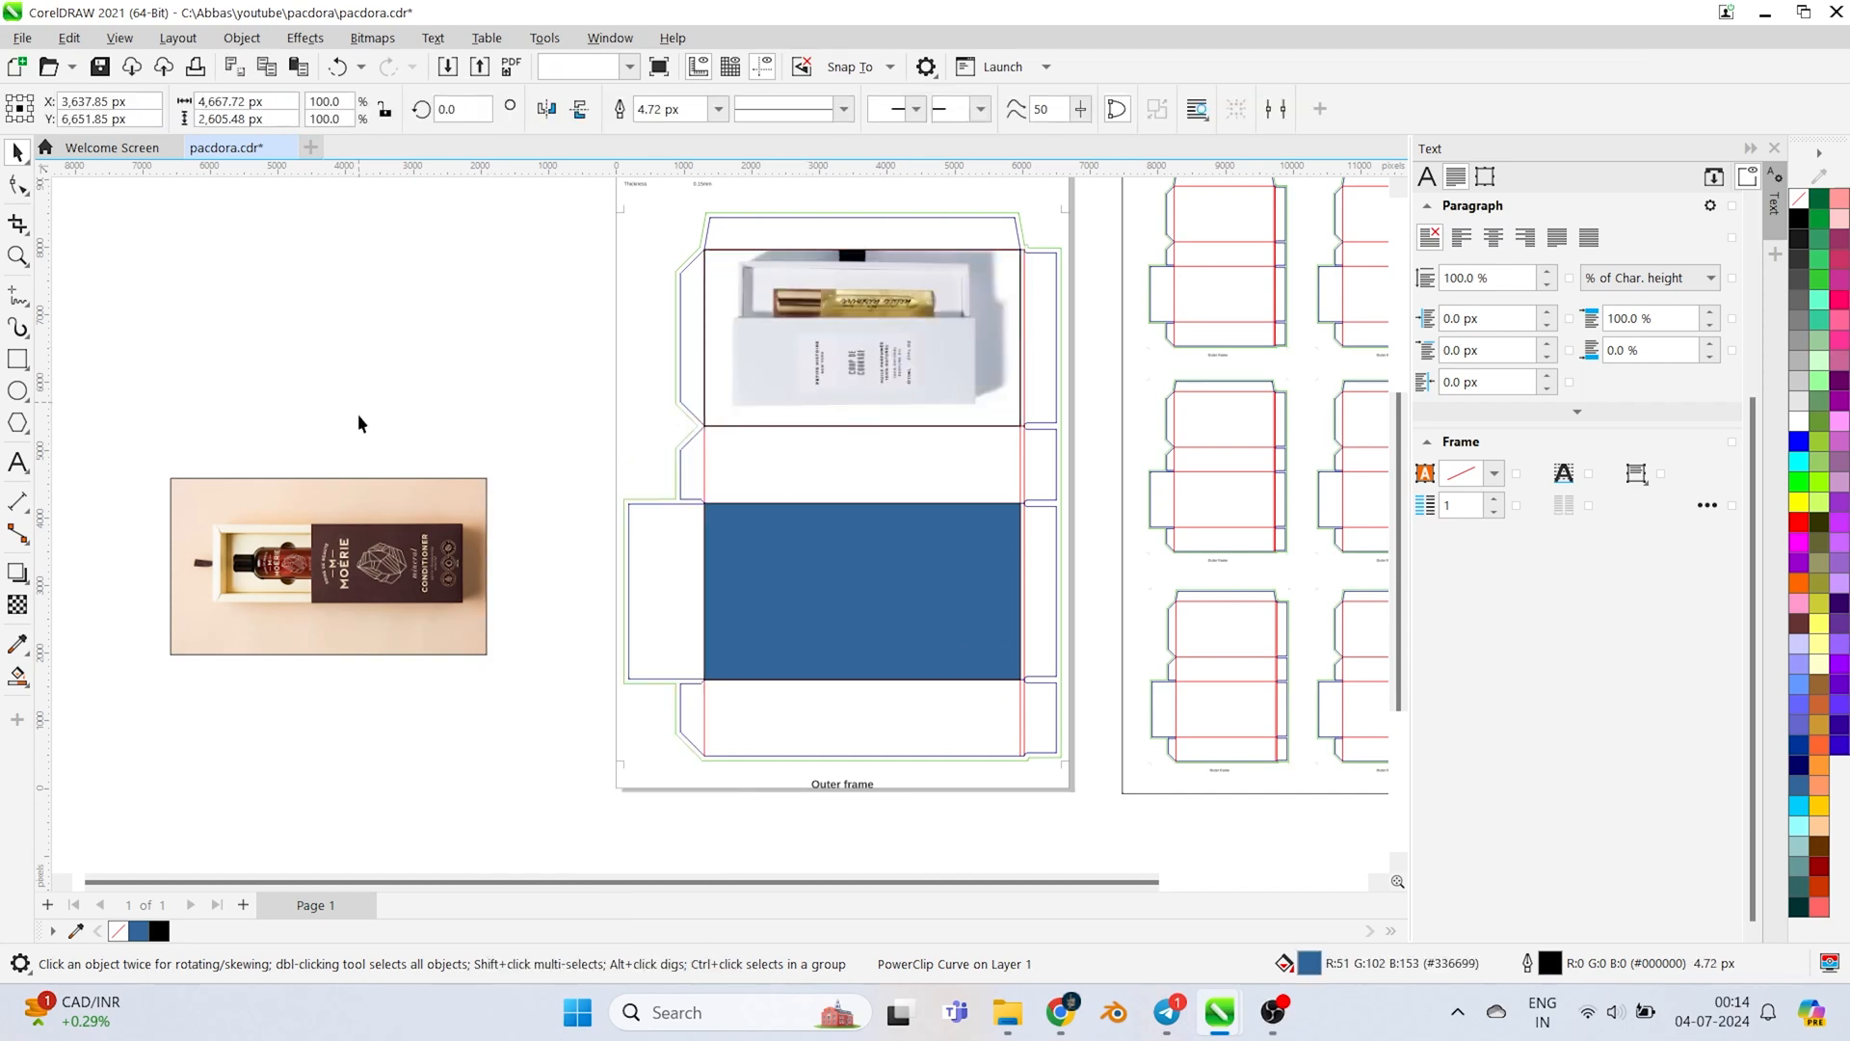
right_click(328, 566)
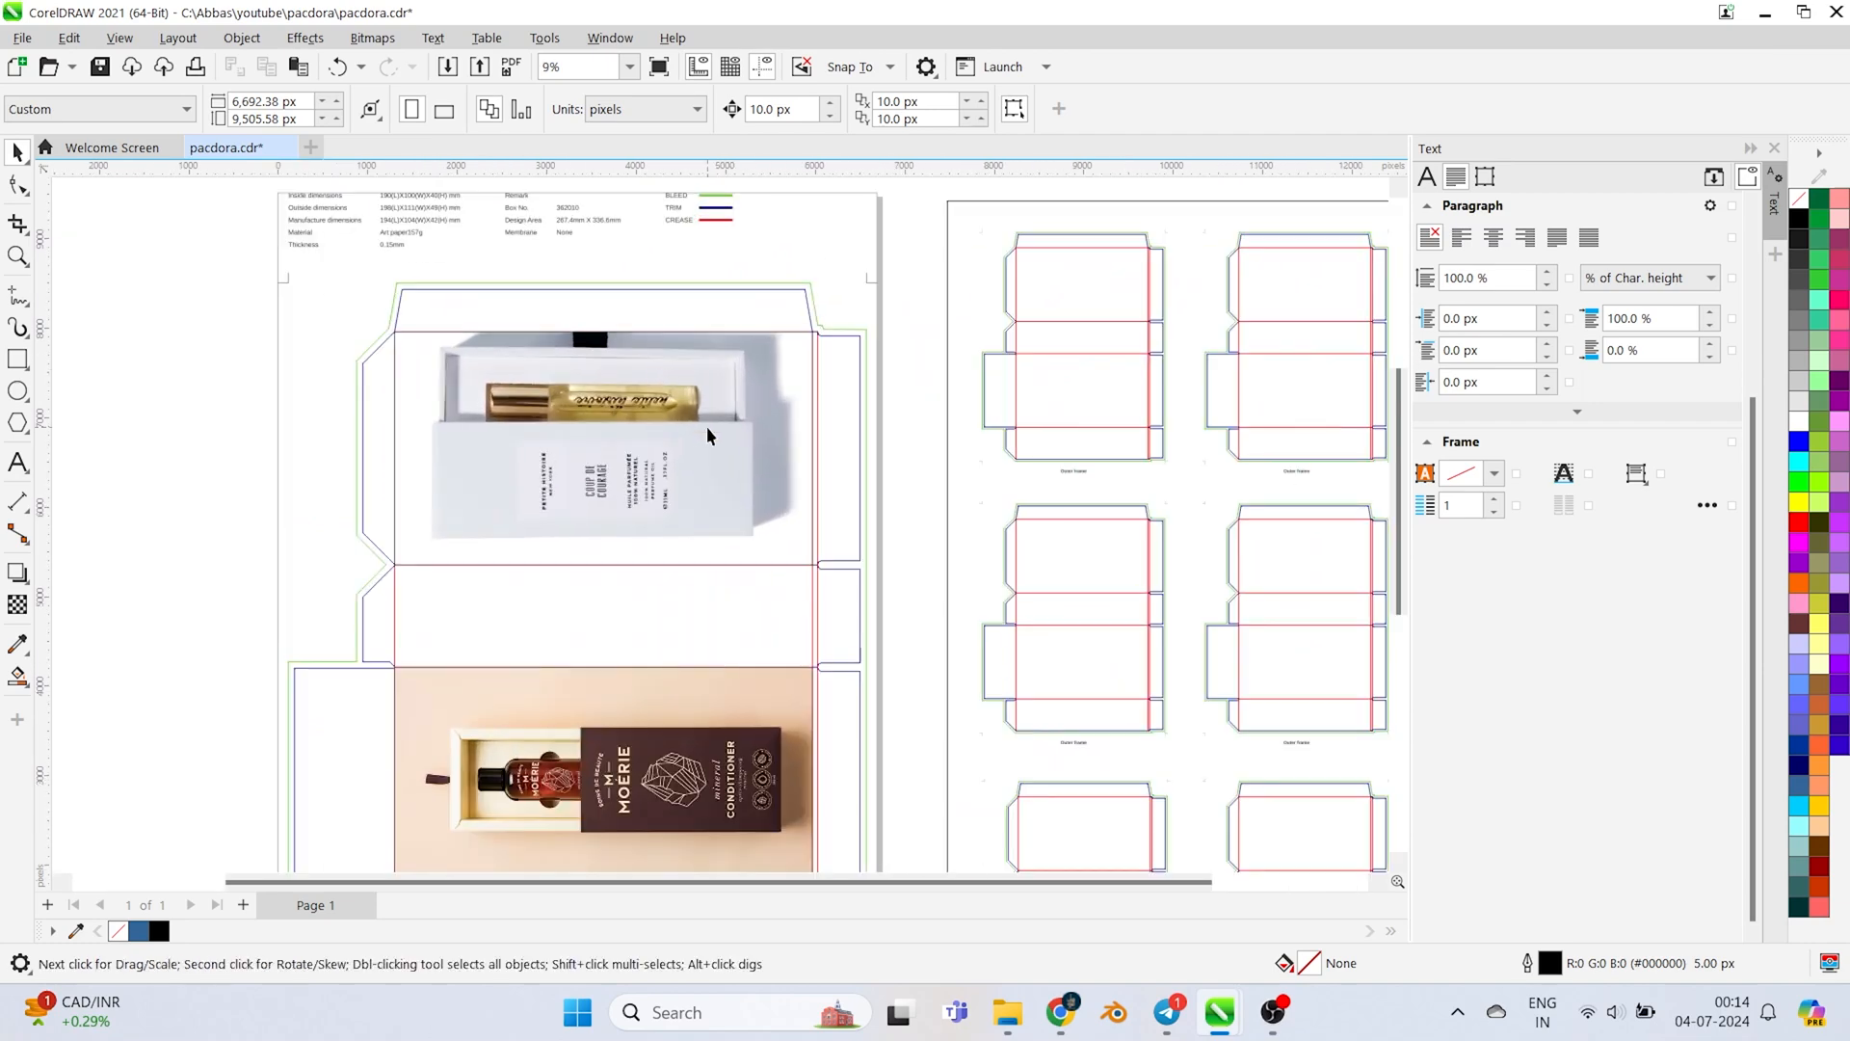
mouse_move(720, 441)
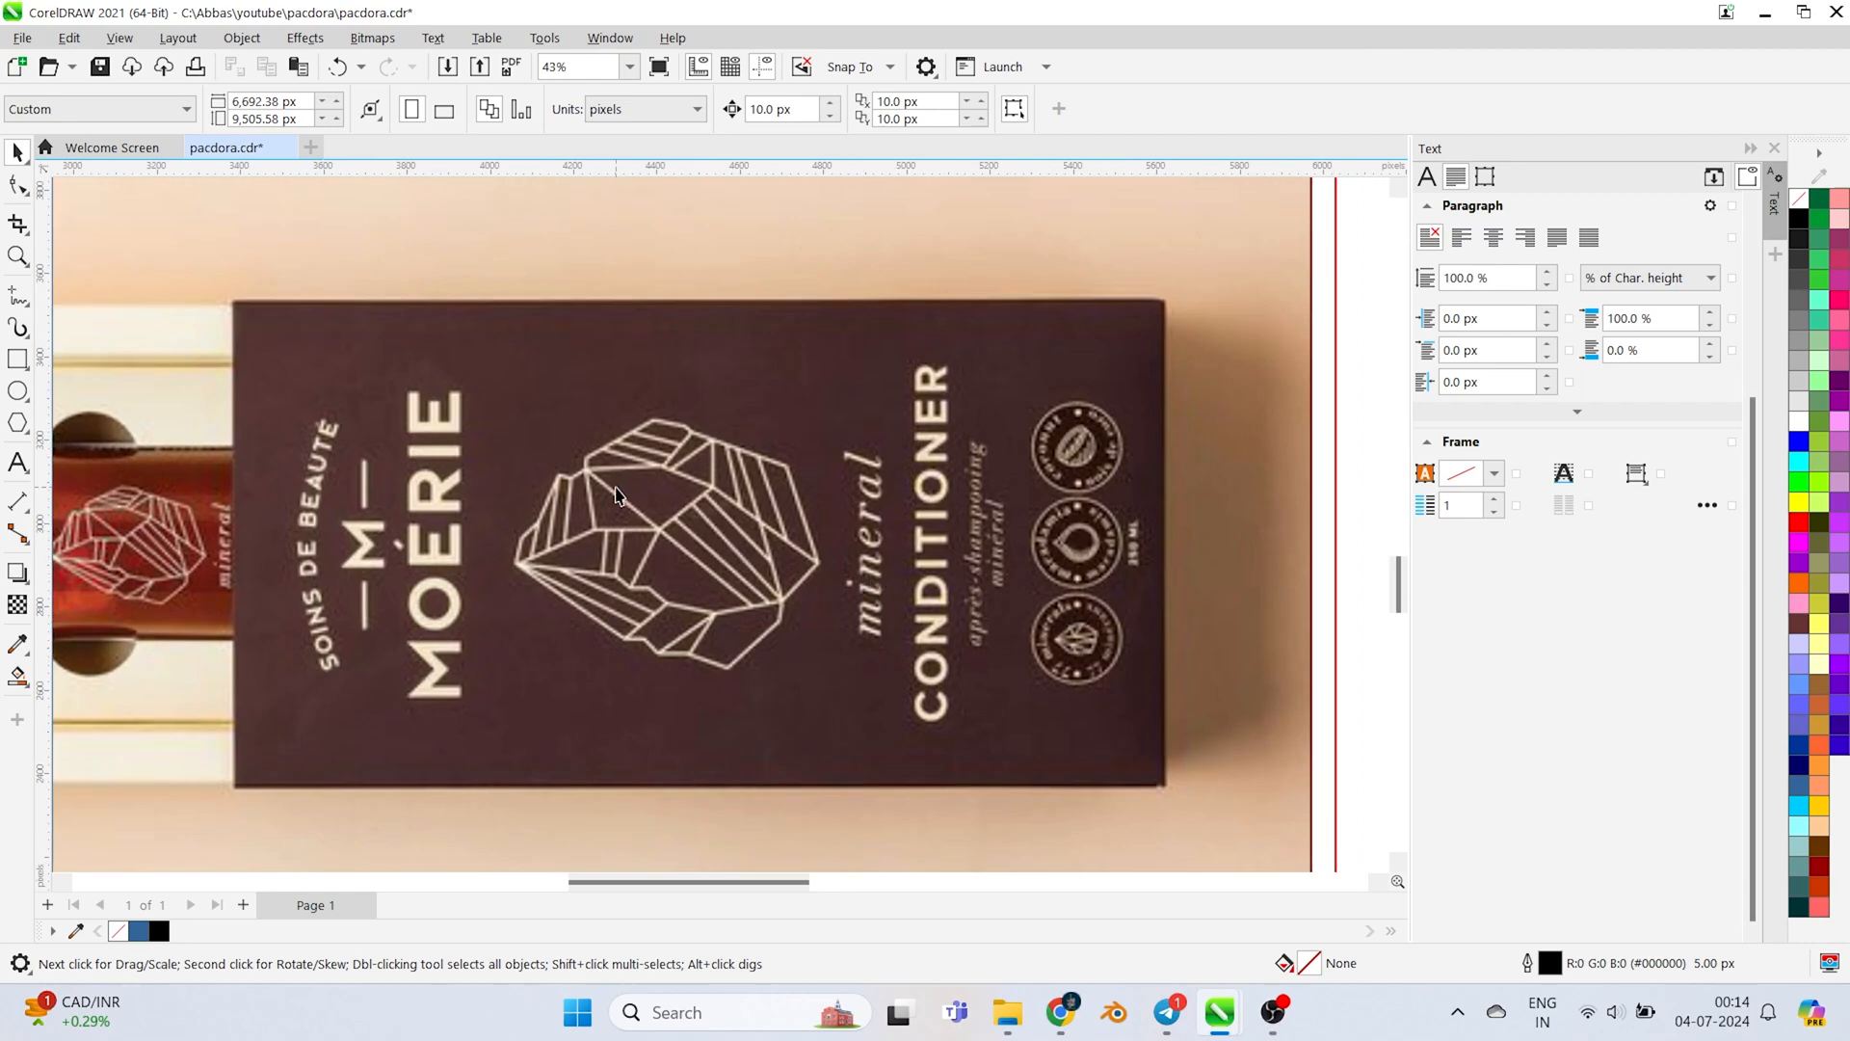
drag(614, 496, 685, 485)
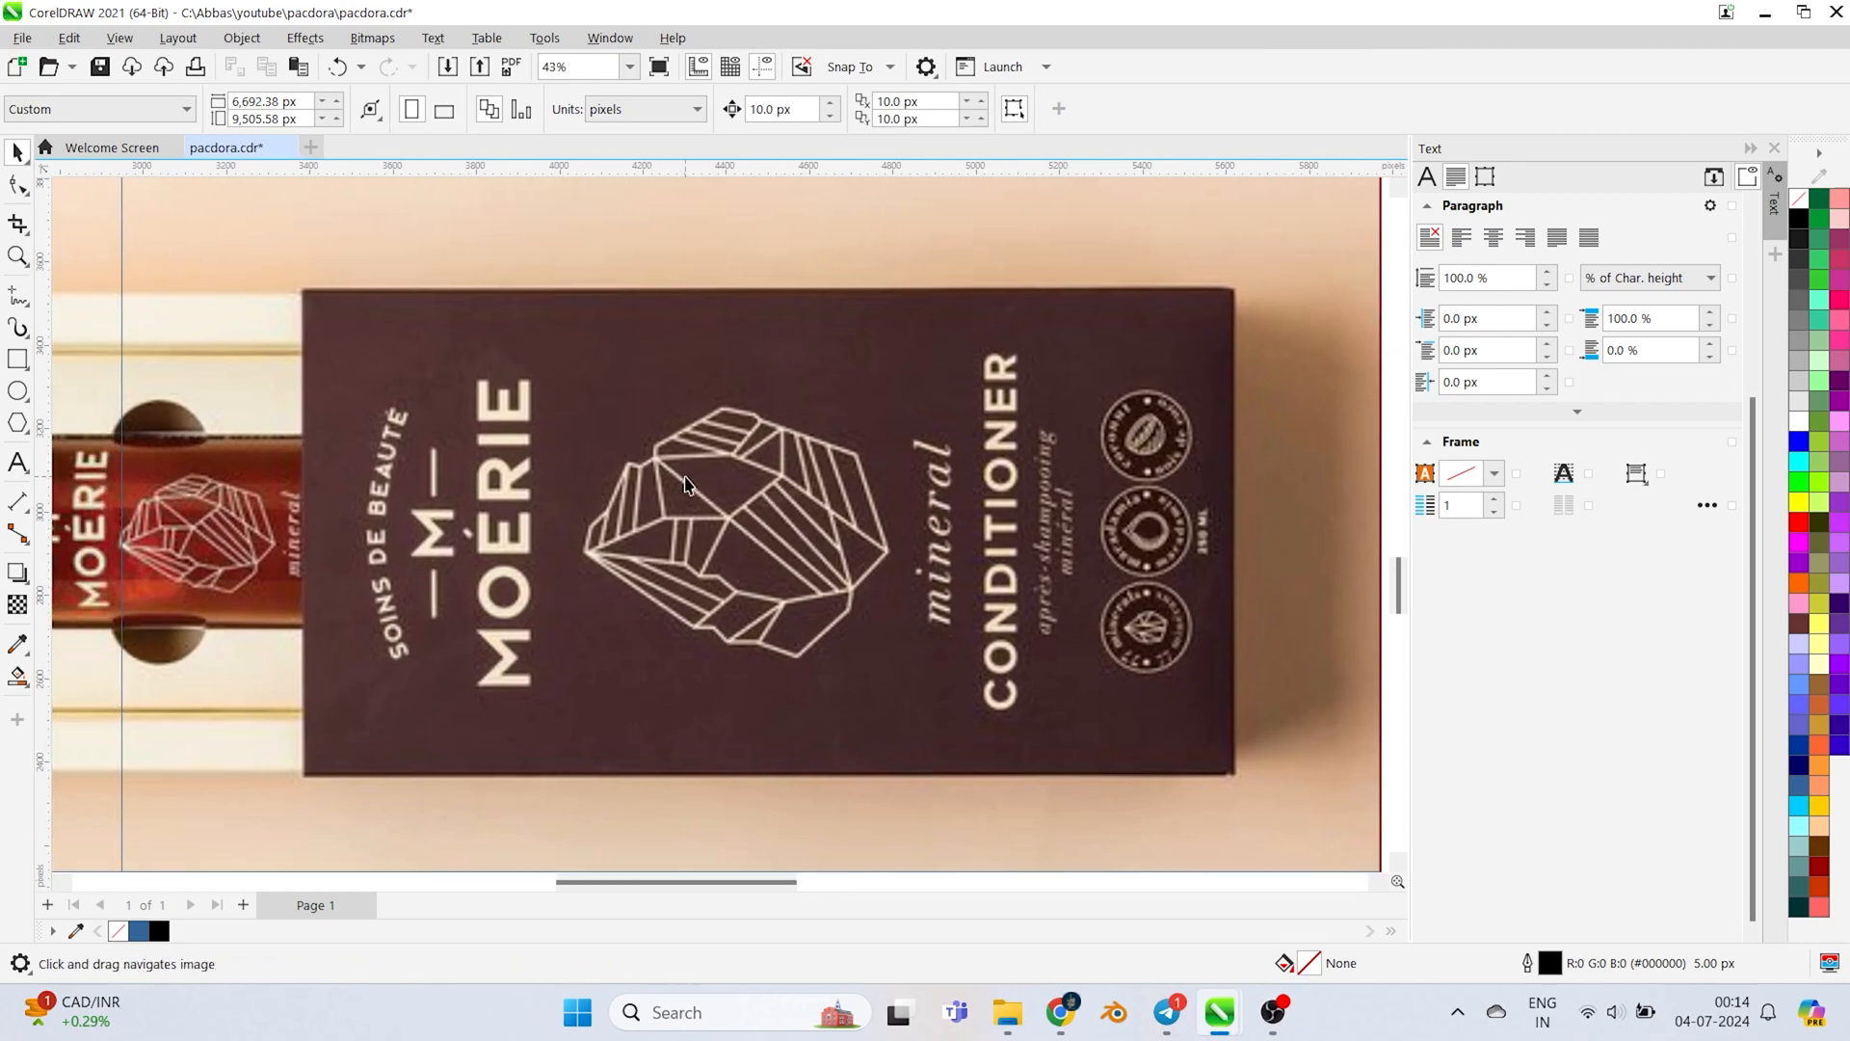